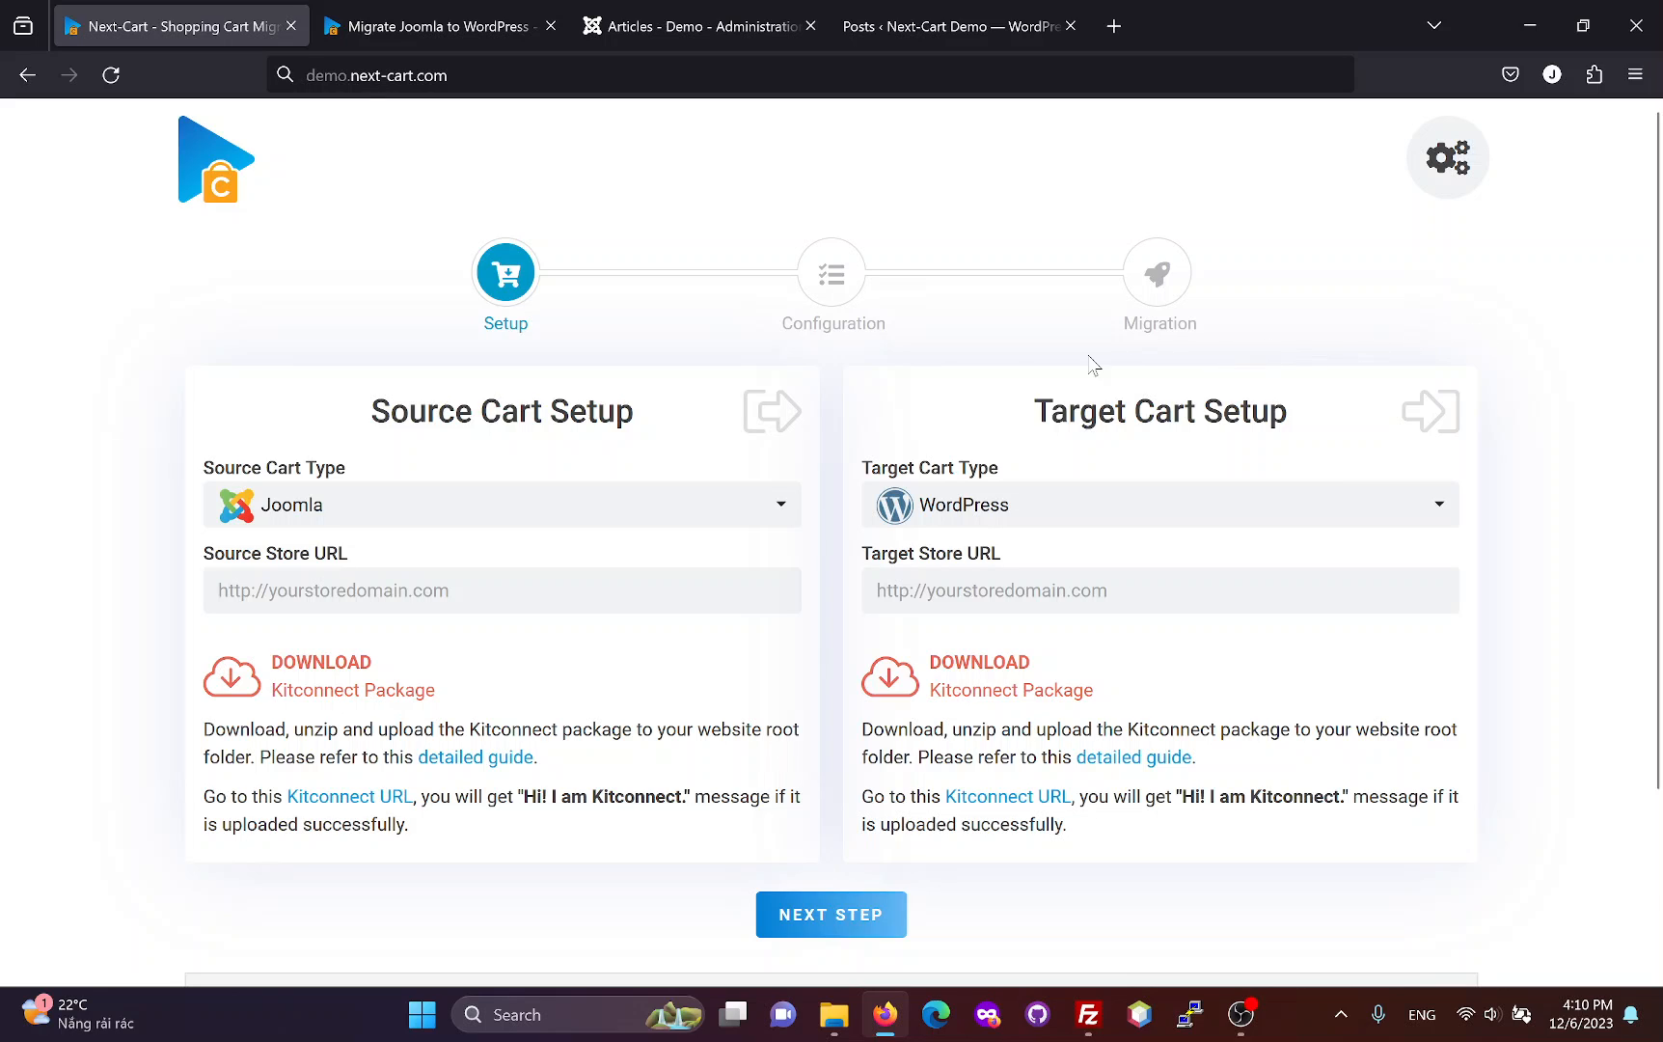
mouse_move(355, 493)
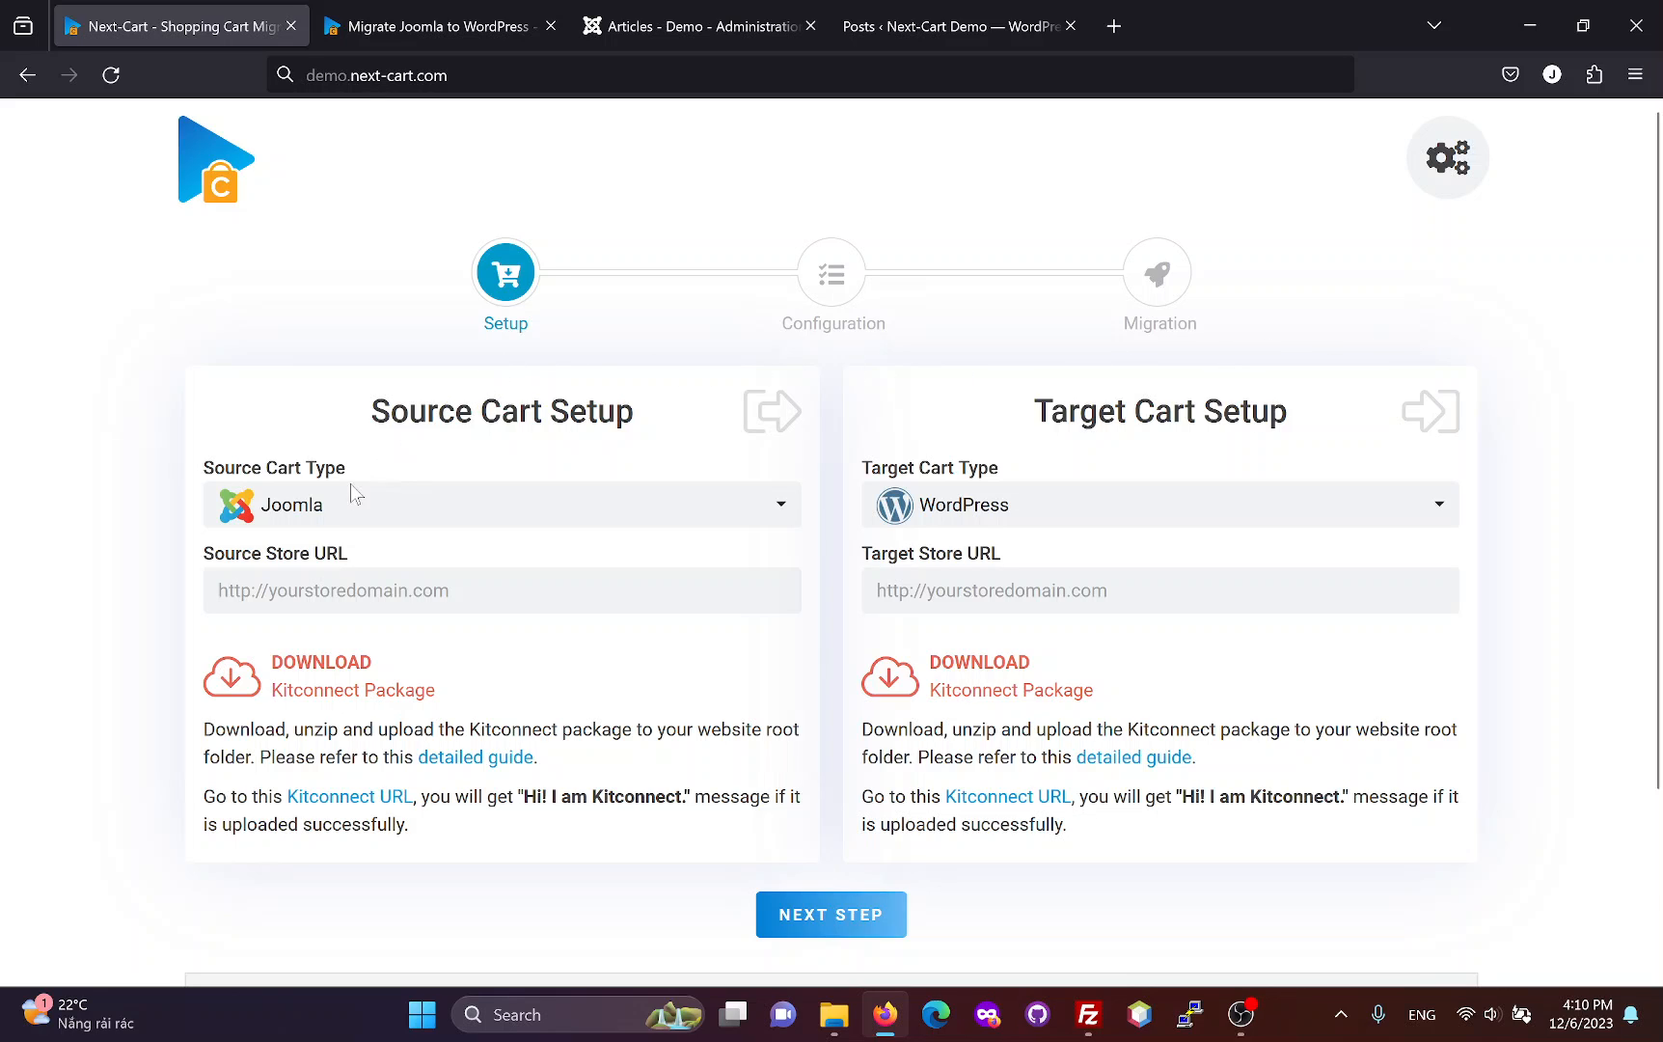
mouse_move(780, 545)
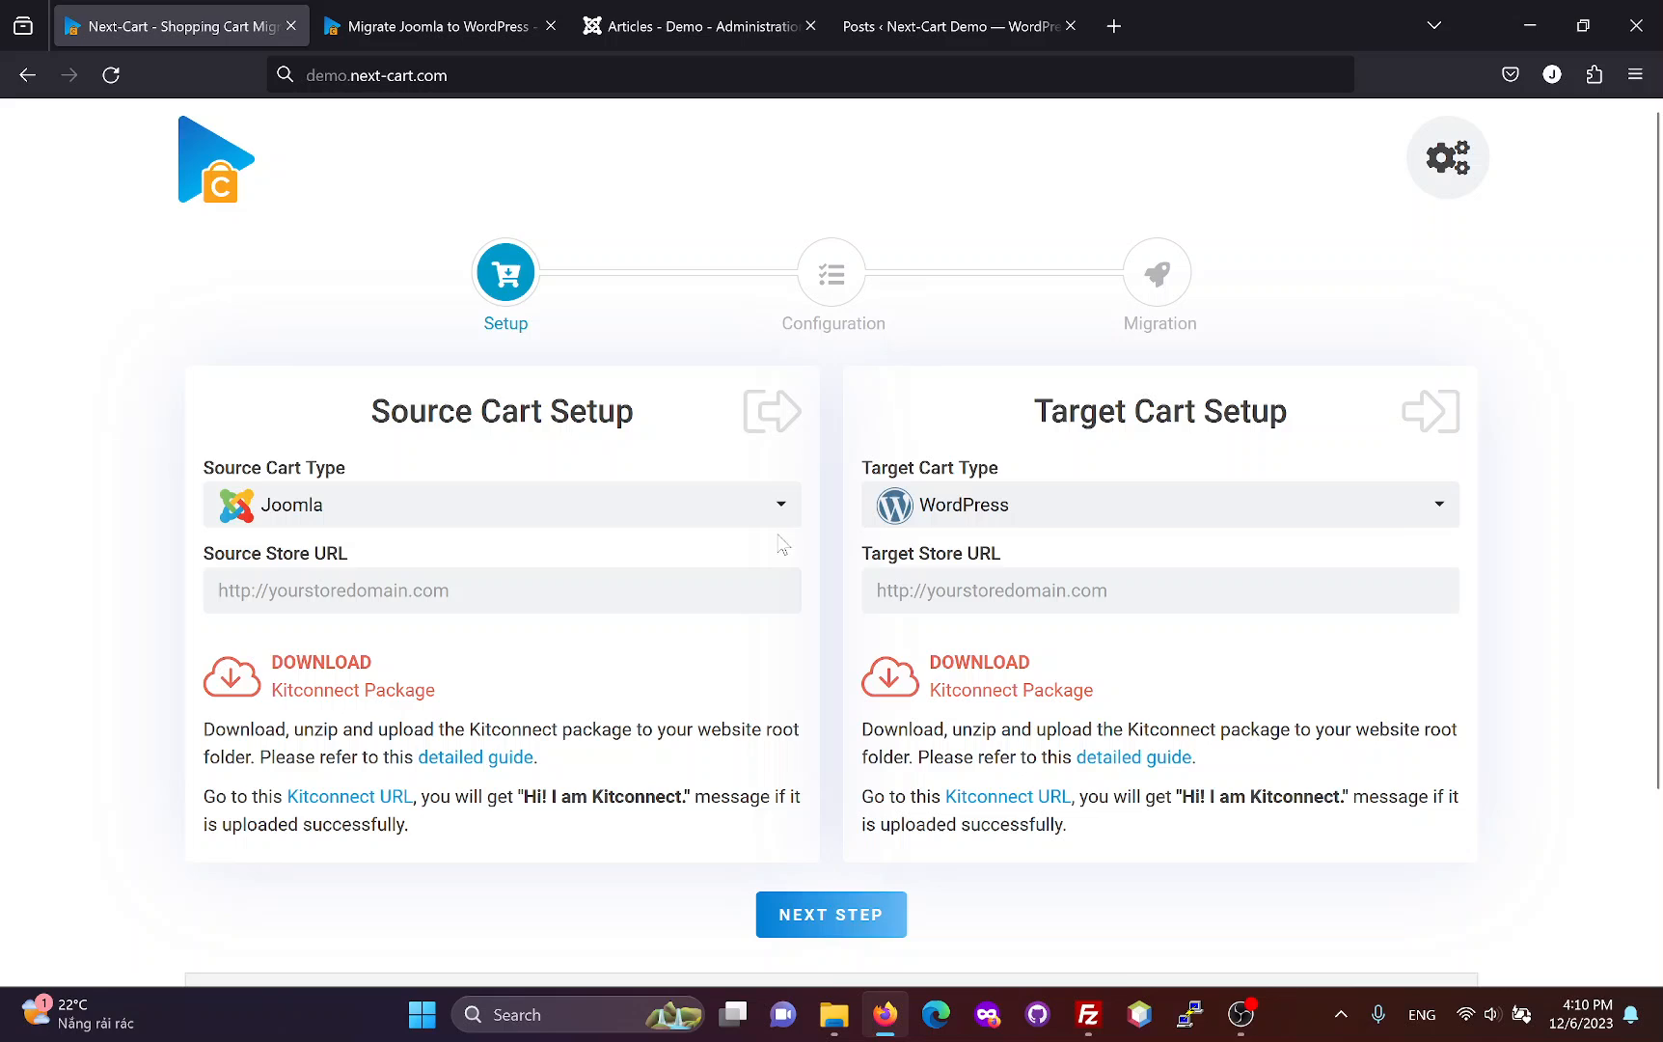
left_click(500, 590)
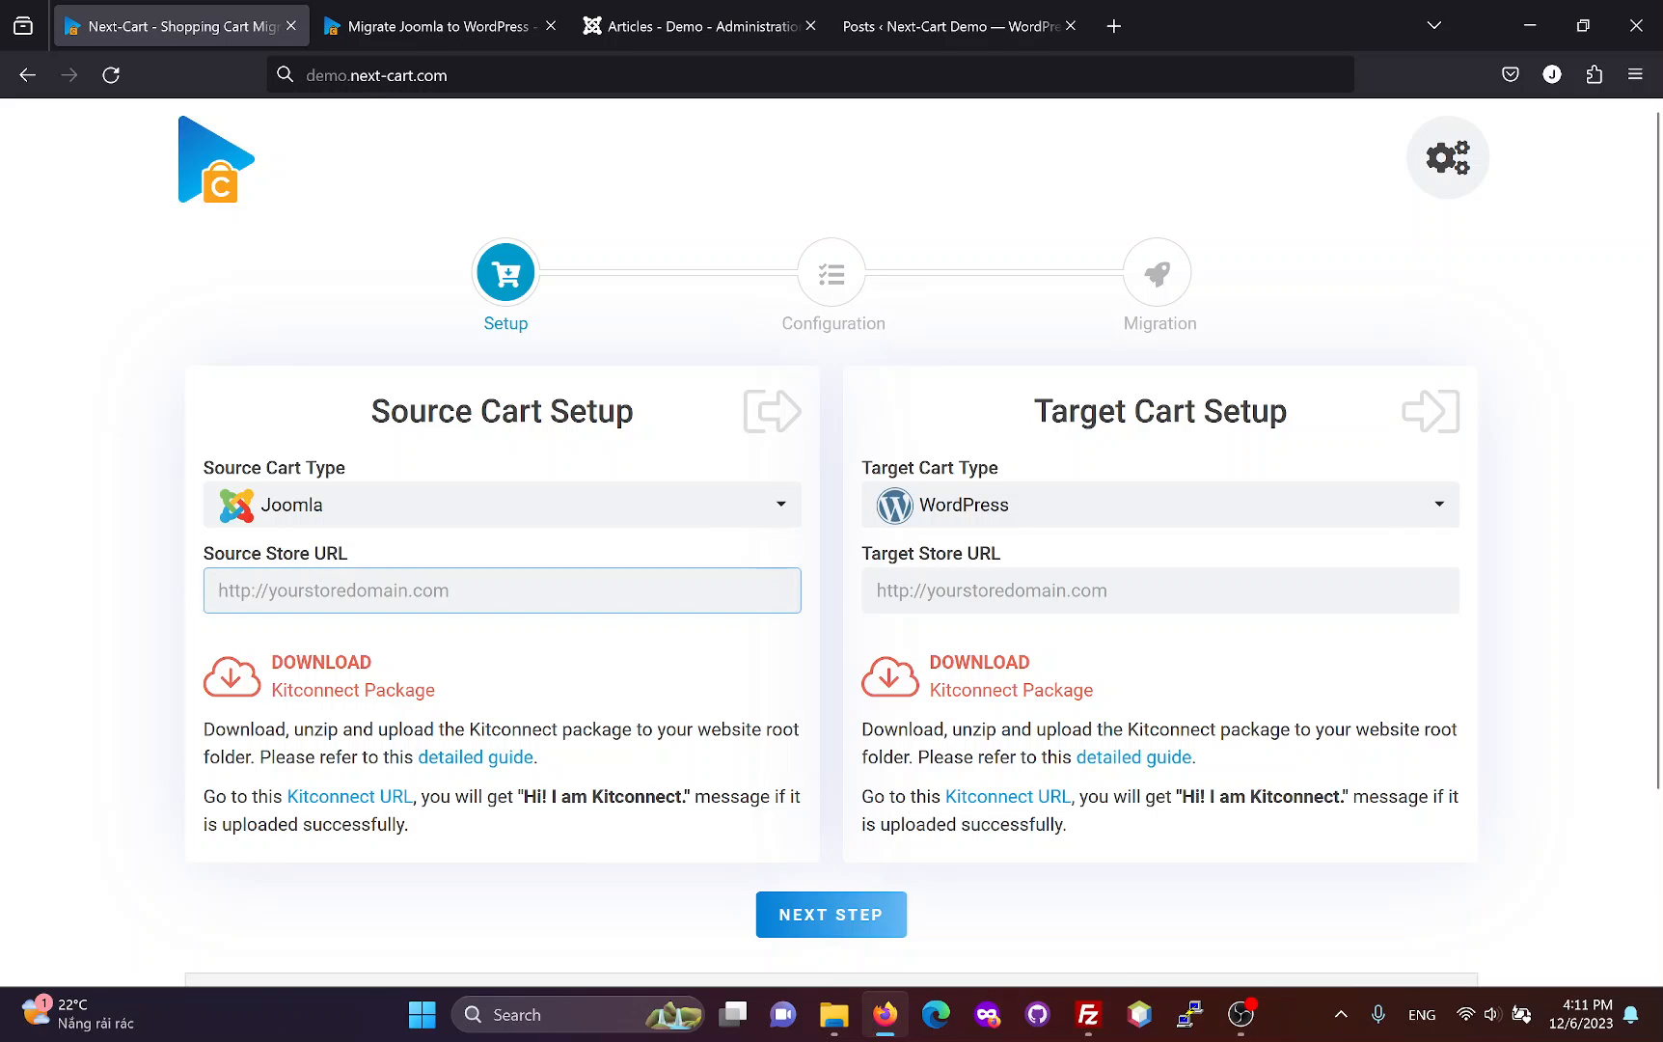
left_click(700, 25)
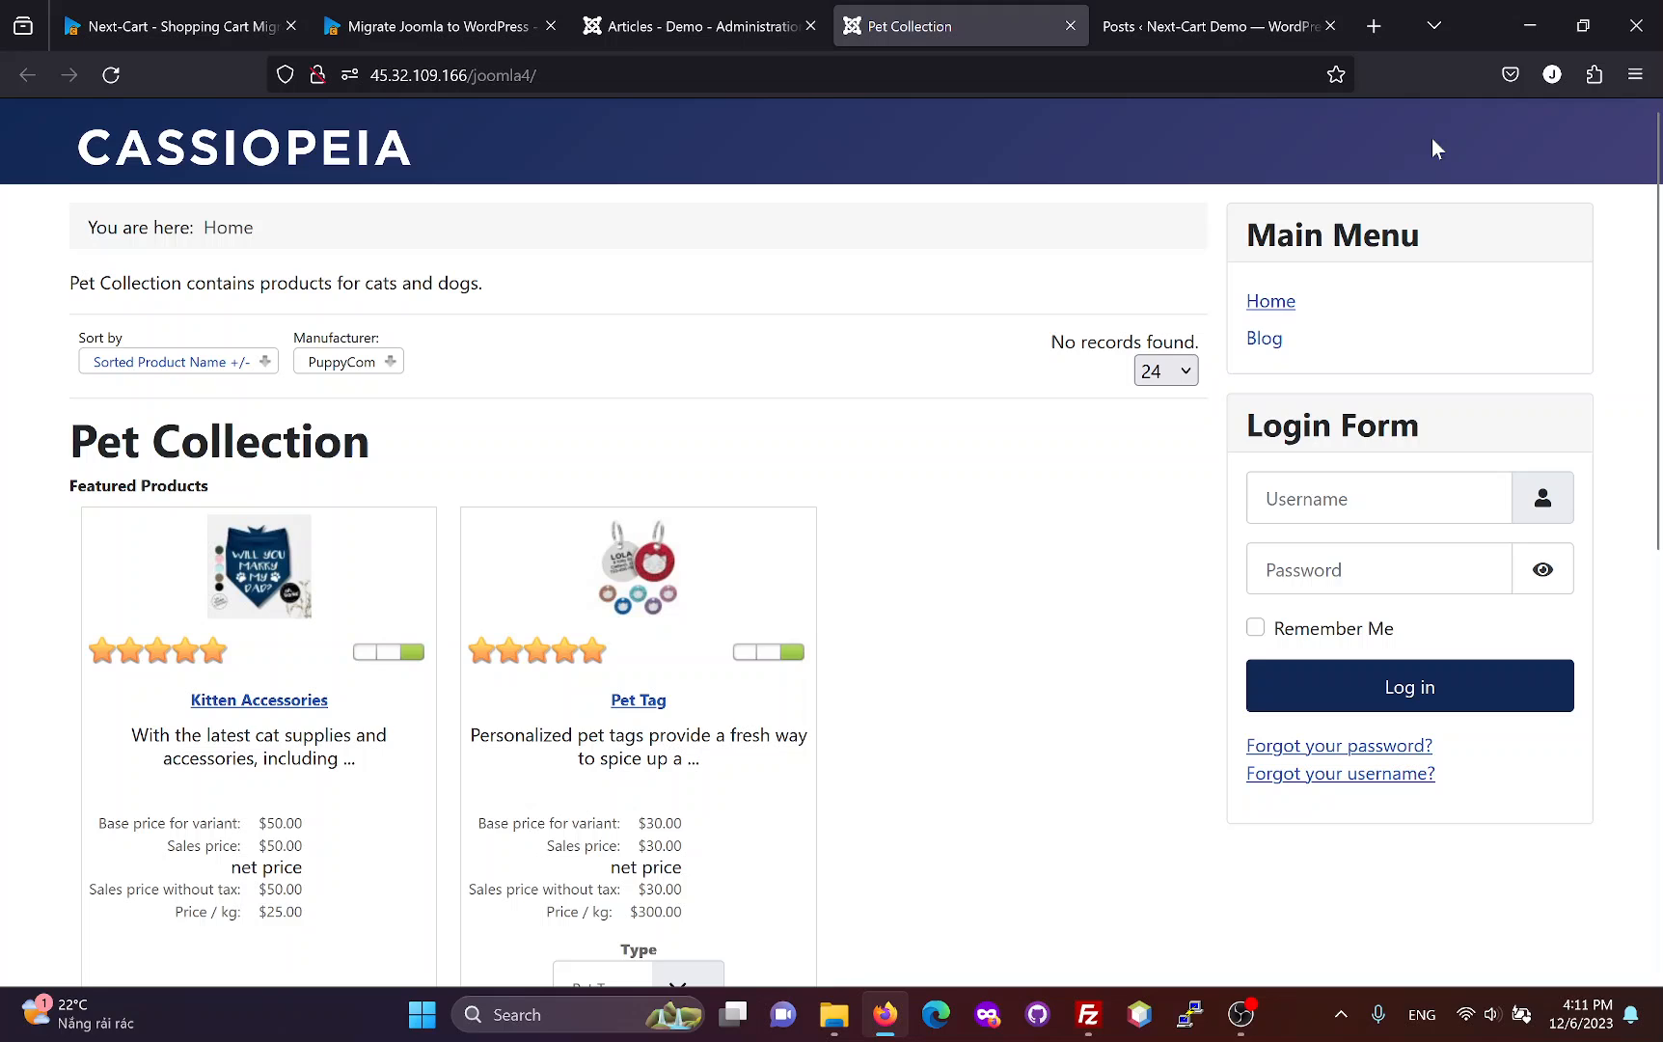
right_click(457, 74)
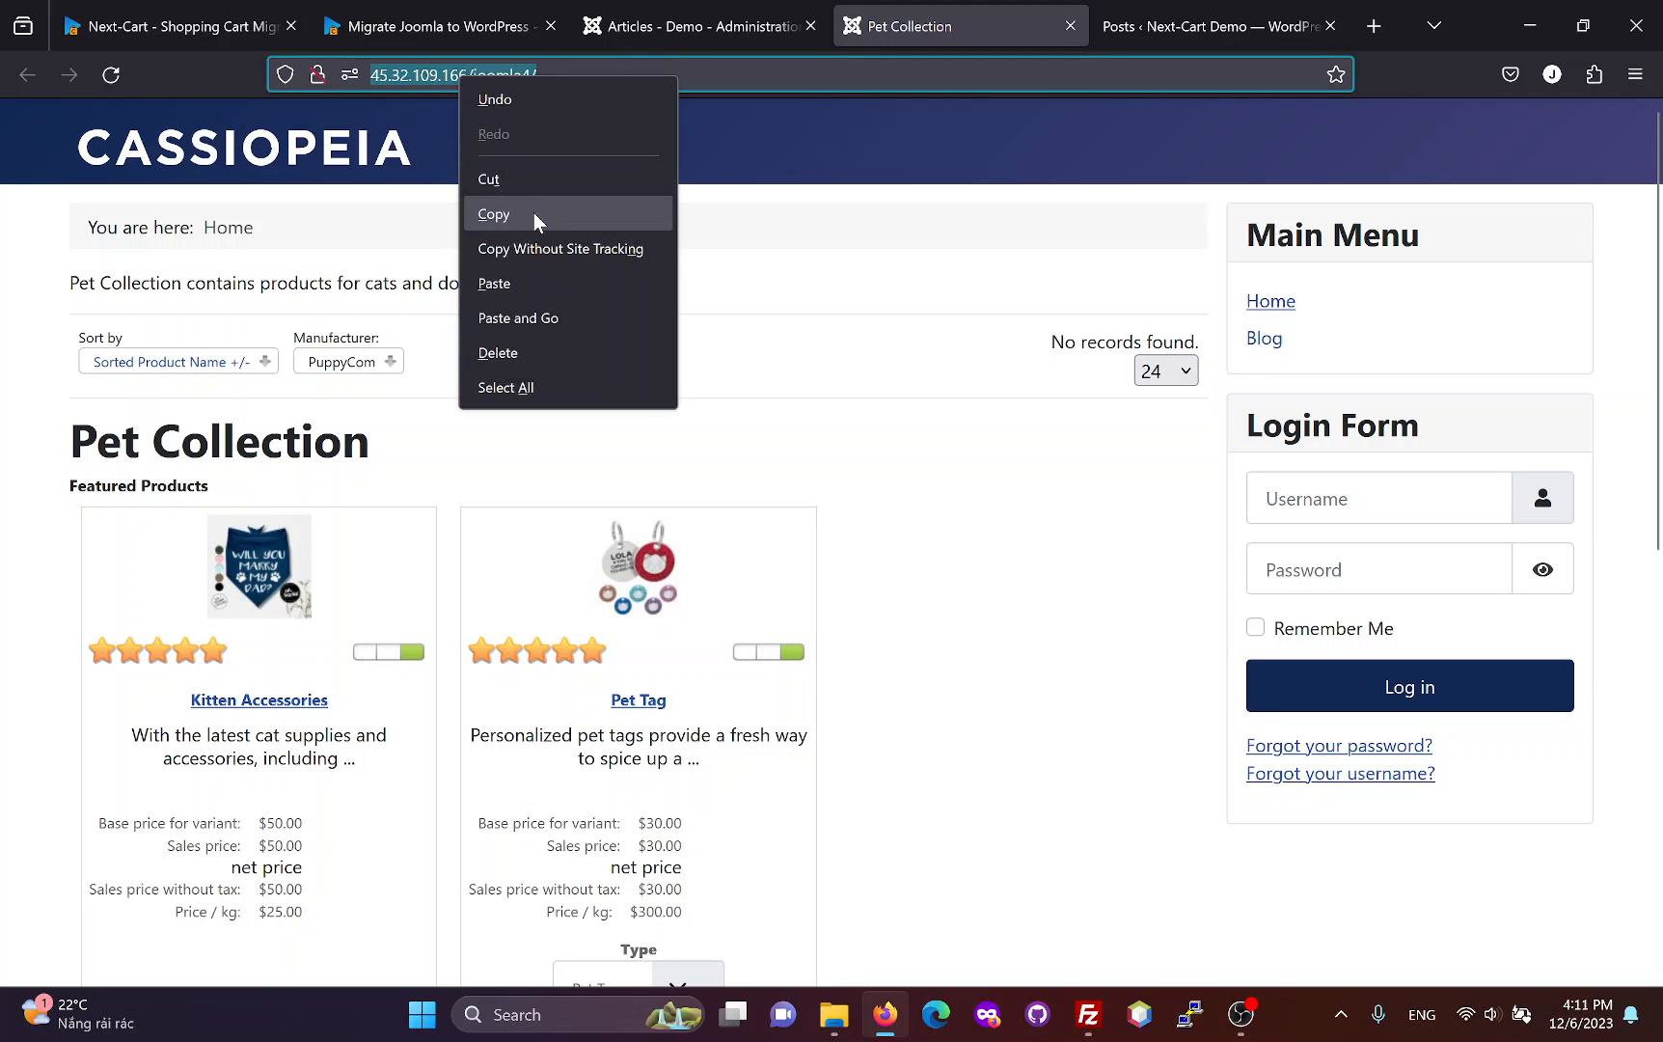
left_click(180, 25)
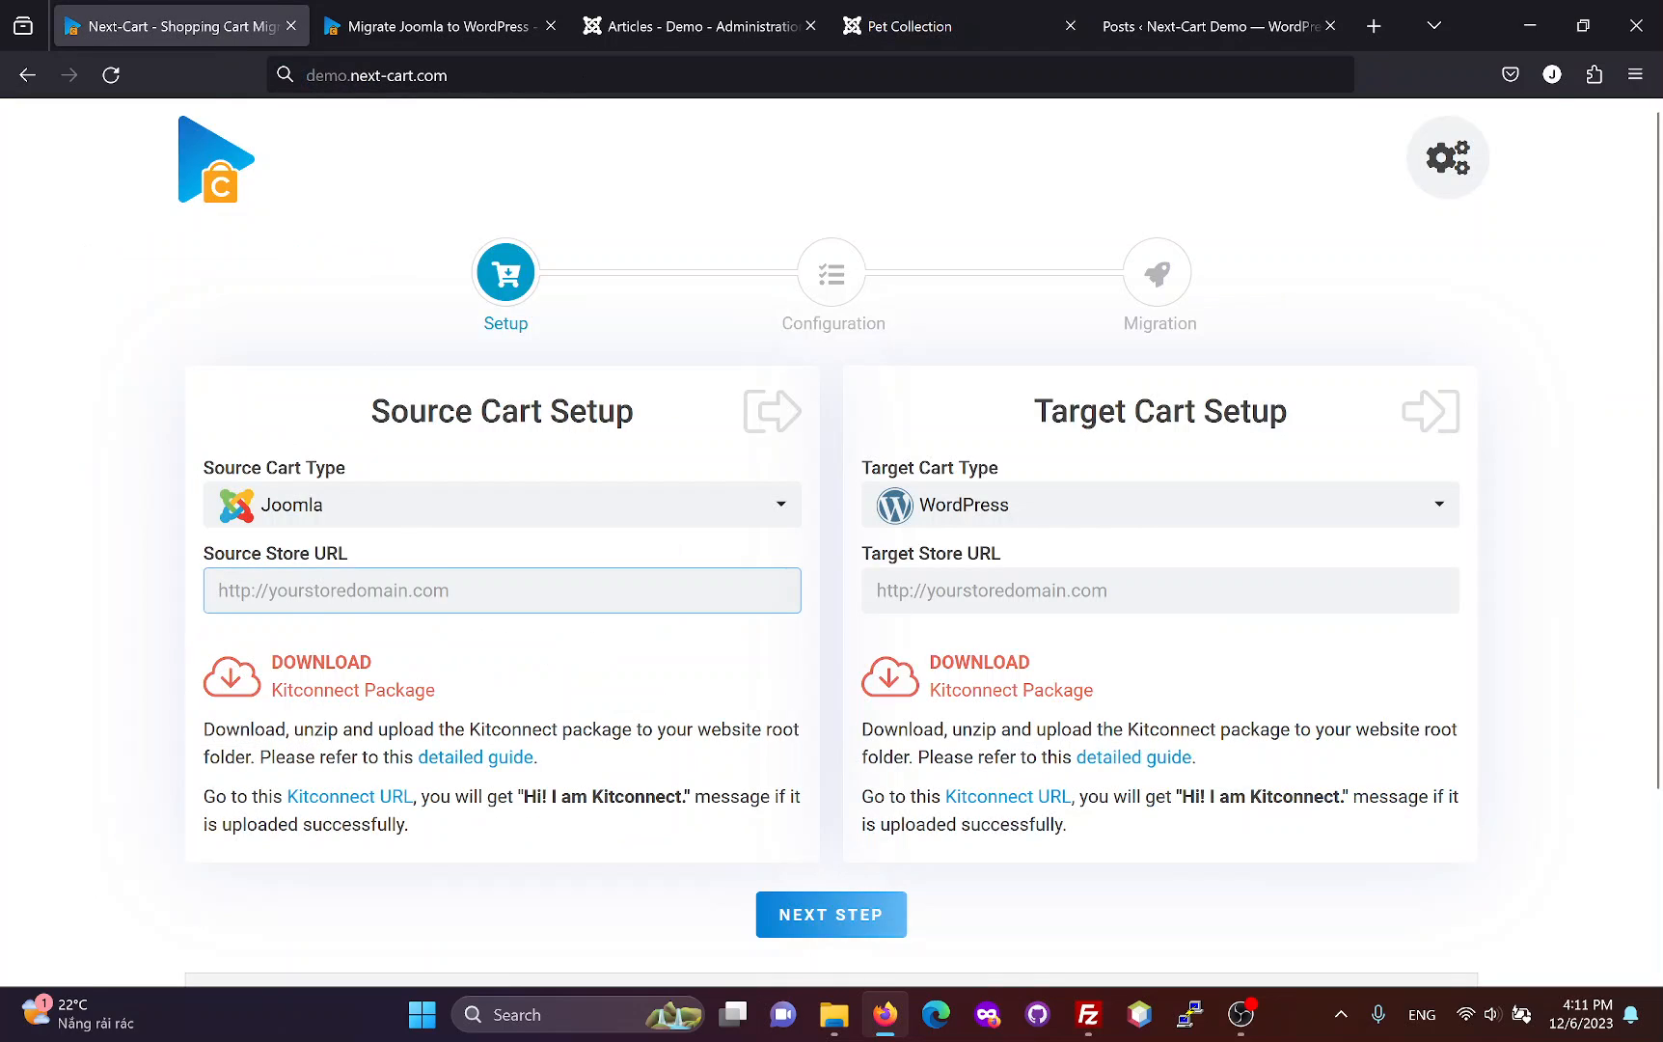
type("http://45.32.109.166/joomla4/")
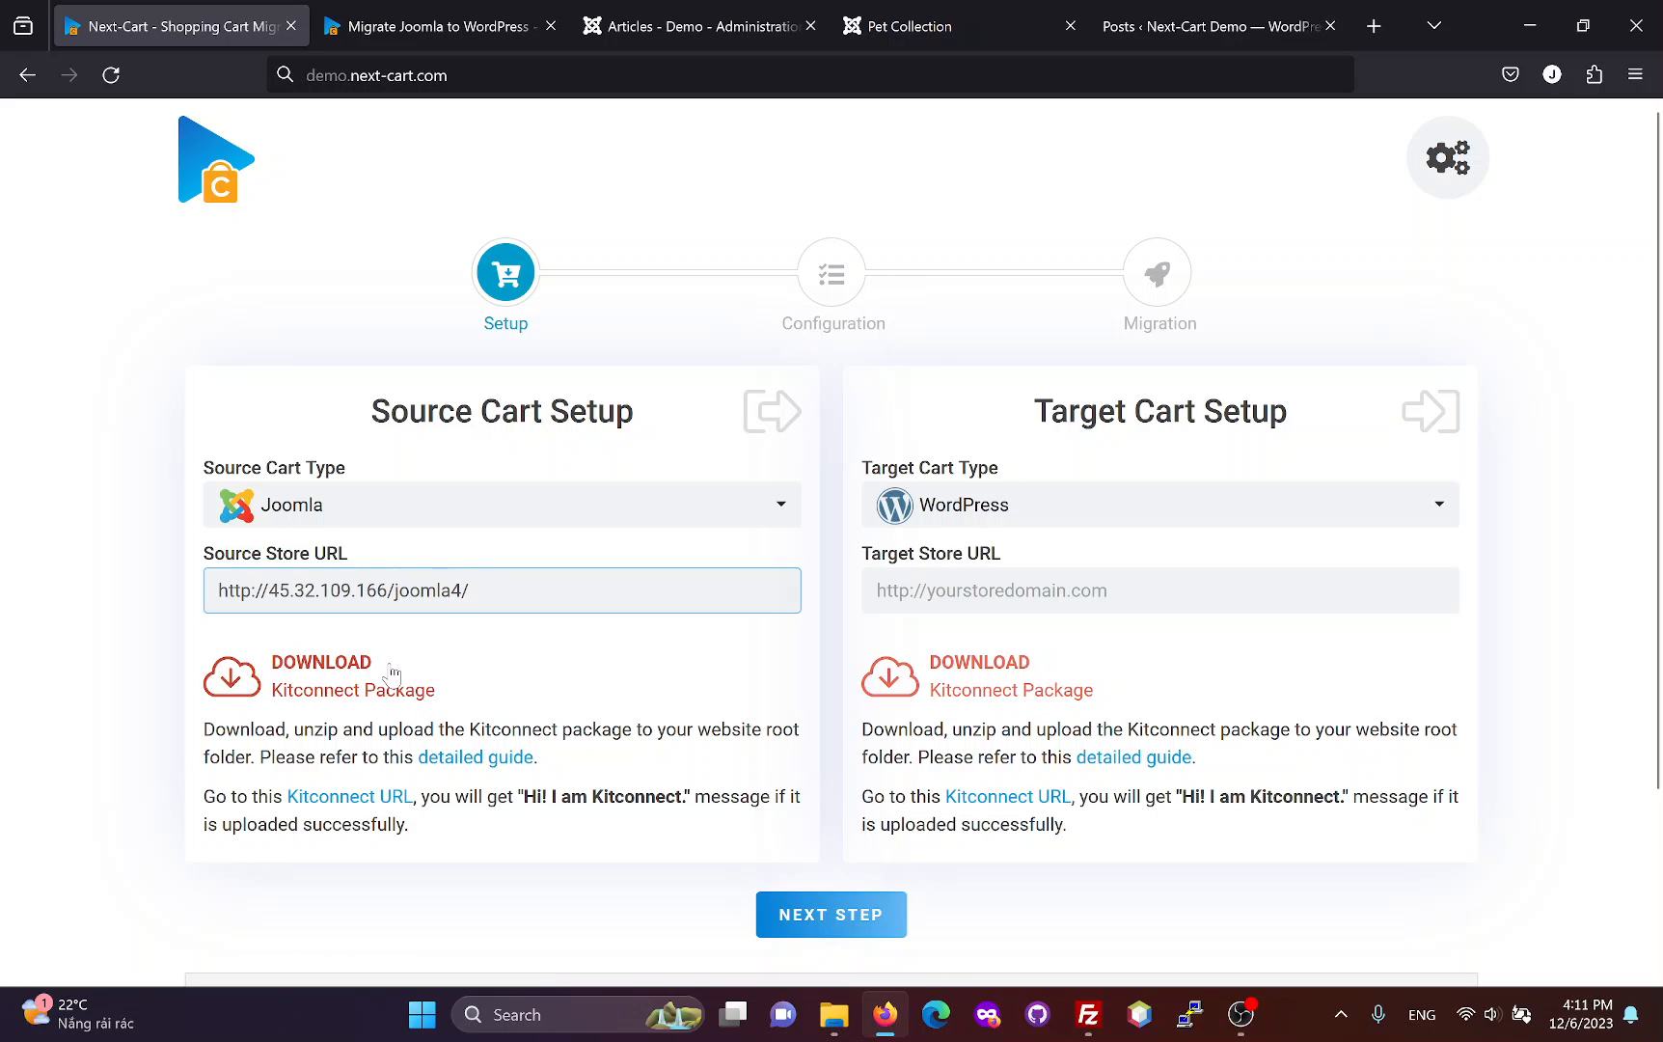
left_click(502, 591)
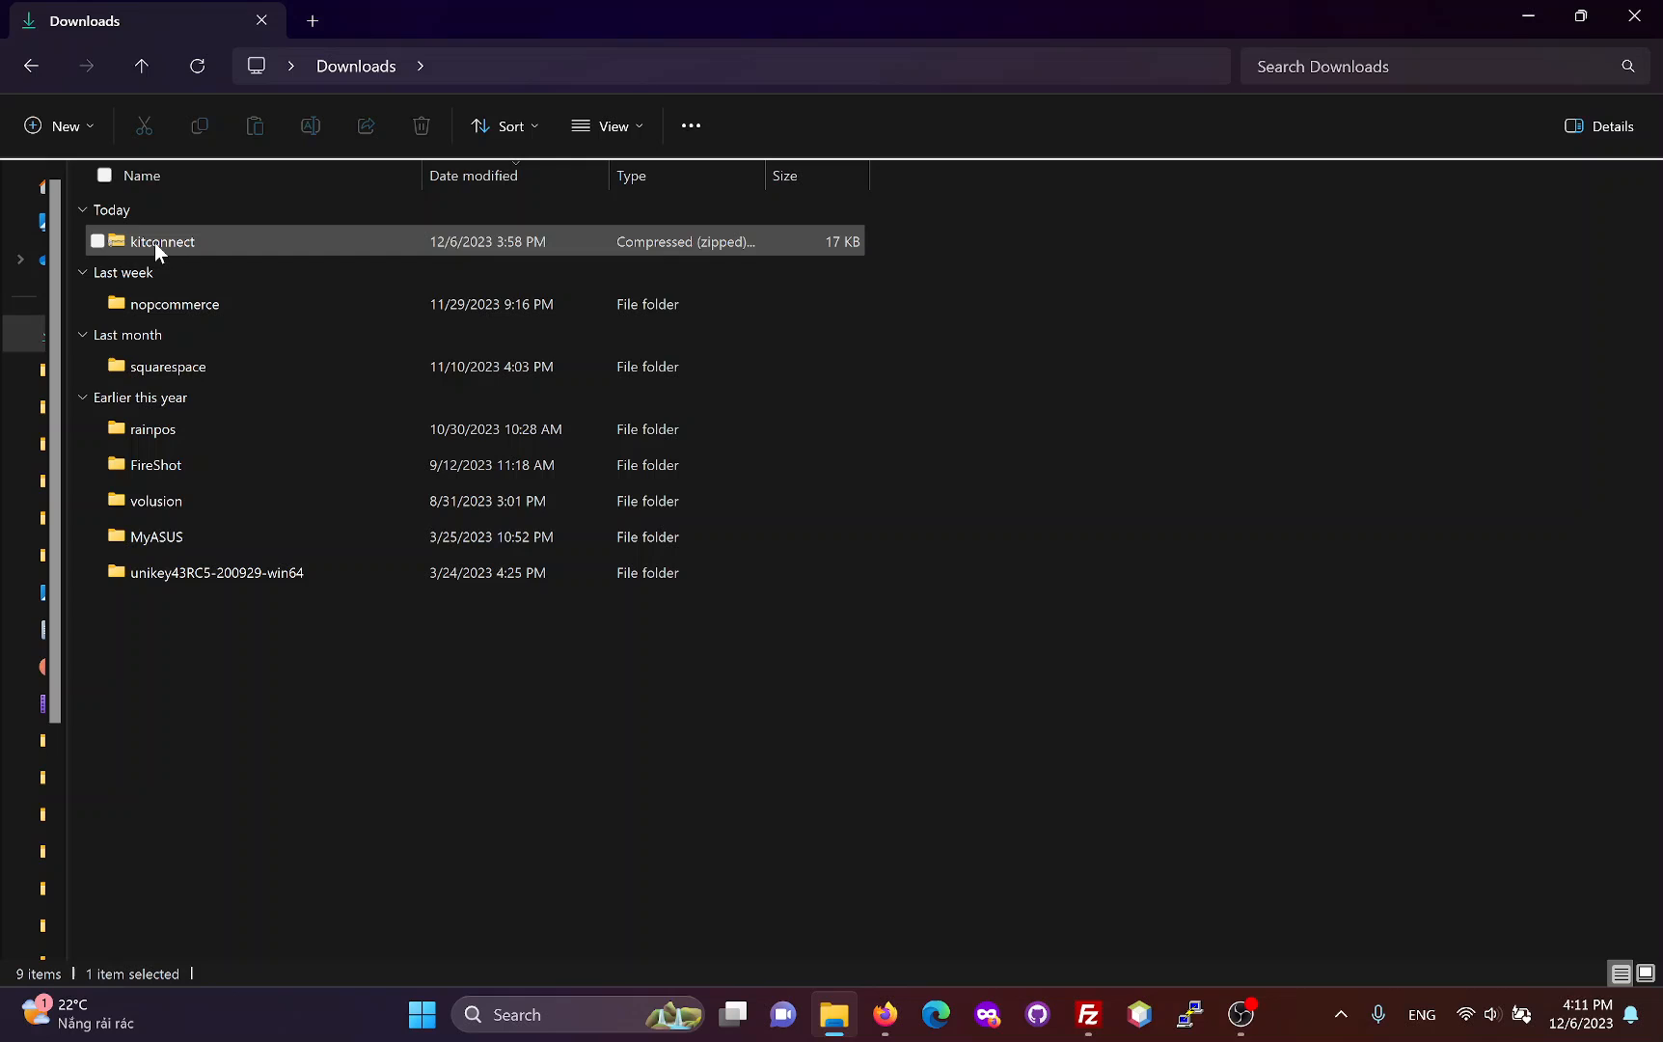
Step: Extract kitconnect.zip and confirm kitconnect_d5a04917 contains .htaccess and kitconnect.php
right_click(159, 242)
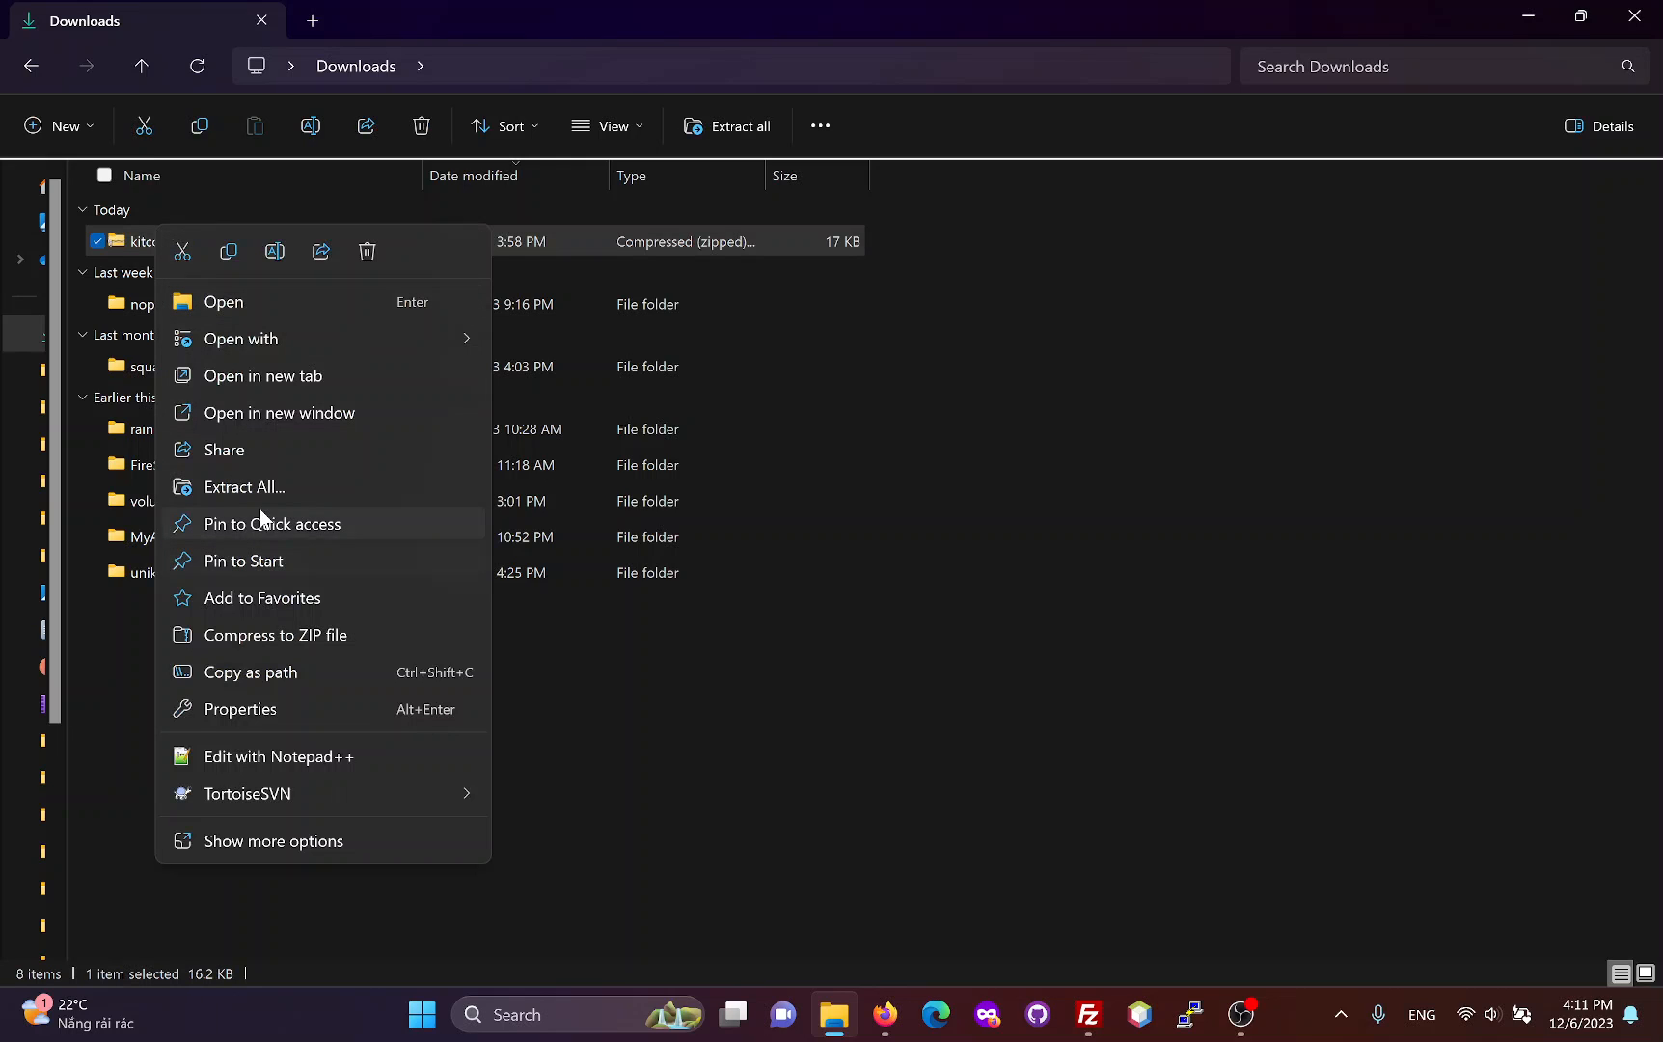
left_click(243, 487)
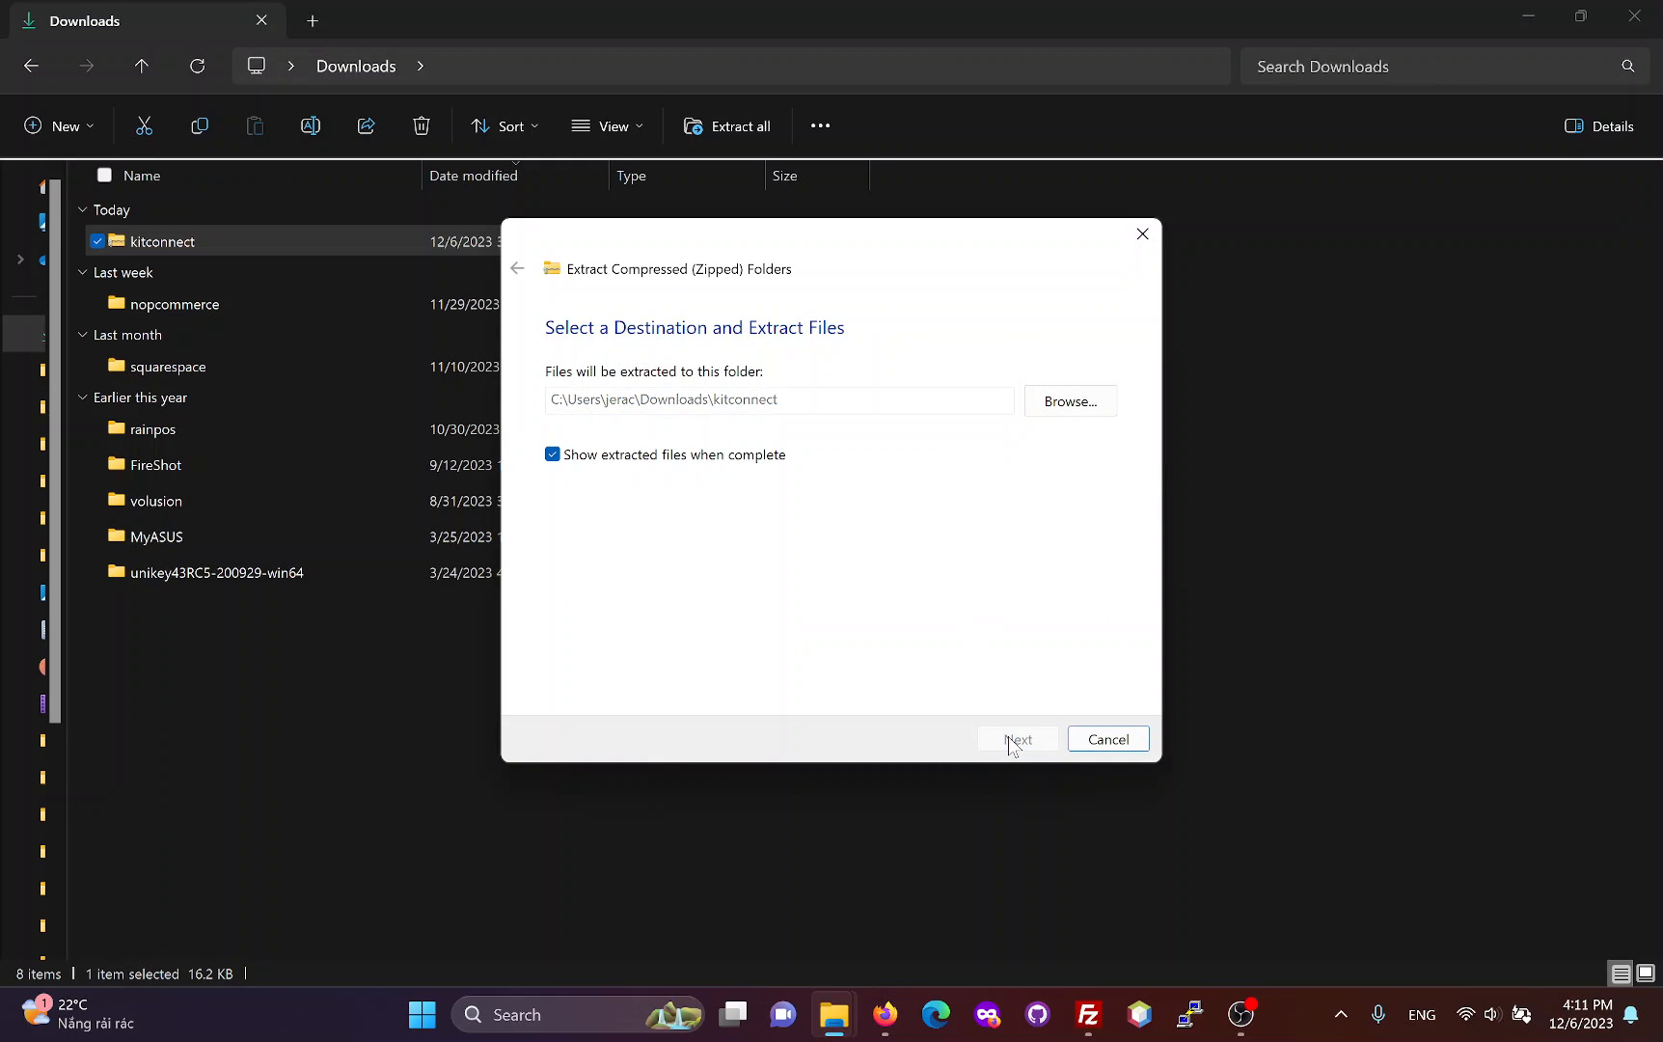
left_click(1015, 739)
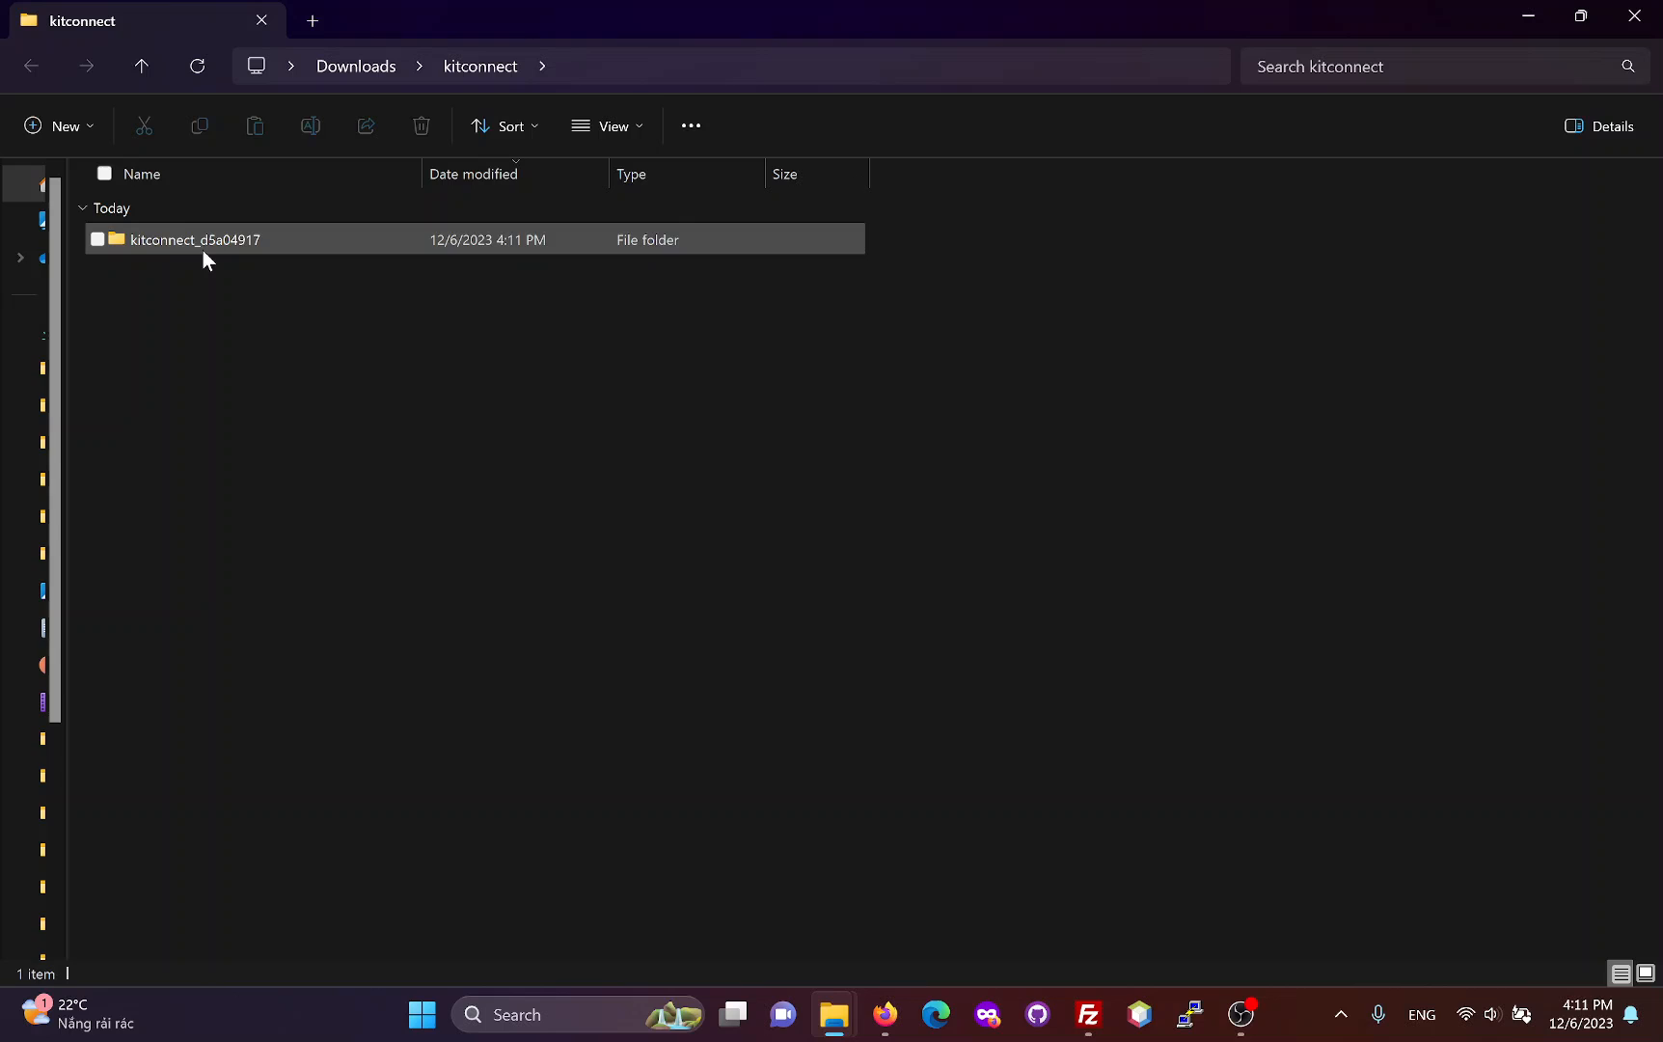
double_click(194, 238)
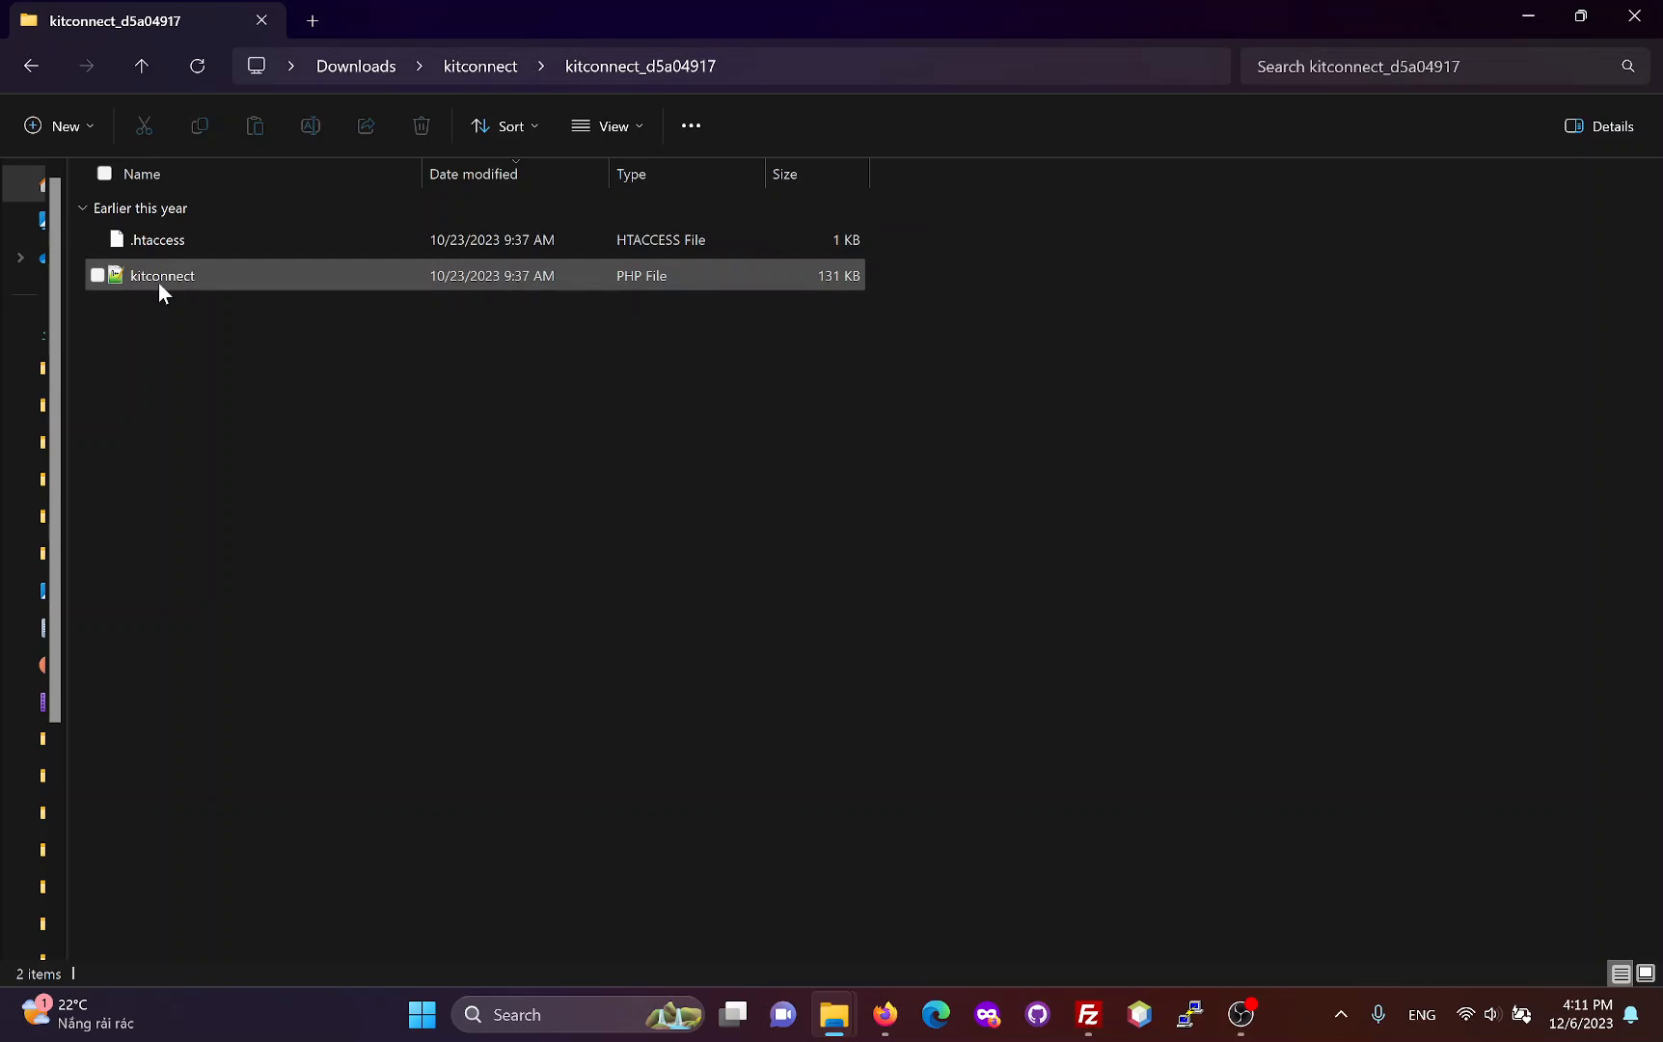
left_click(479, 66)
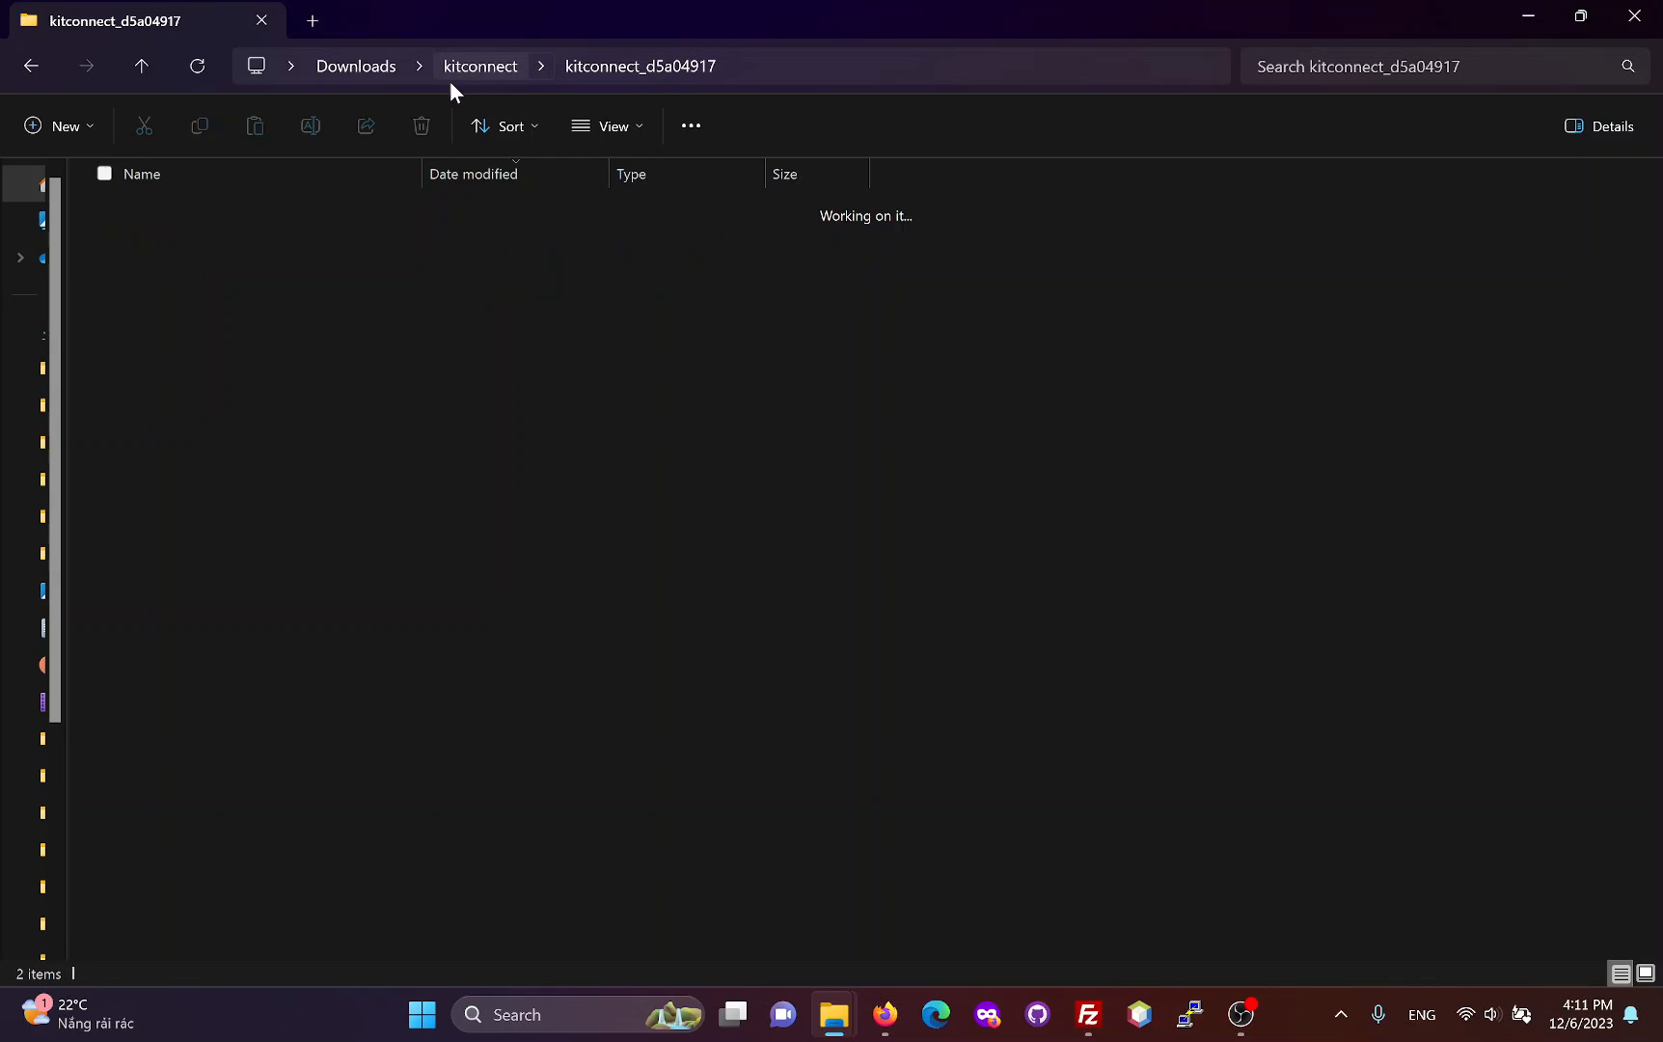
left_click(478, 66)
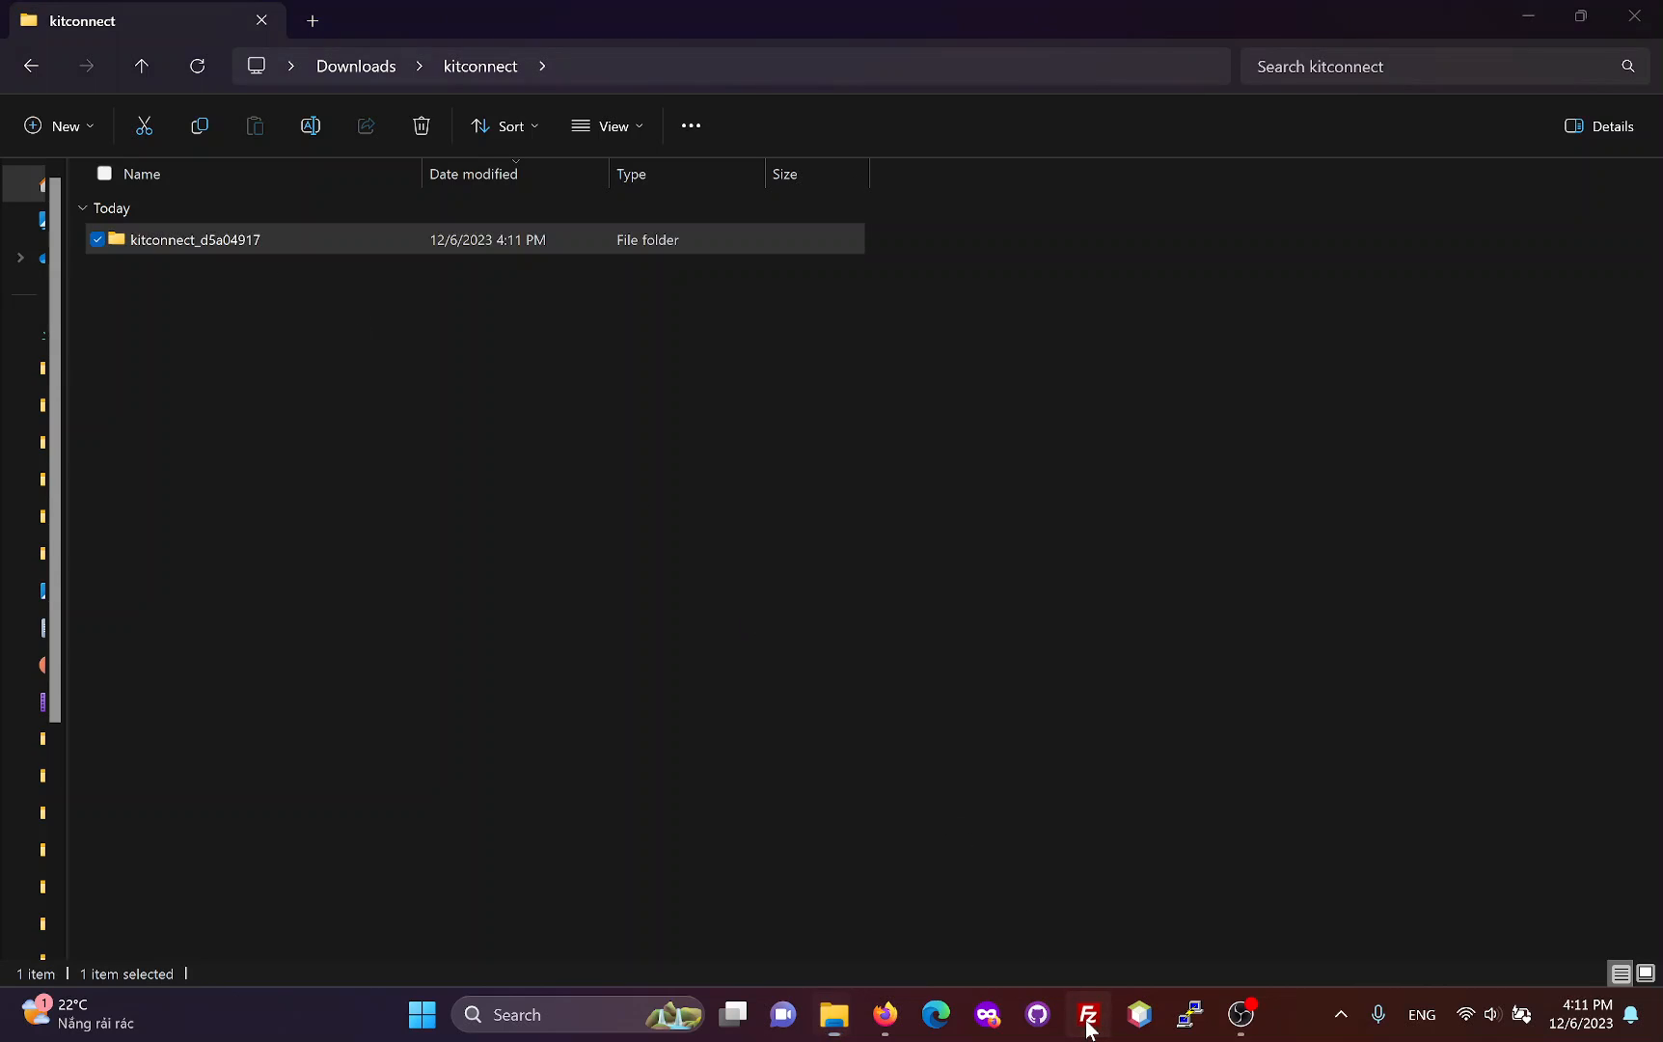
Step: Upload the kitconnect_d5a04917 folder to /var/www/html/joomla4 in FileZilla
left_click(1086, 1014)
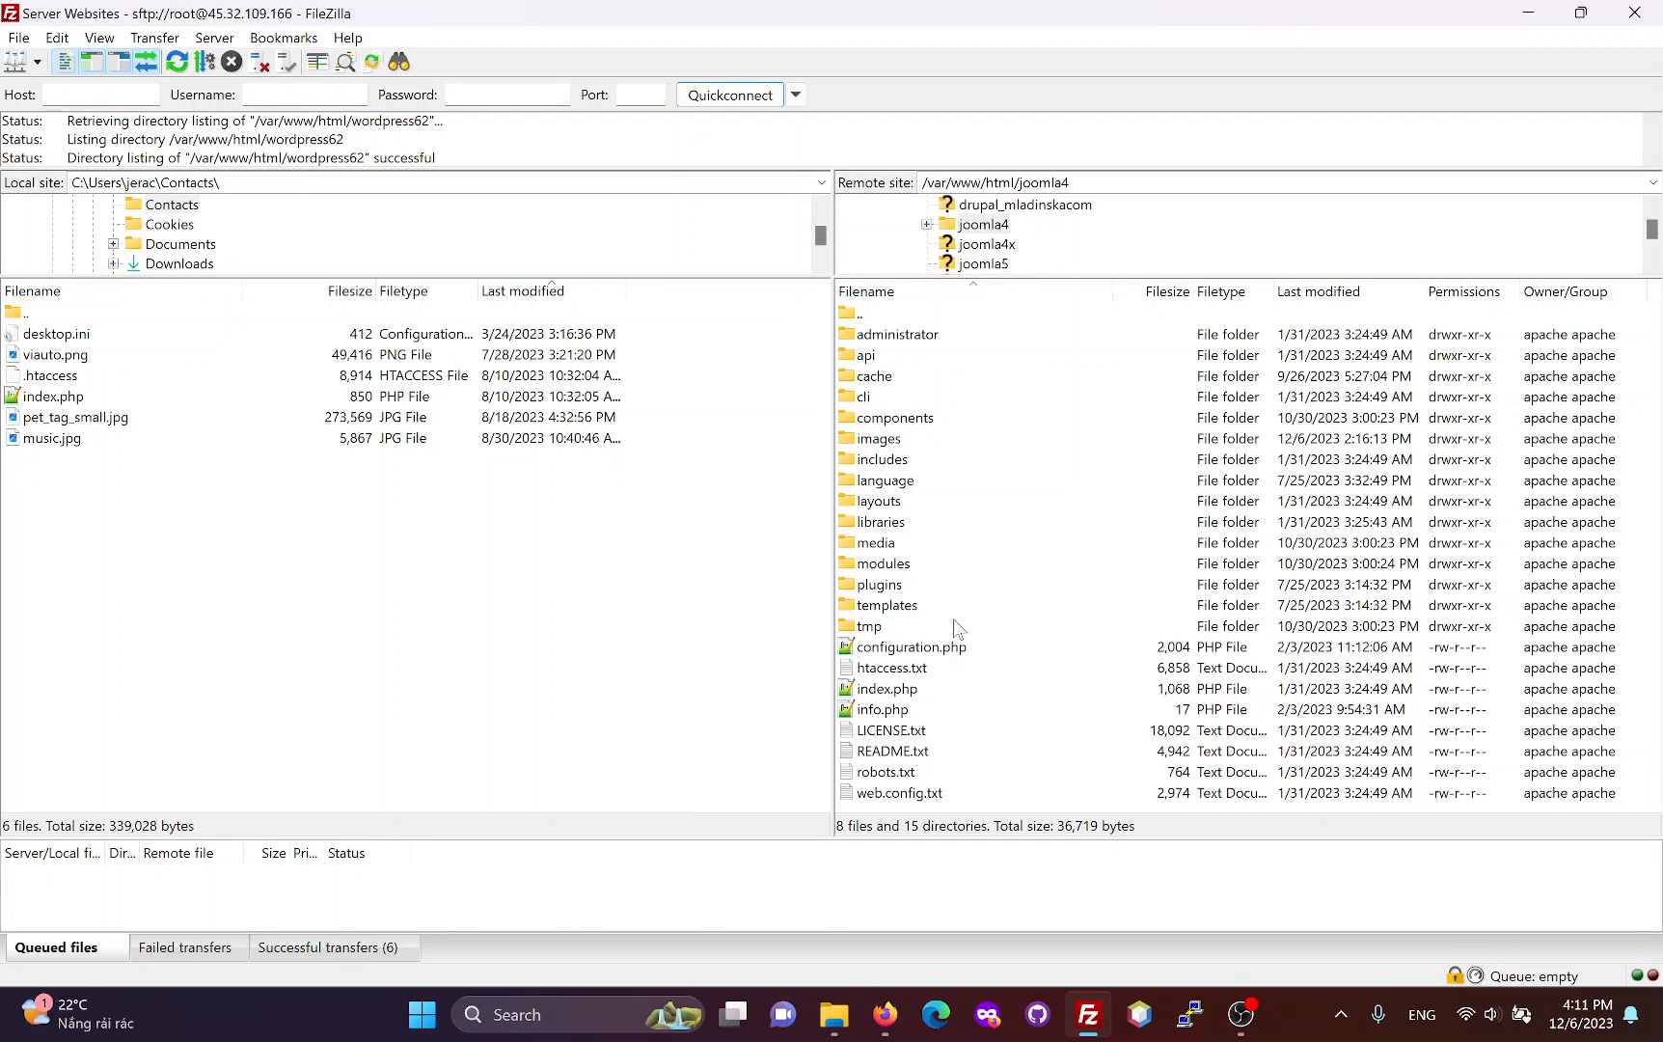
mouse_move(1086, 1014)
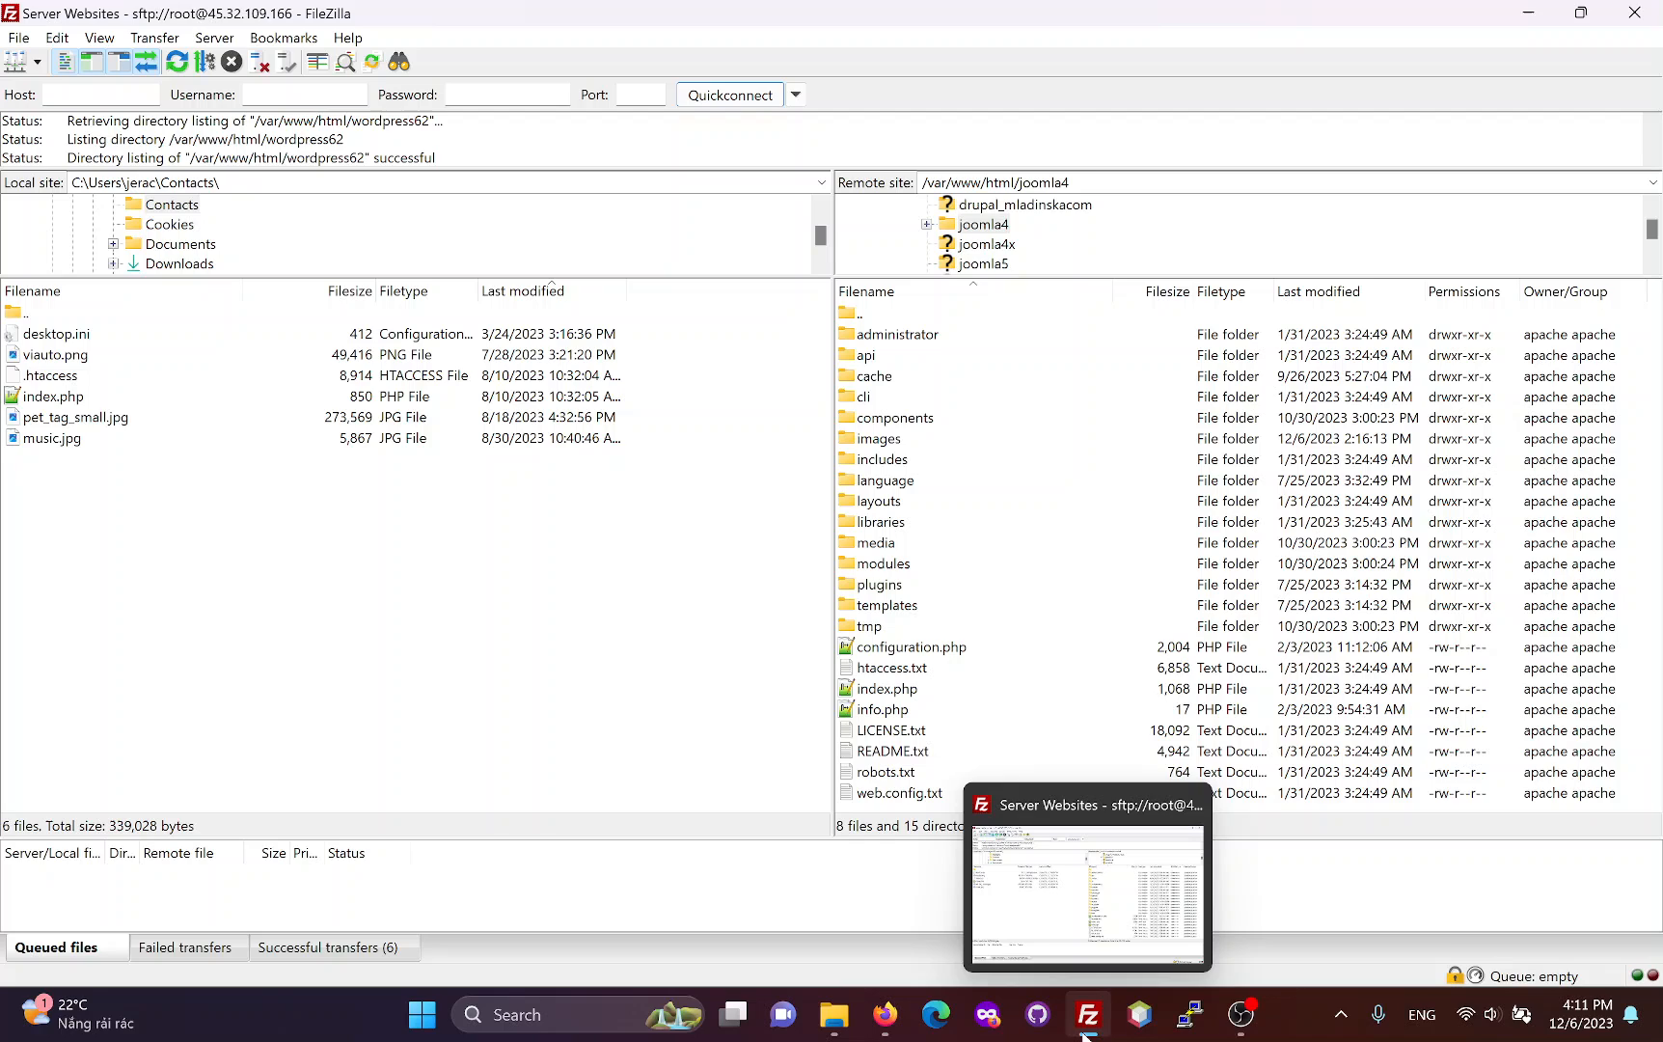
mouse_move(1100, 805)
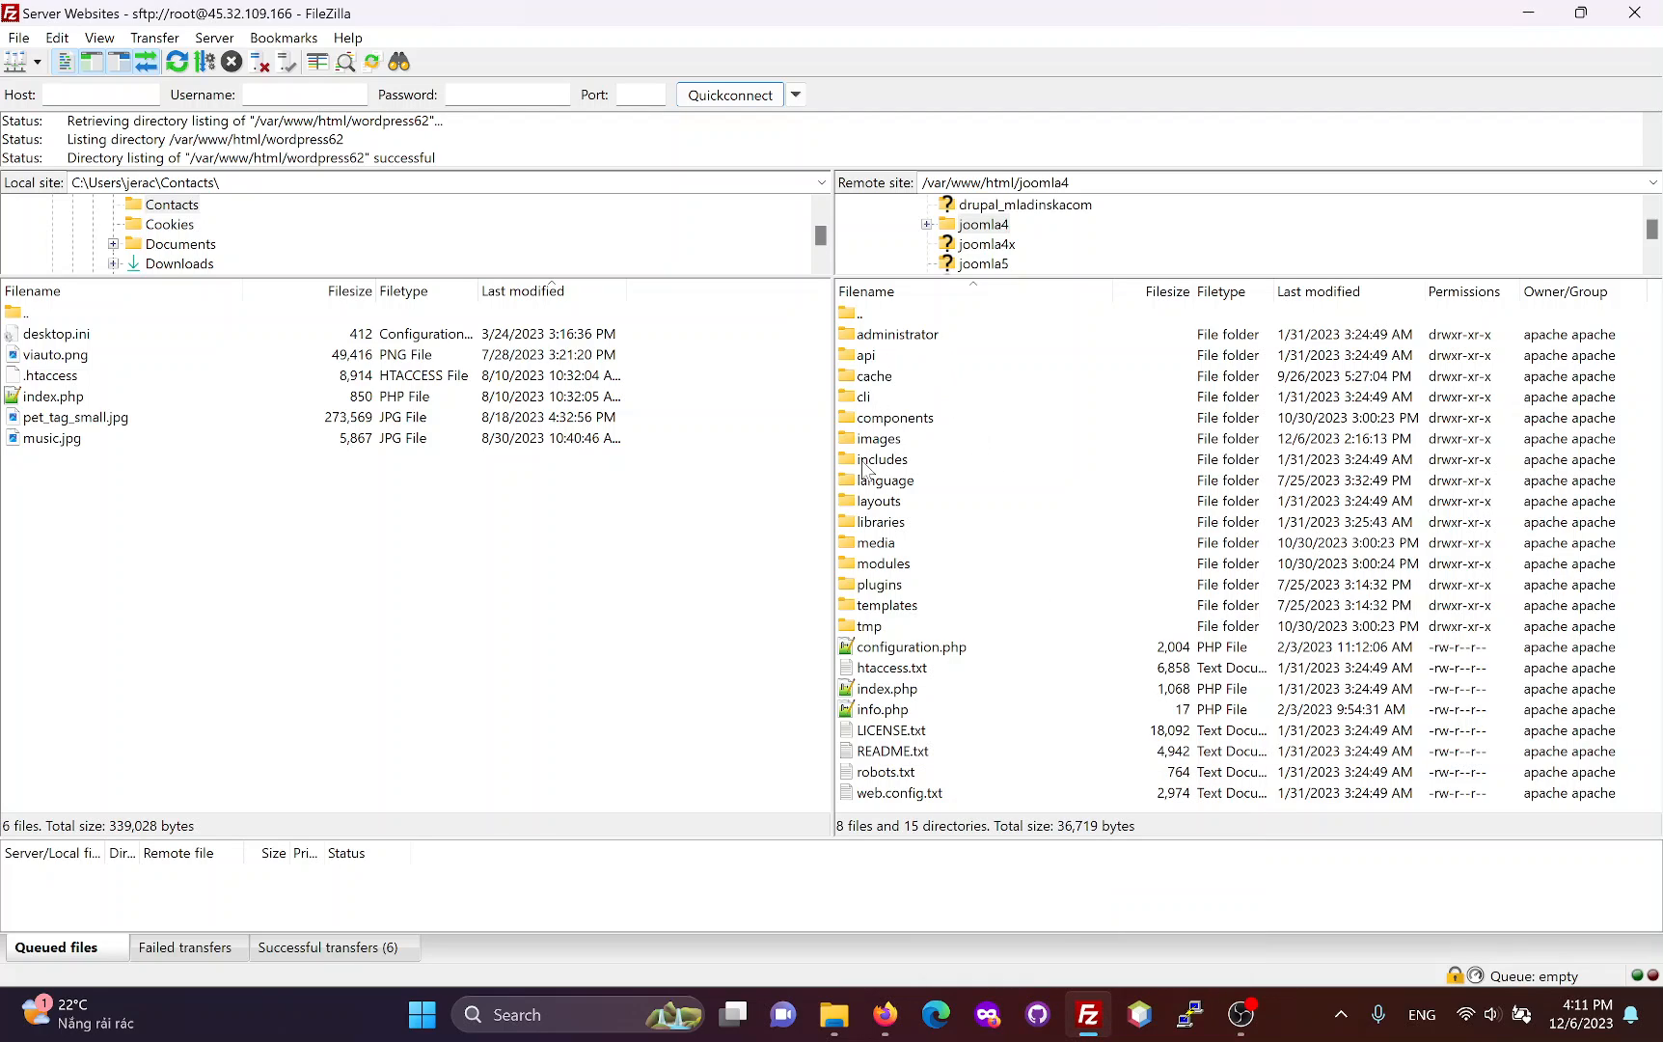
mouse_move(915, 384)
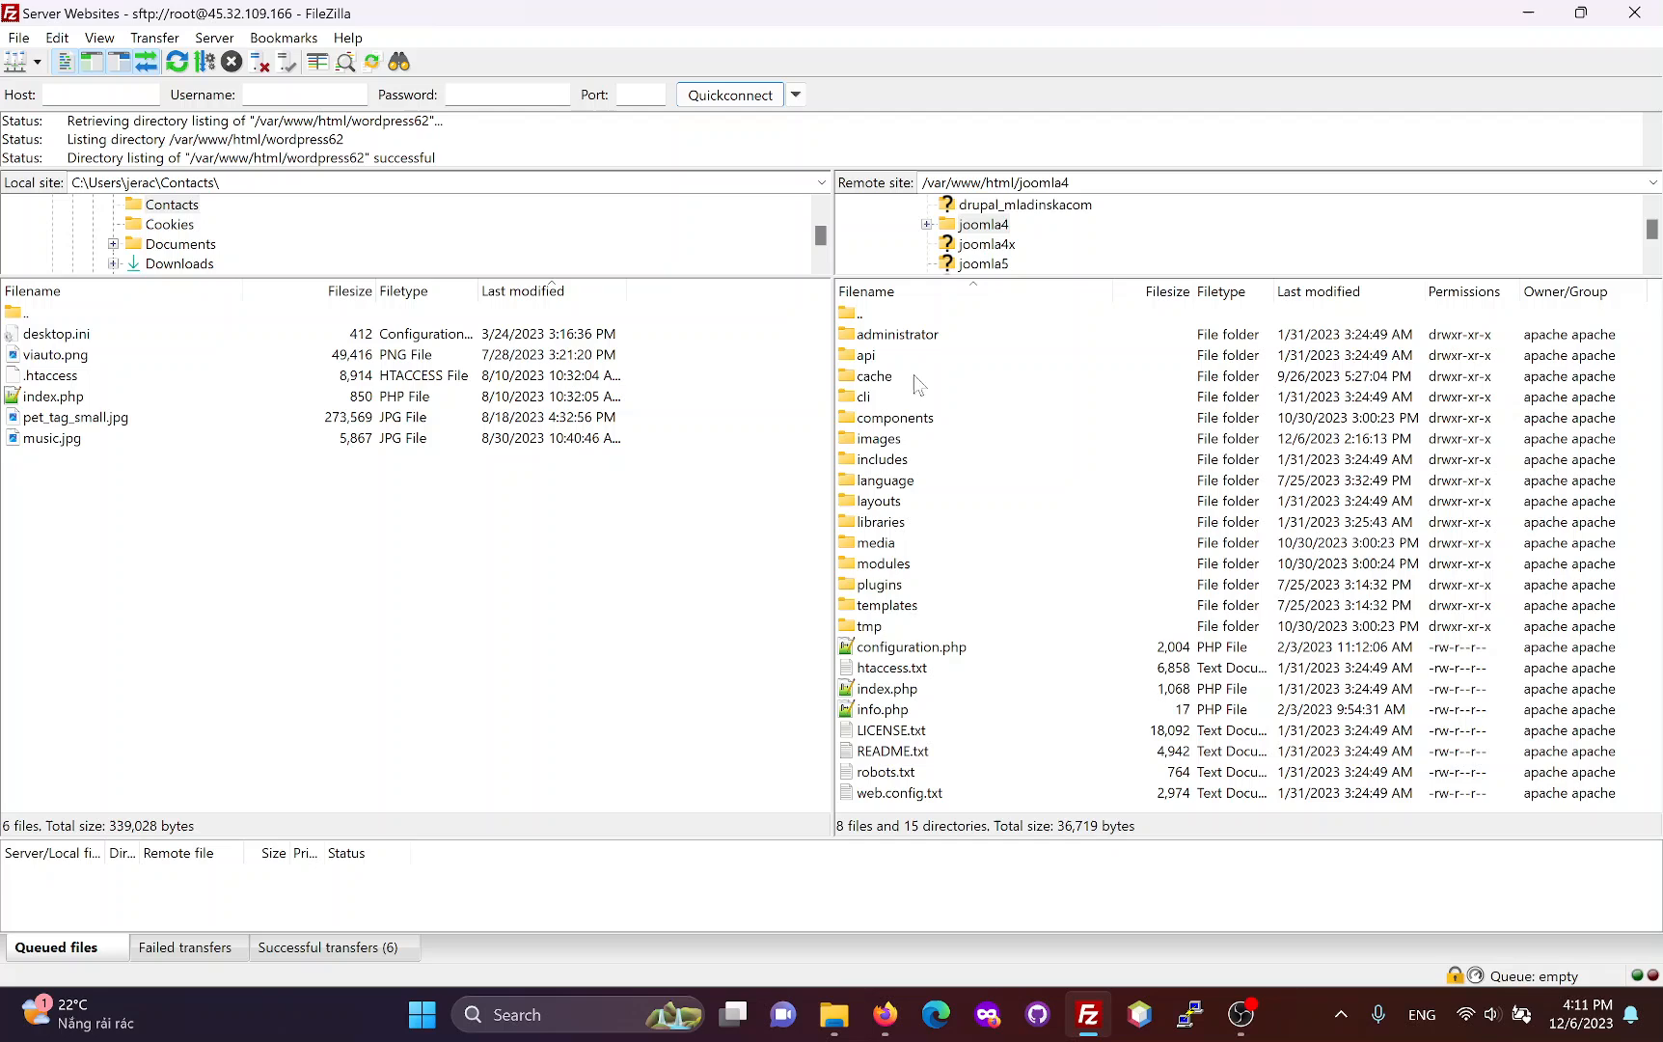
left_click(886, 689)
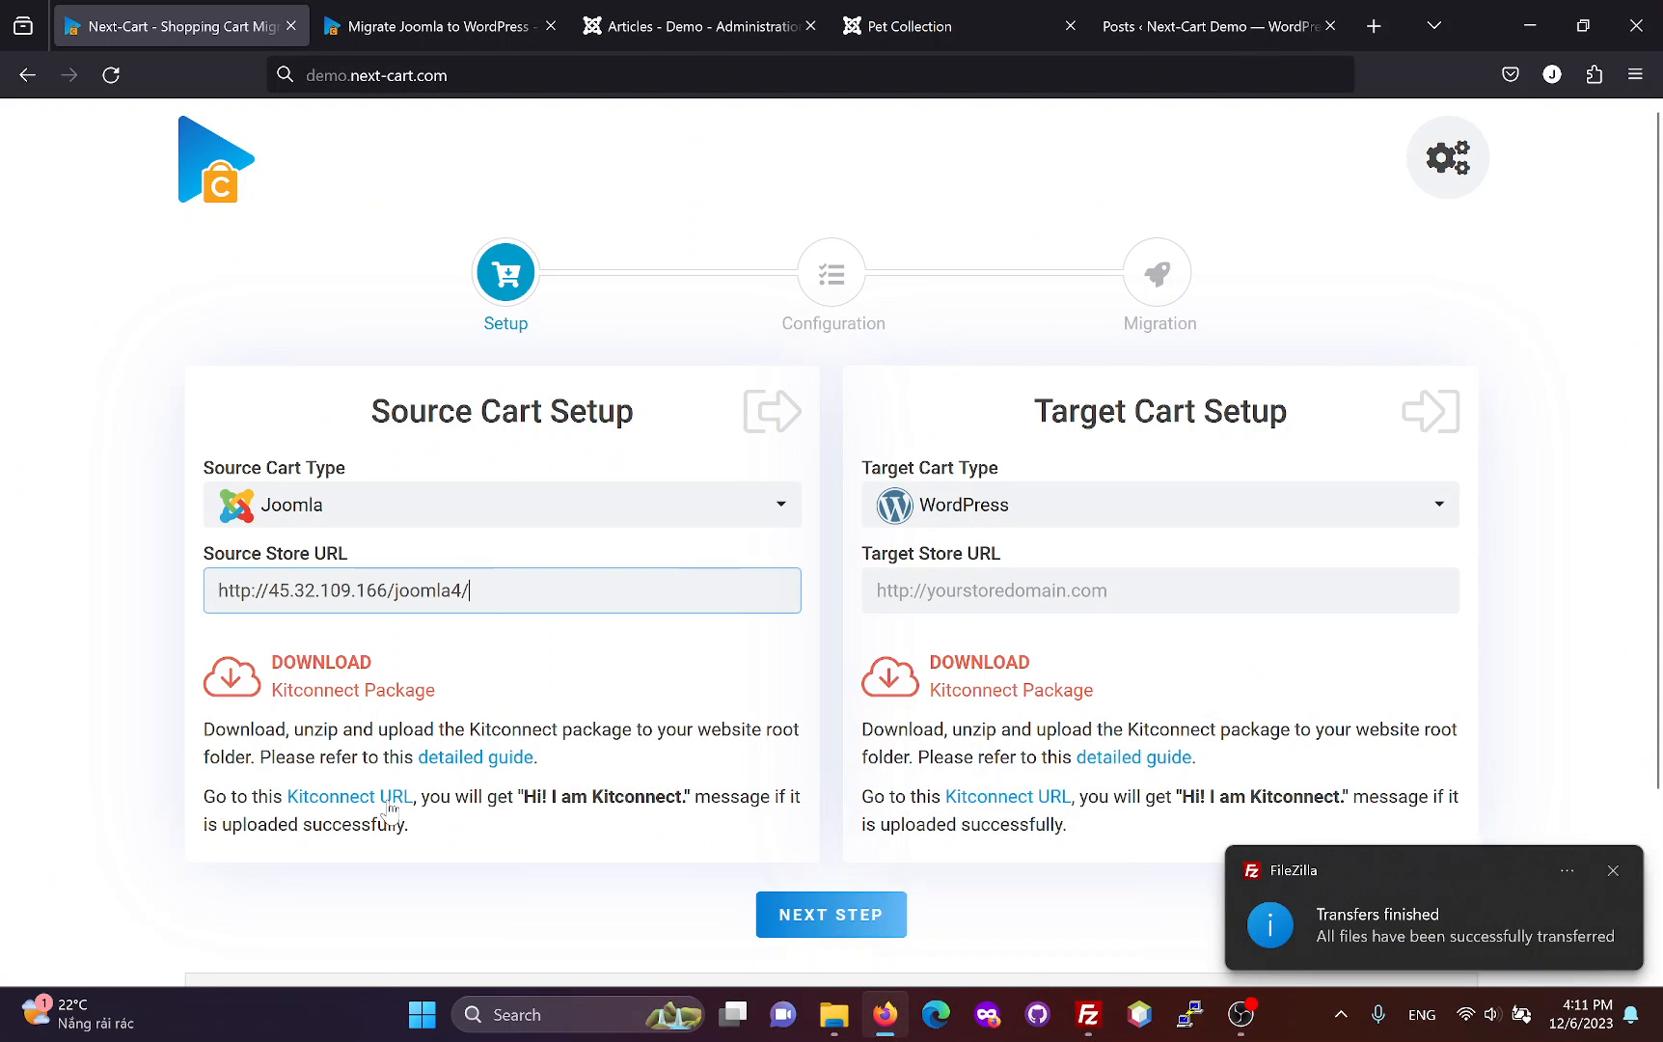
left_click(349, 797)
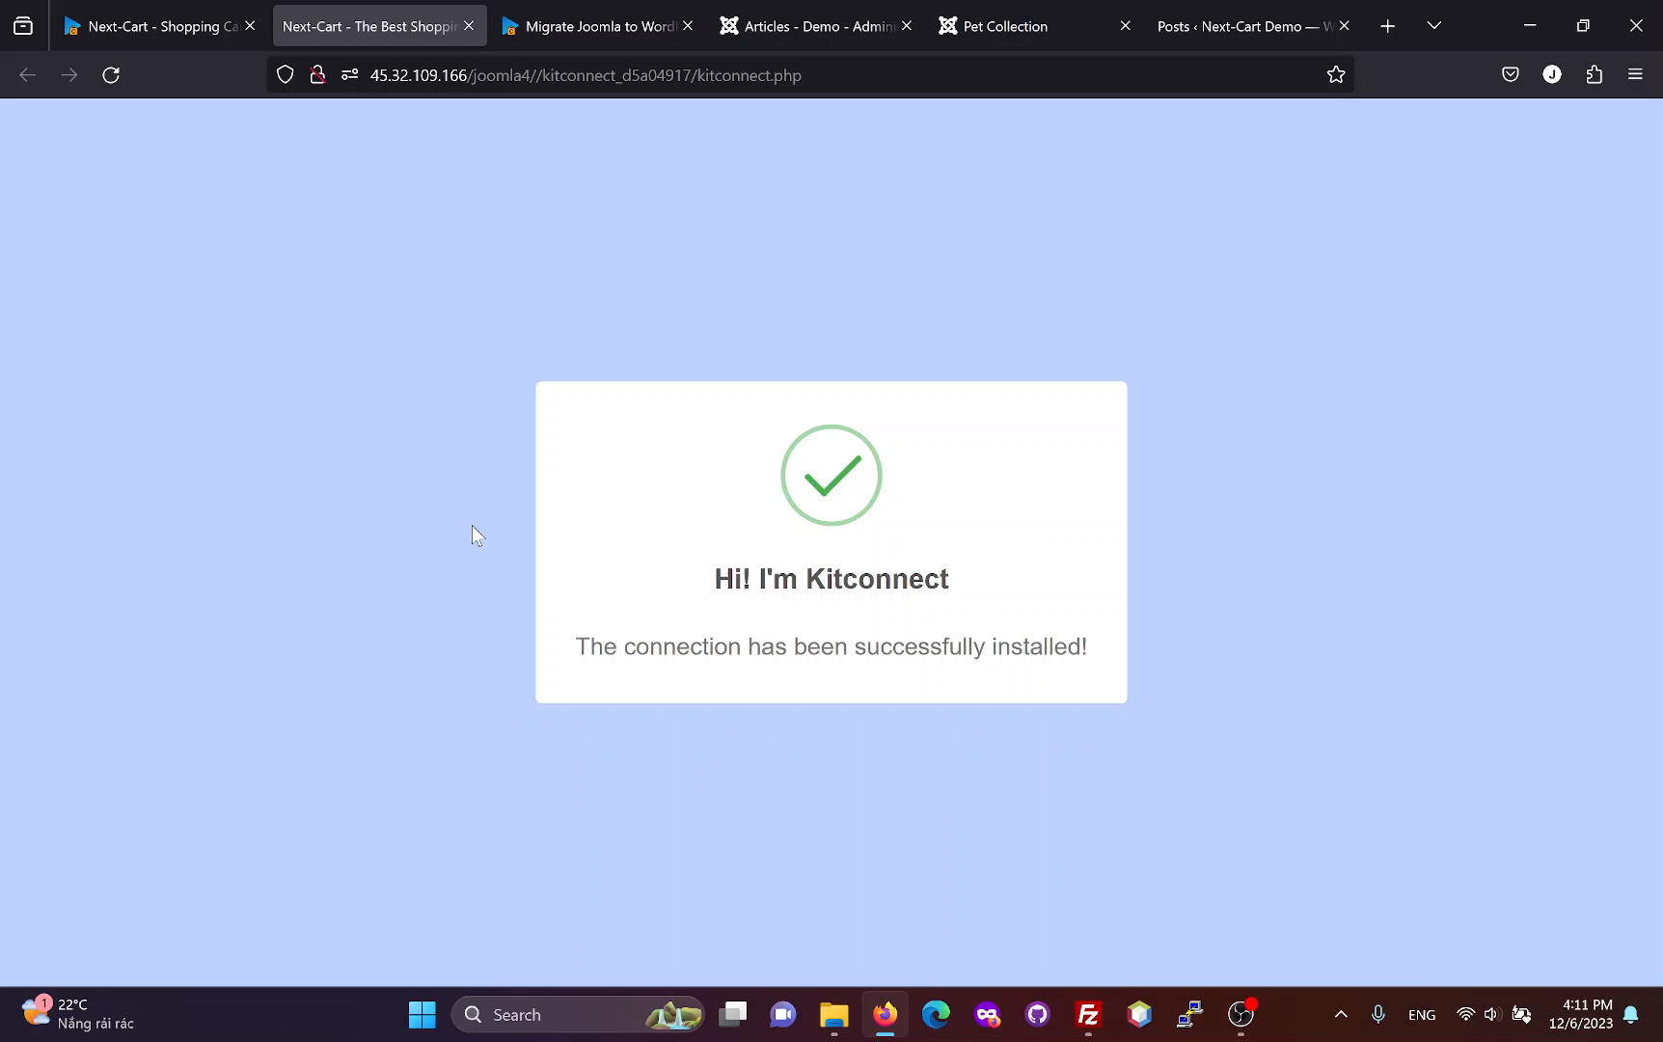
mouse_move(1156, 732)
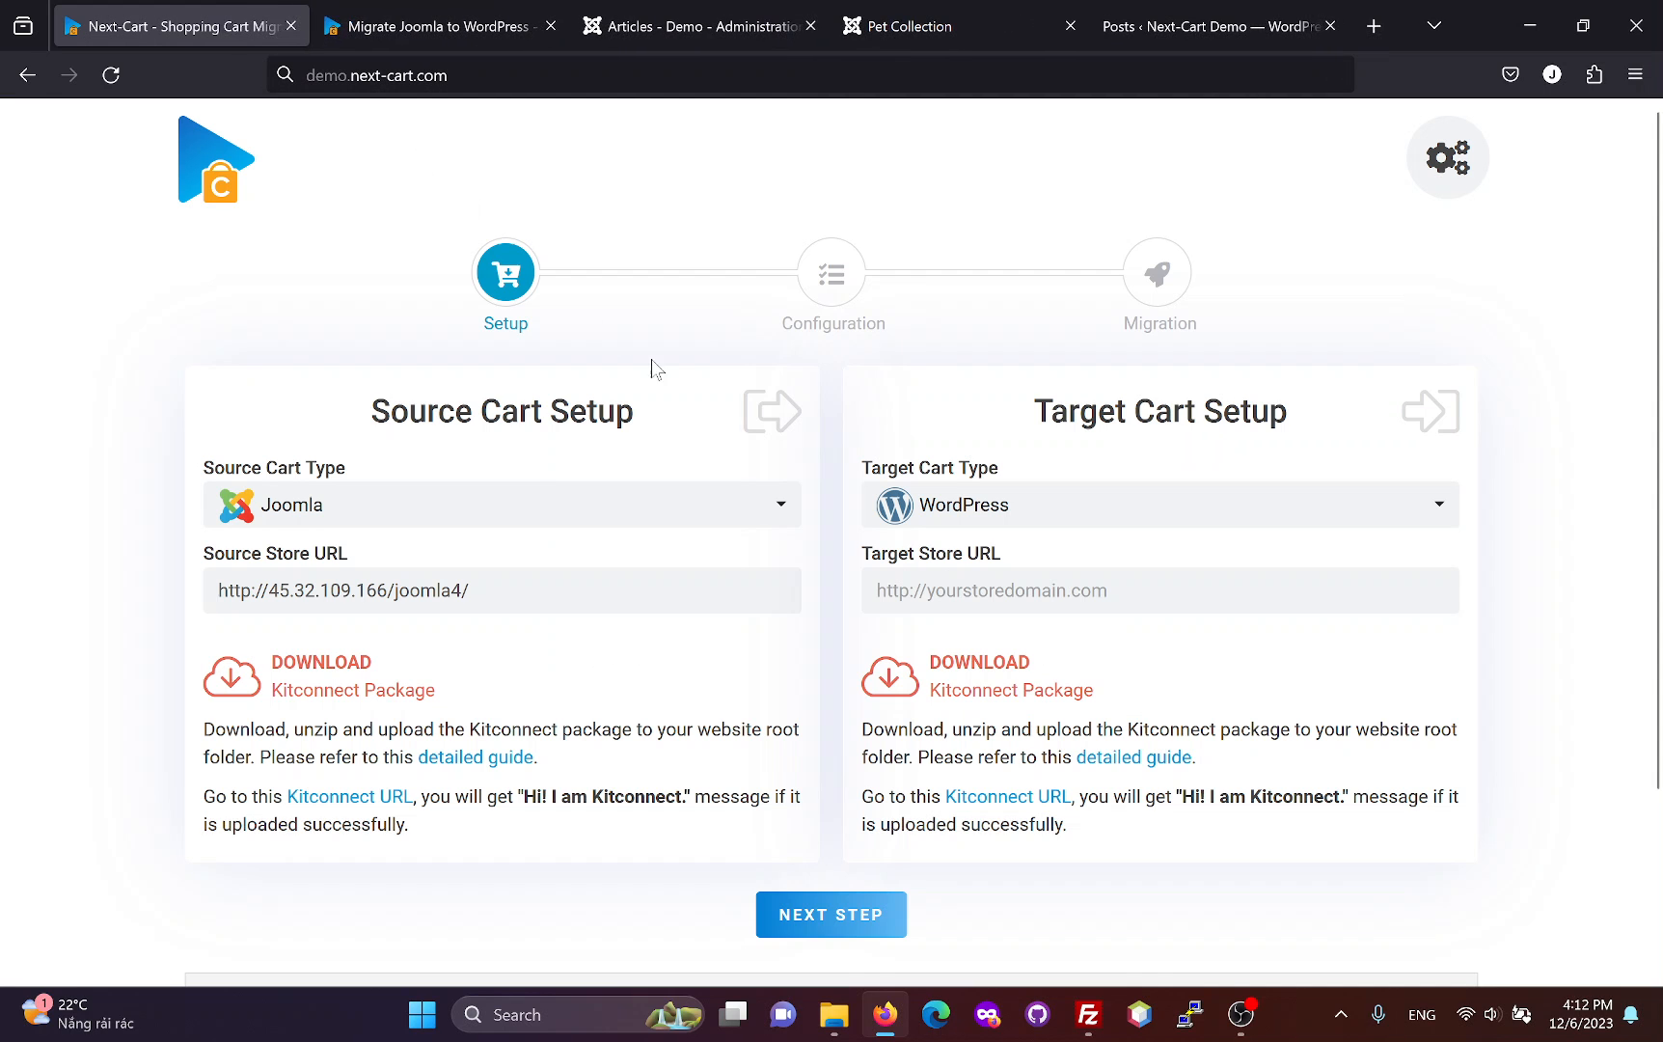
left_click(1160, 591)
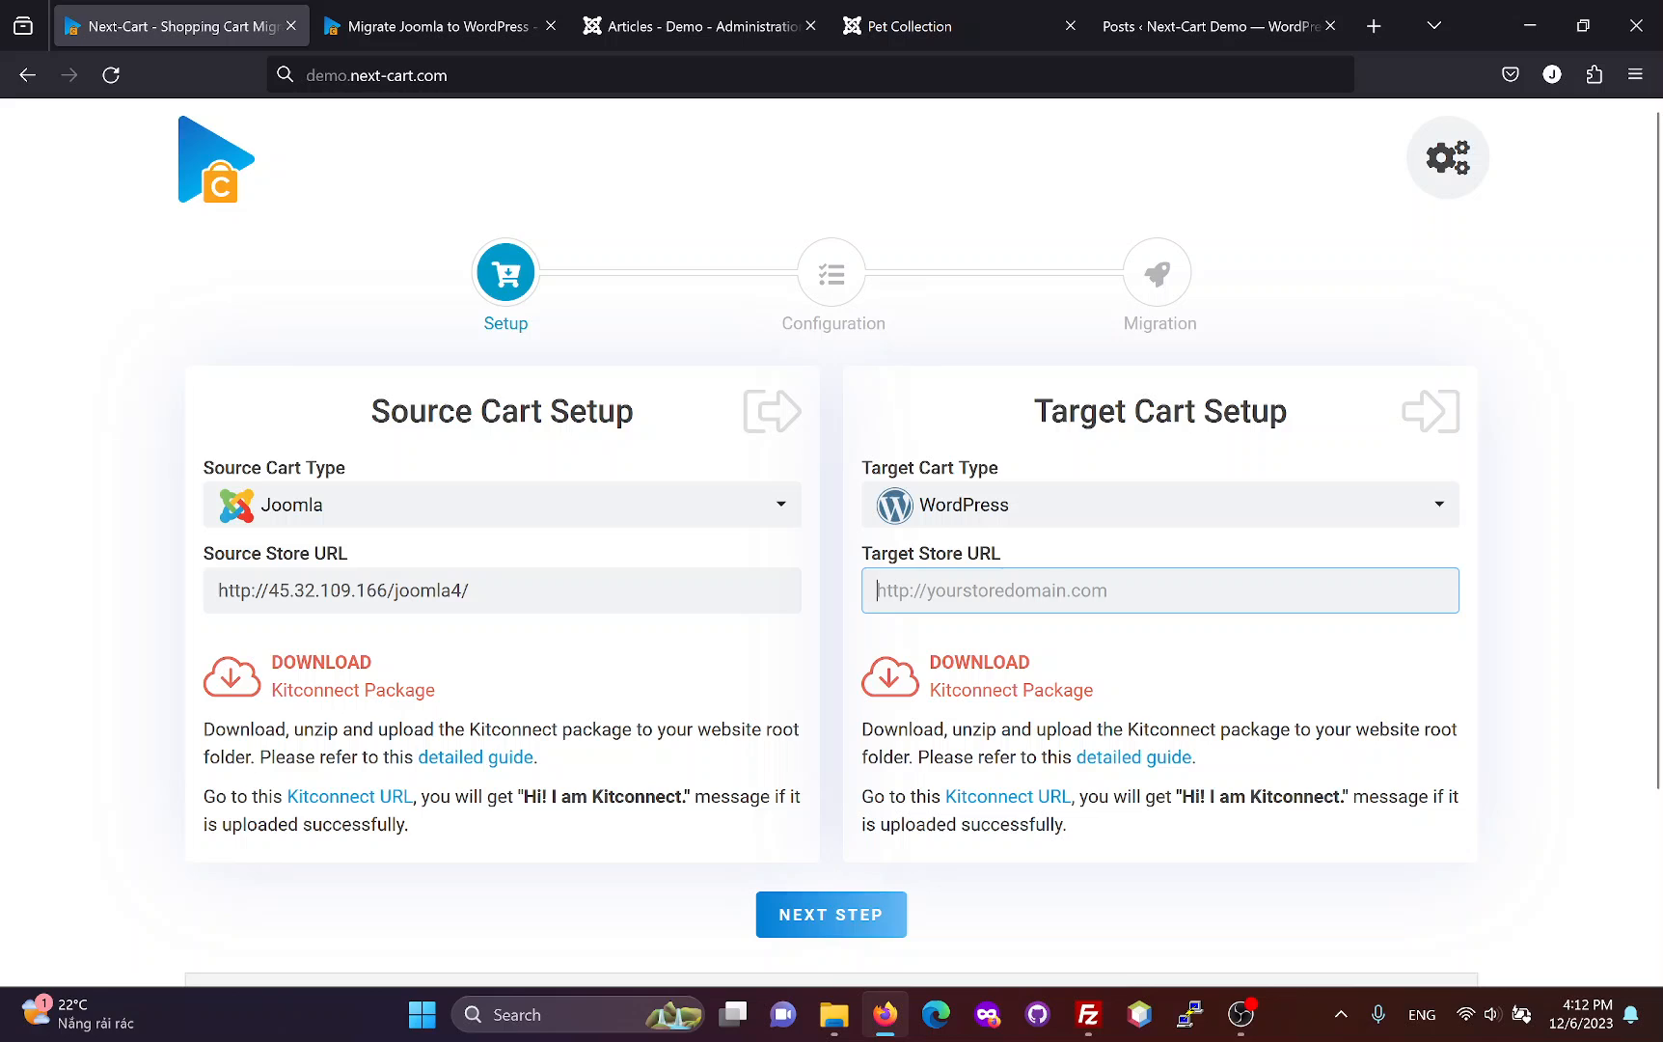
mouse_move(1198, 288)
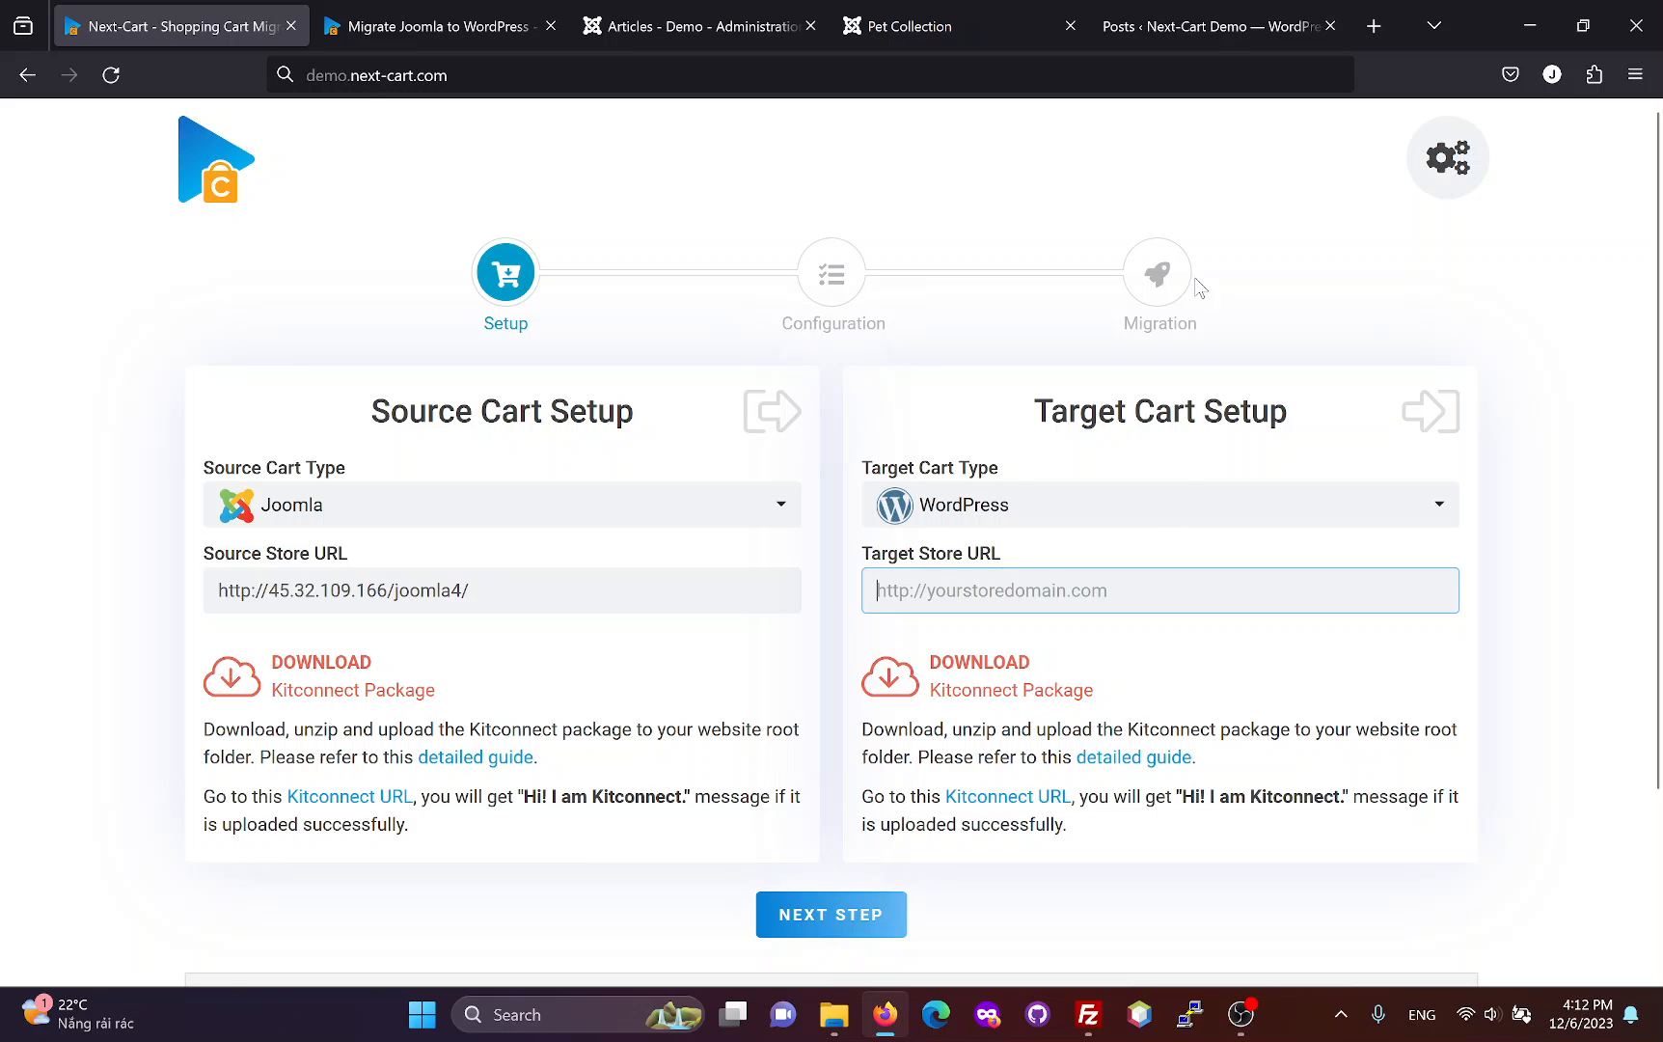
left_click(1218, 25)
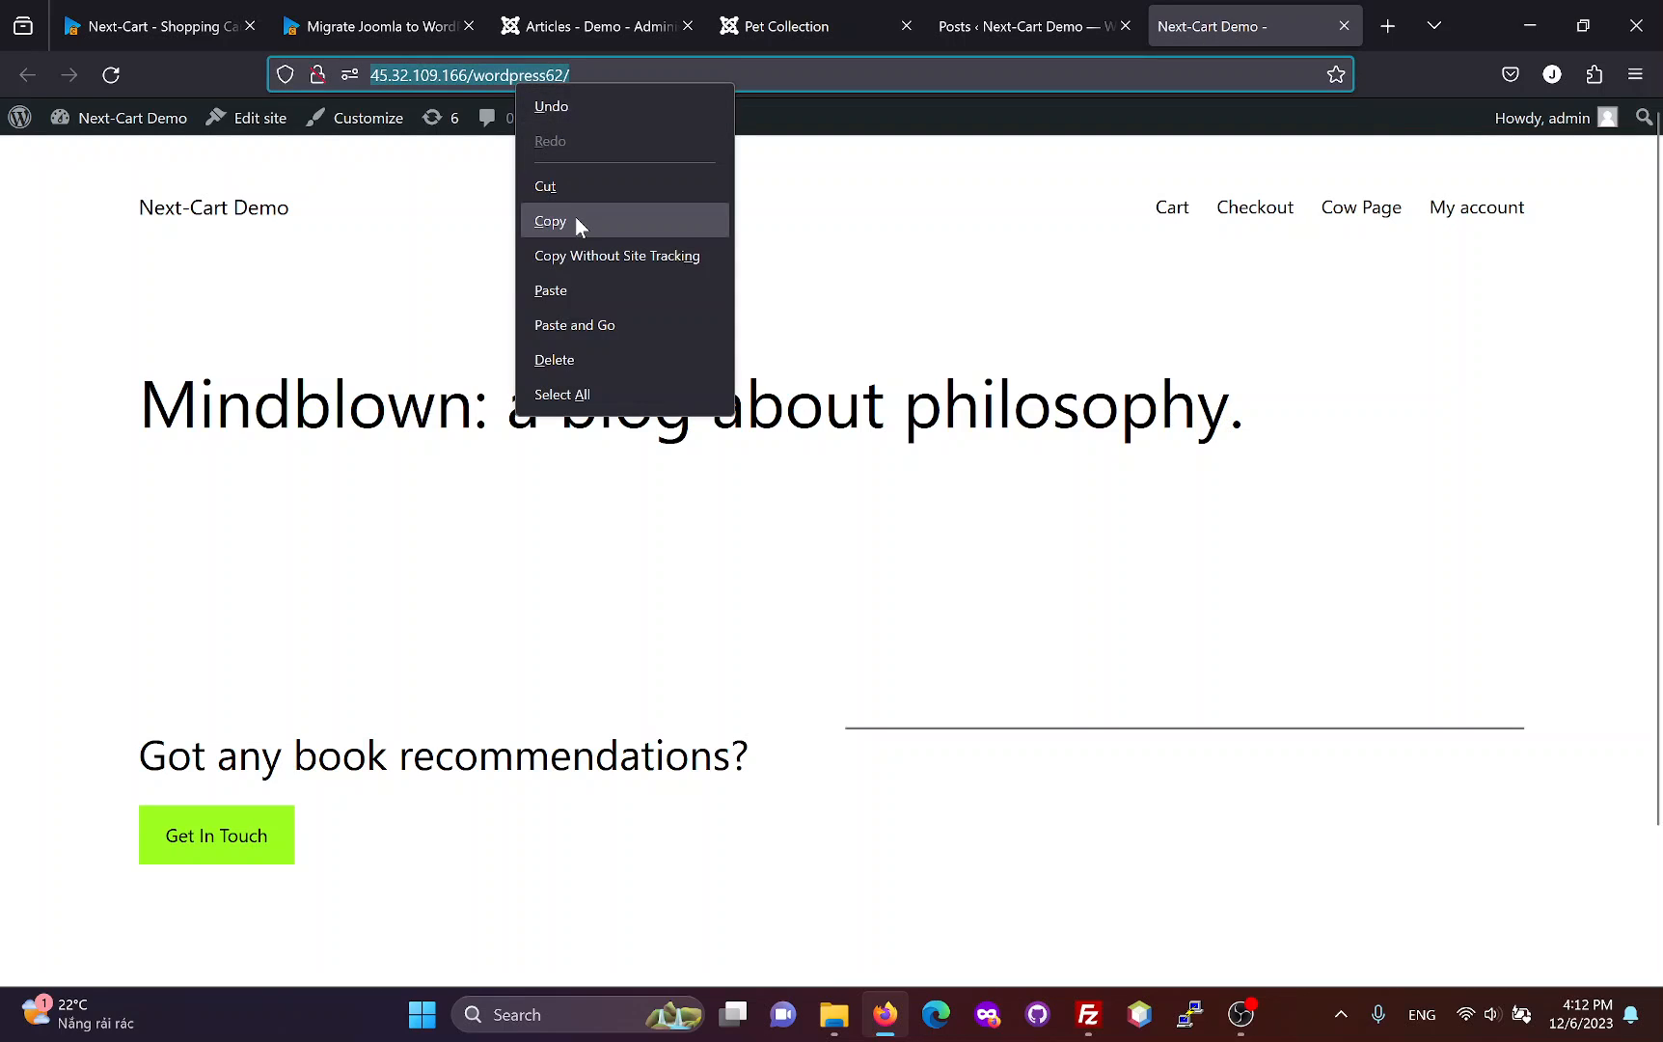
left_click(159, 25)
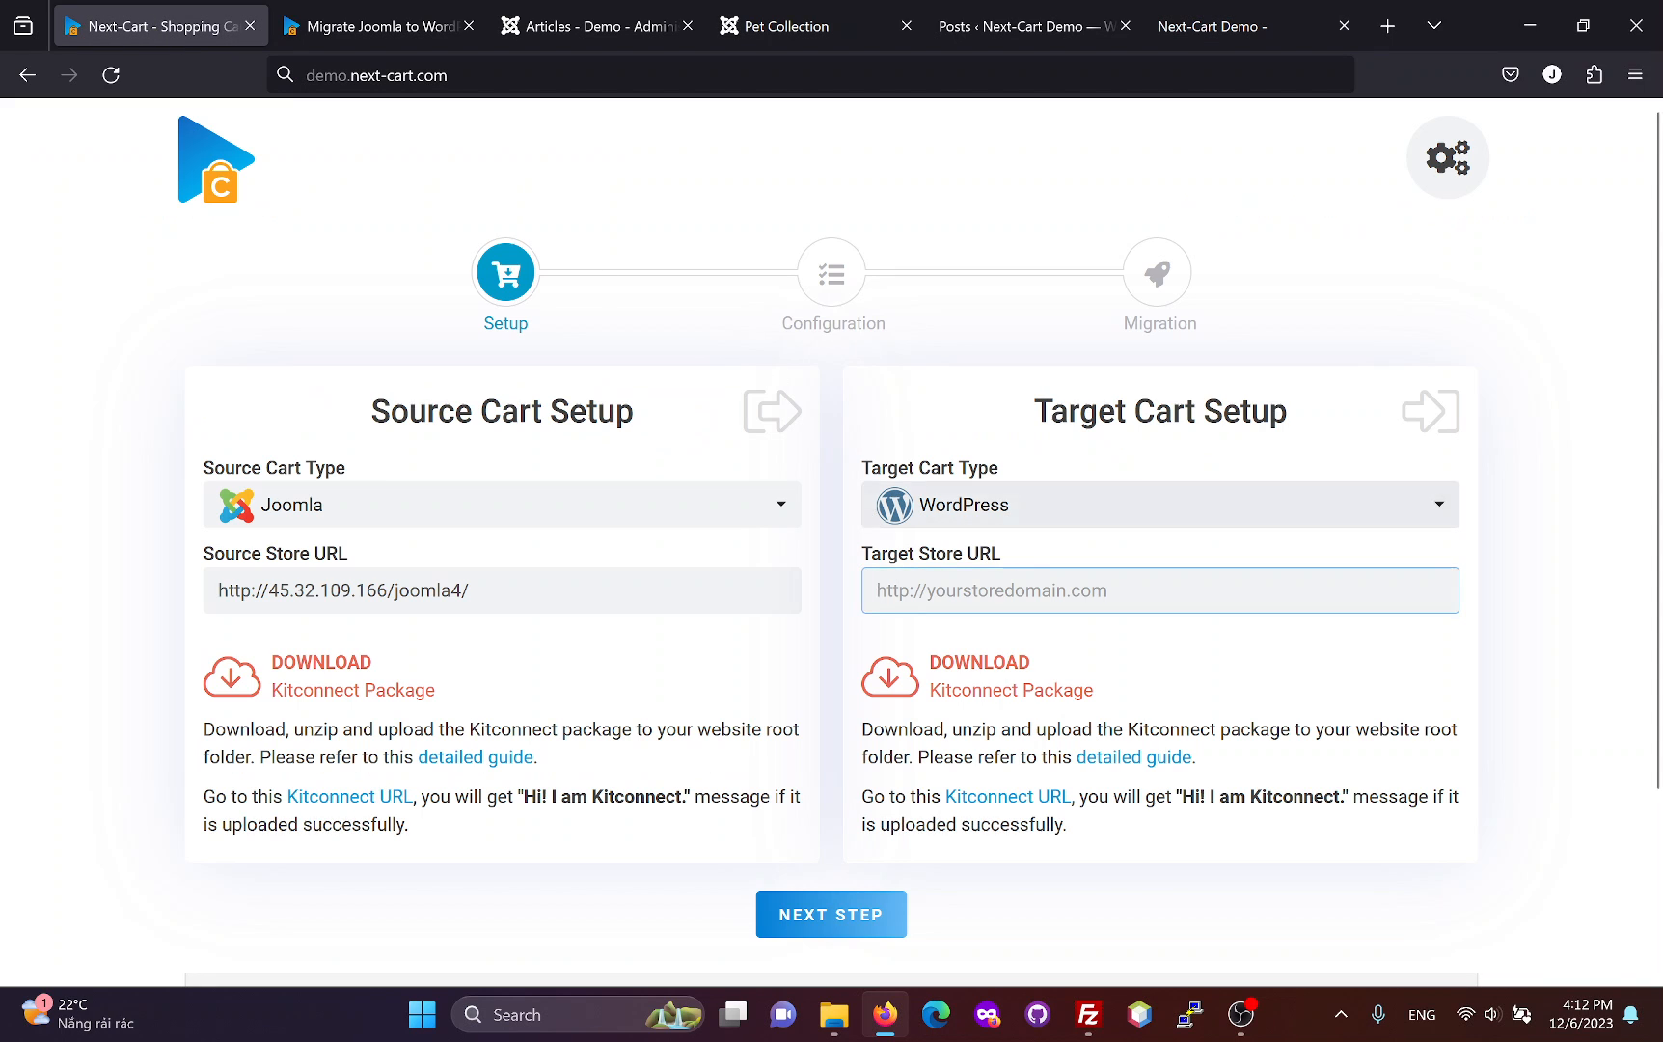
type("http://45.32.109.166/wordpress62/")
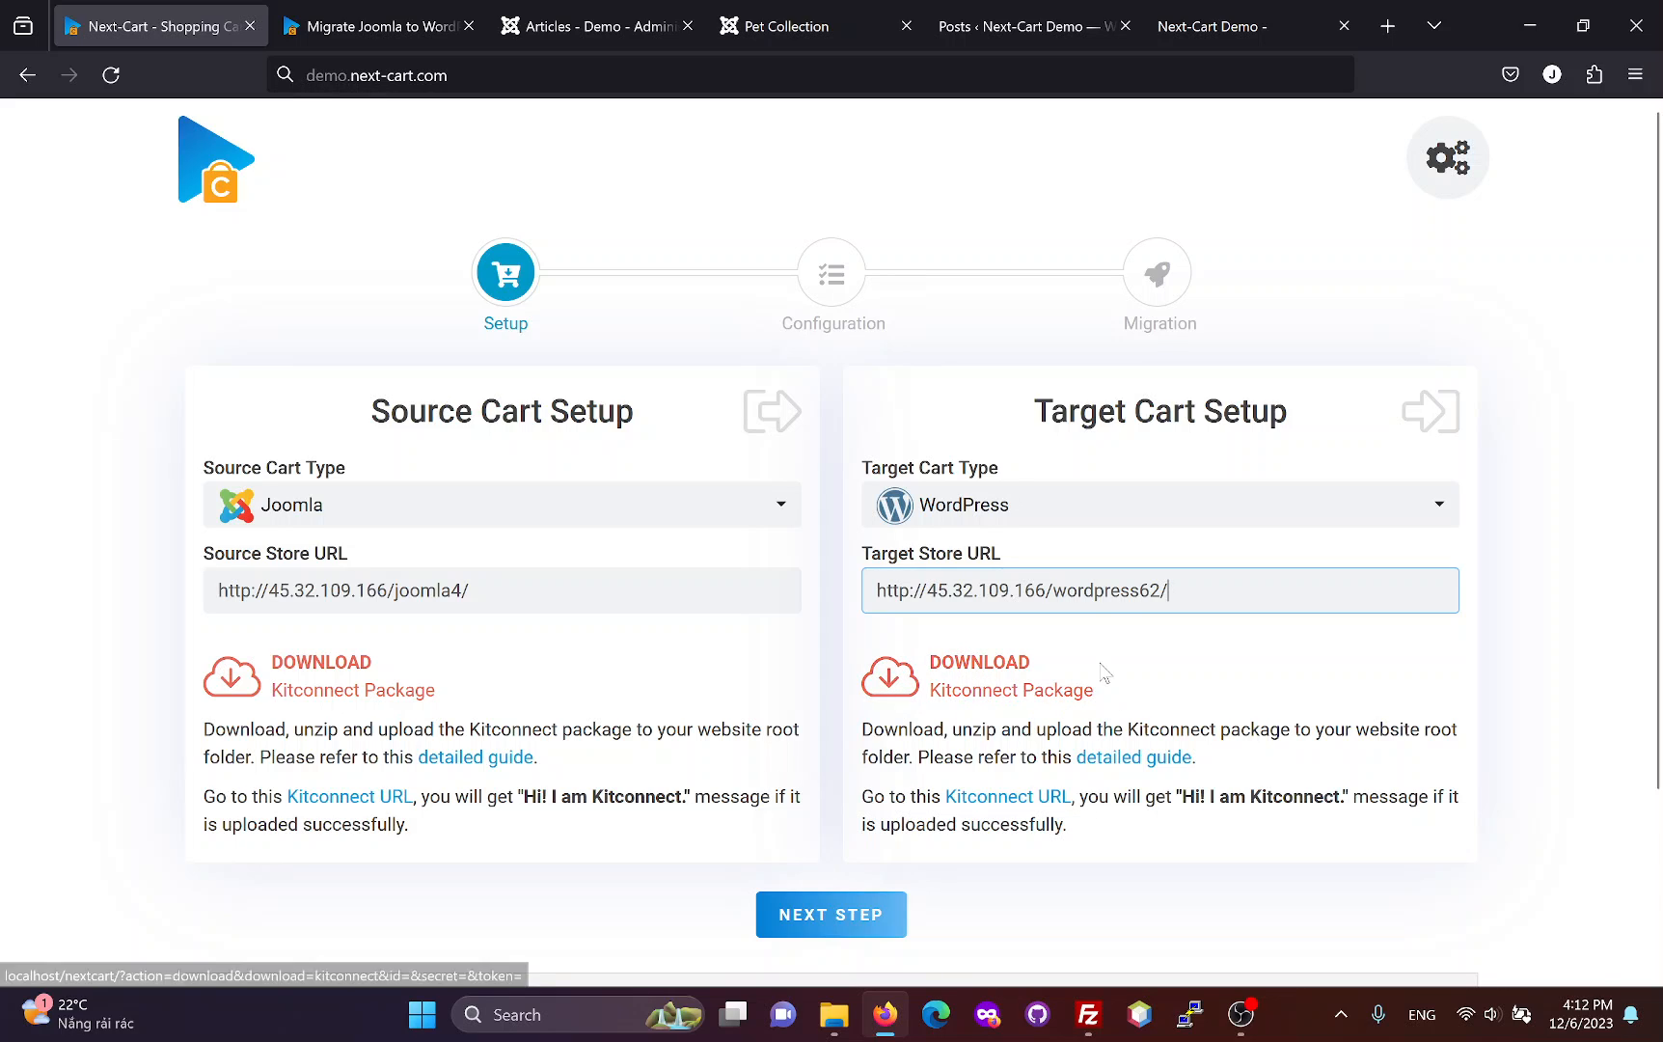
mouse_move(354, 676)
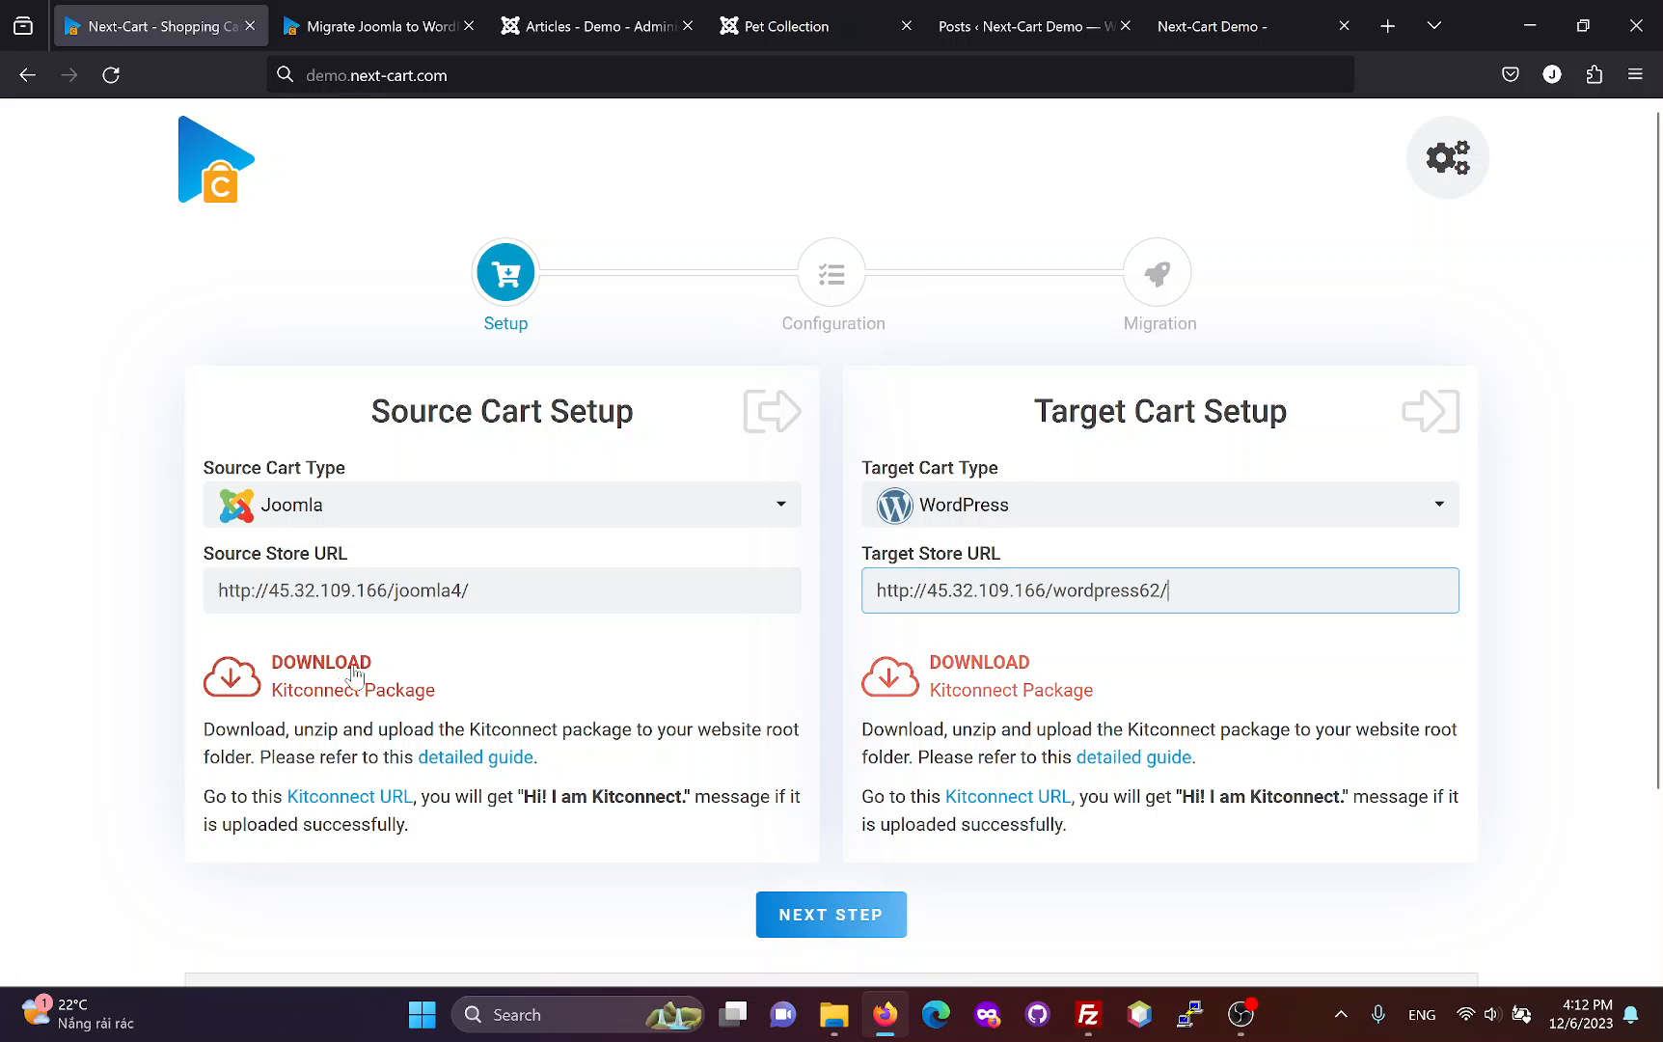
mouse_move(403, 679)
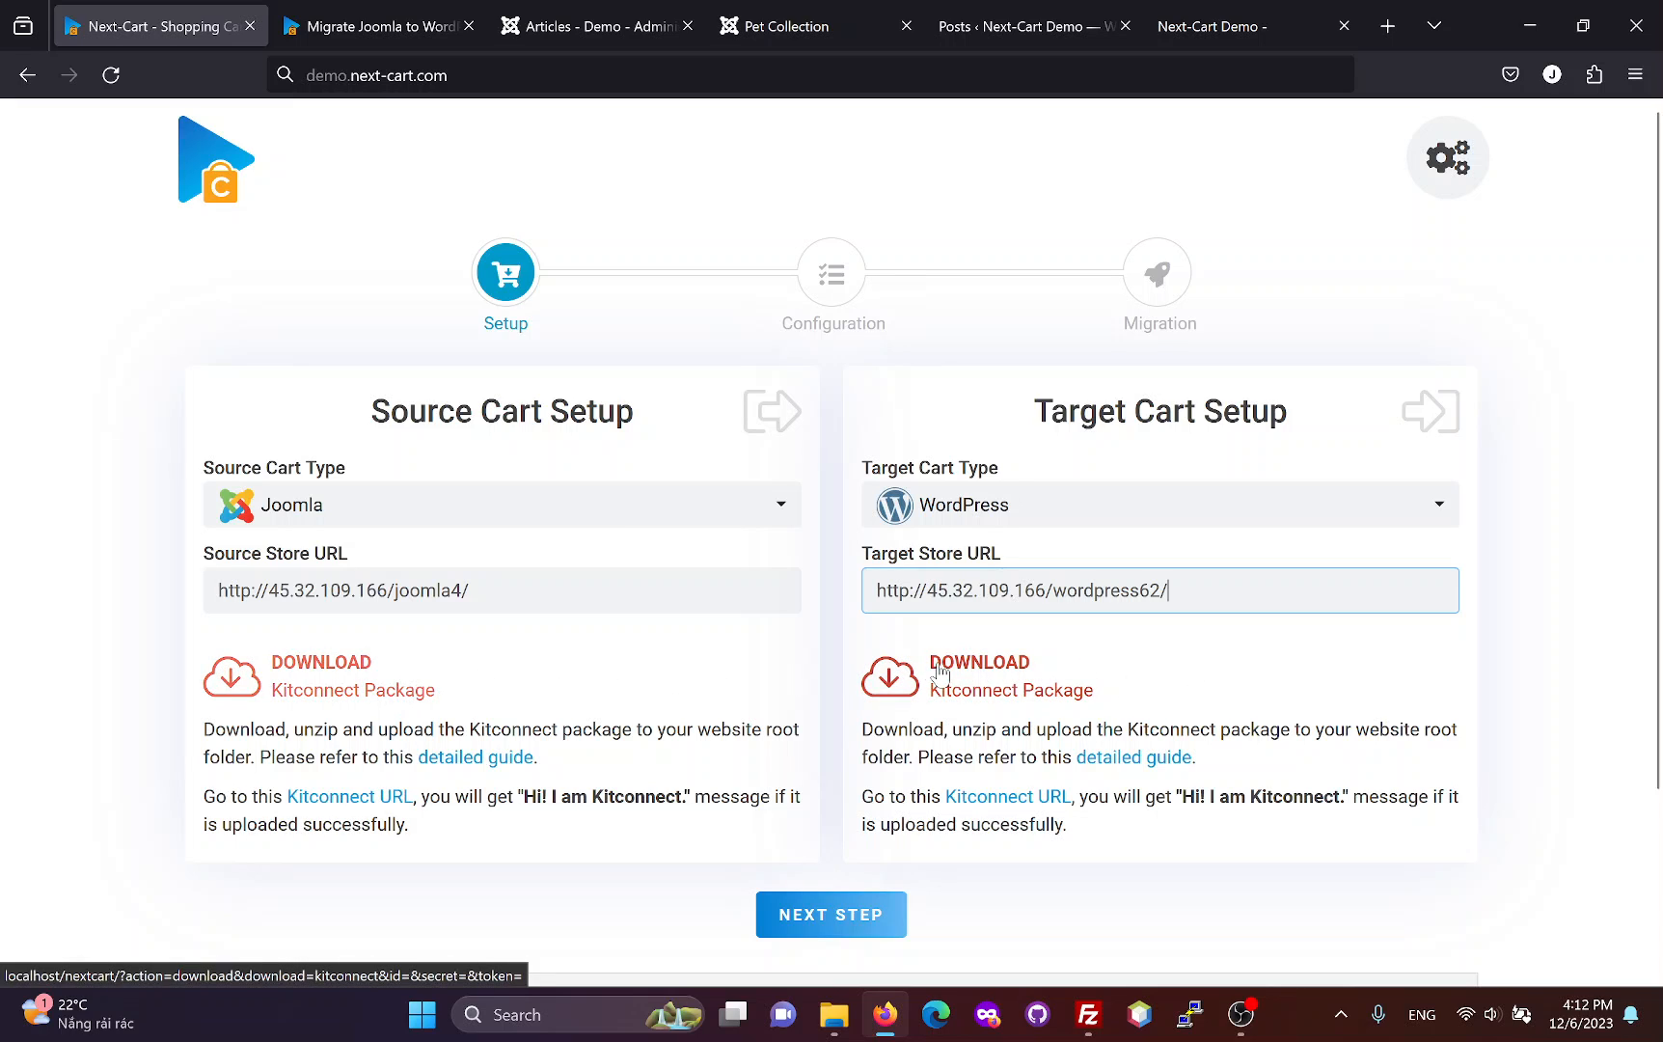
Step: Upload the kitconnect connector into the wordpress62 folder, then submit the store setup
left_click(1086, 1024)
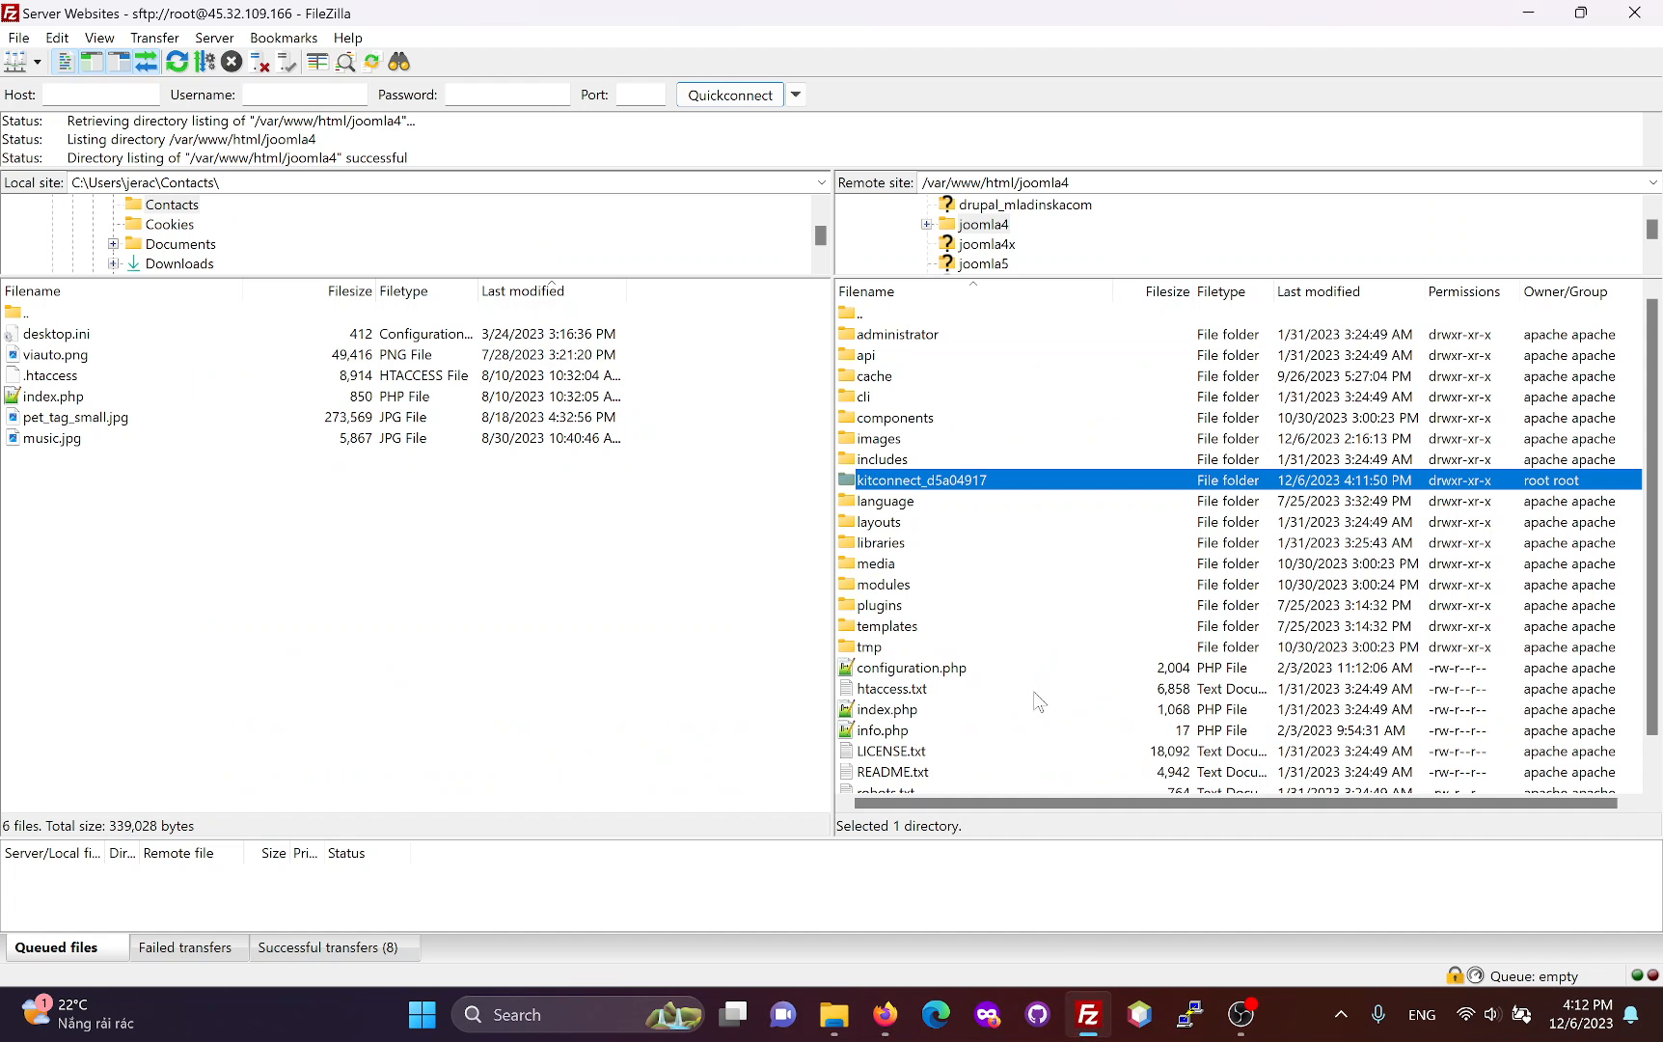
scroll("down", 3)
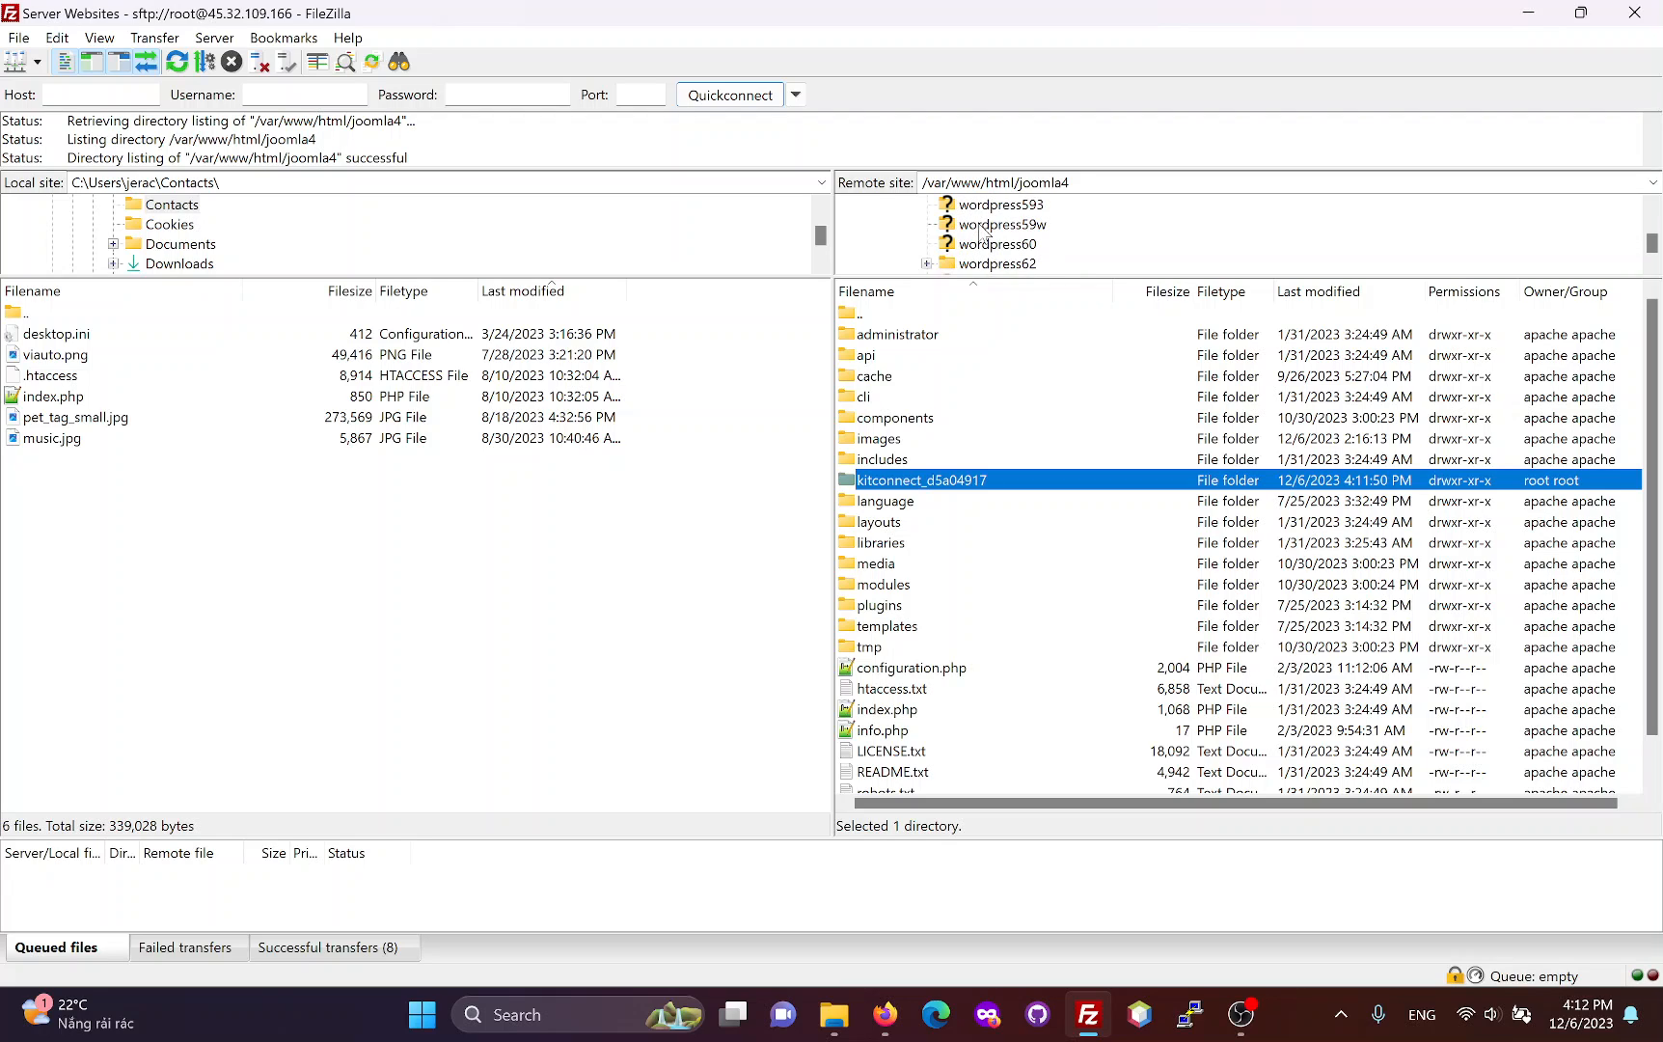
double_click(994, 263)
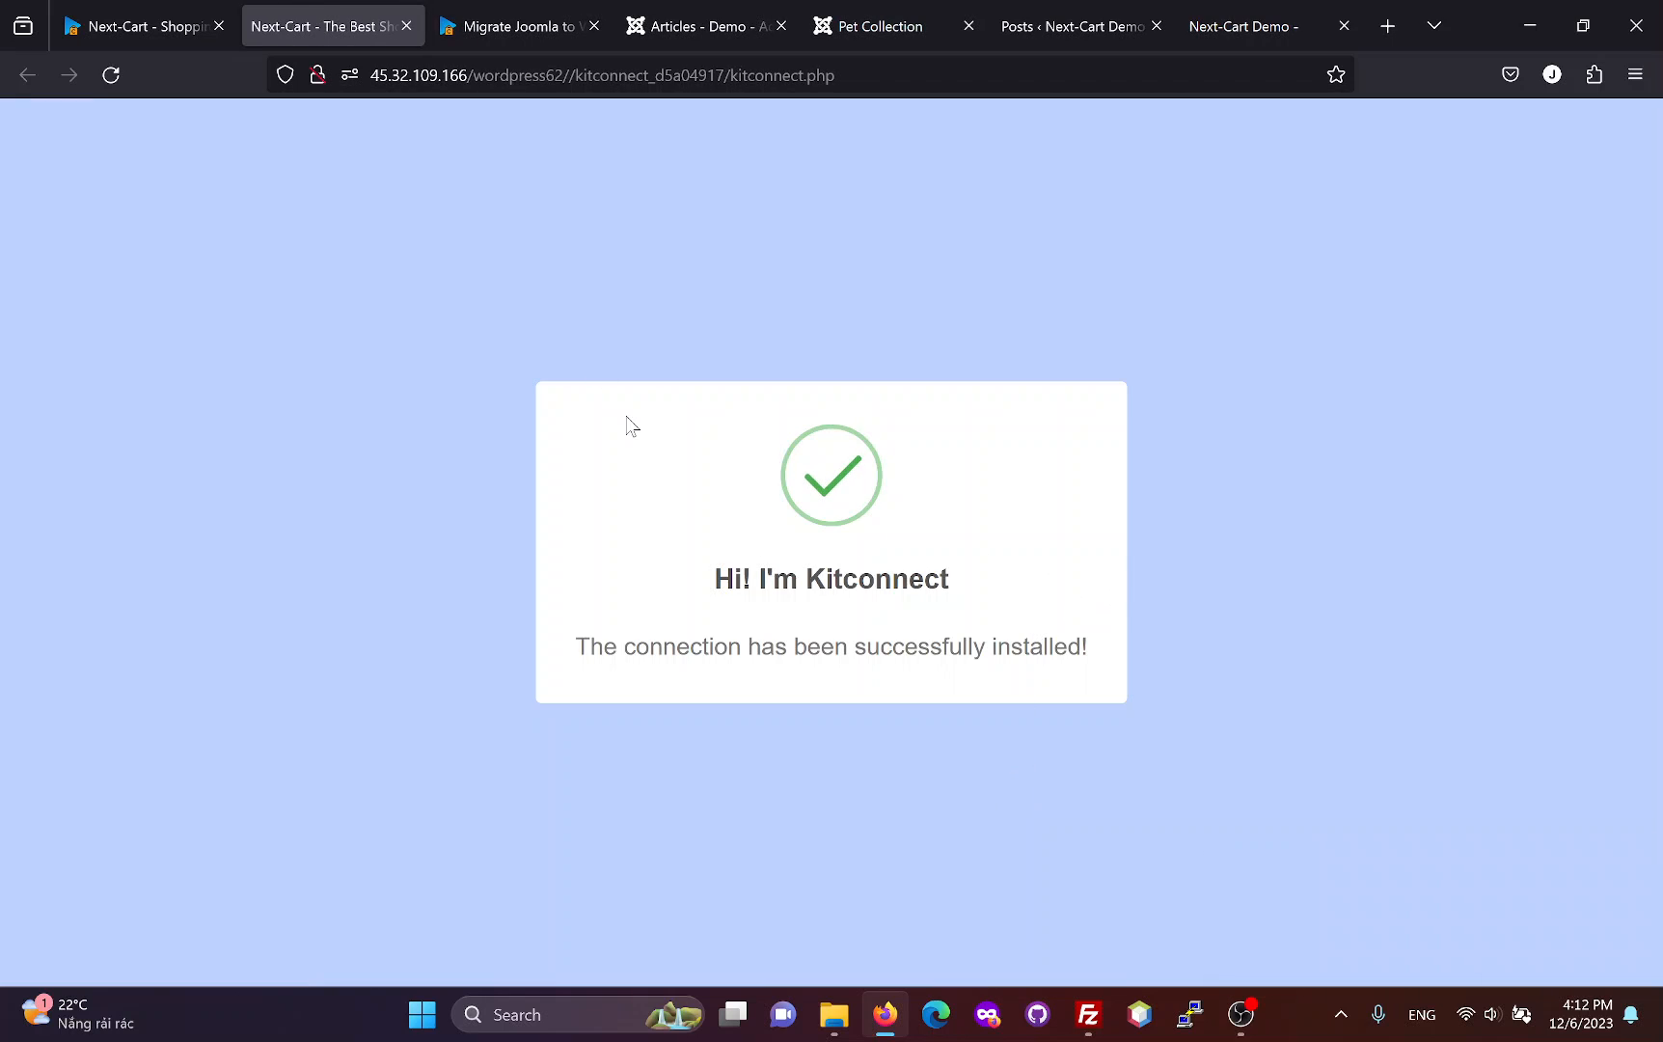
left_click(143, 25)
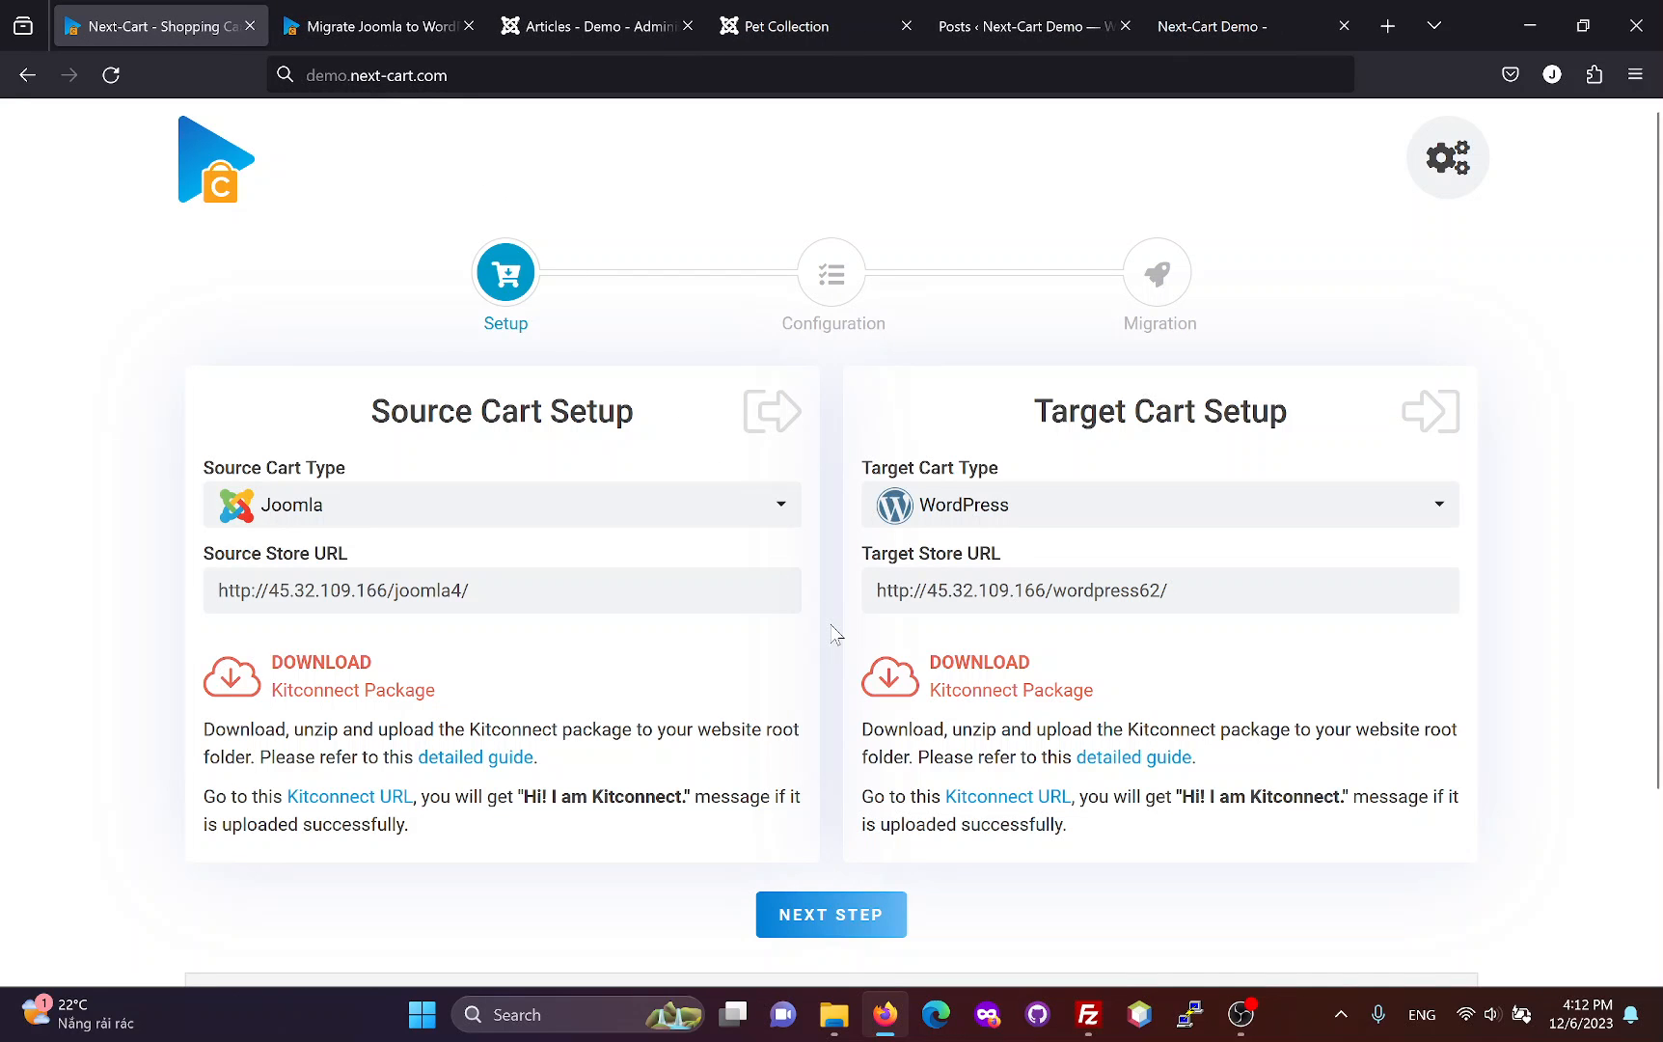
left_click(830, 913)
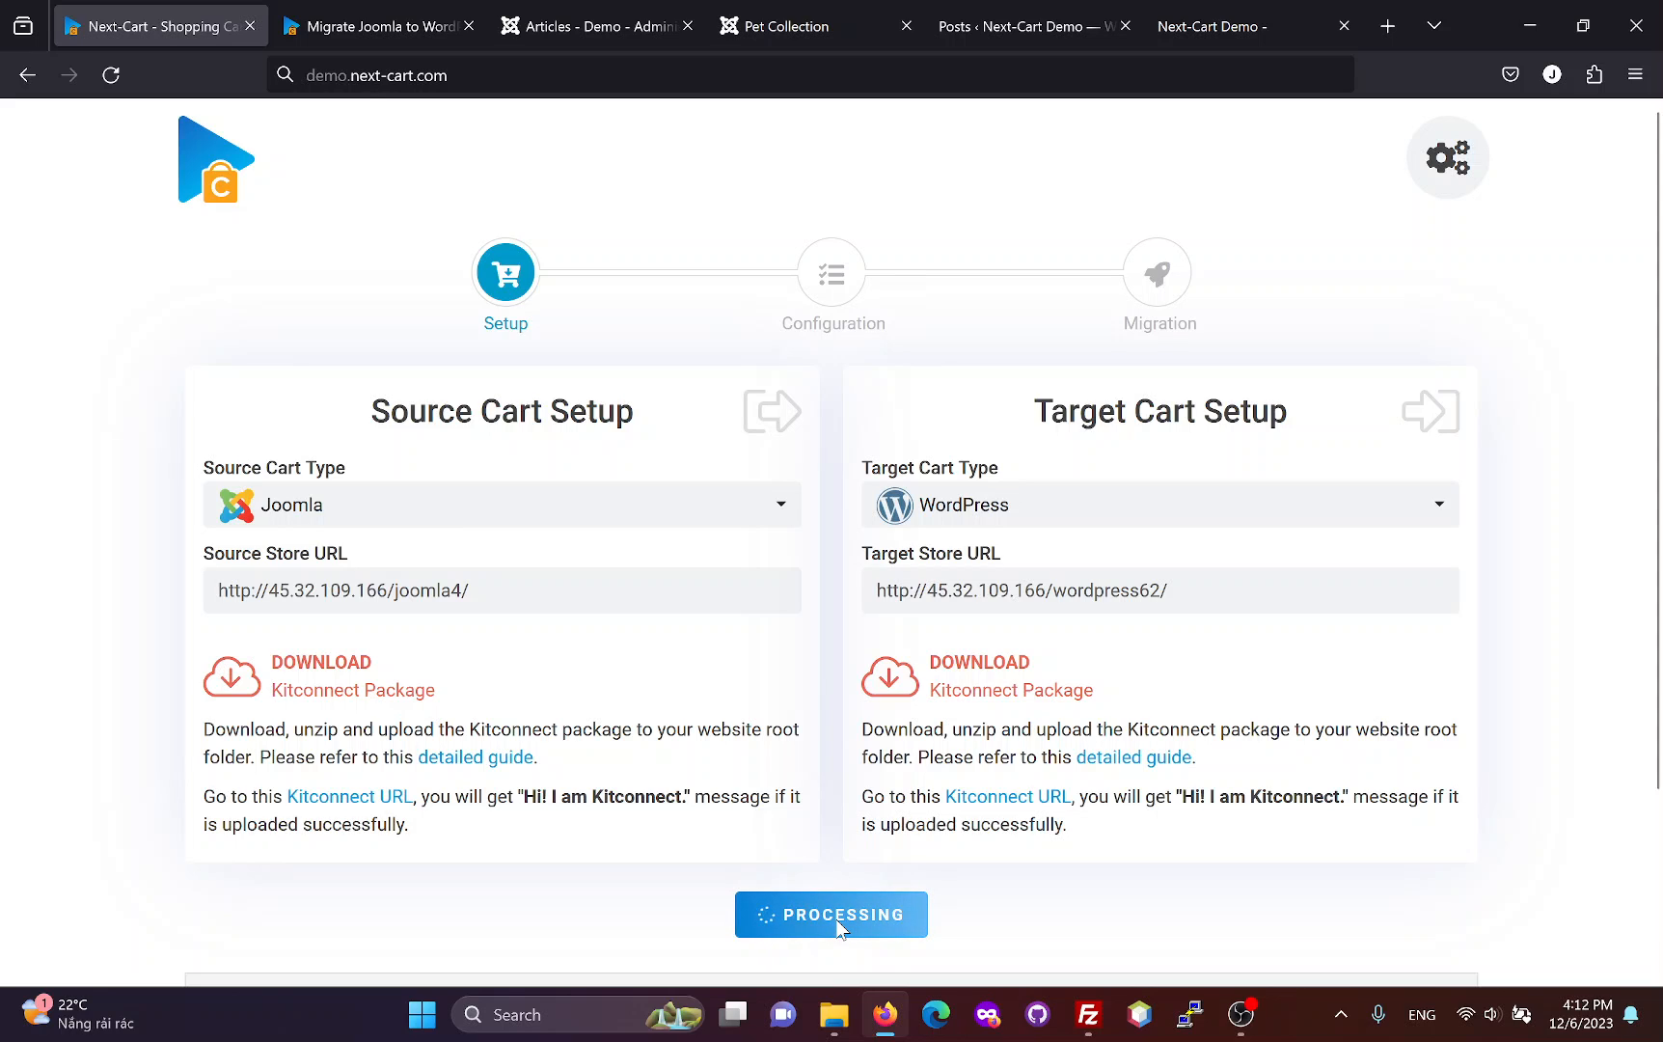
Step: Reach the Configuration step and review its entity notes offering Users and Posts
left_click(830, 914)
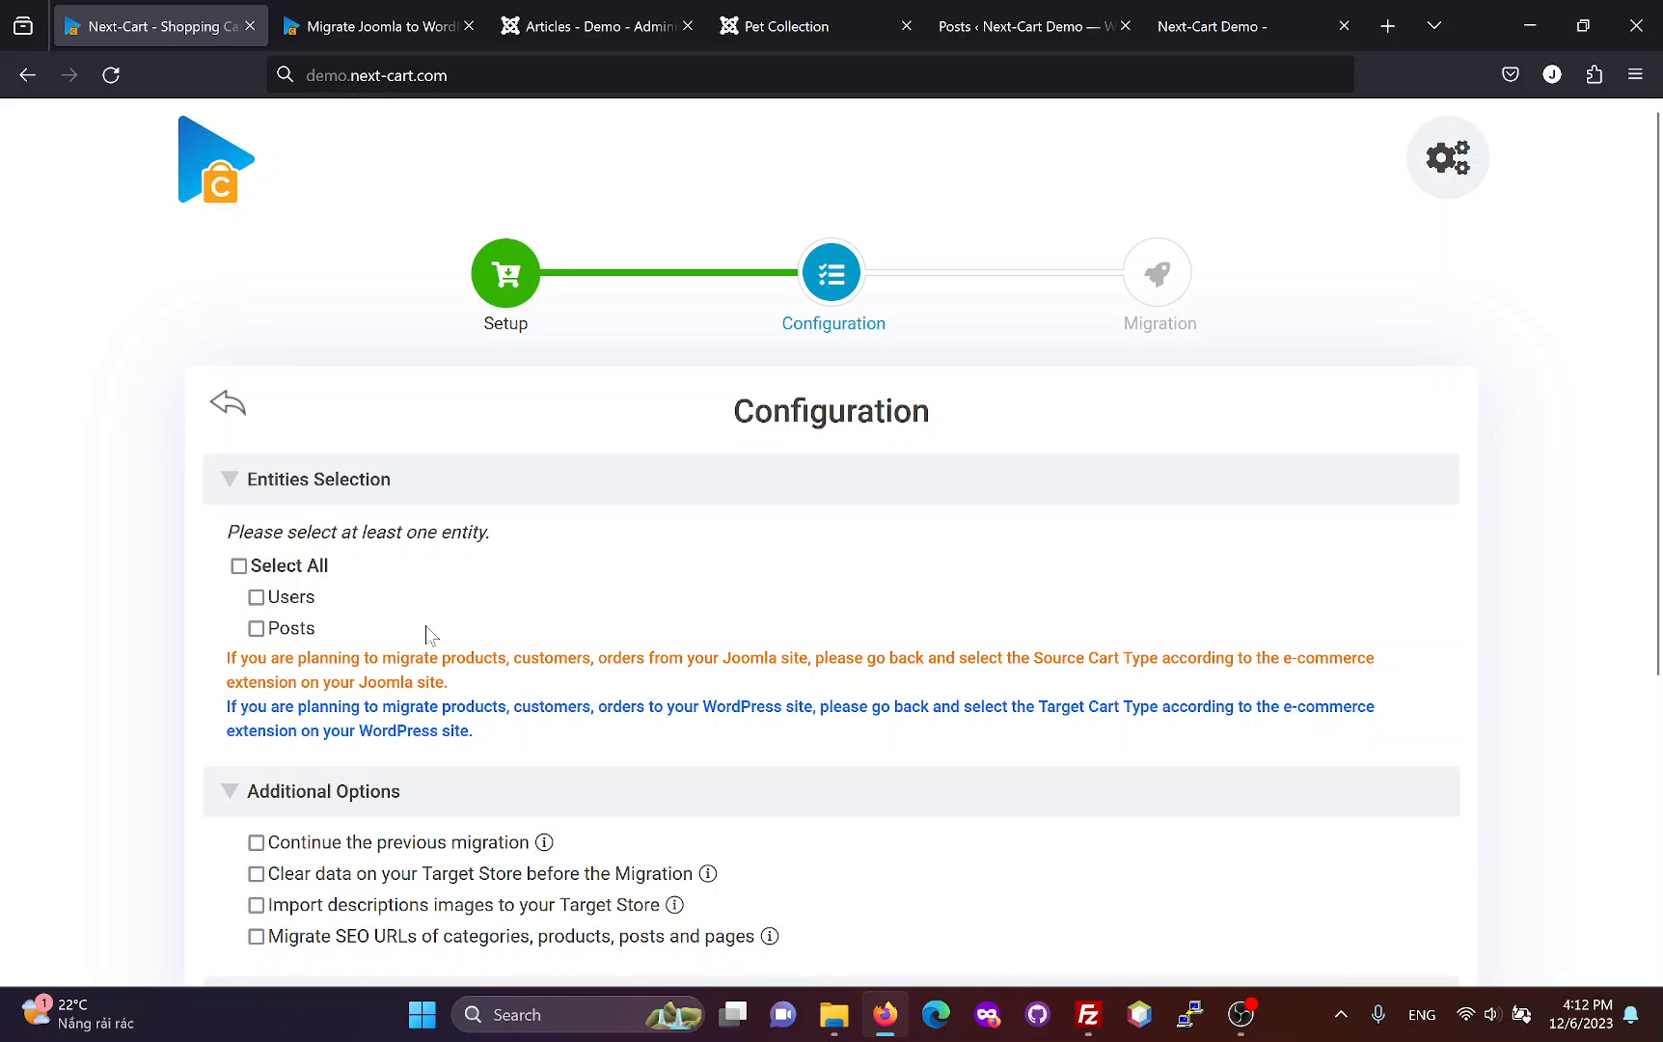
mouse_move(310, 589)
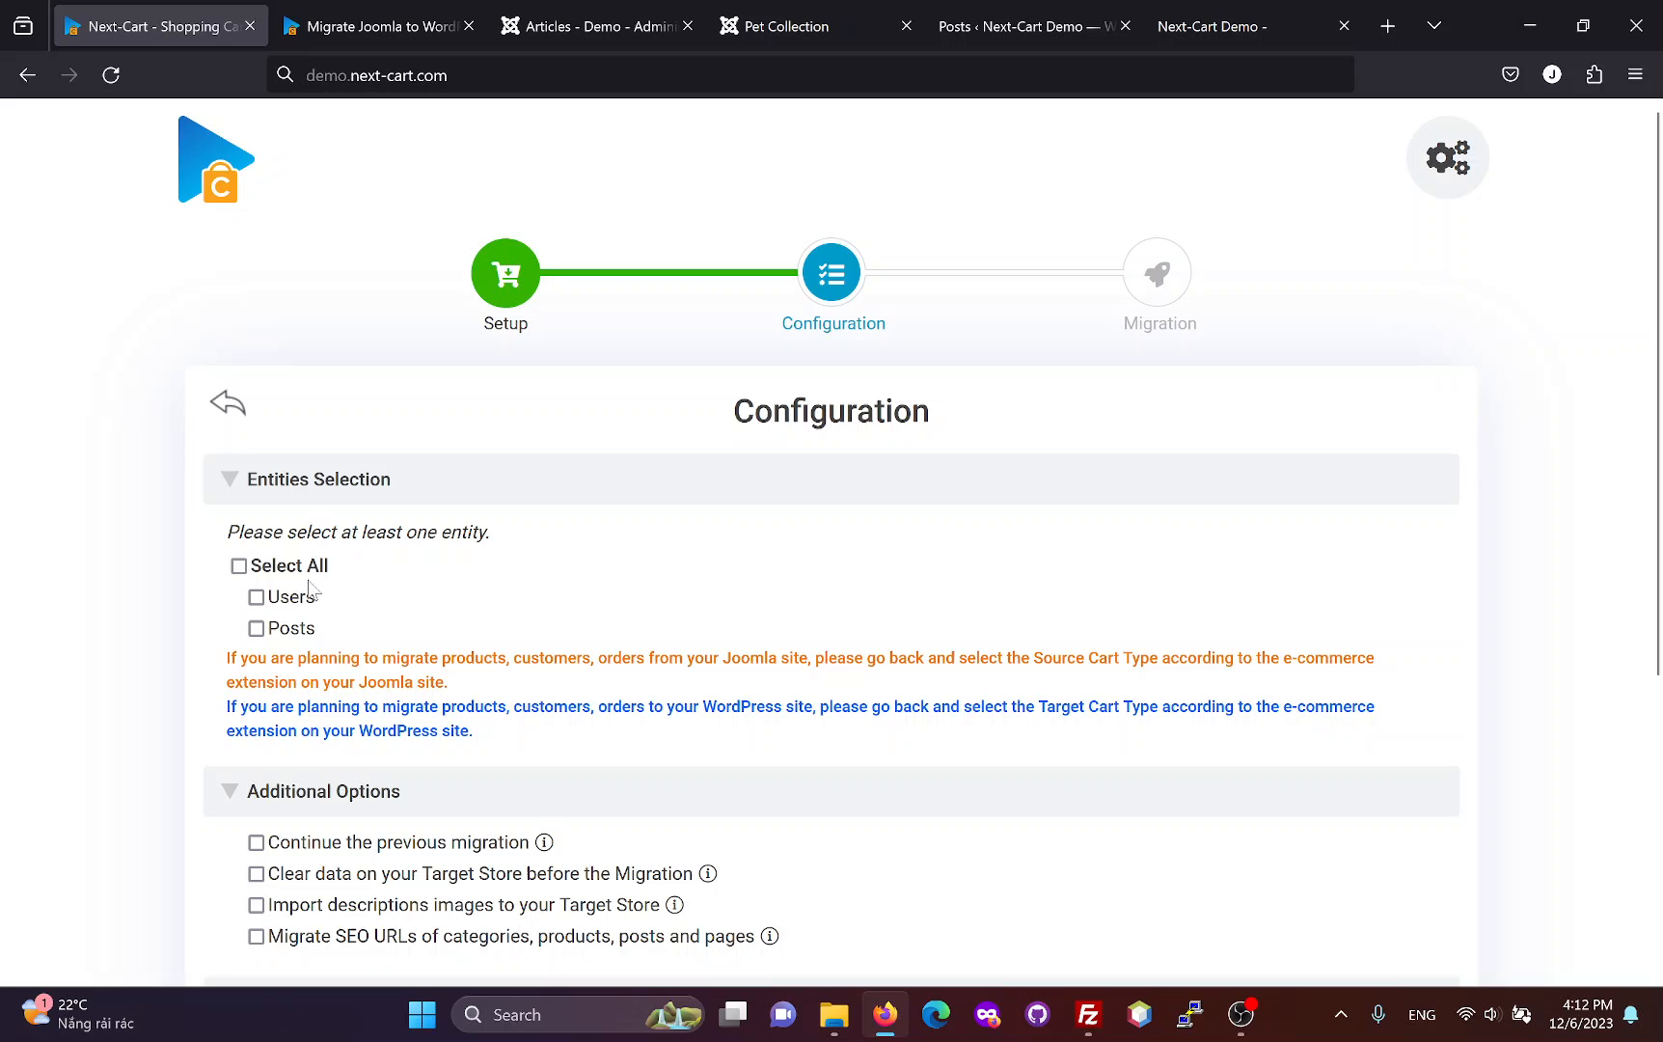
mouse_move(278, 637)
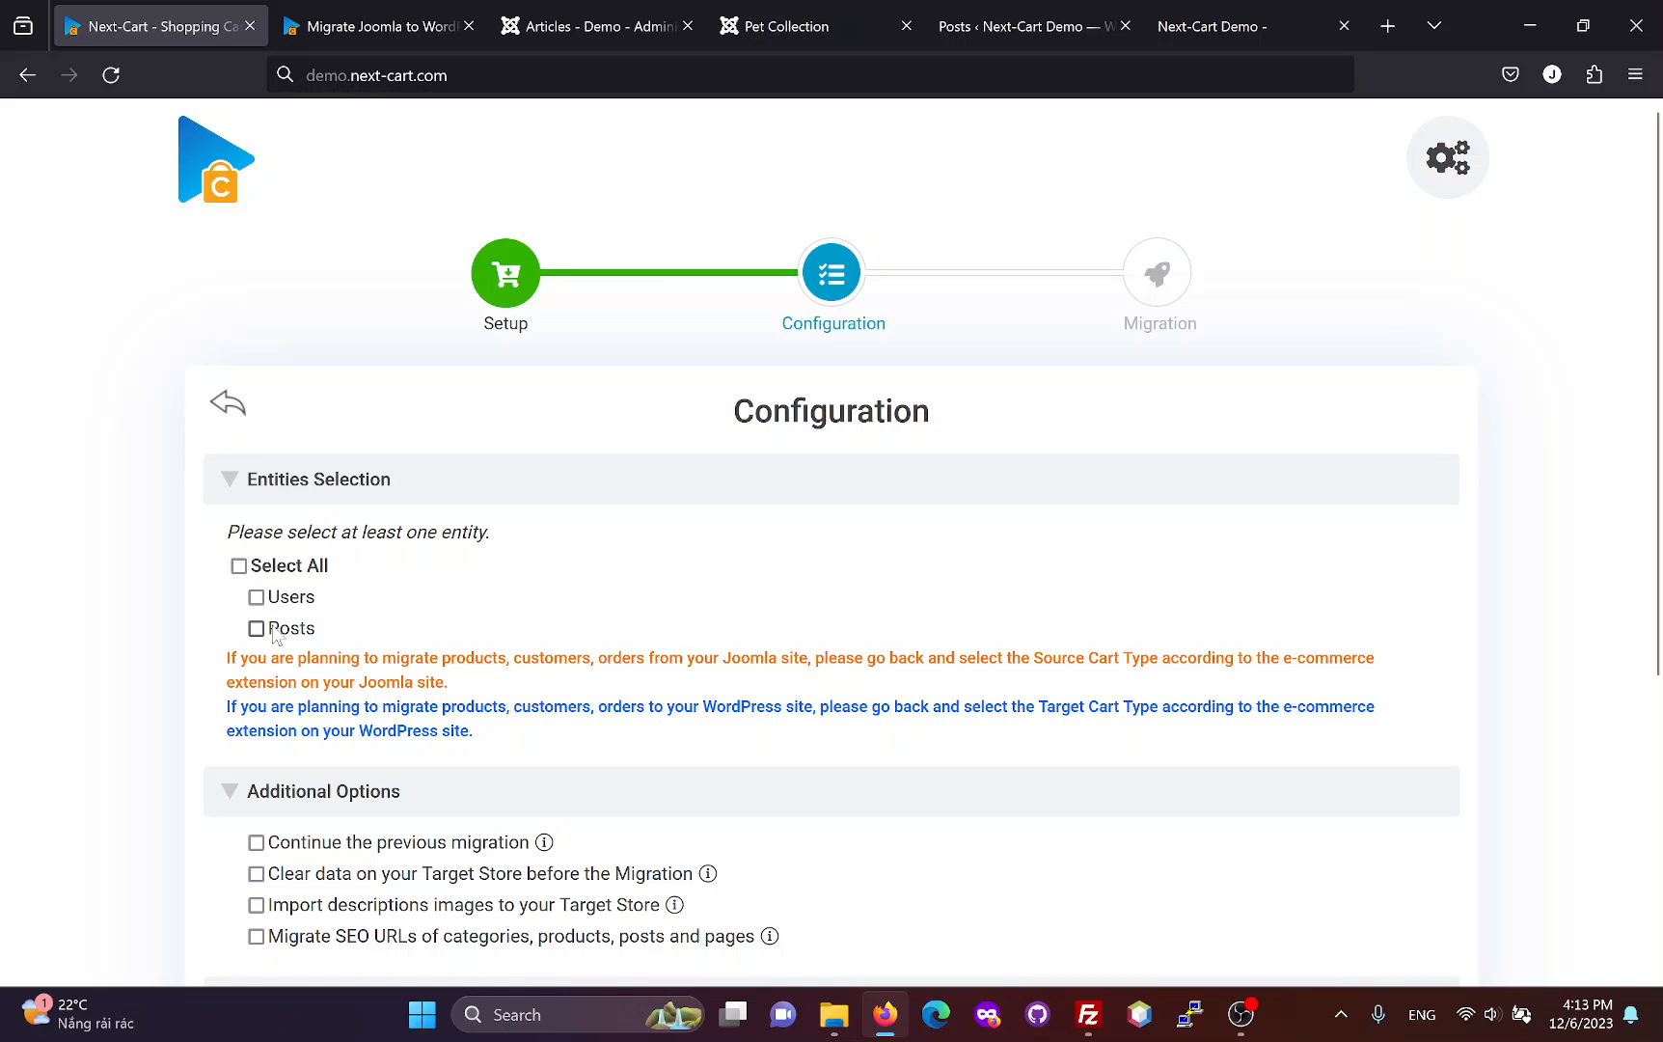
mouse_move(355, 644)
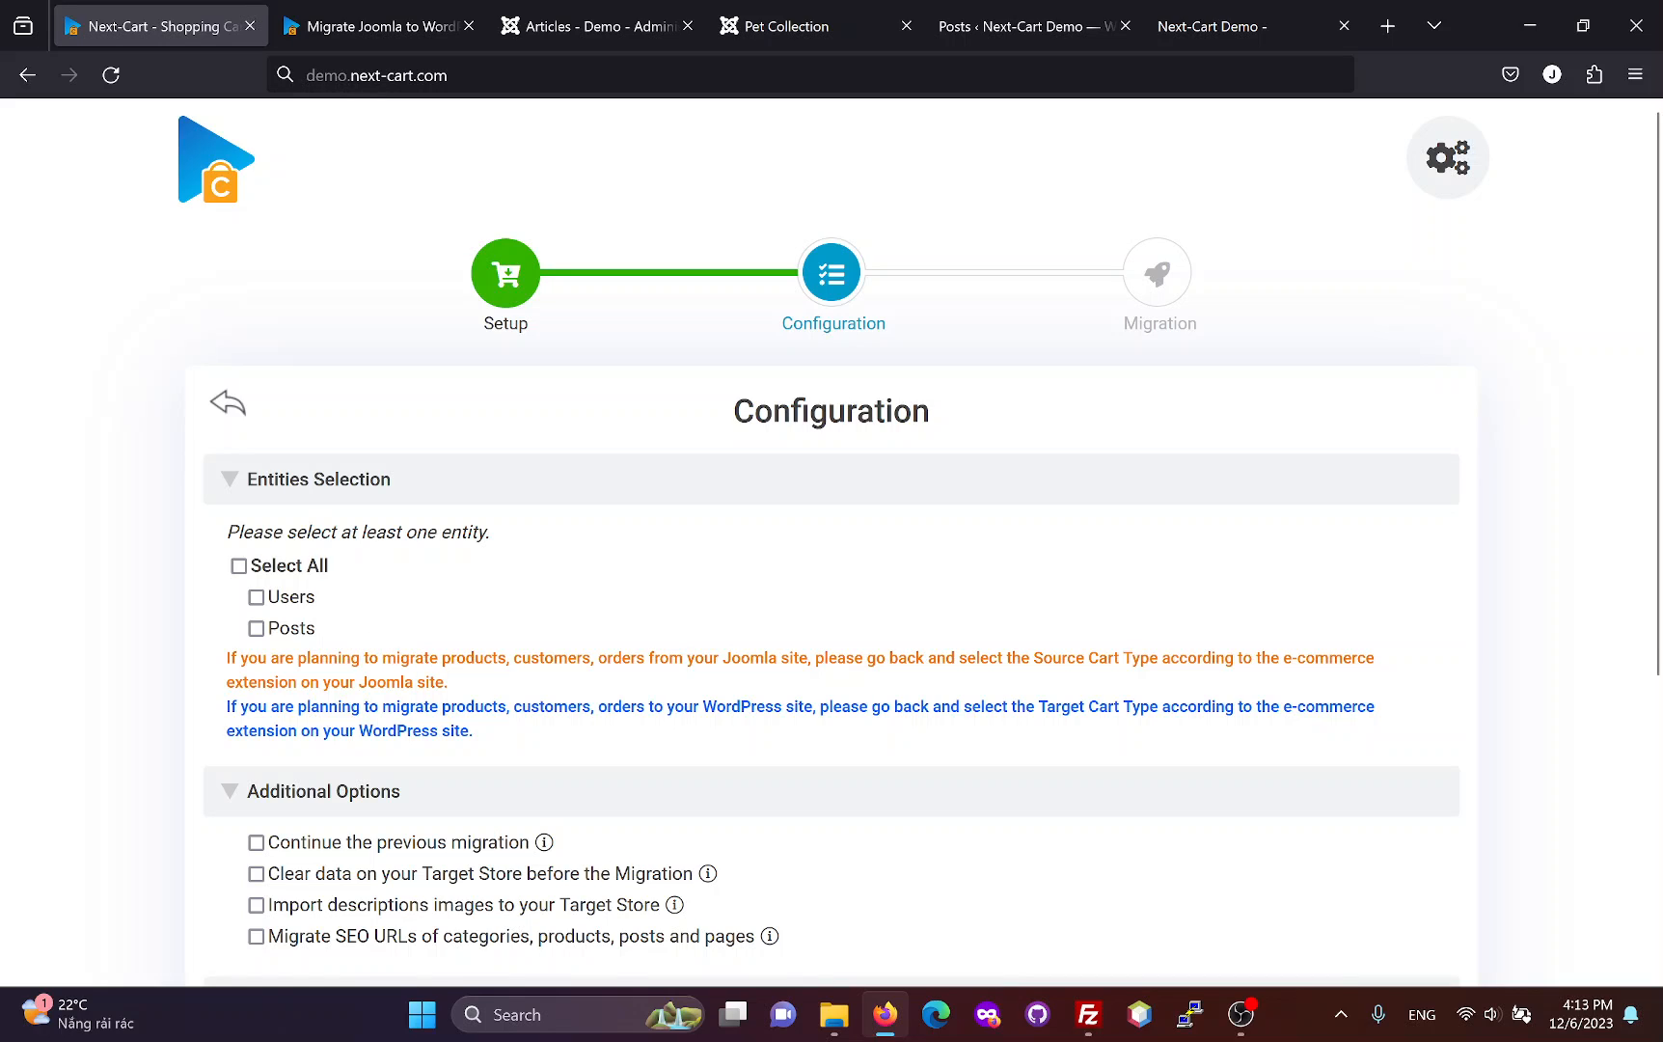
left_click_drag(447, 657, 643, 658)
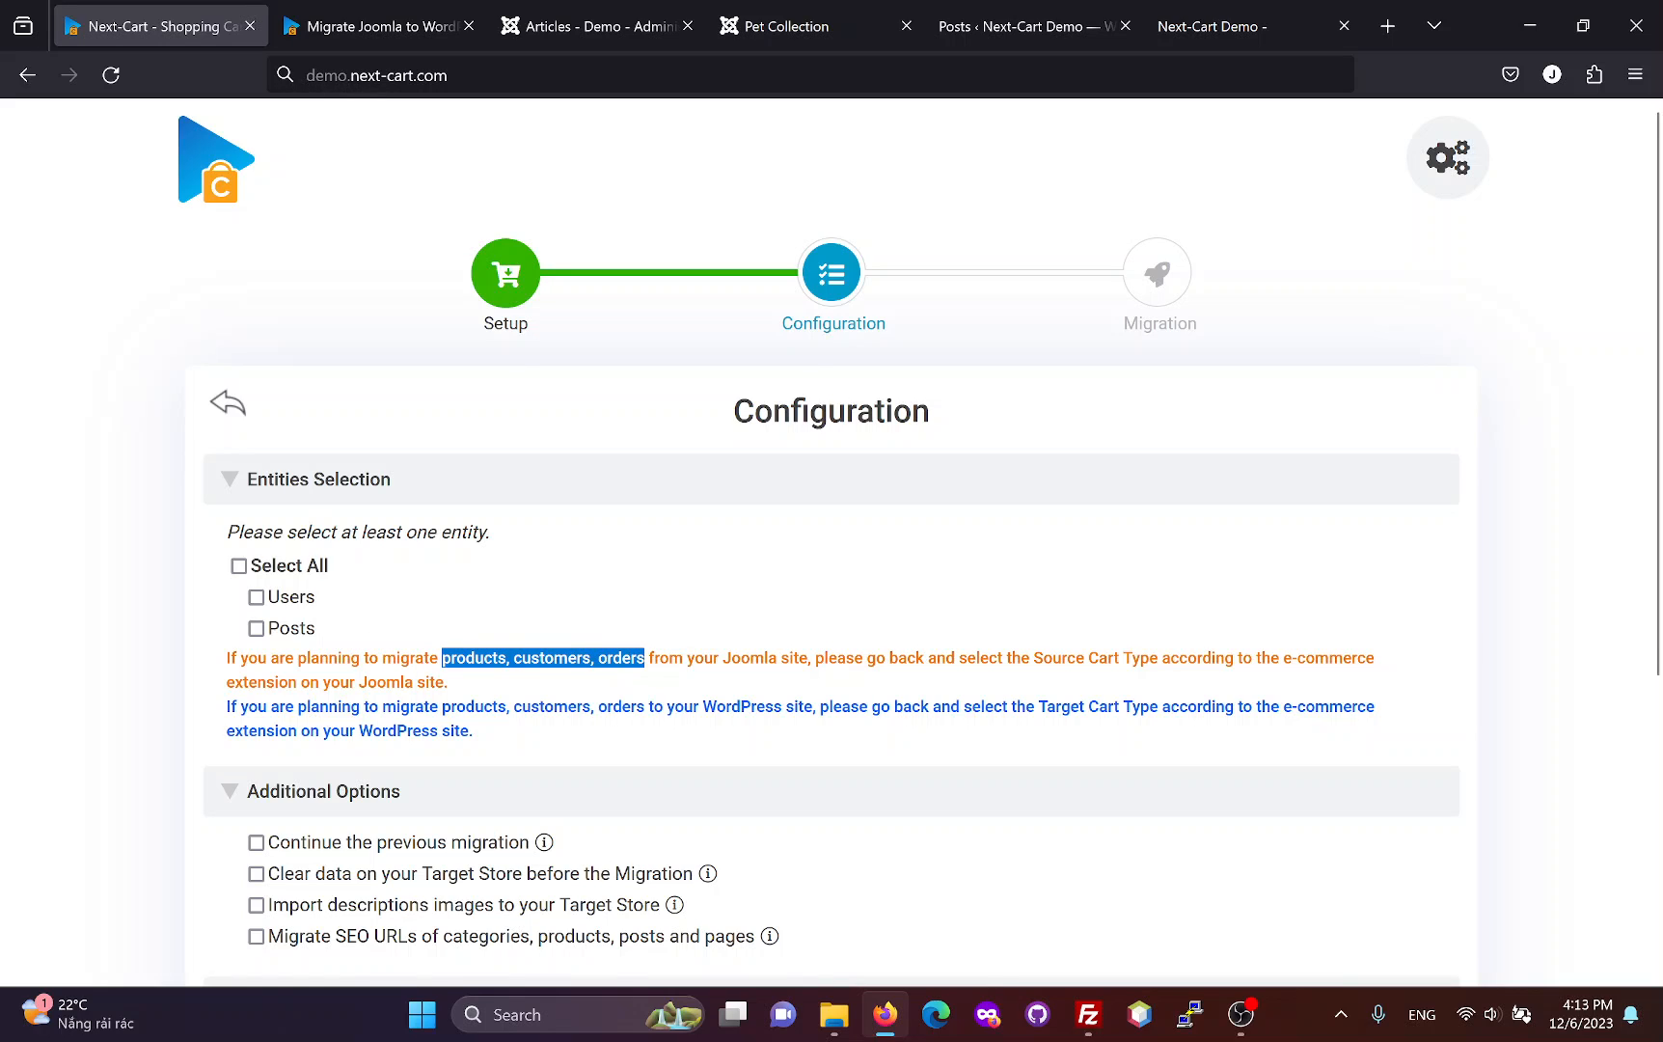
mouse_move(748, 696)
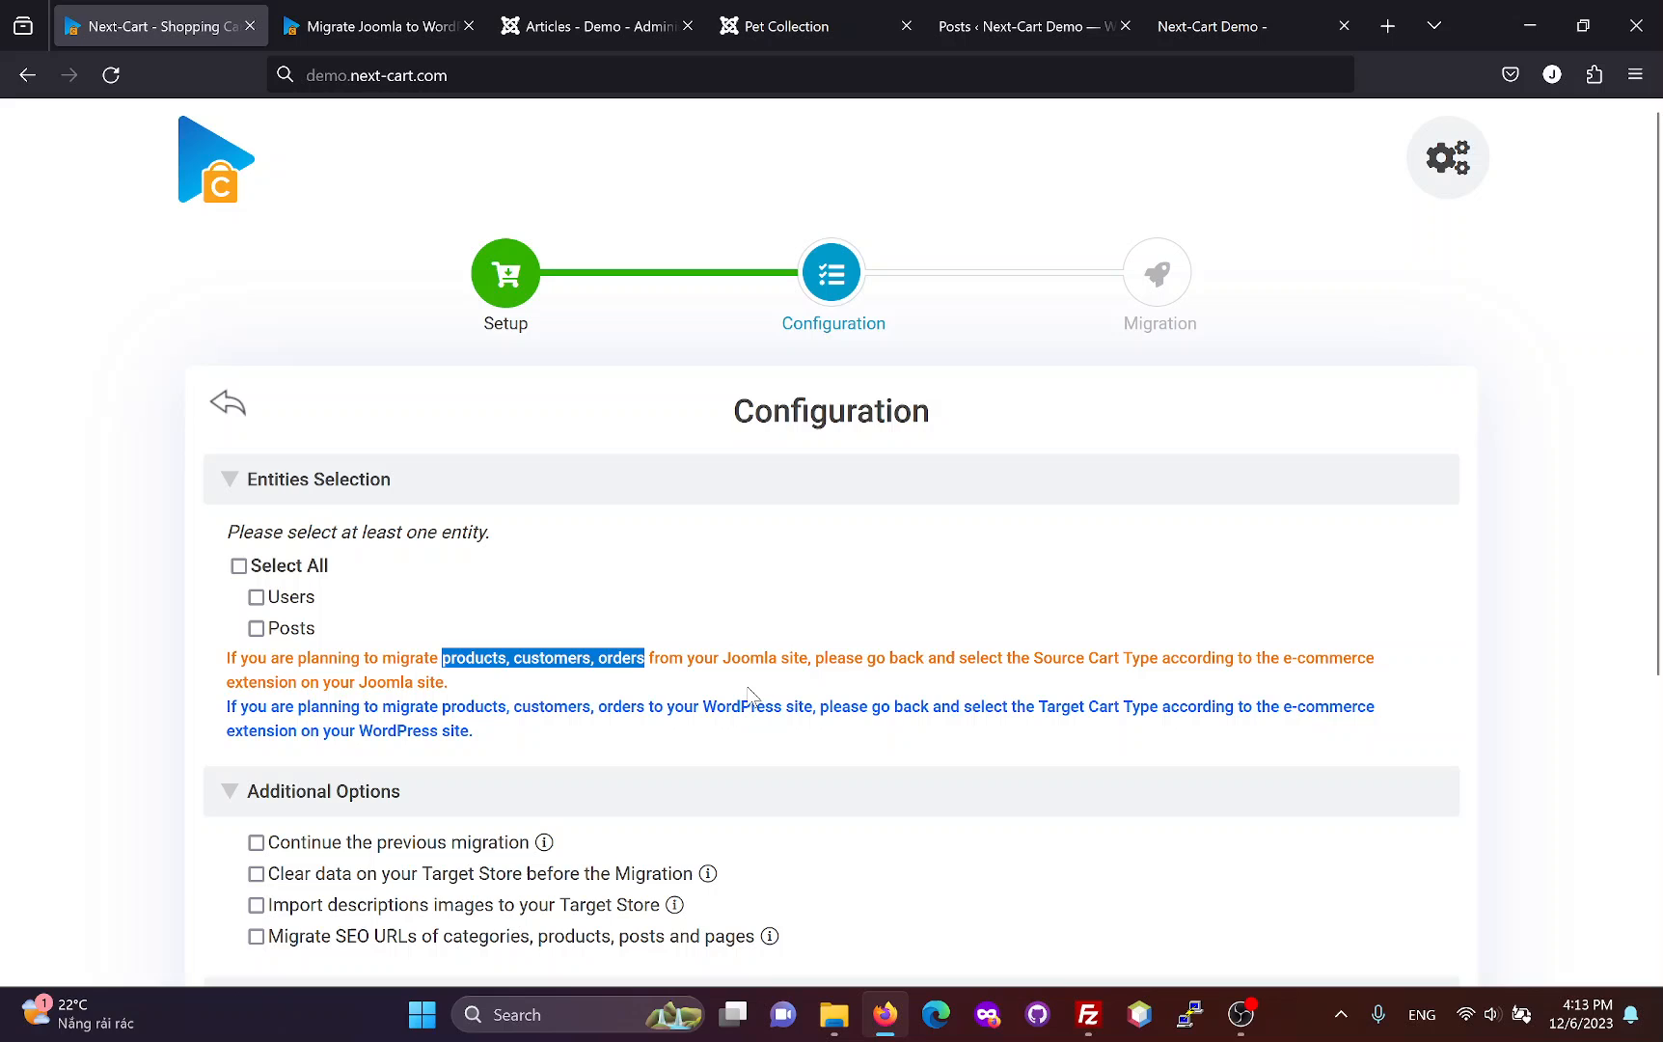
mouse_move(767, 701)
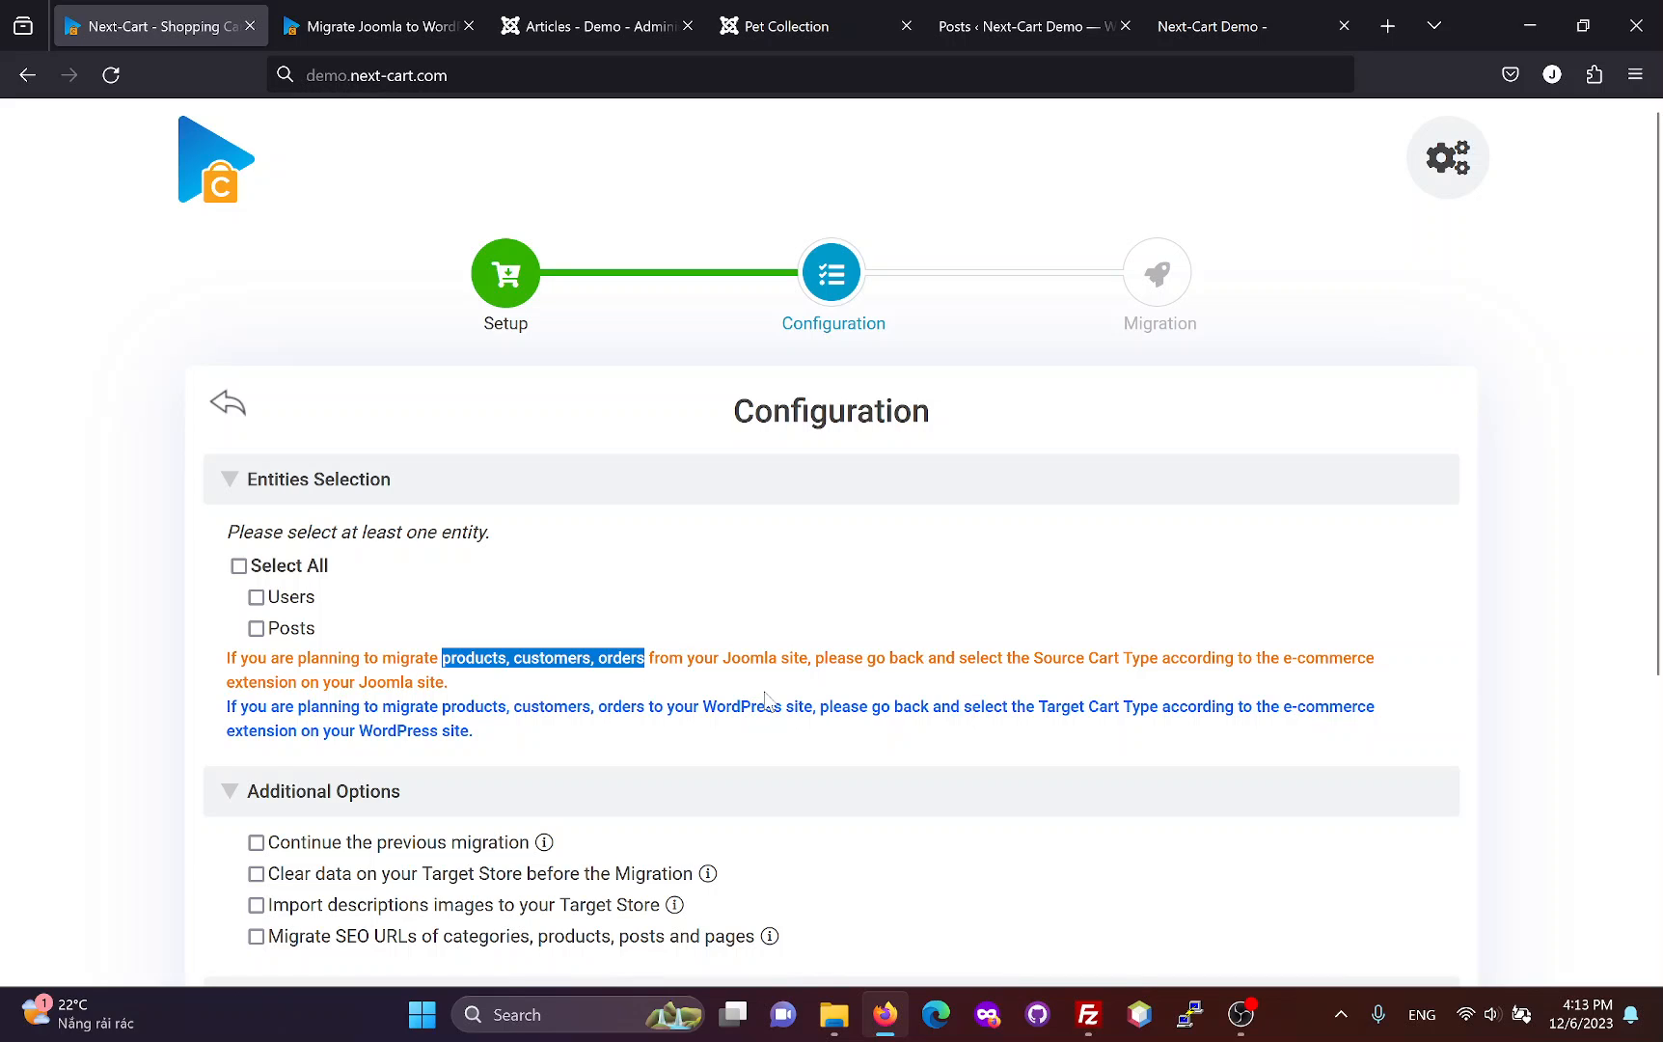
mouse_move(444, 627)
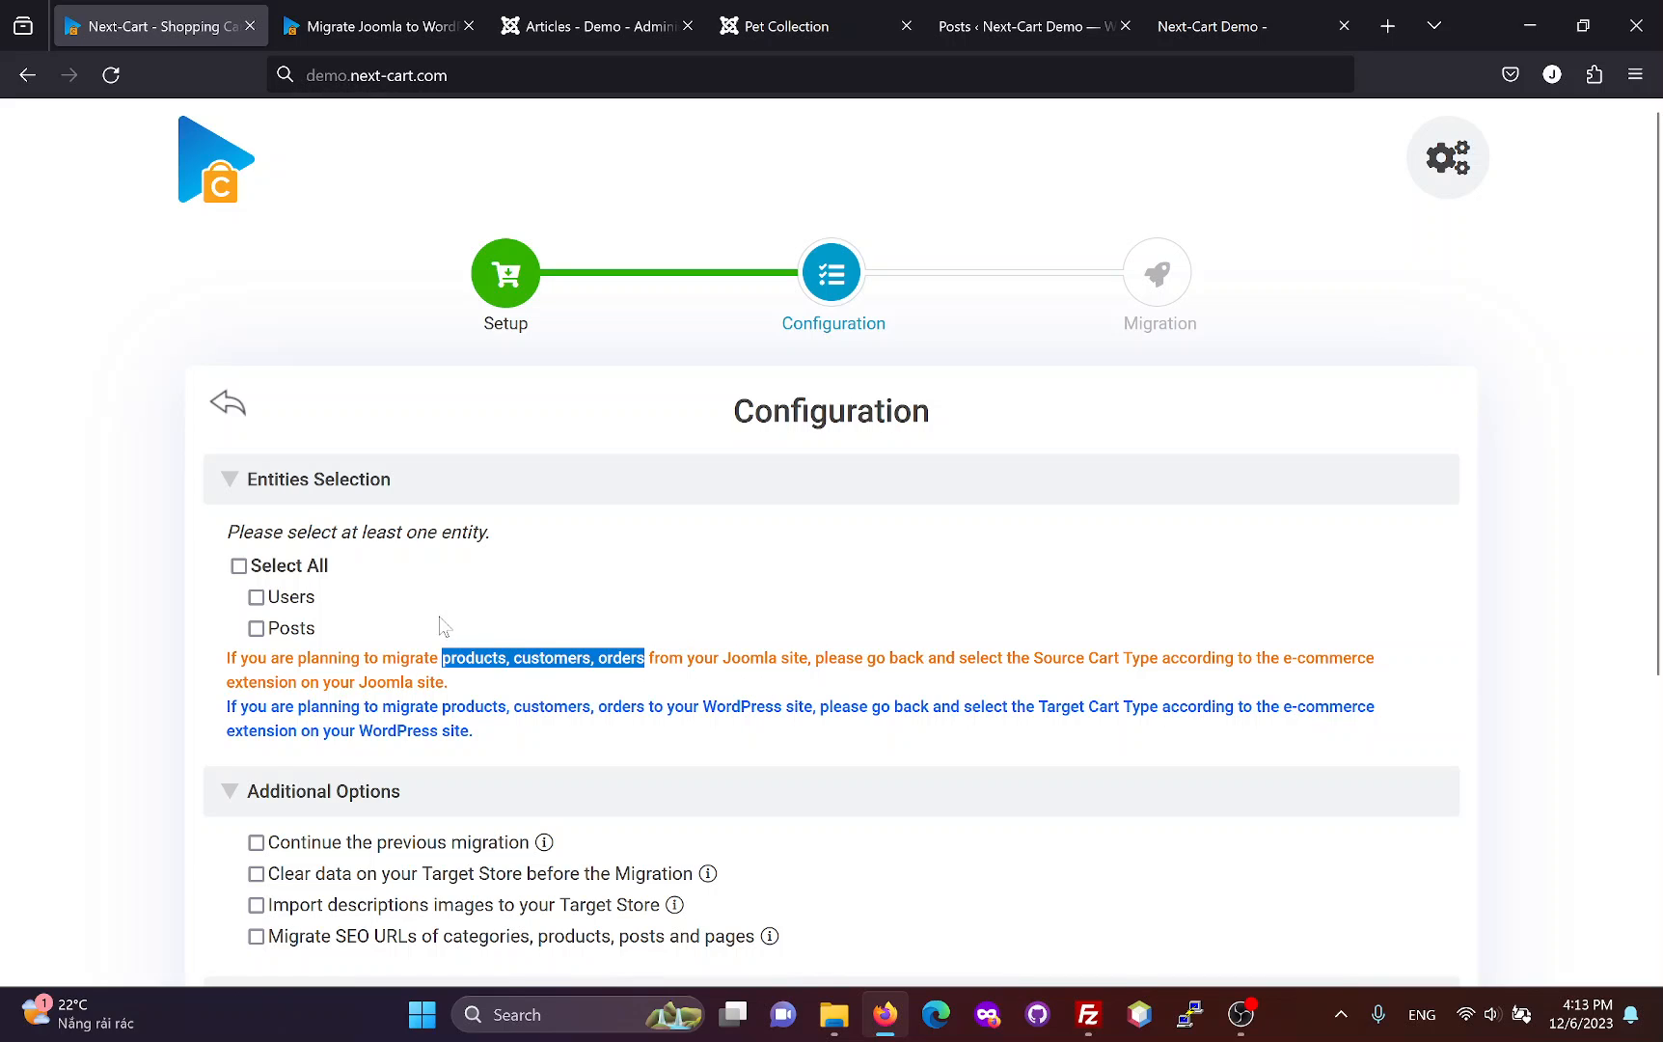
left_click(377, 25)
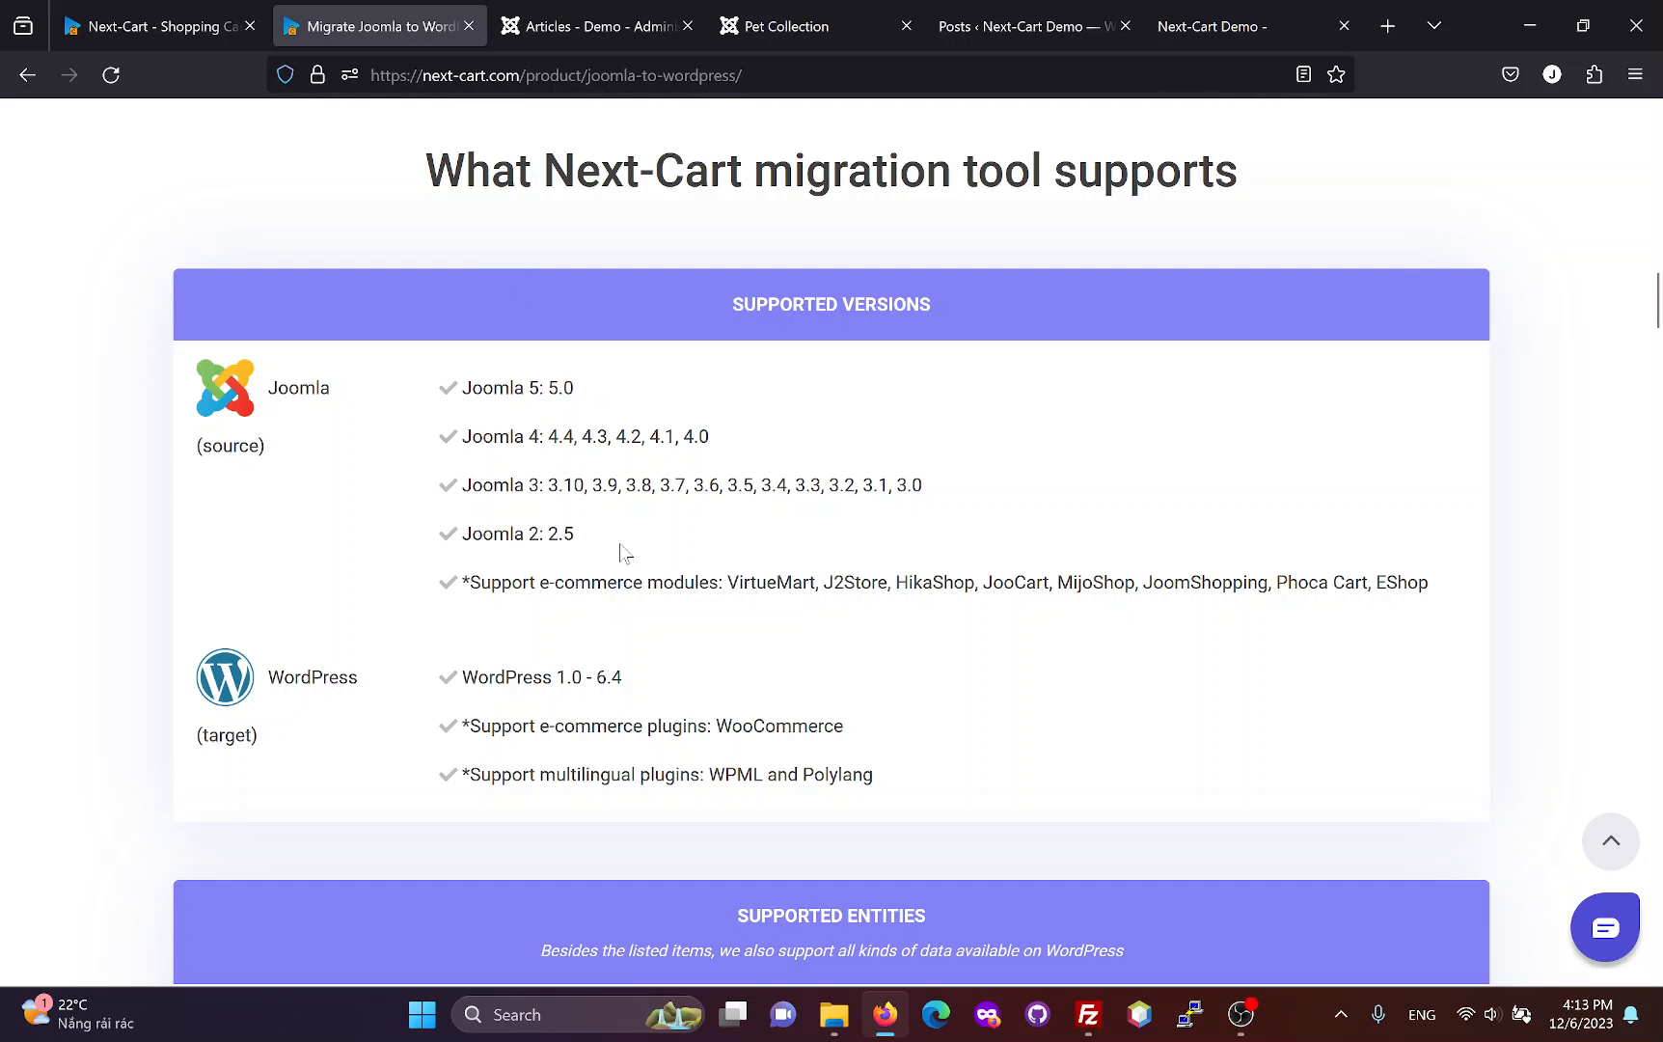
Step: Highlight the supported Joomla e-commerce modules and multilingual plugins in the Supported Versions table
double_click(745, 582)
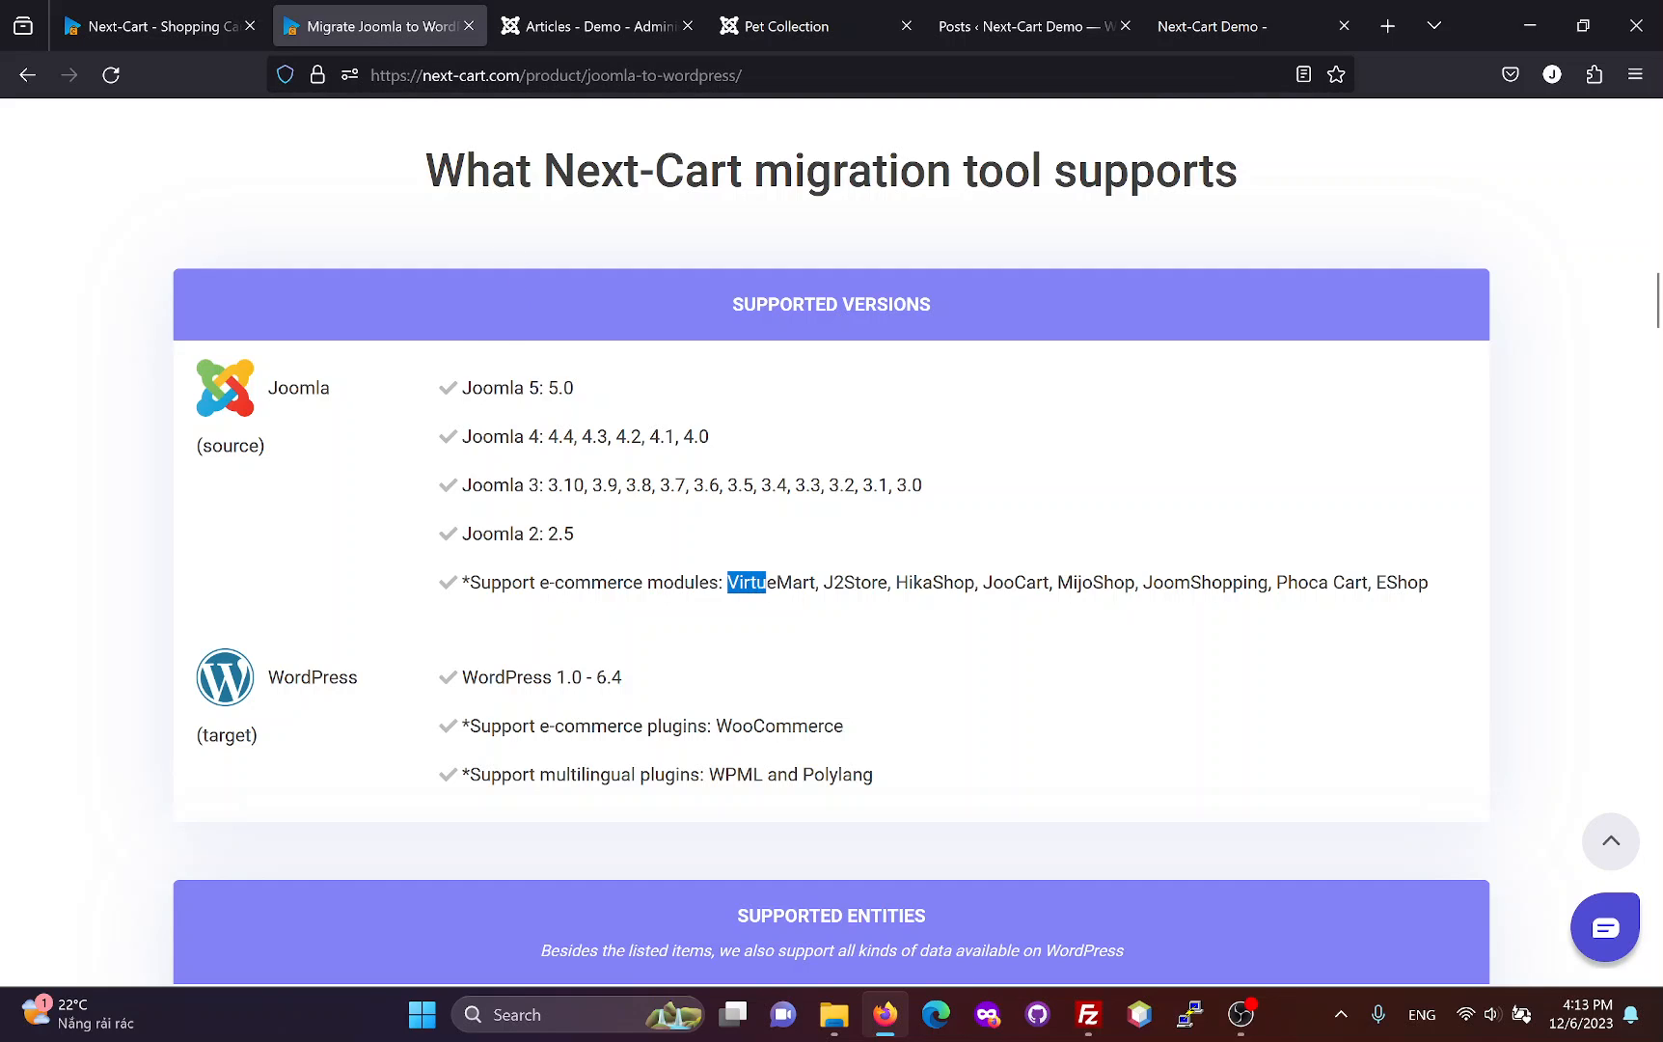
left_click_drag(746, 583, 1238, 583)
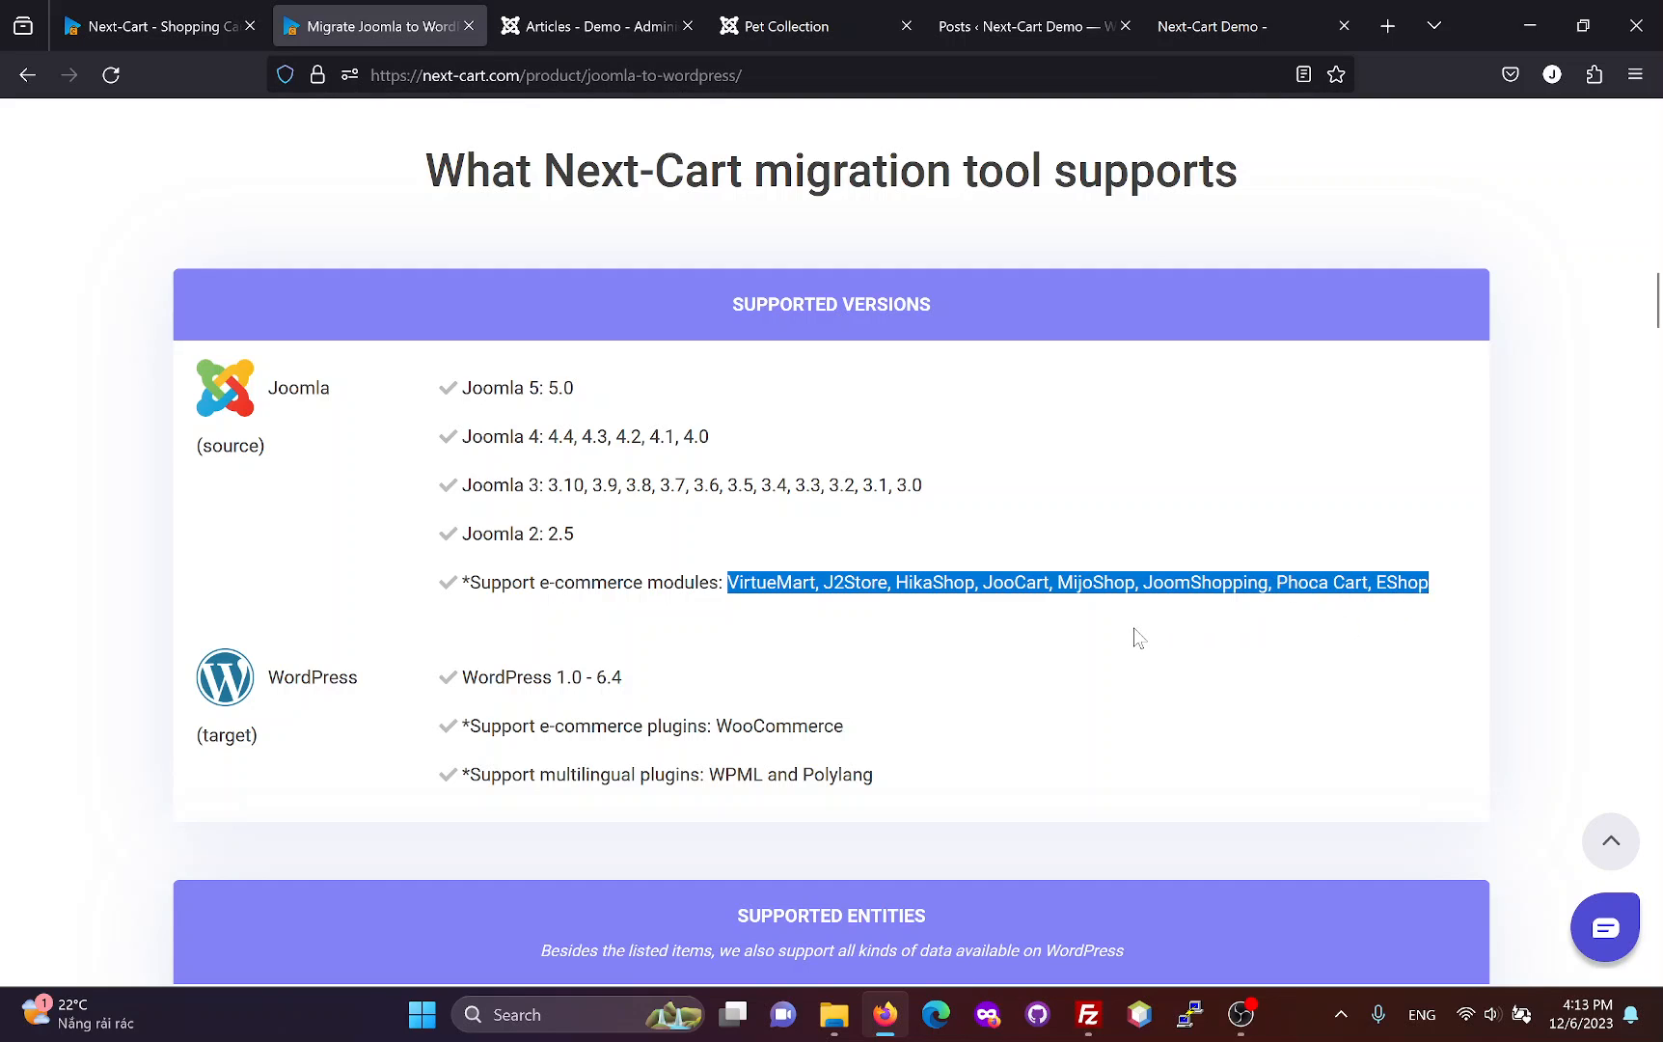
mouse_move(833, 640)
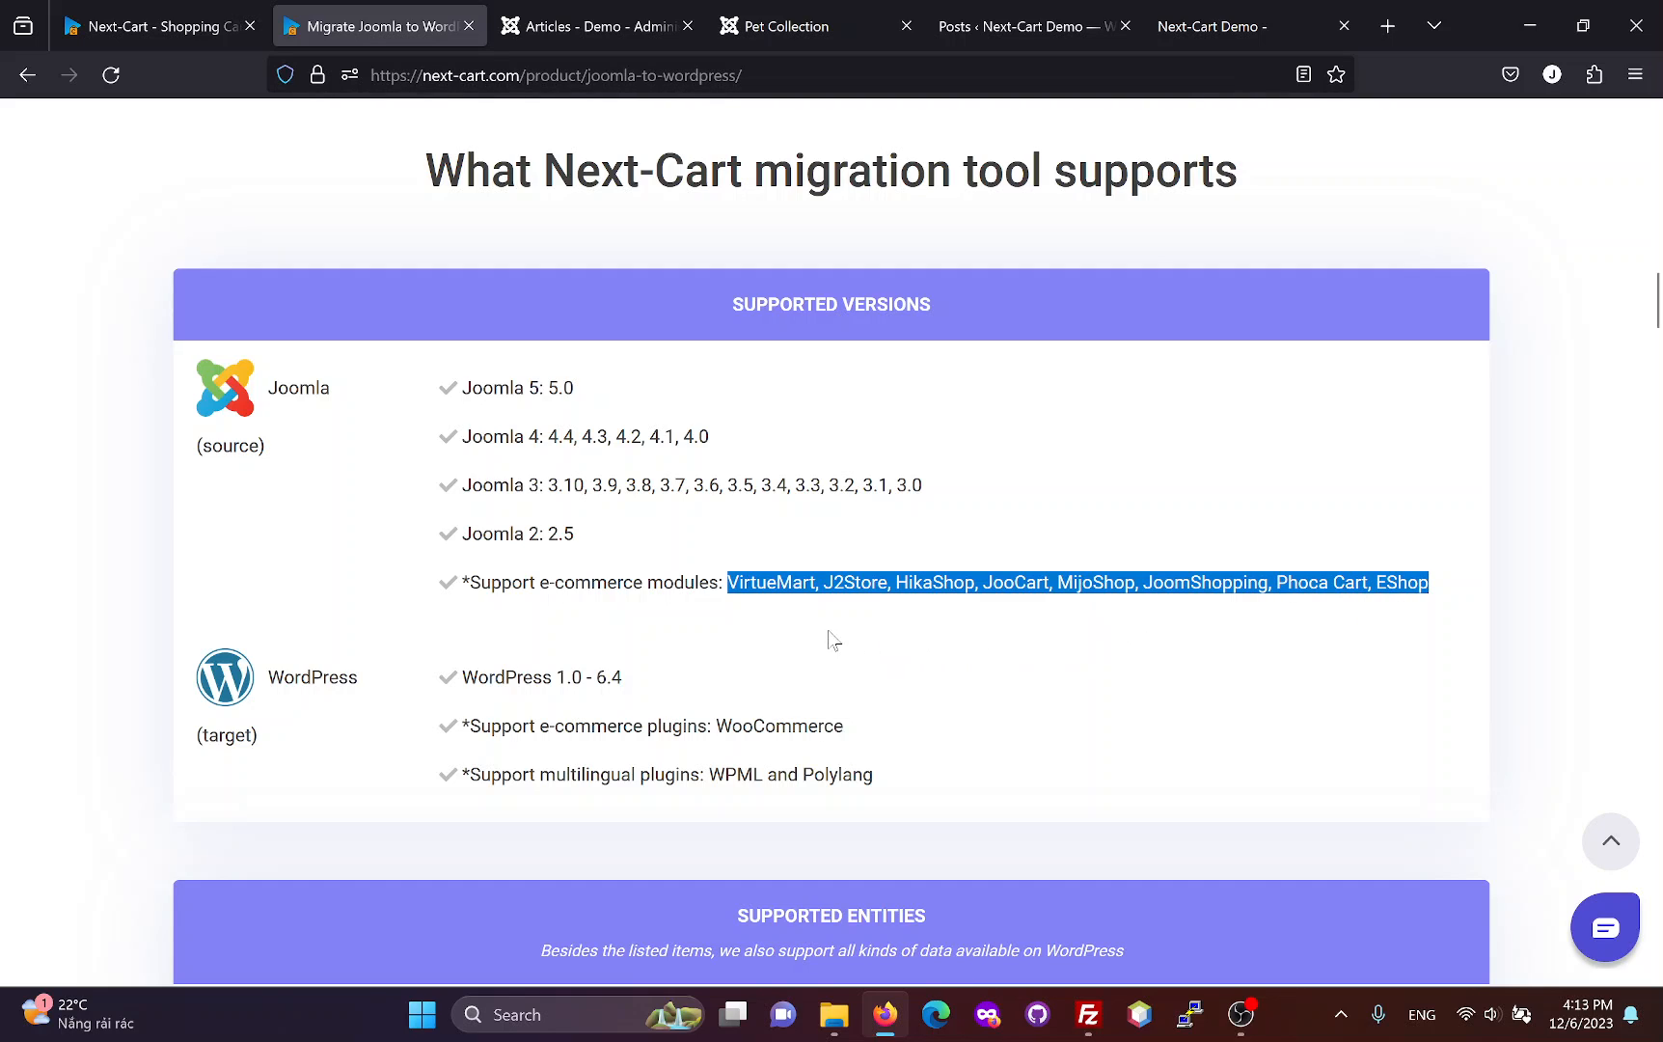
mouse_move(231, 694)
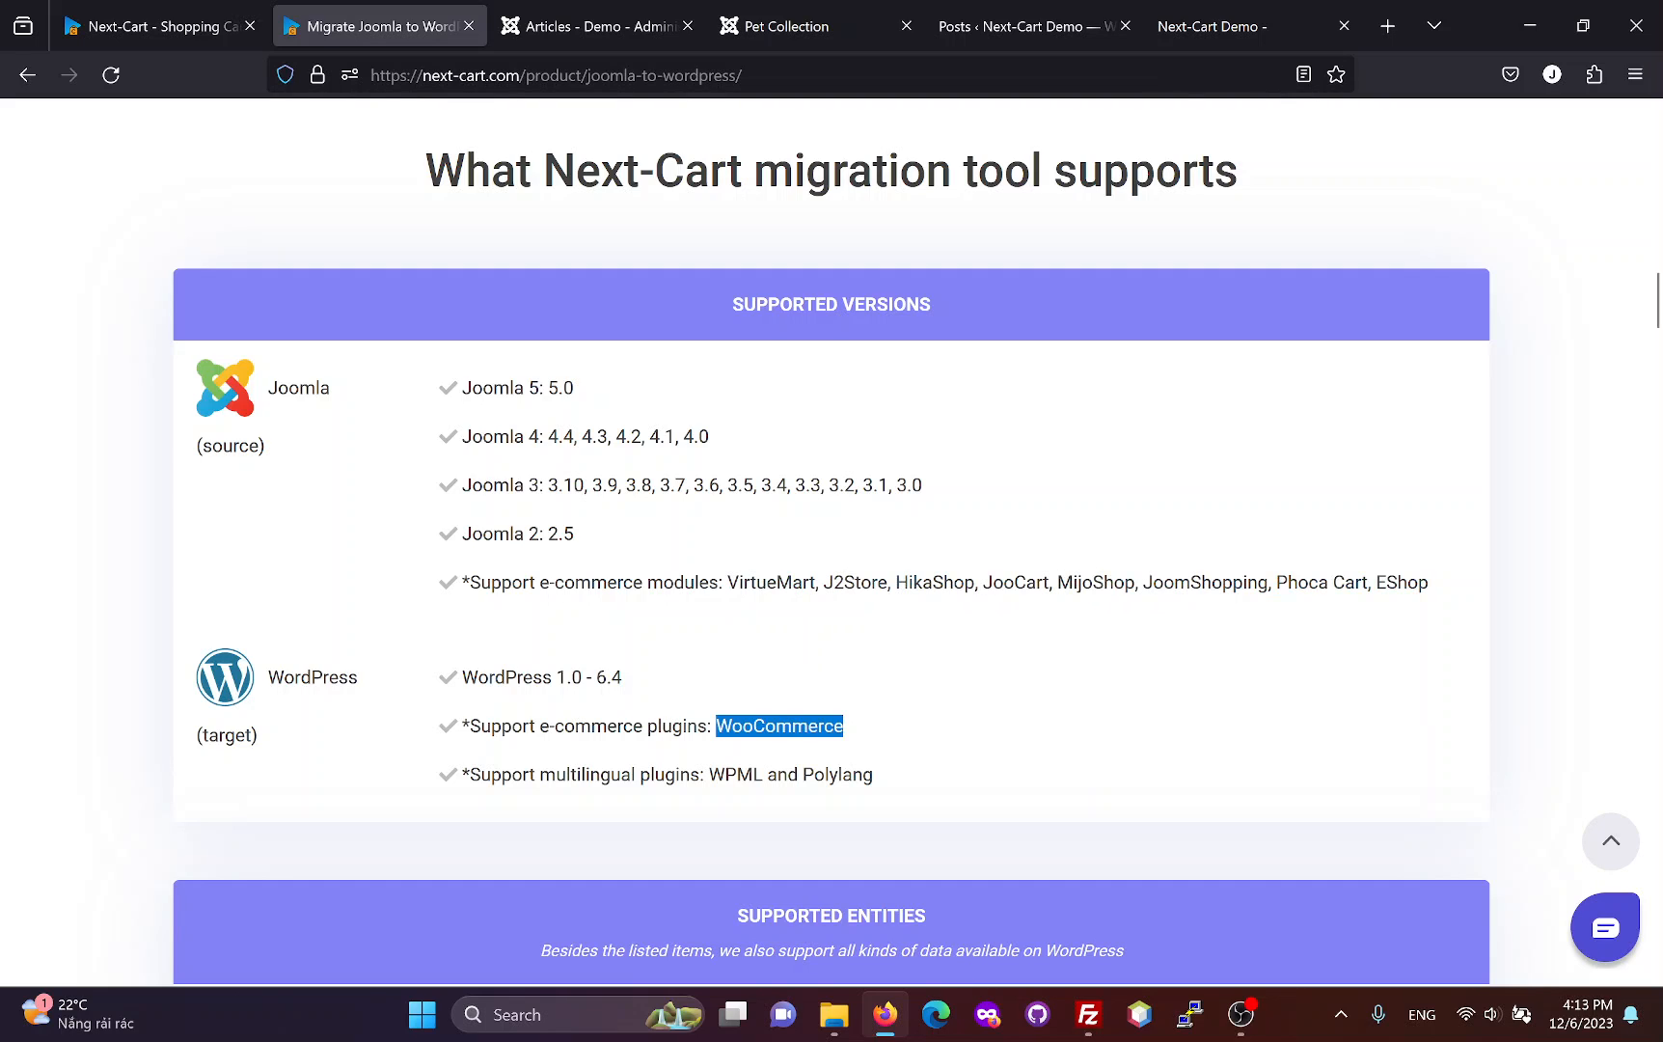
mouse_move(809, 757)
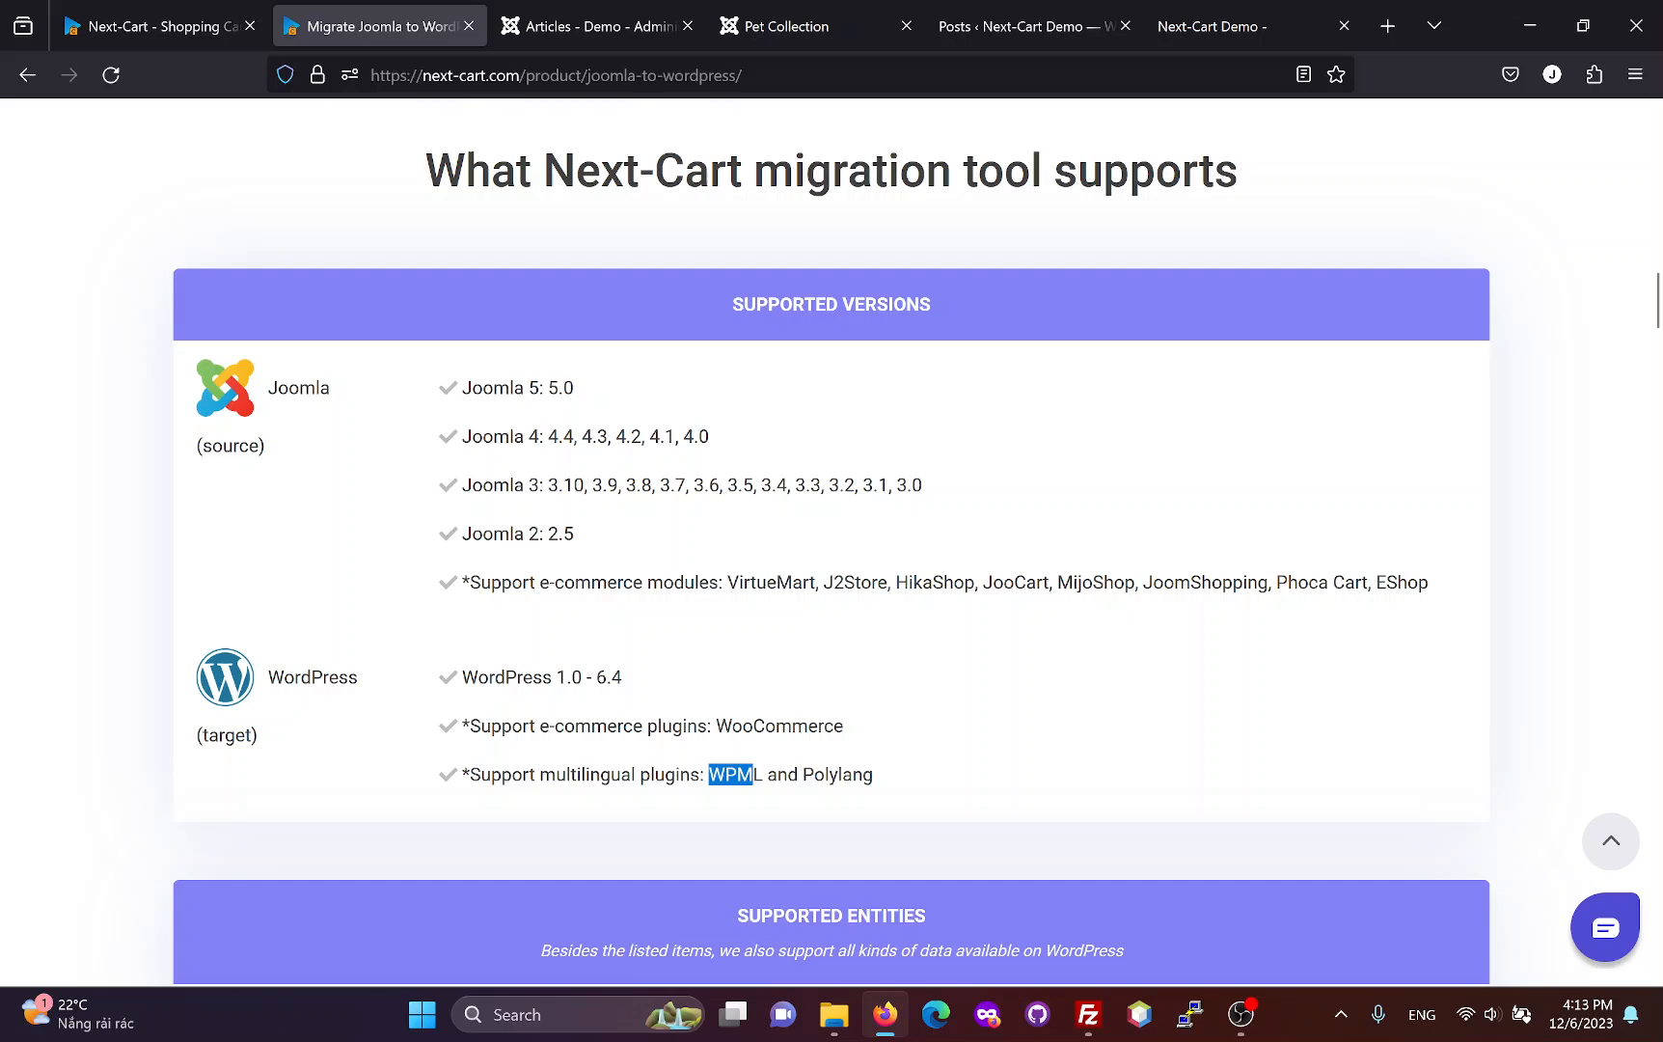
left_click_drag(729, 775, 870, 774)
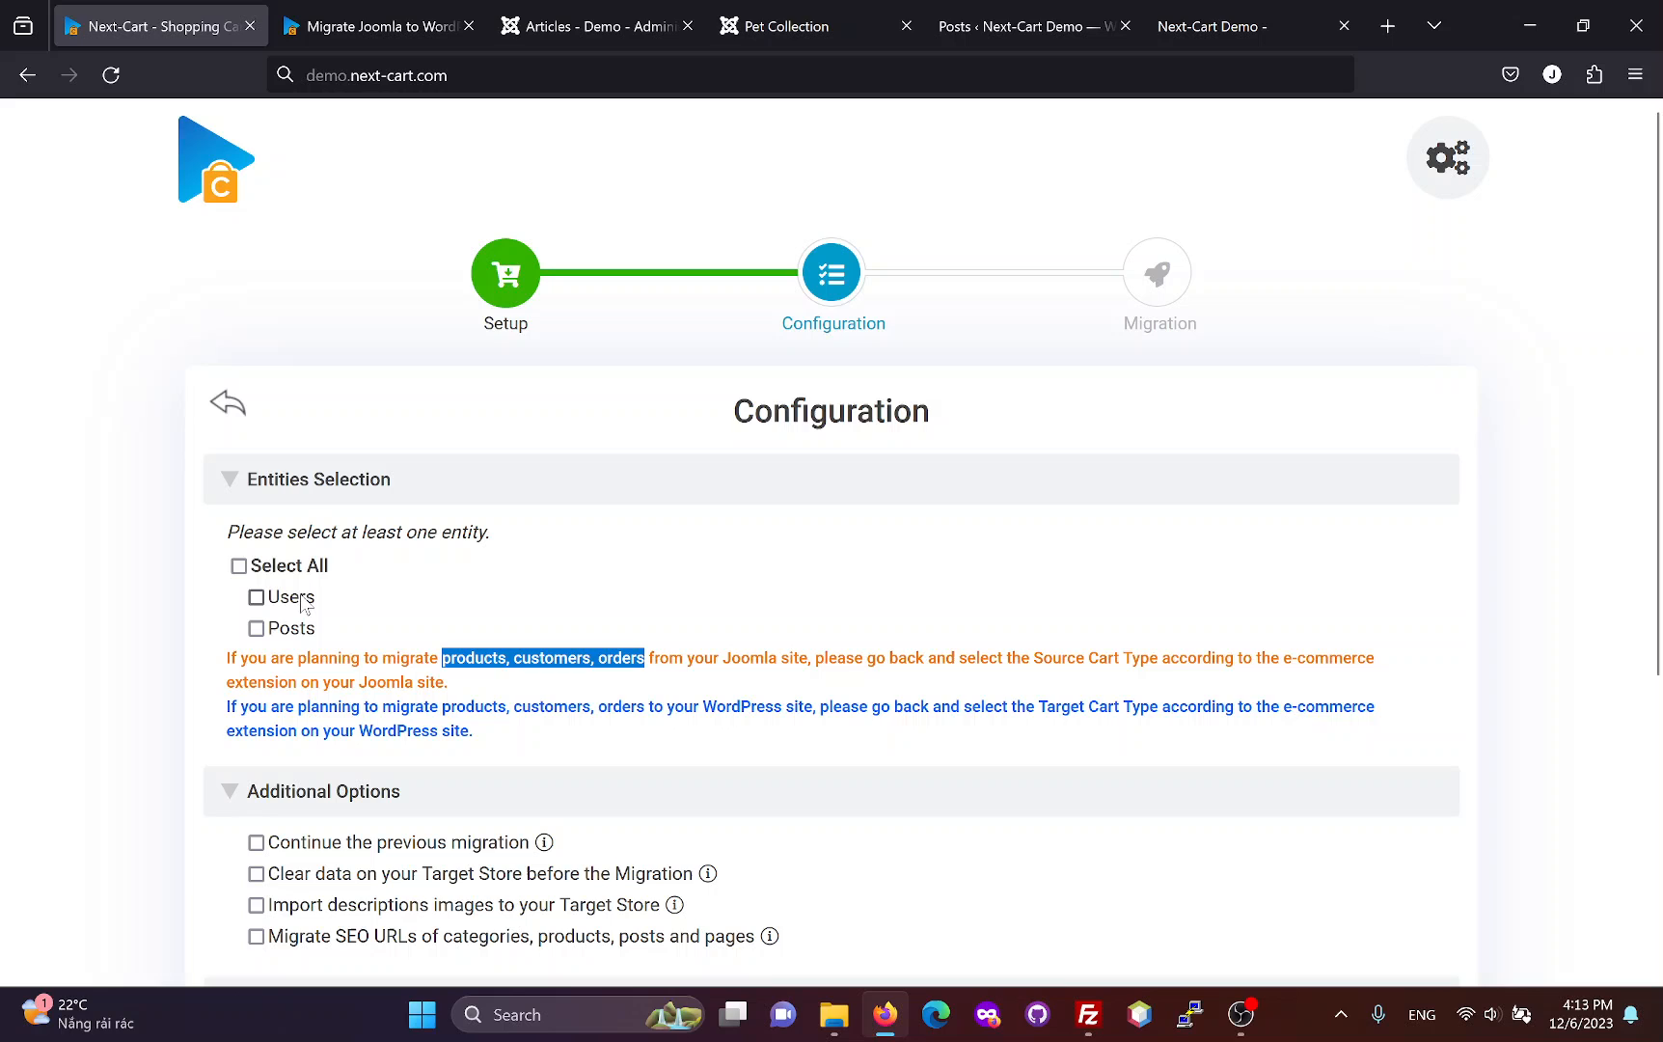
Step: Select Users and Posts with description images and SEO URLs enabled, and proceed
left_click(256, 597)
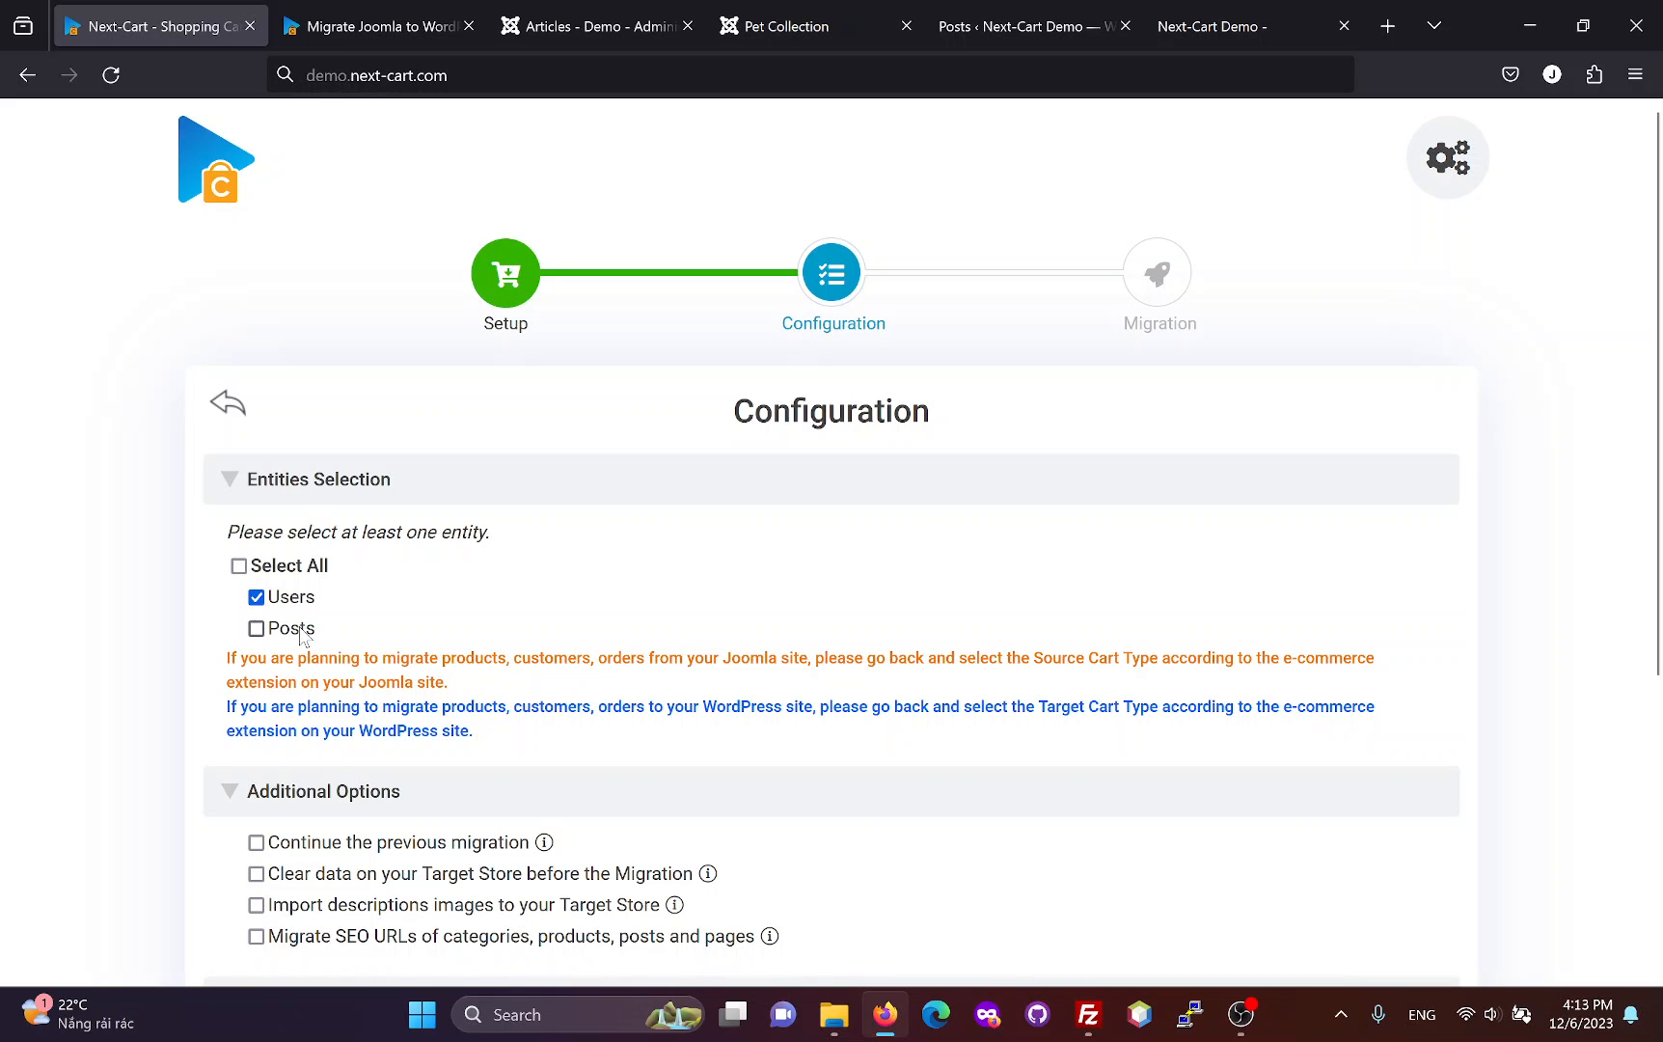
left_click(256, 628)
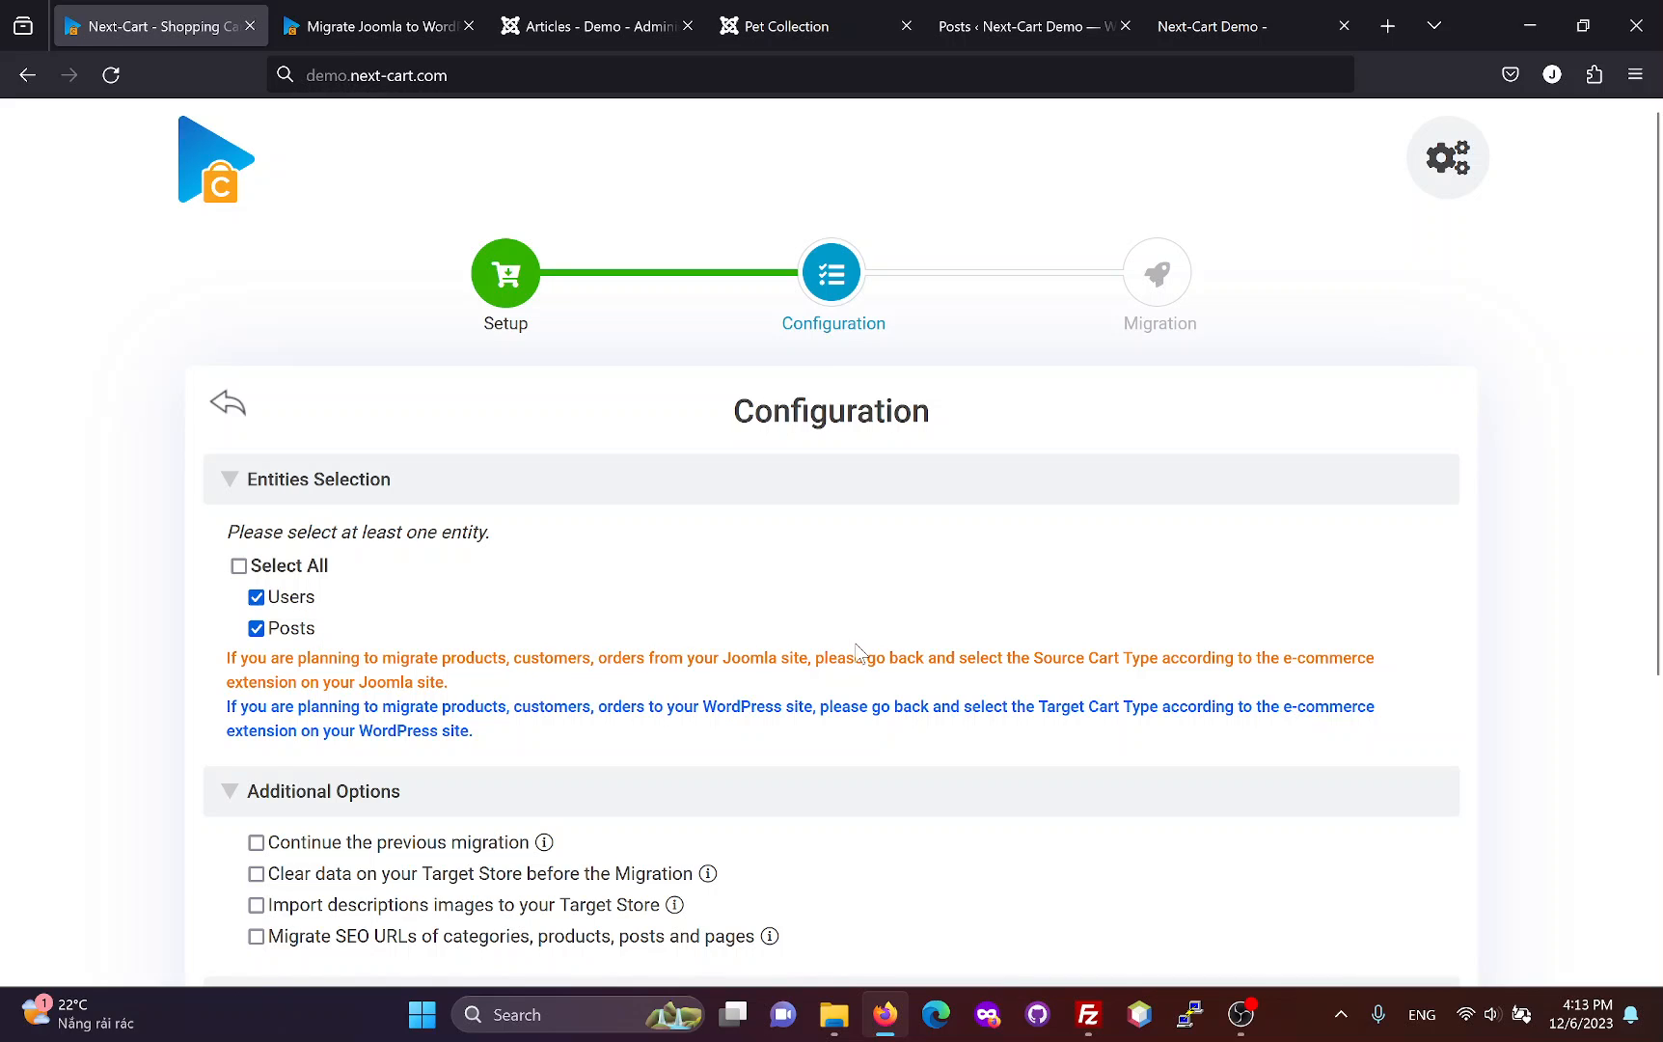
scroll("down", 3)
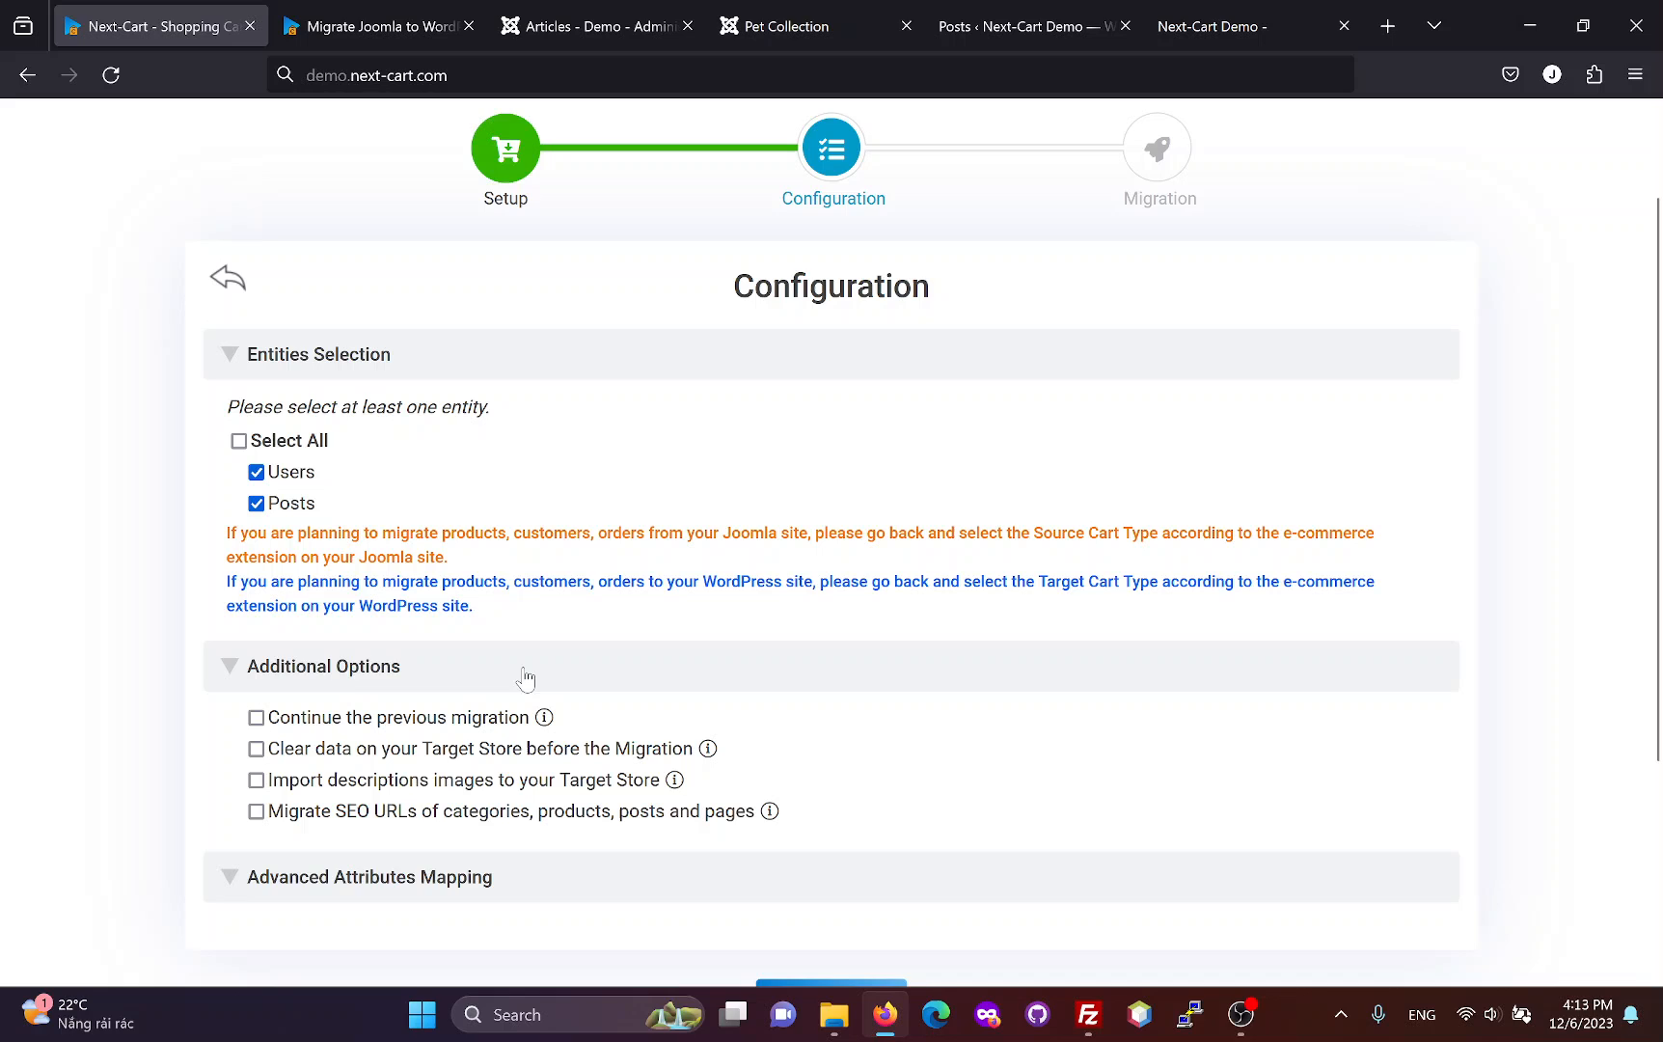
mouse_move(364, 775)
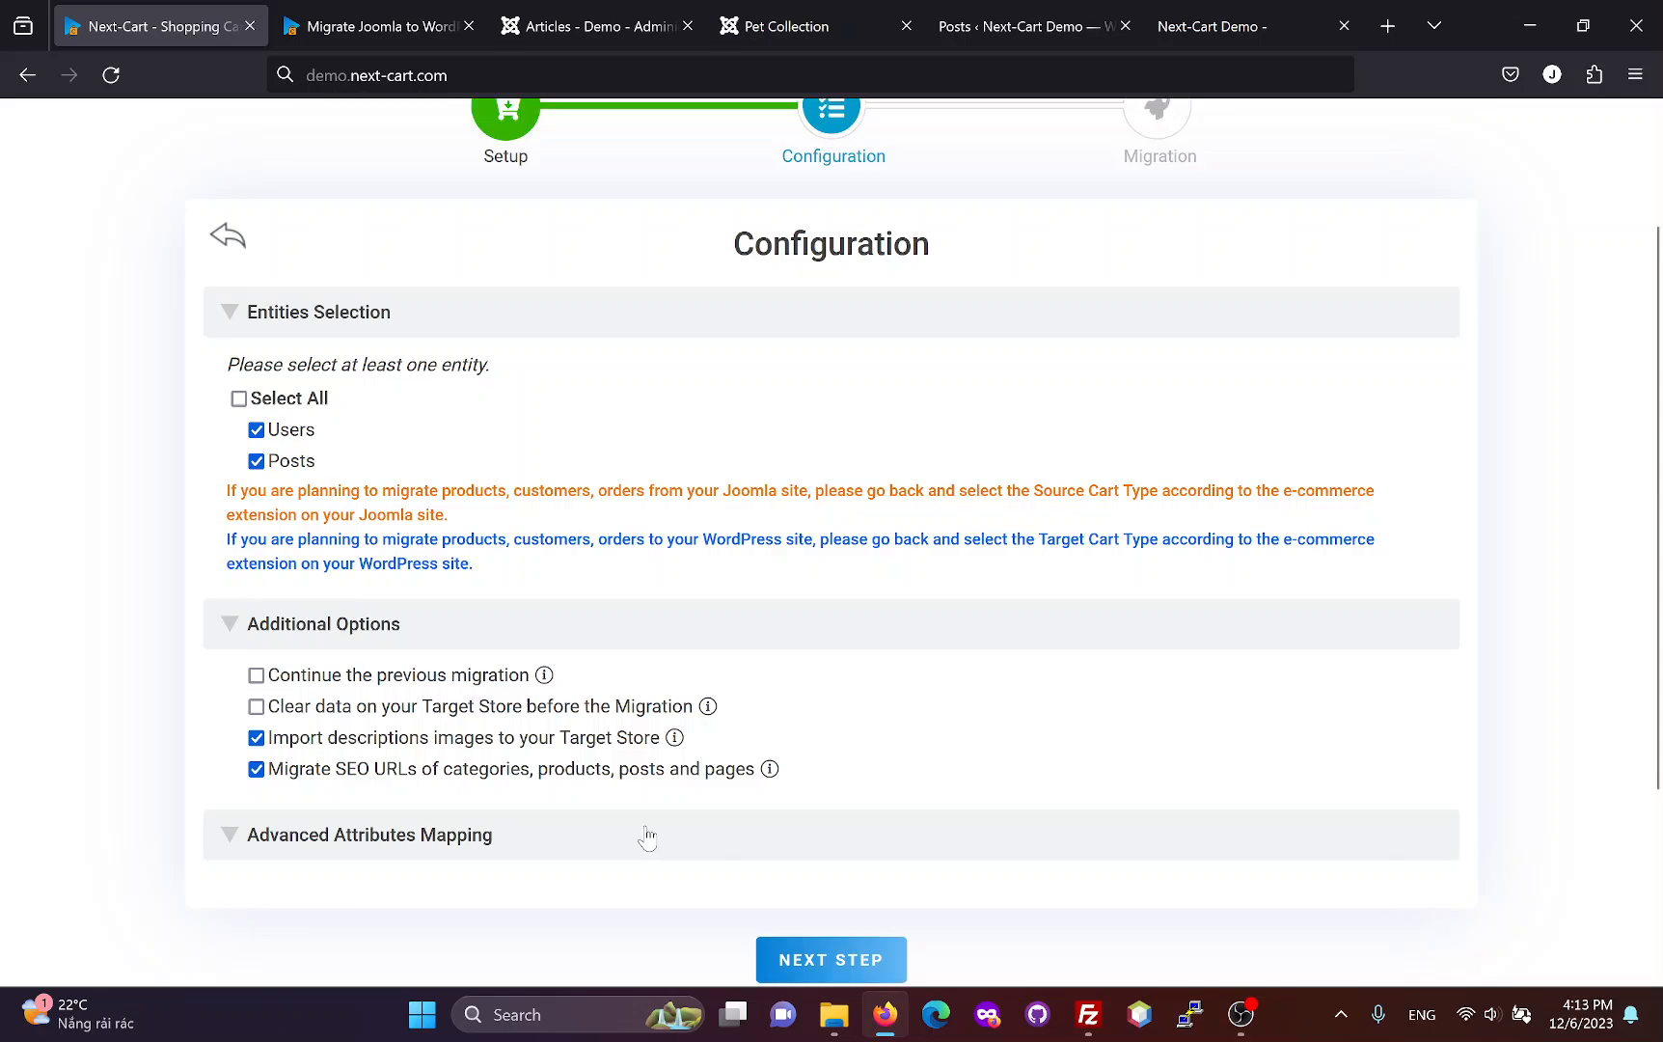
mouse_move(770, 687)
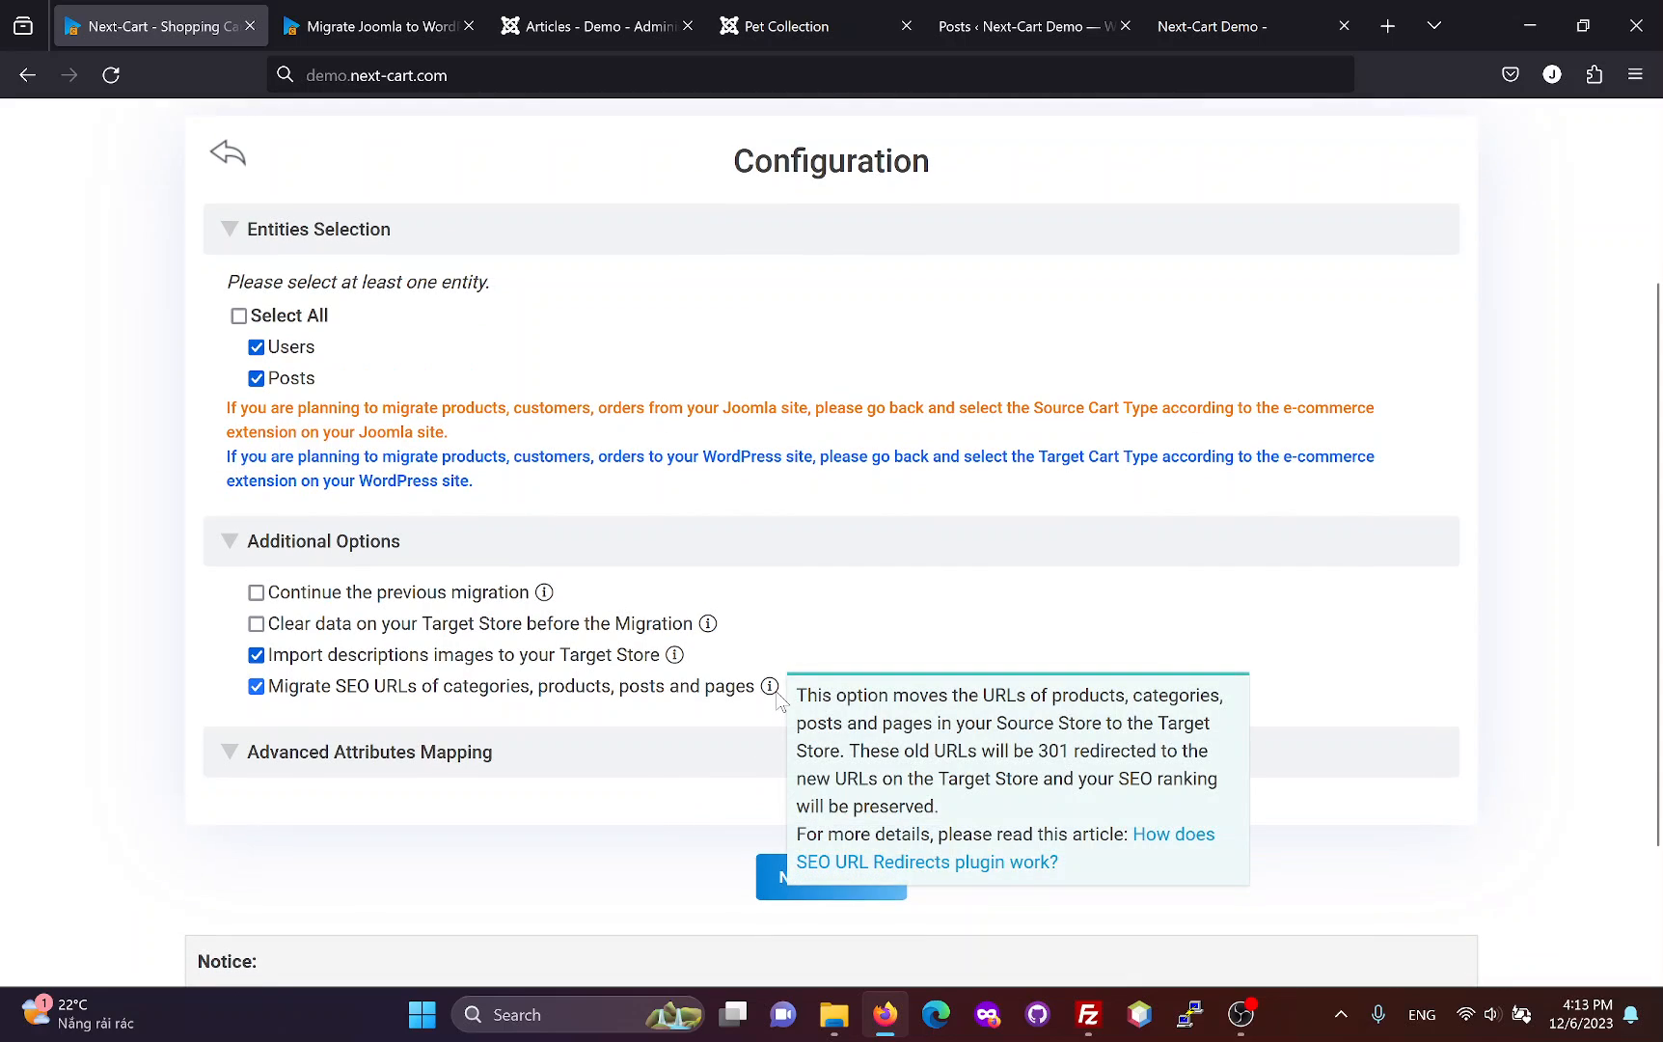
mouse_move(852, 817)
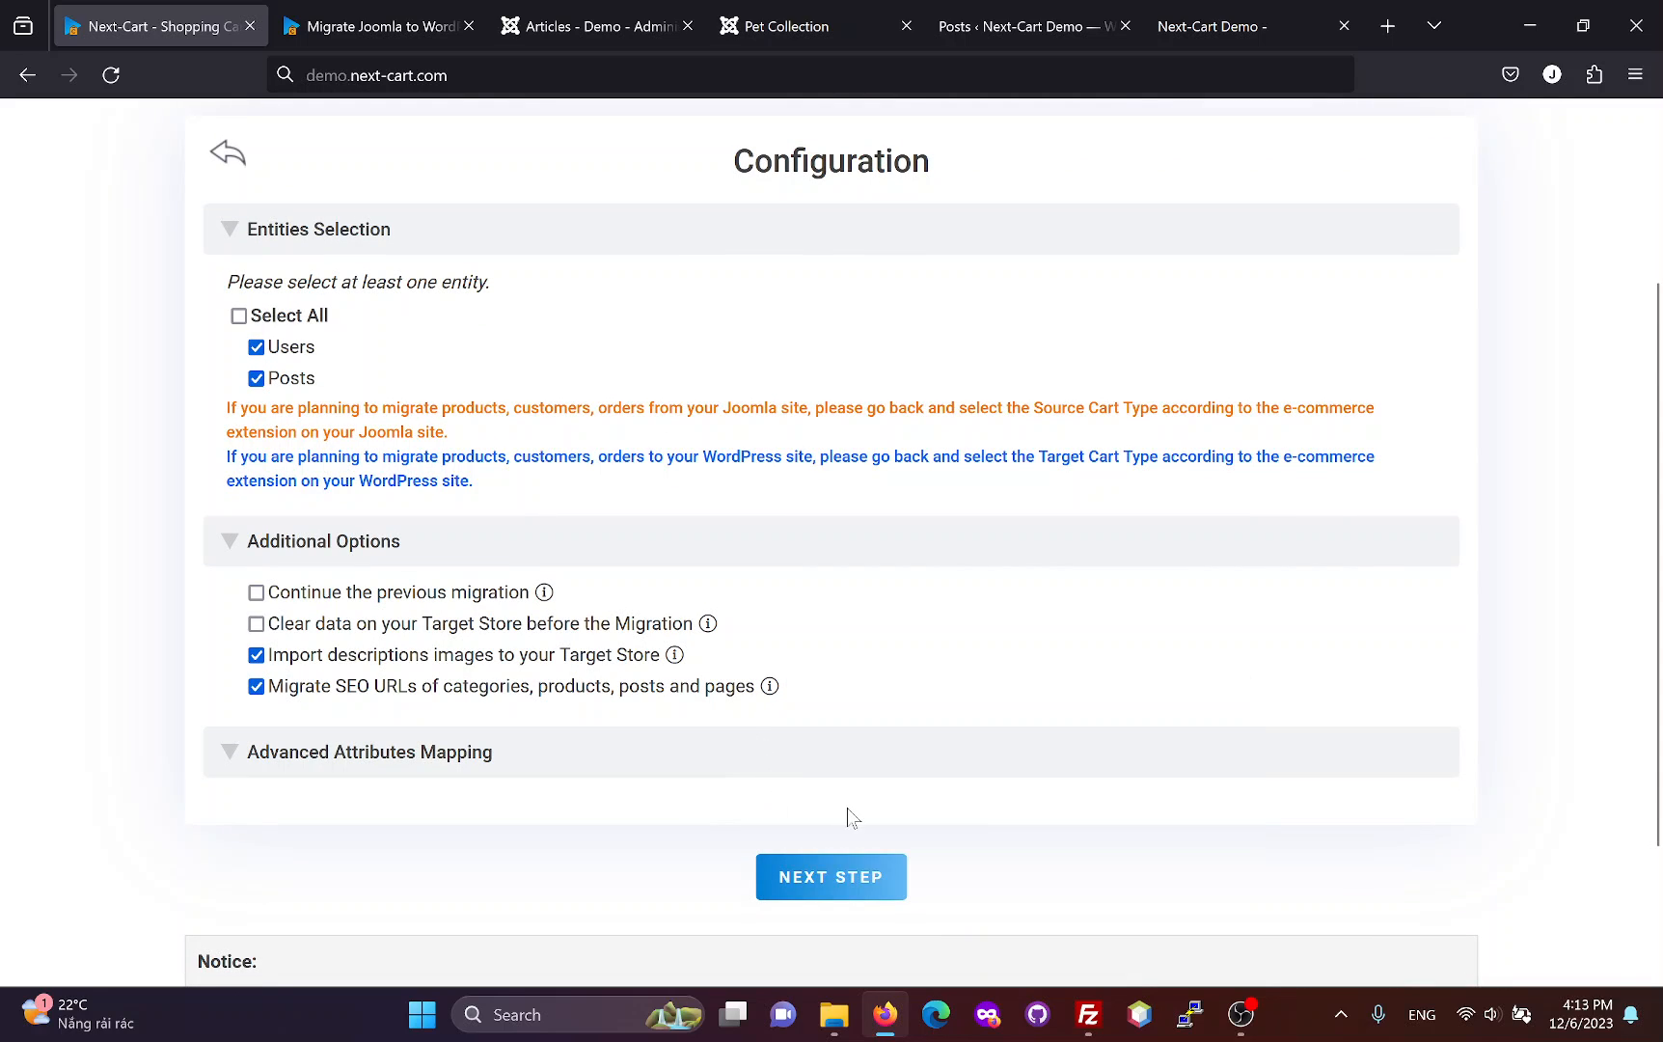
mouse_move(839, 790)
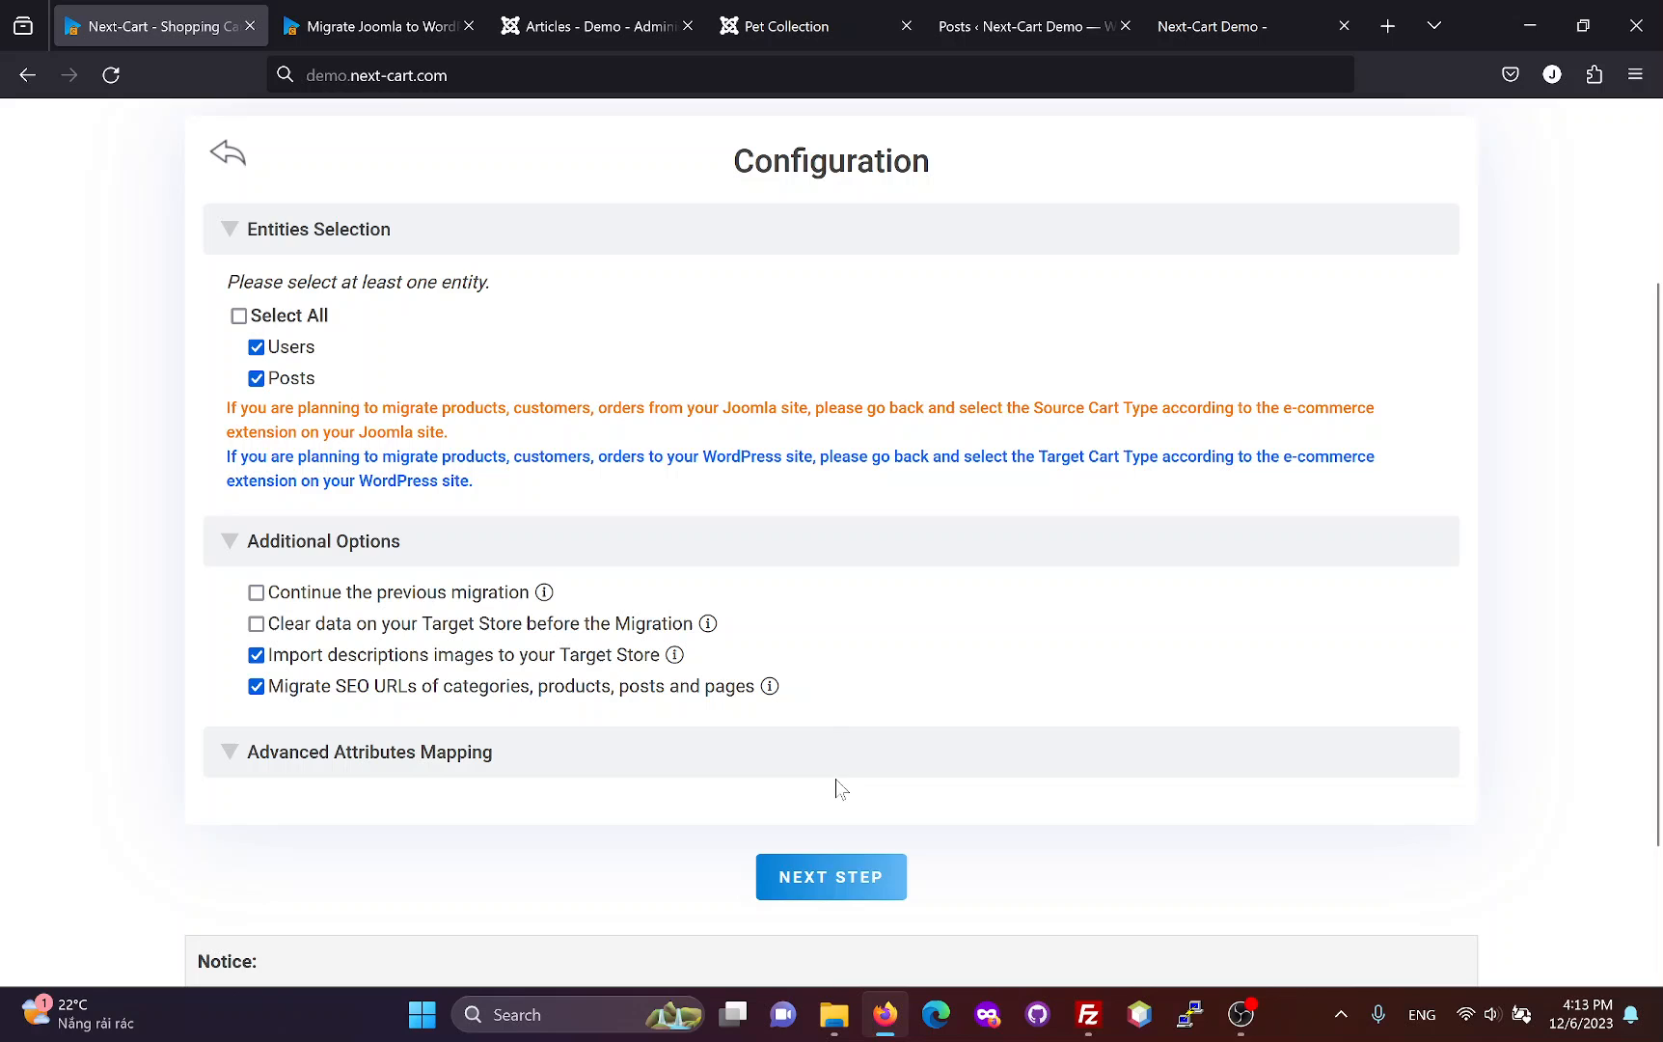
left_click(830, 876)
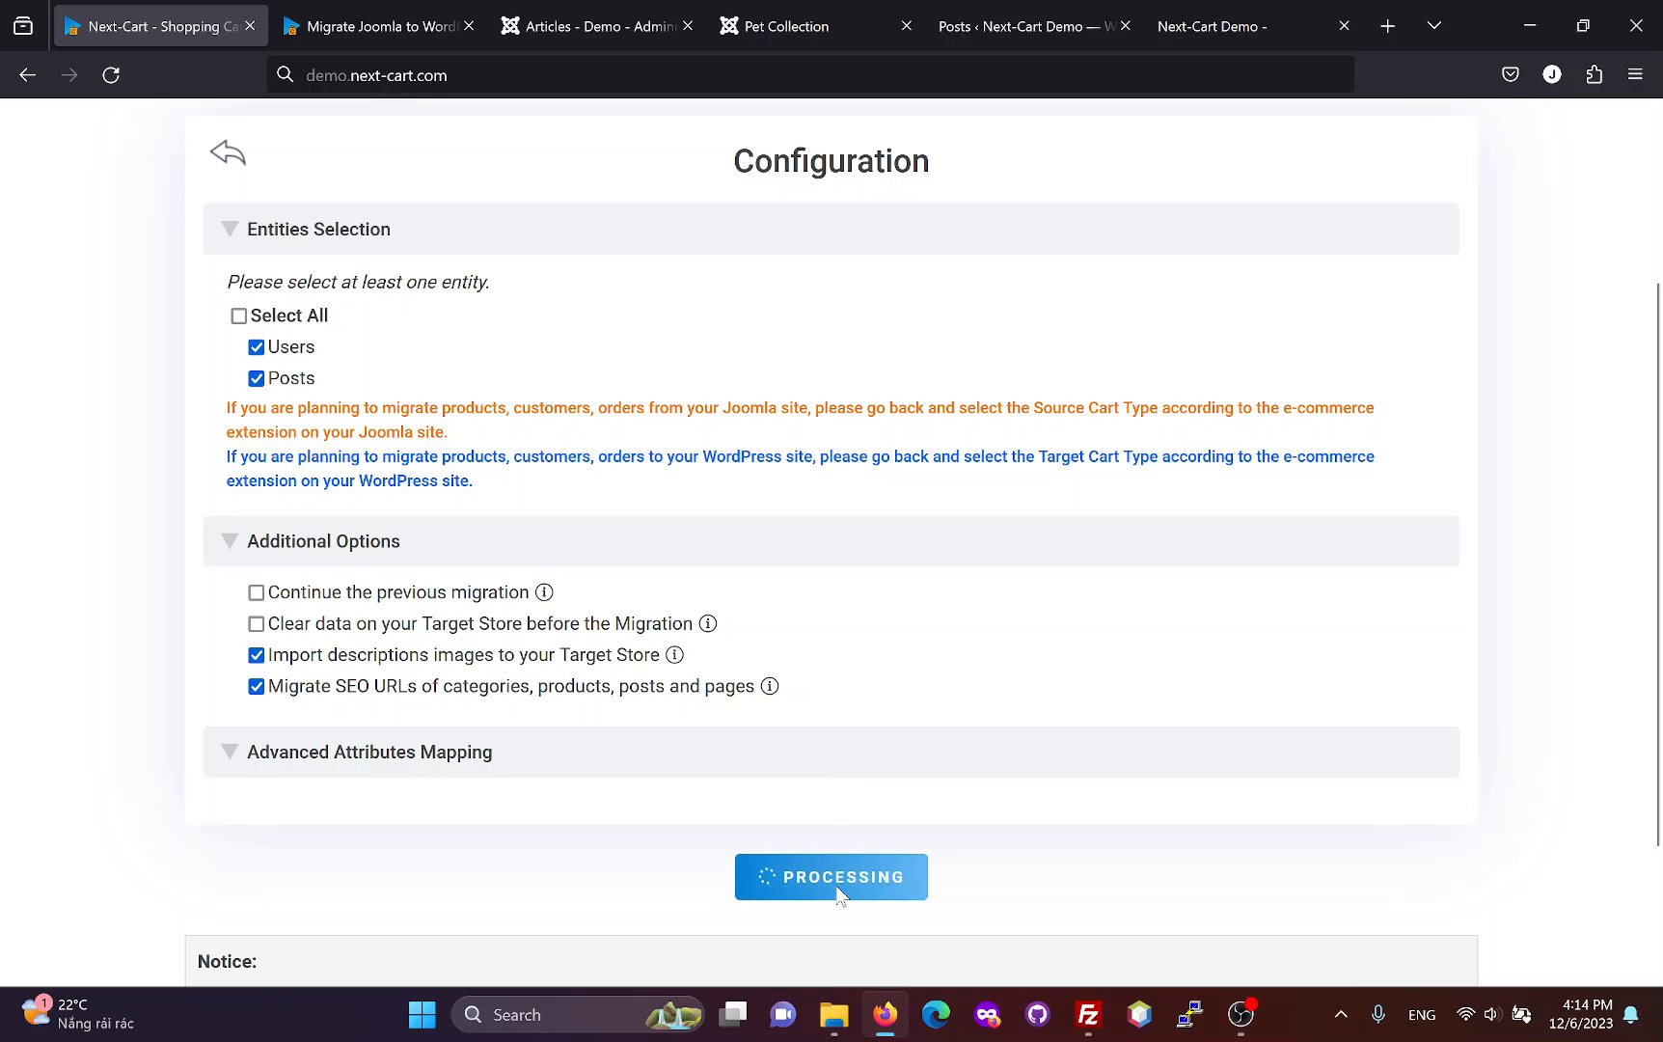
Step: Wait for the error-free finish of 2 users and 4 posts, then view WordPress Posts
left_click(831, 876)
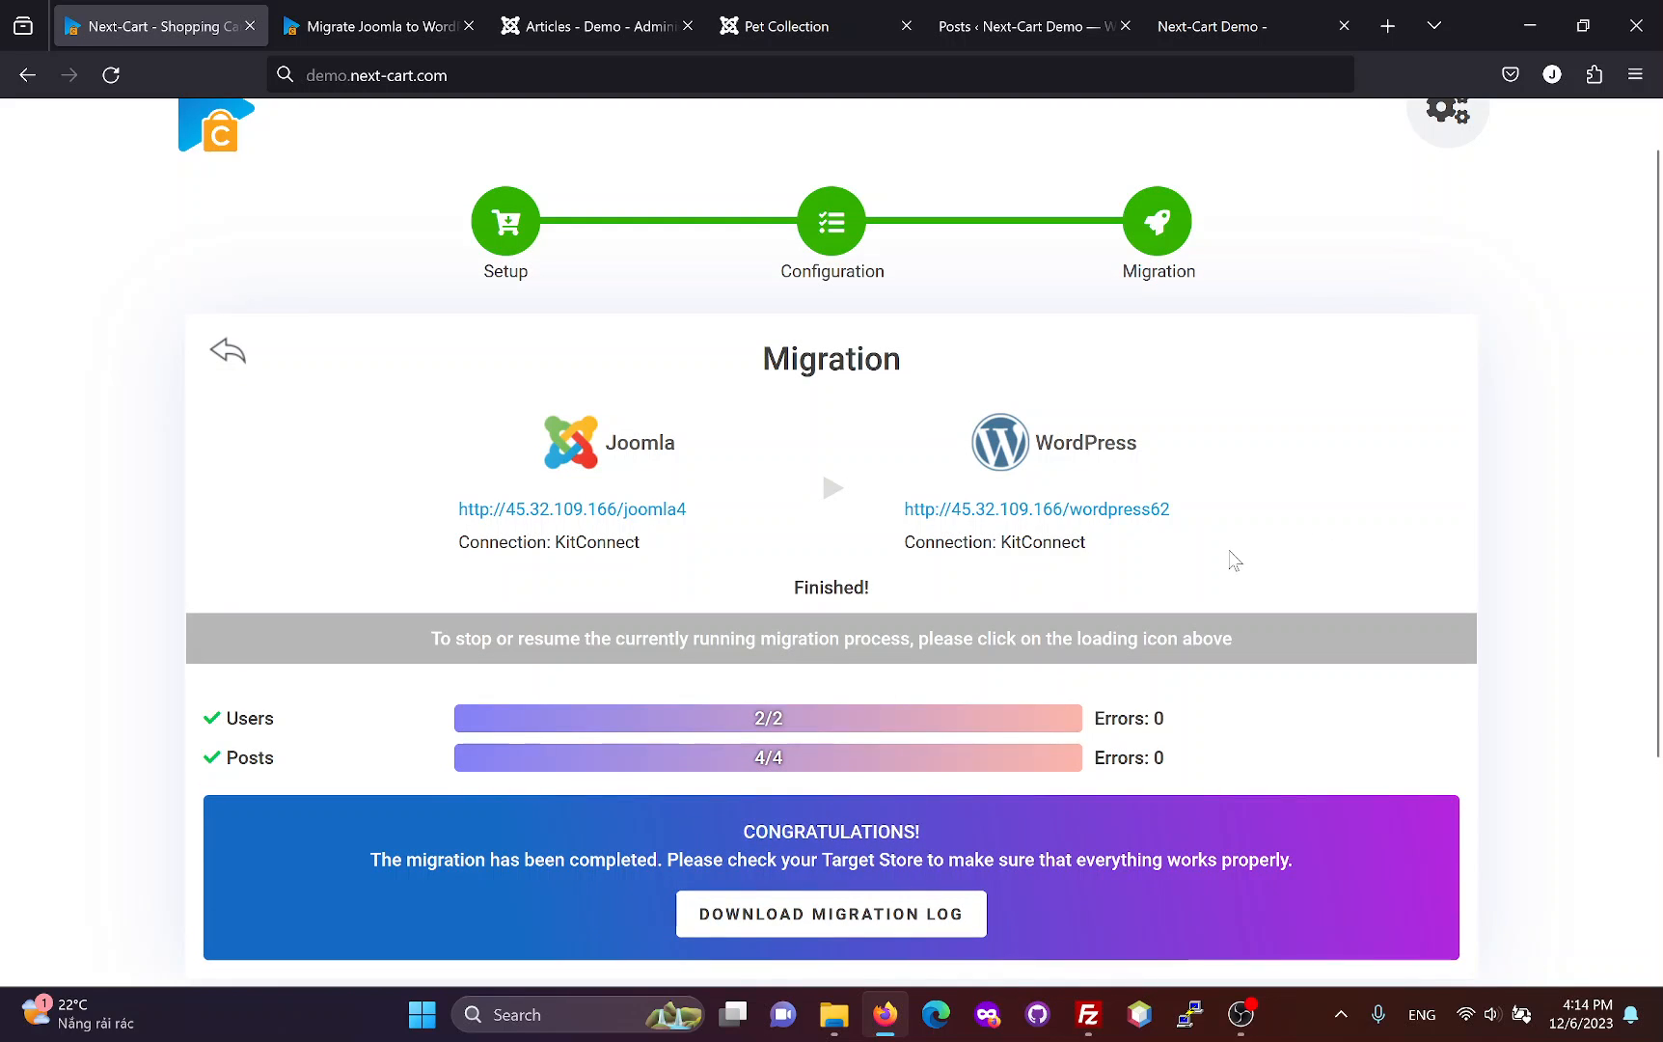
mouse_move(735, 616)
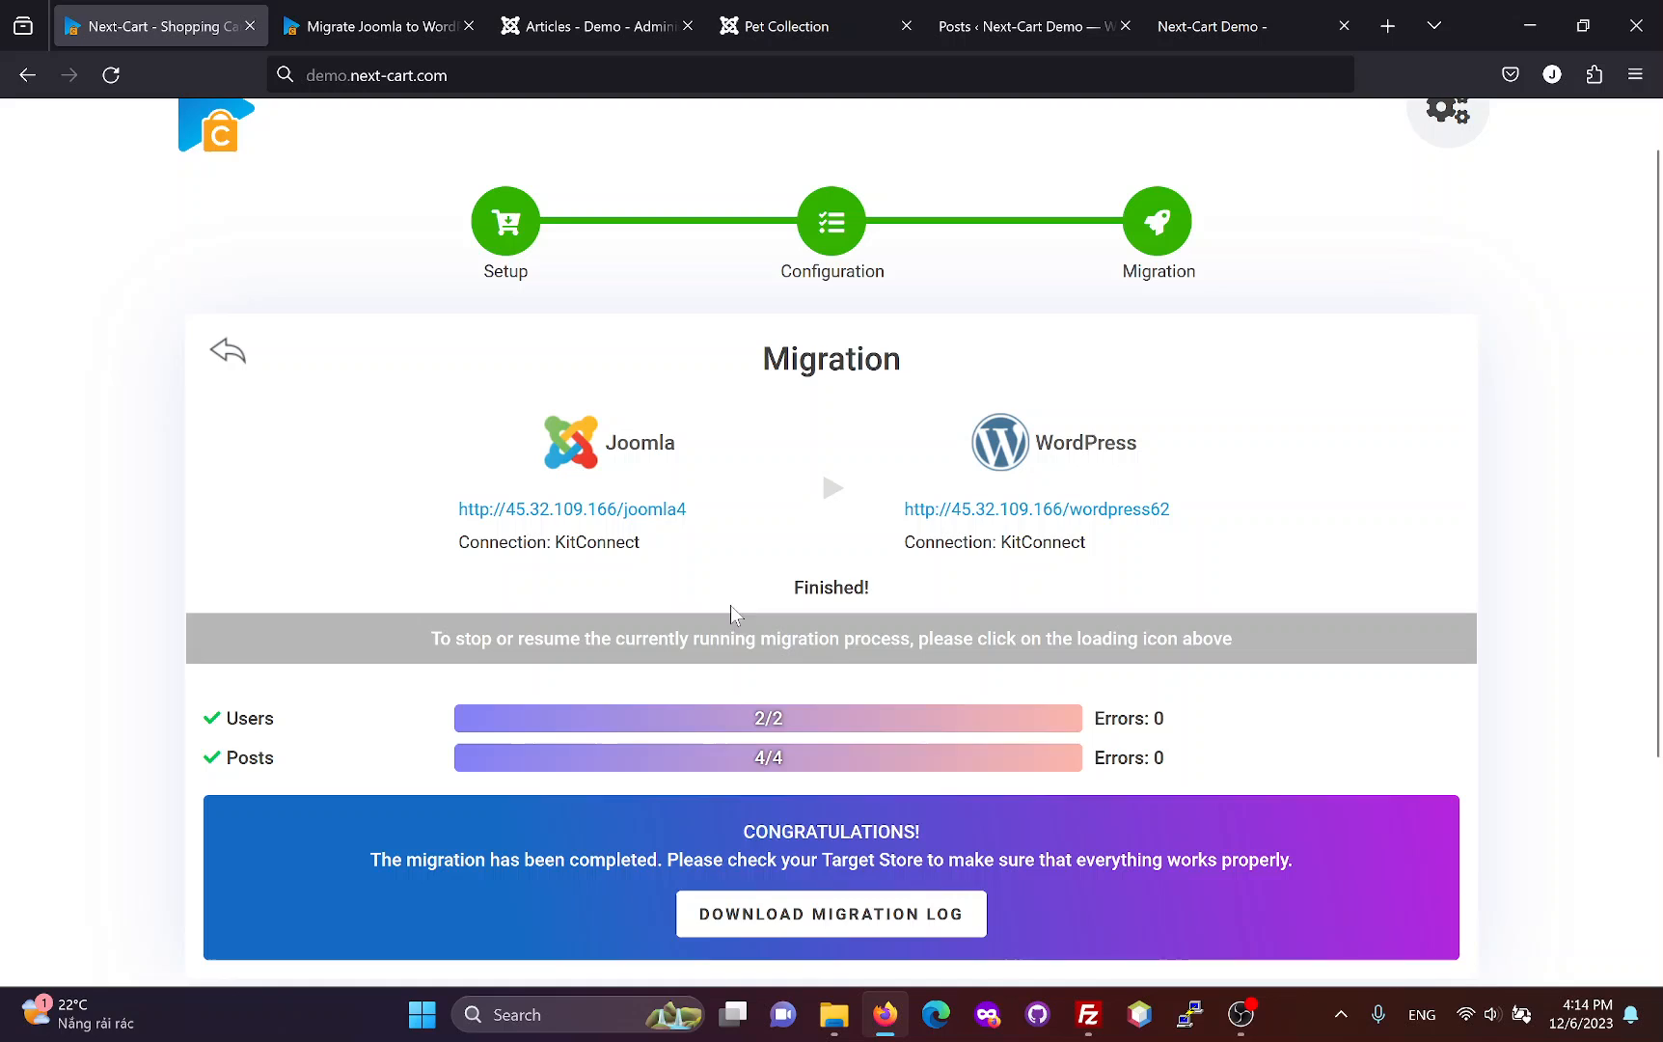
left_click(1029, 25)
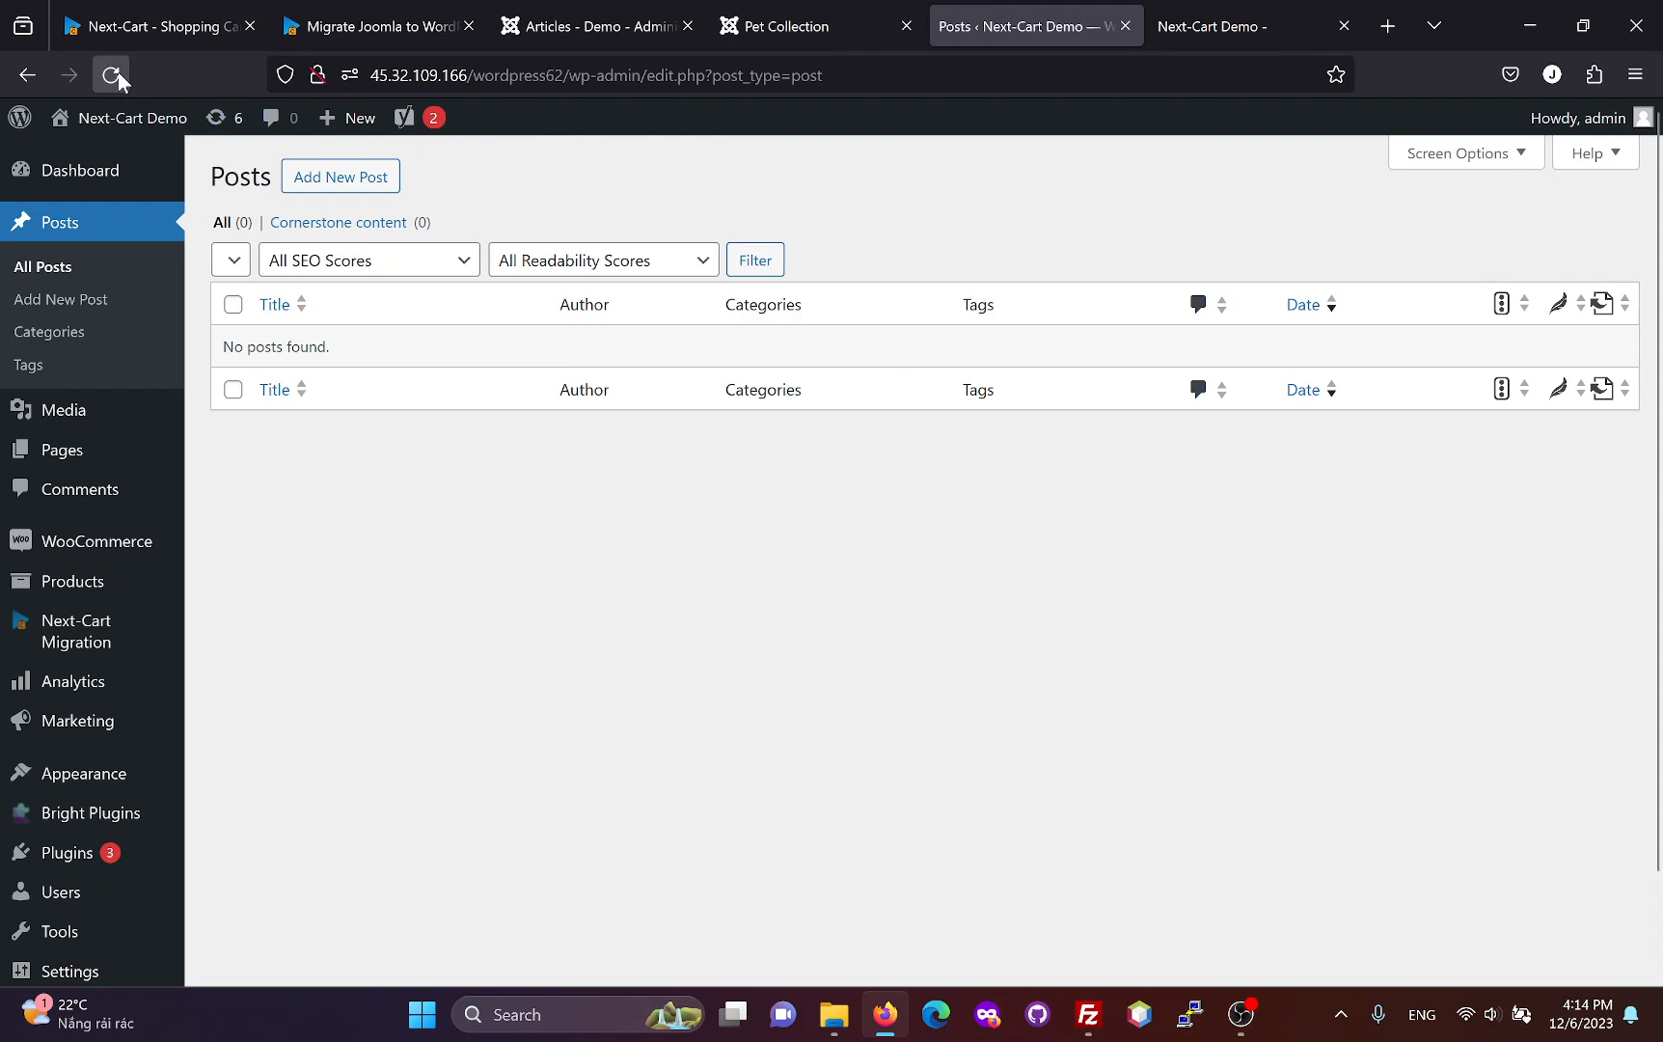
Step: Reload the WordPress posts list and open the dog home post for editing
left_click(110, 75)
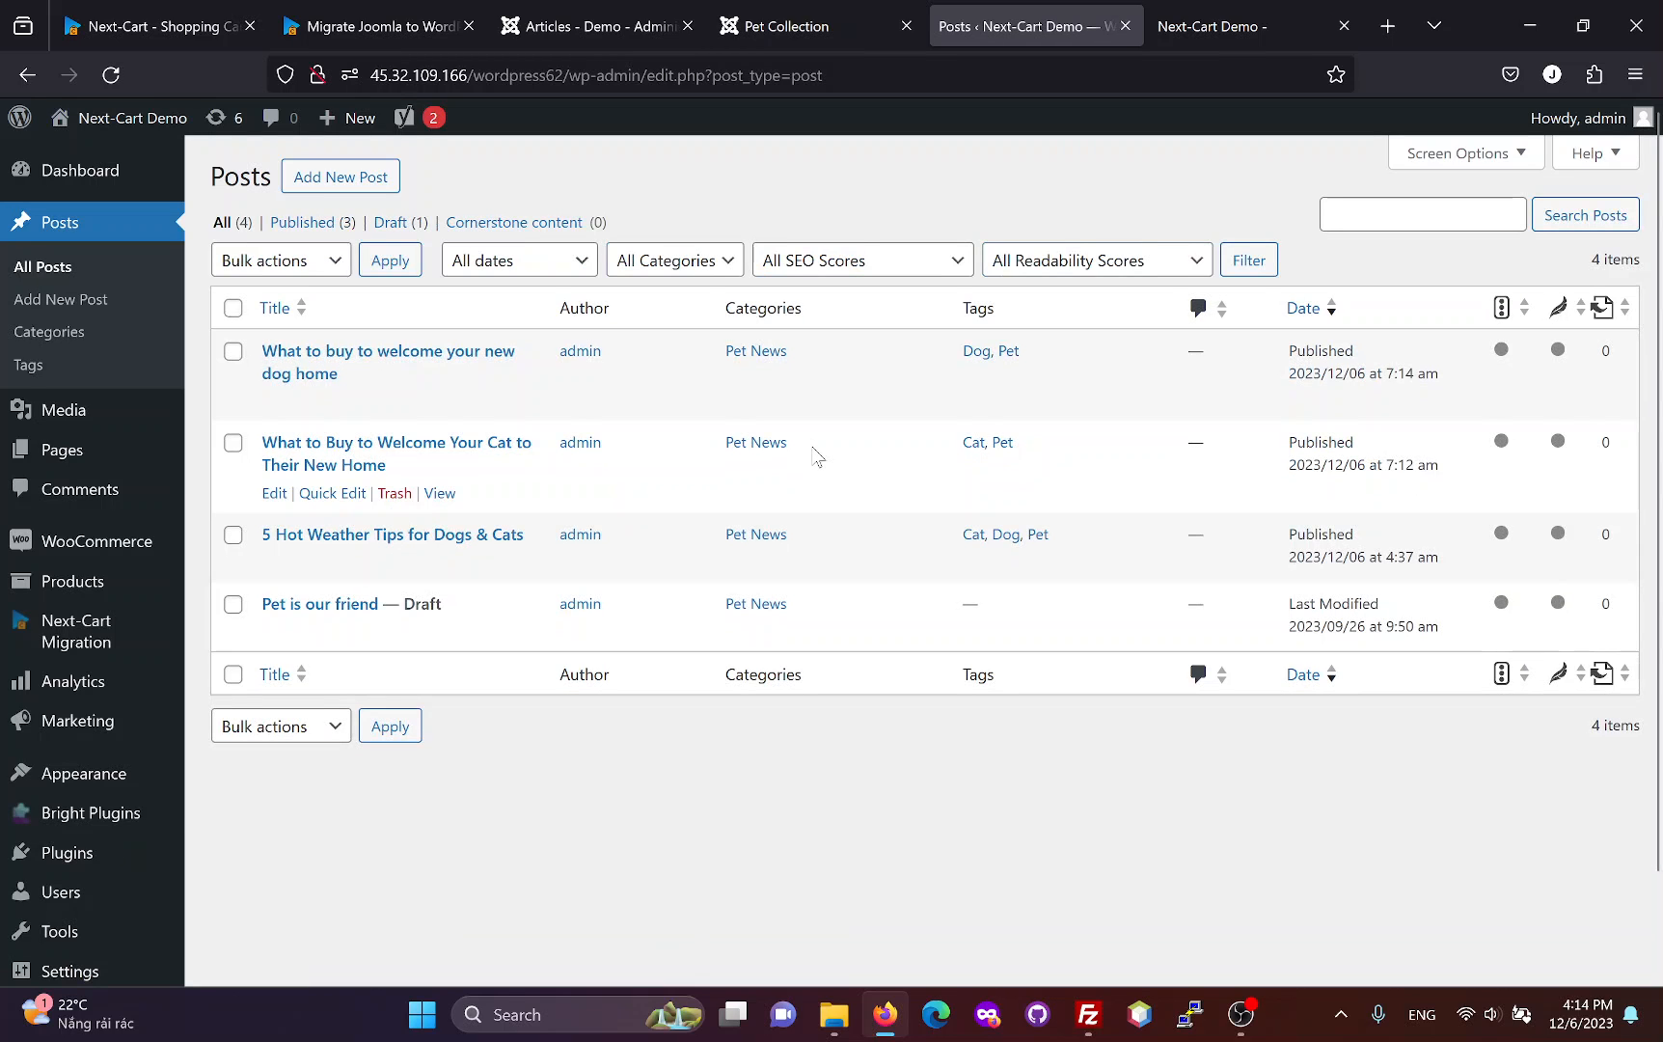
left_click(273, 401)
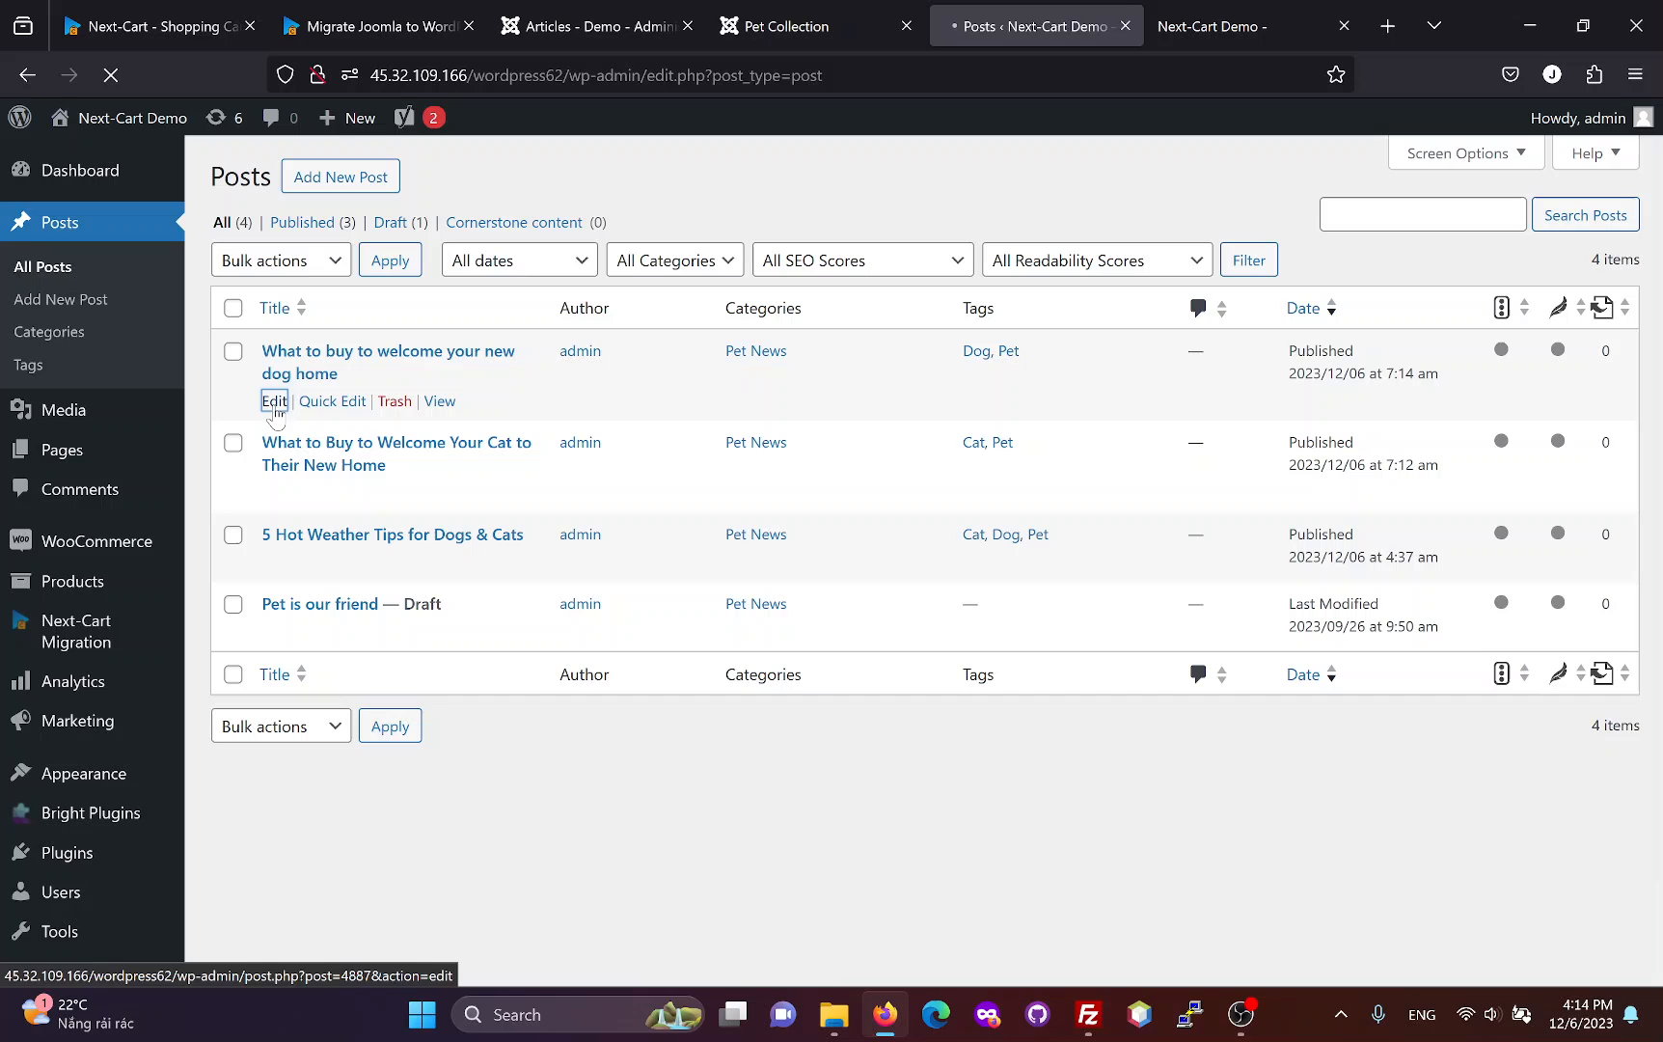
Step: Inspect the dog home post's SEO, Pet News category, Dog and Pet tags and puppy image, then return to All Posts
left_click(274, 402)
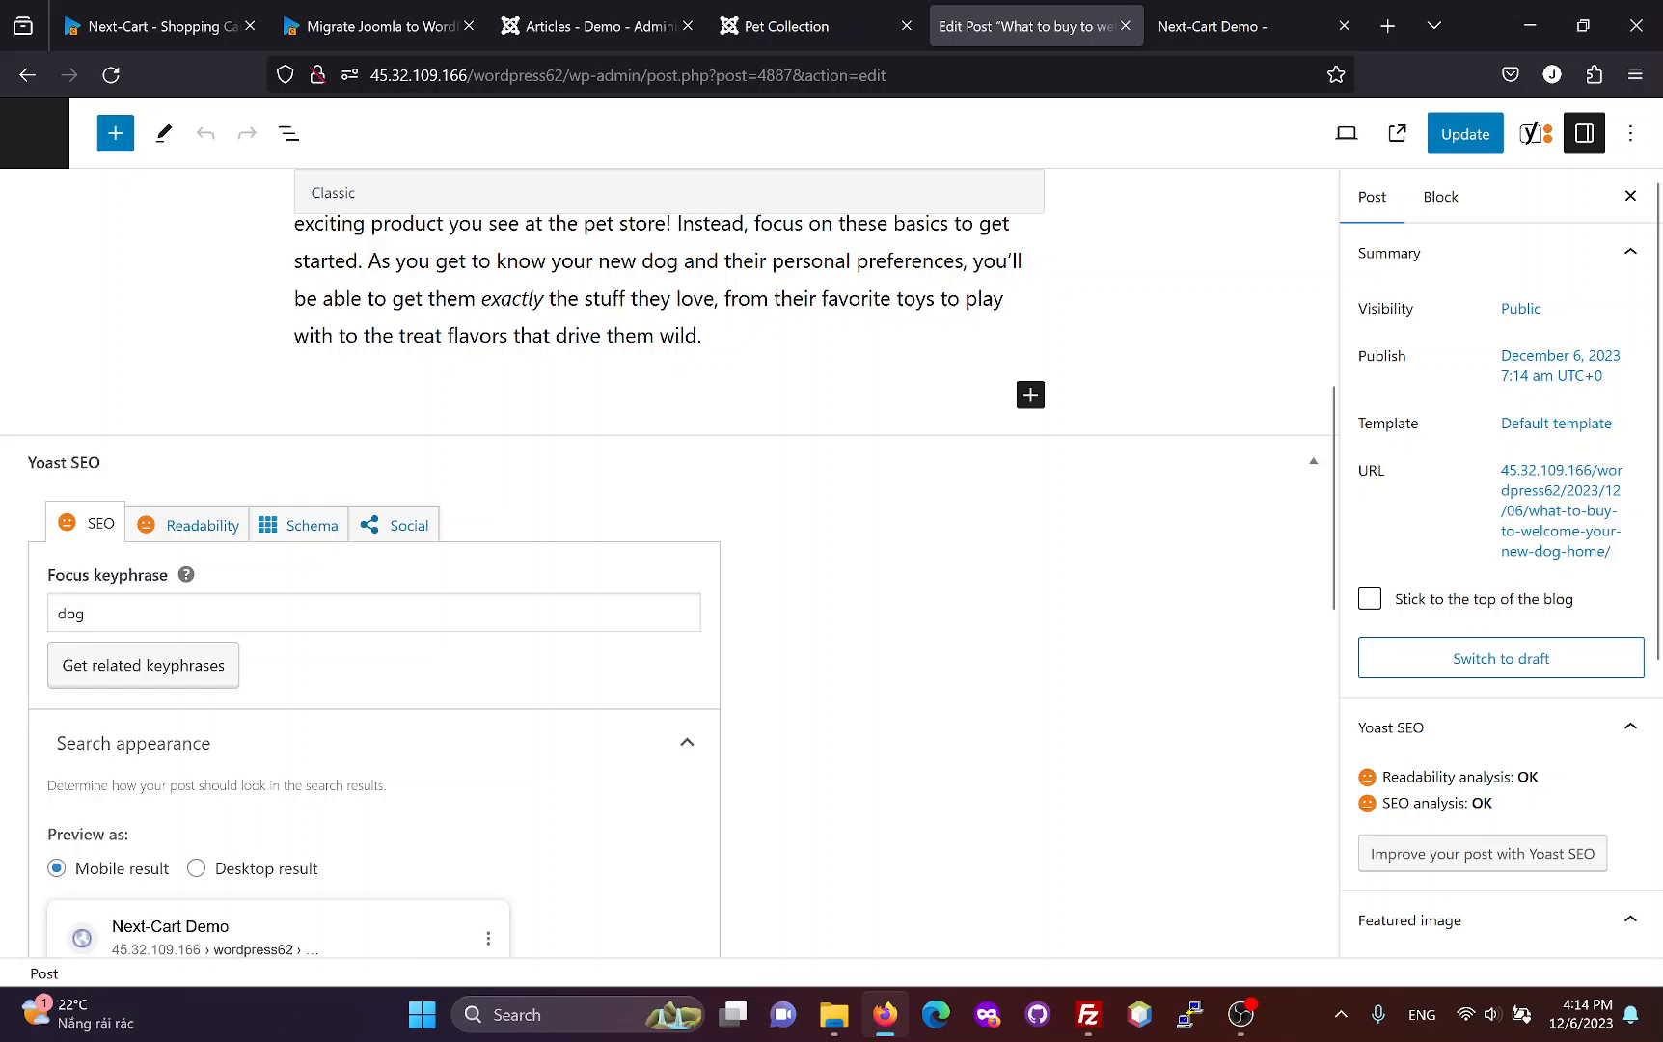
scroll("down", 3)
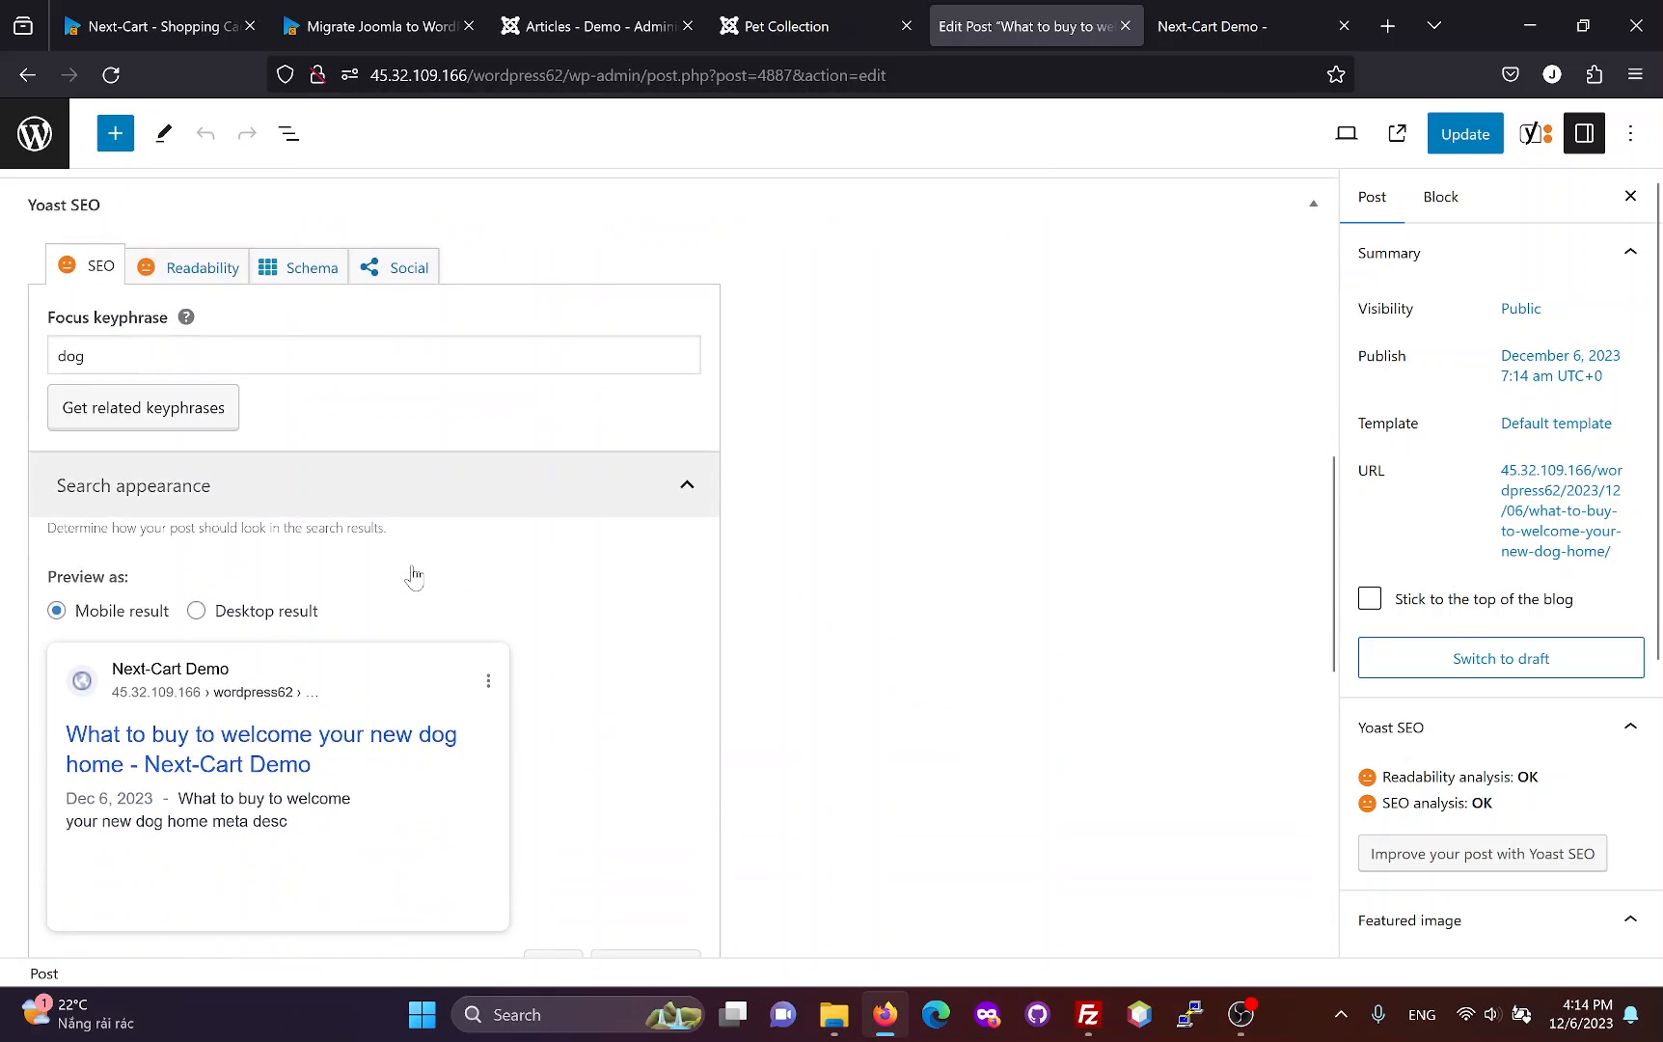
scroll("down", 3)
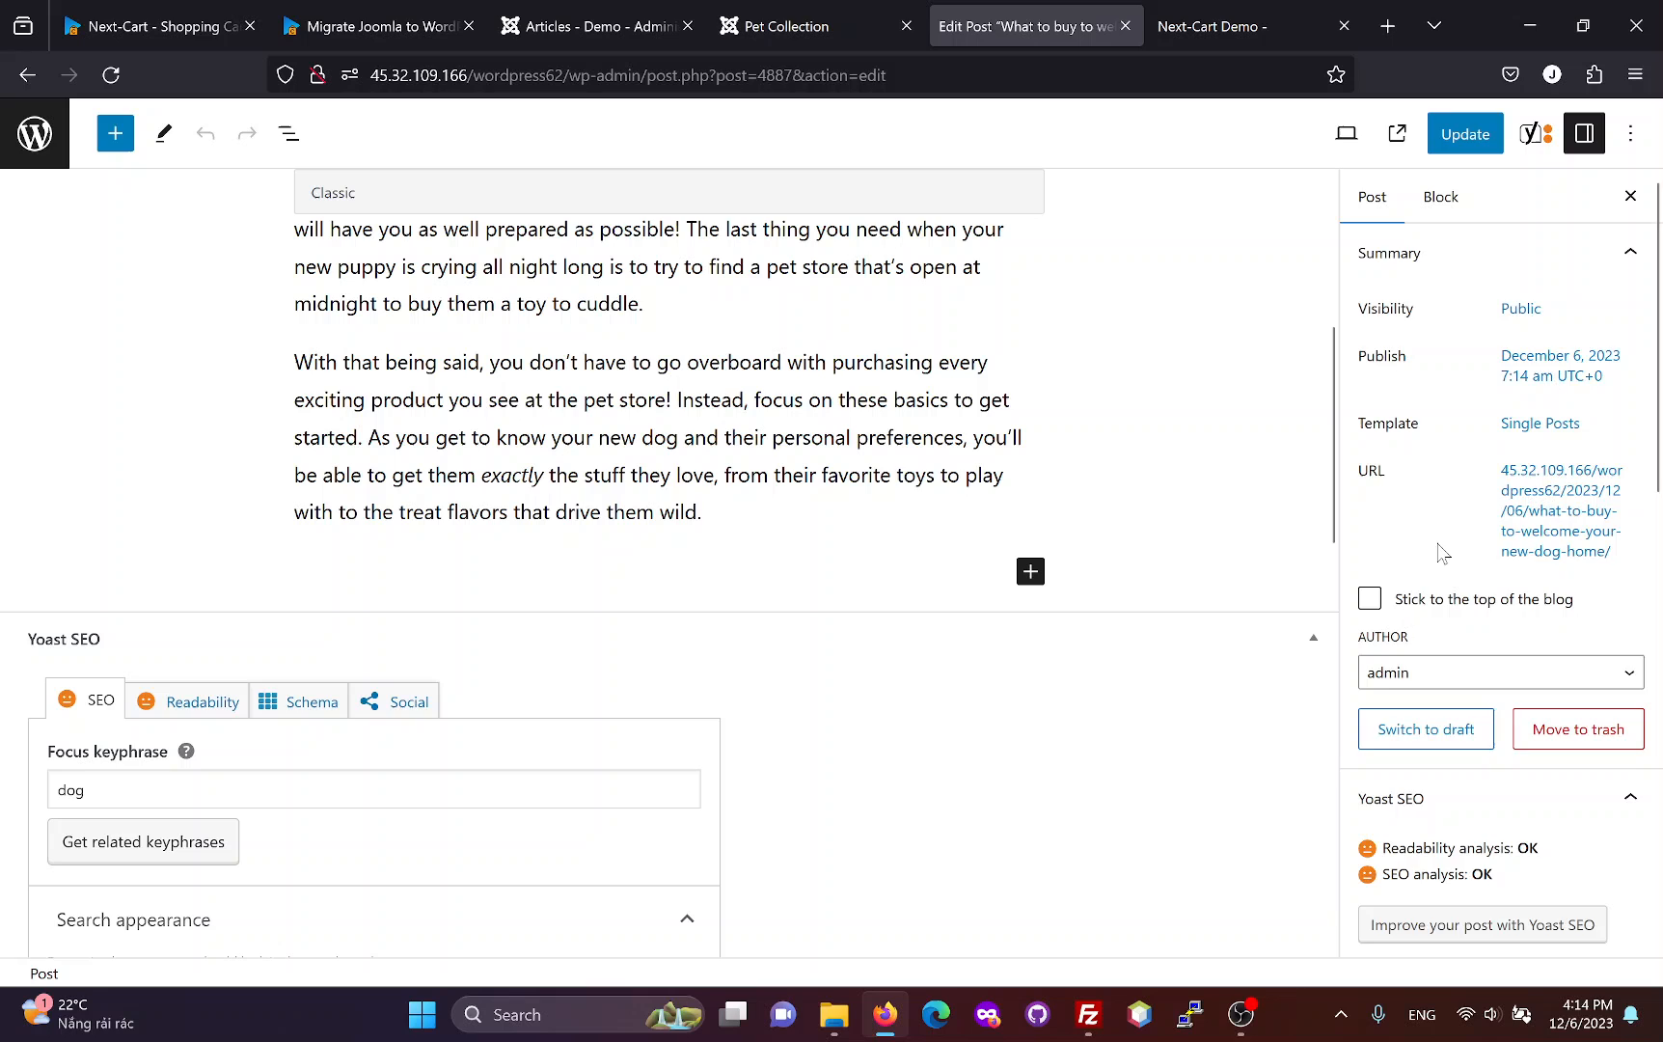
scroll("down", 3)
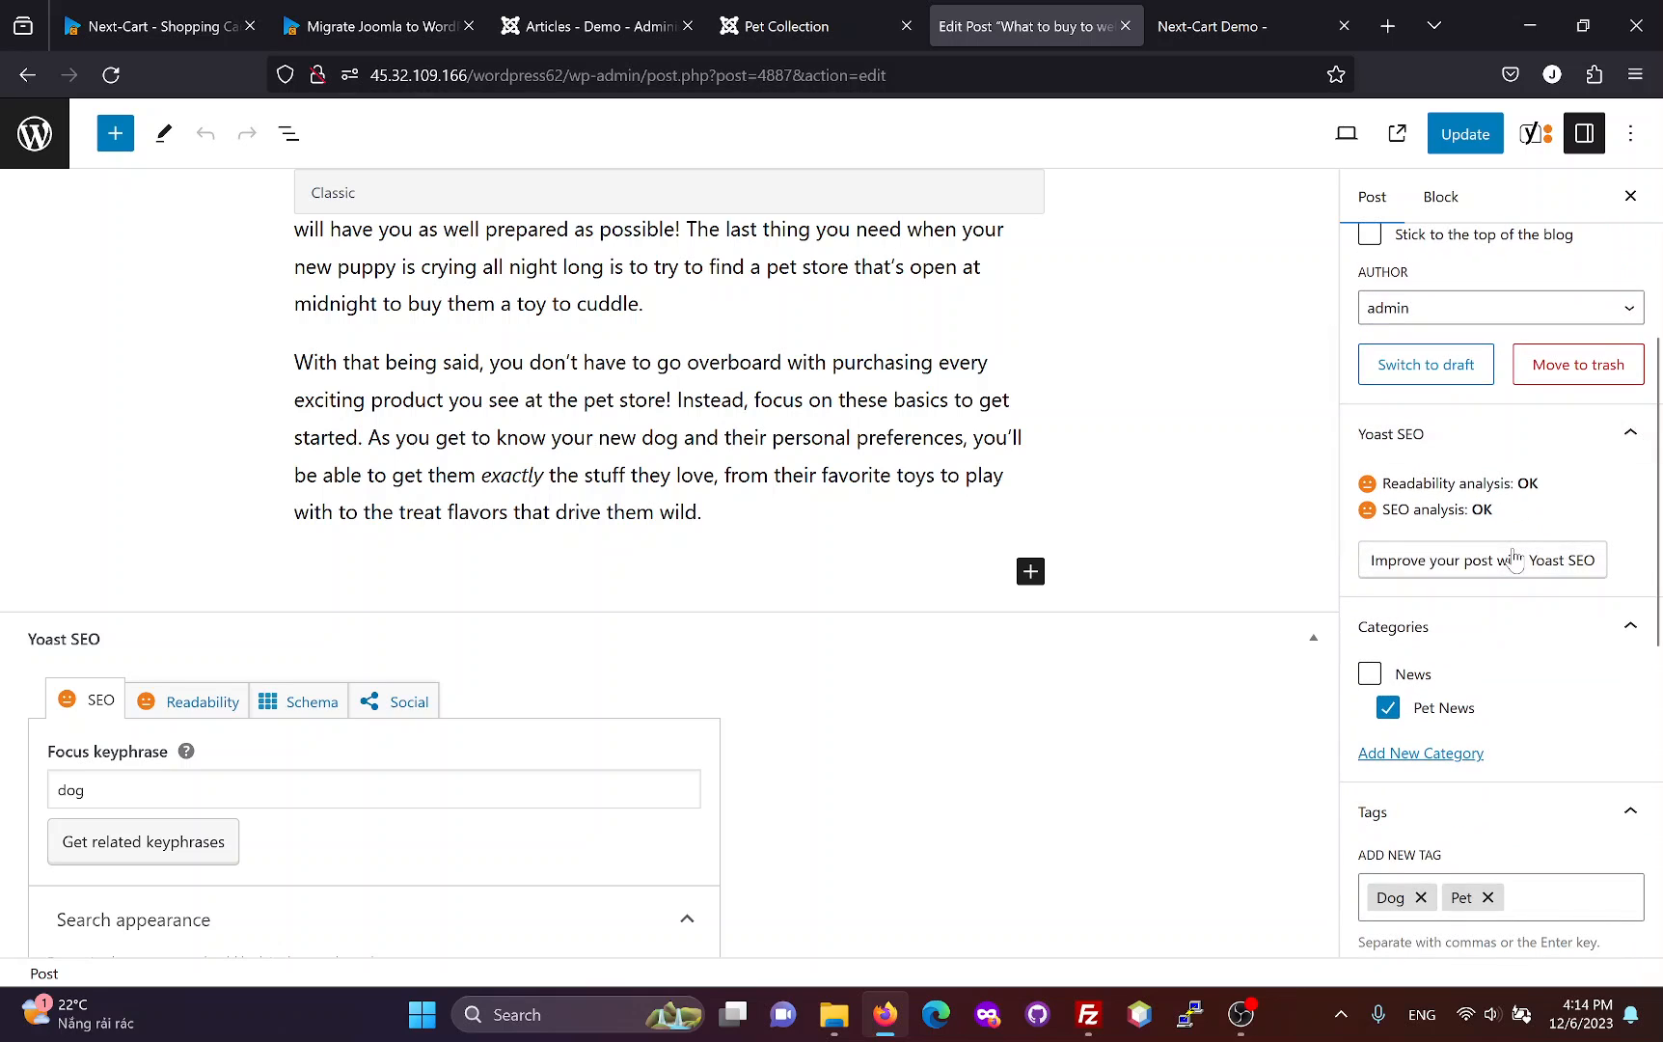
scroll("down", 3)
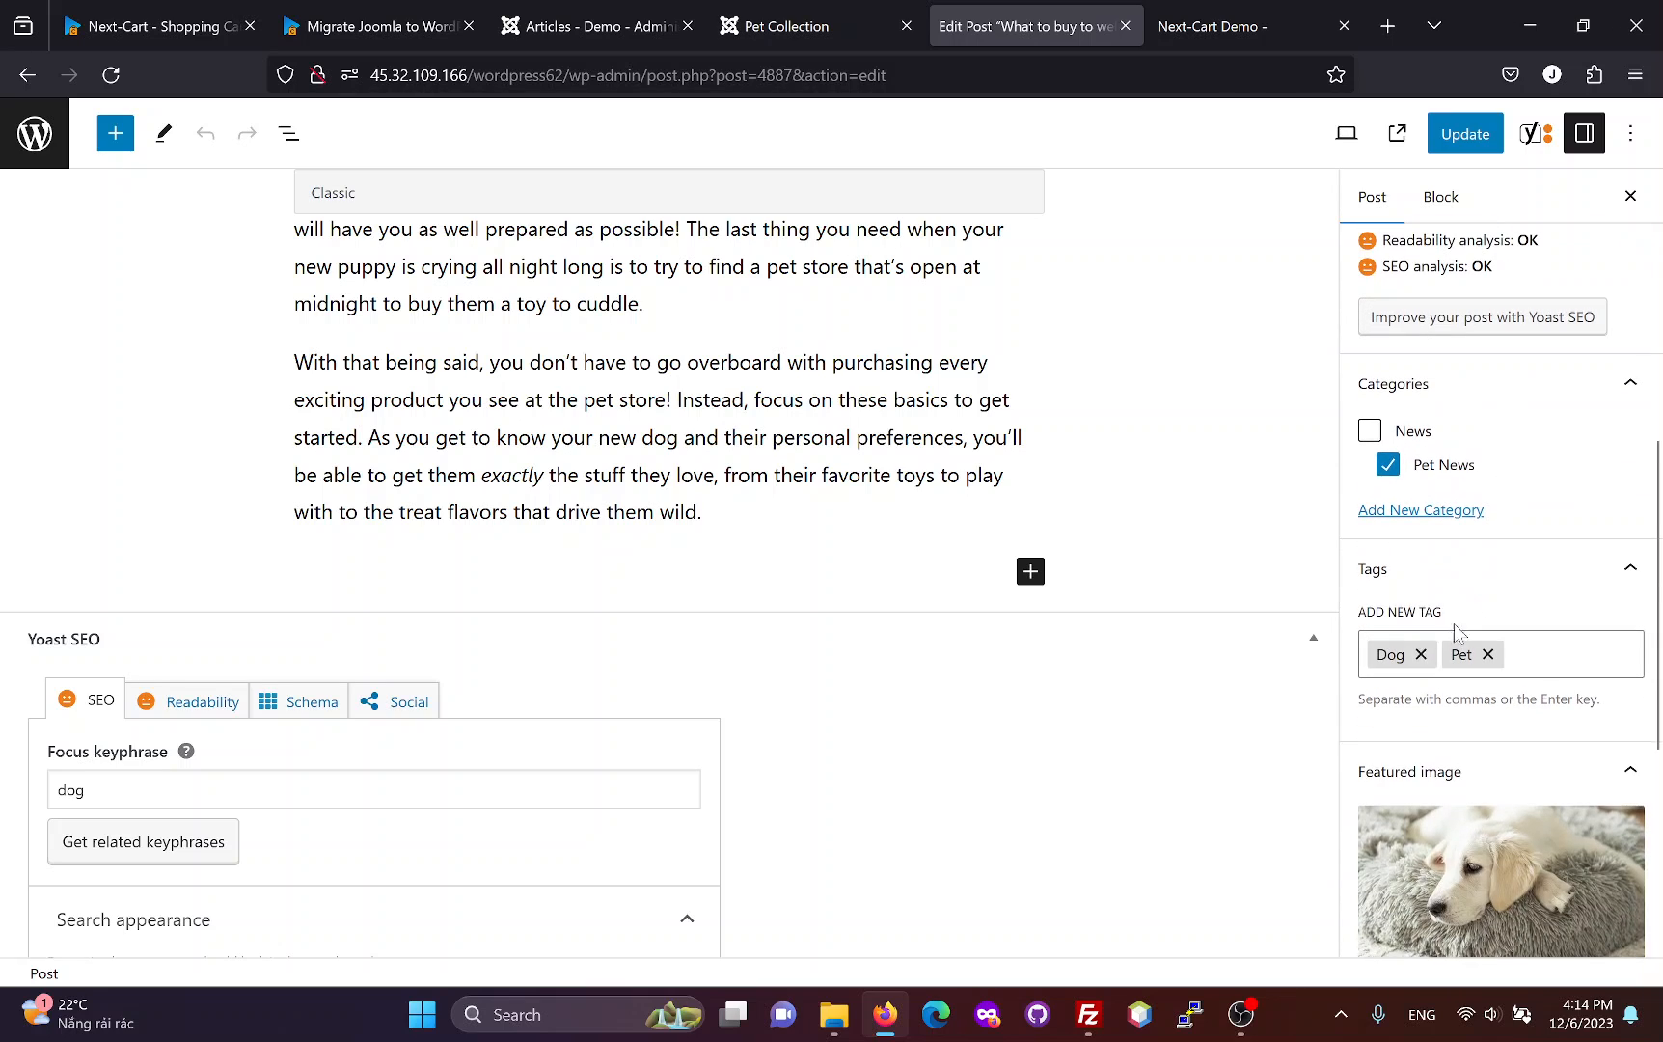
scroll("down", 3)
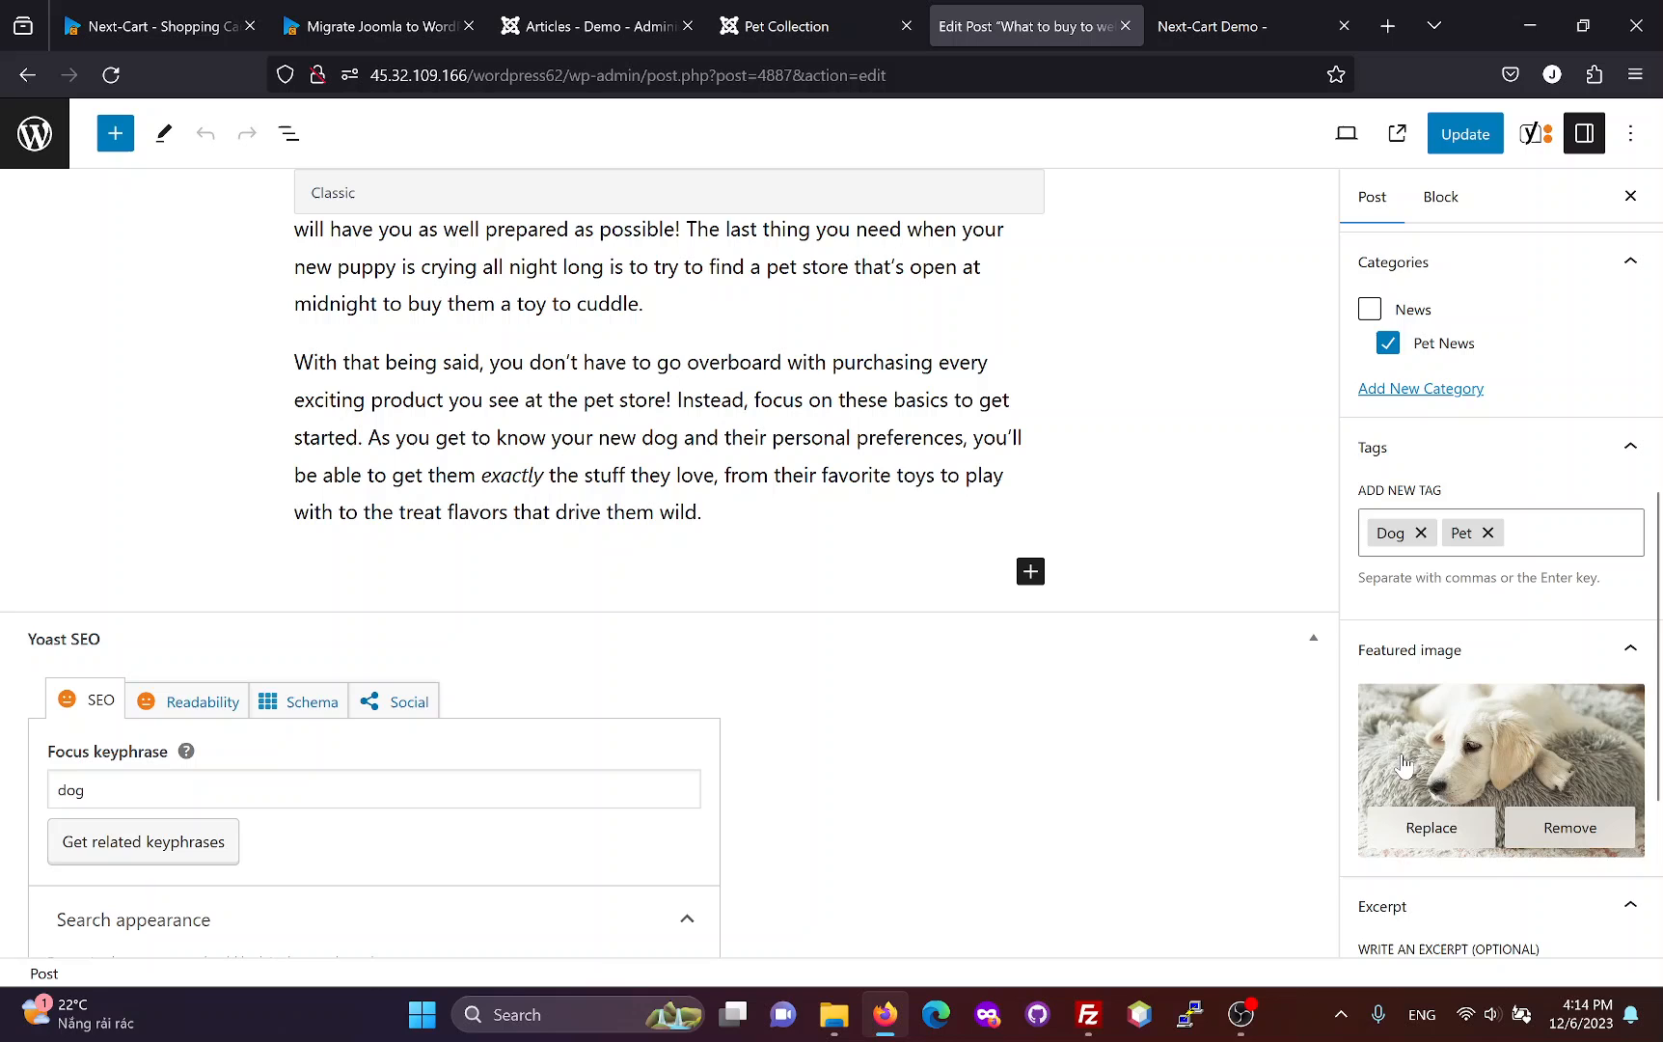
scroll("down", 3)
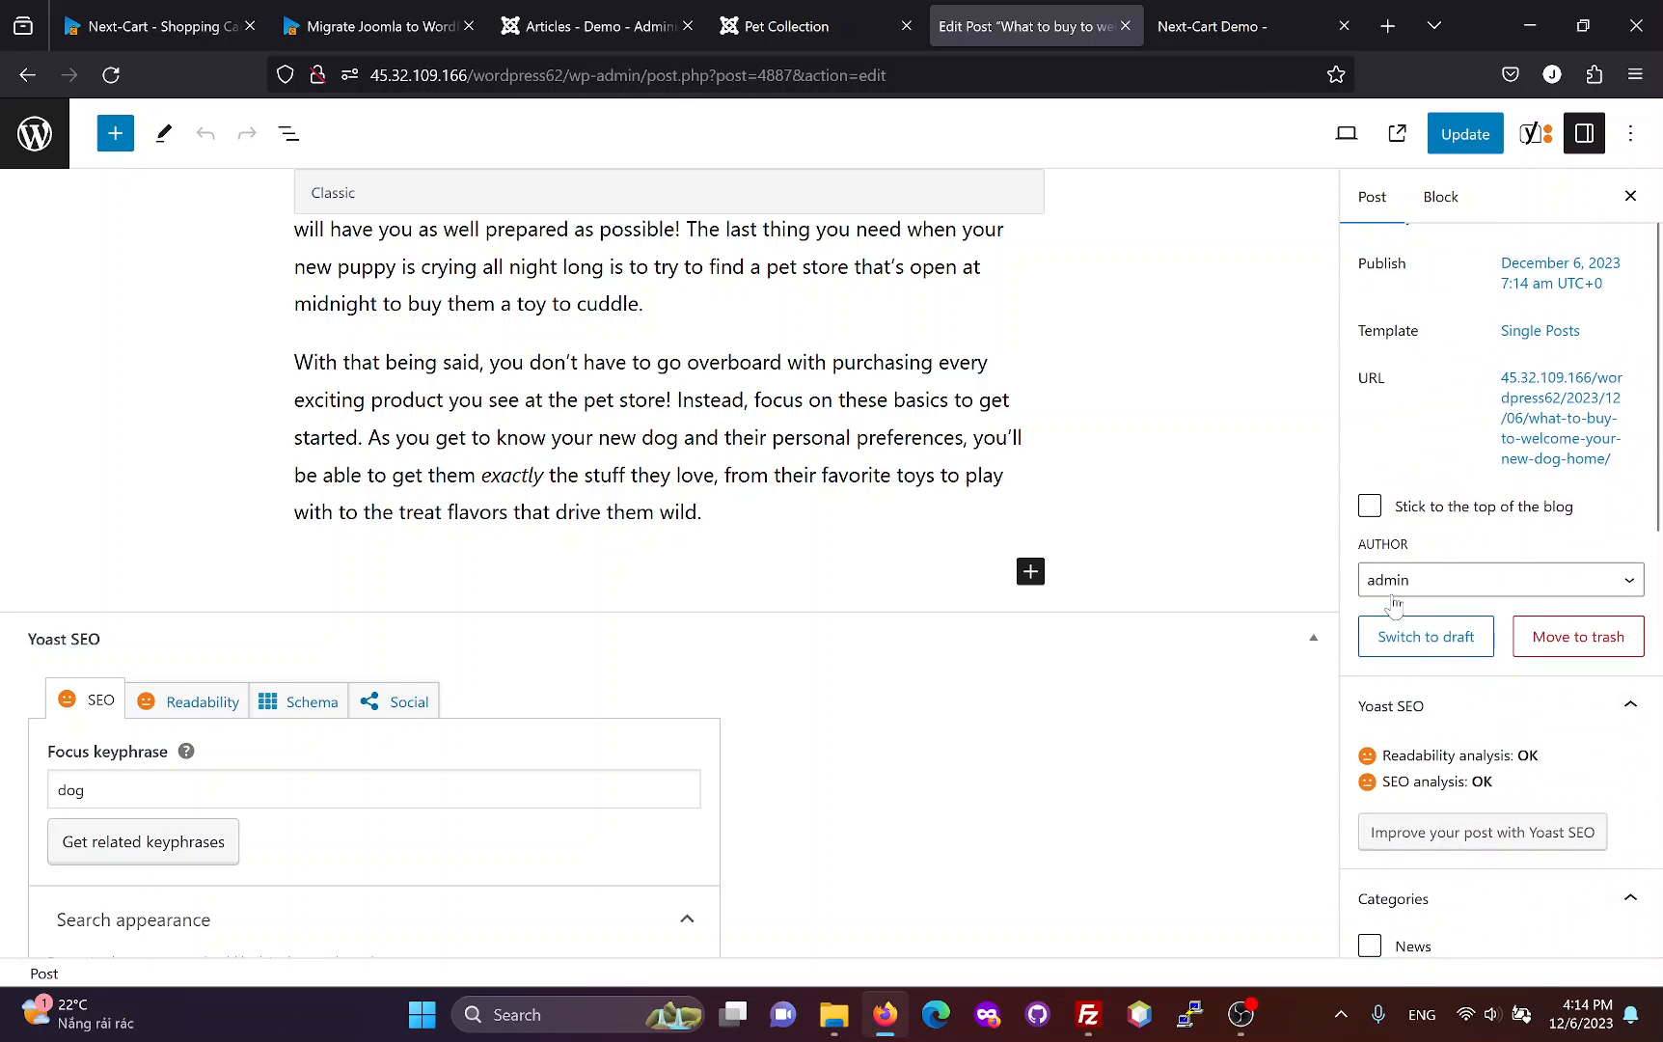
left_click(35, 134)
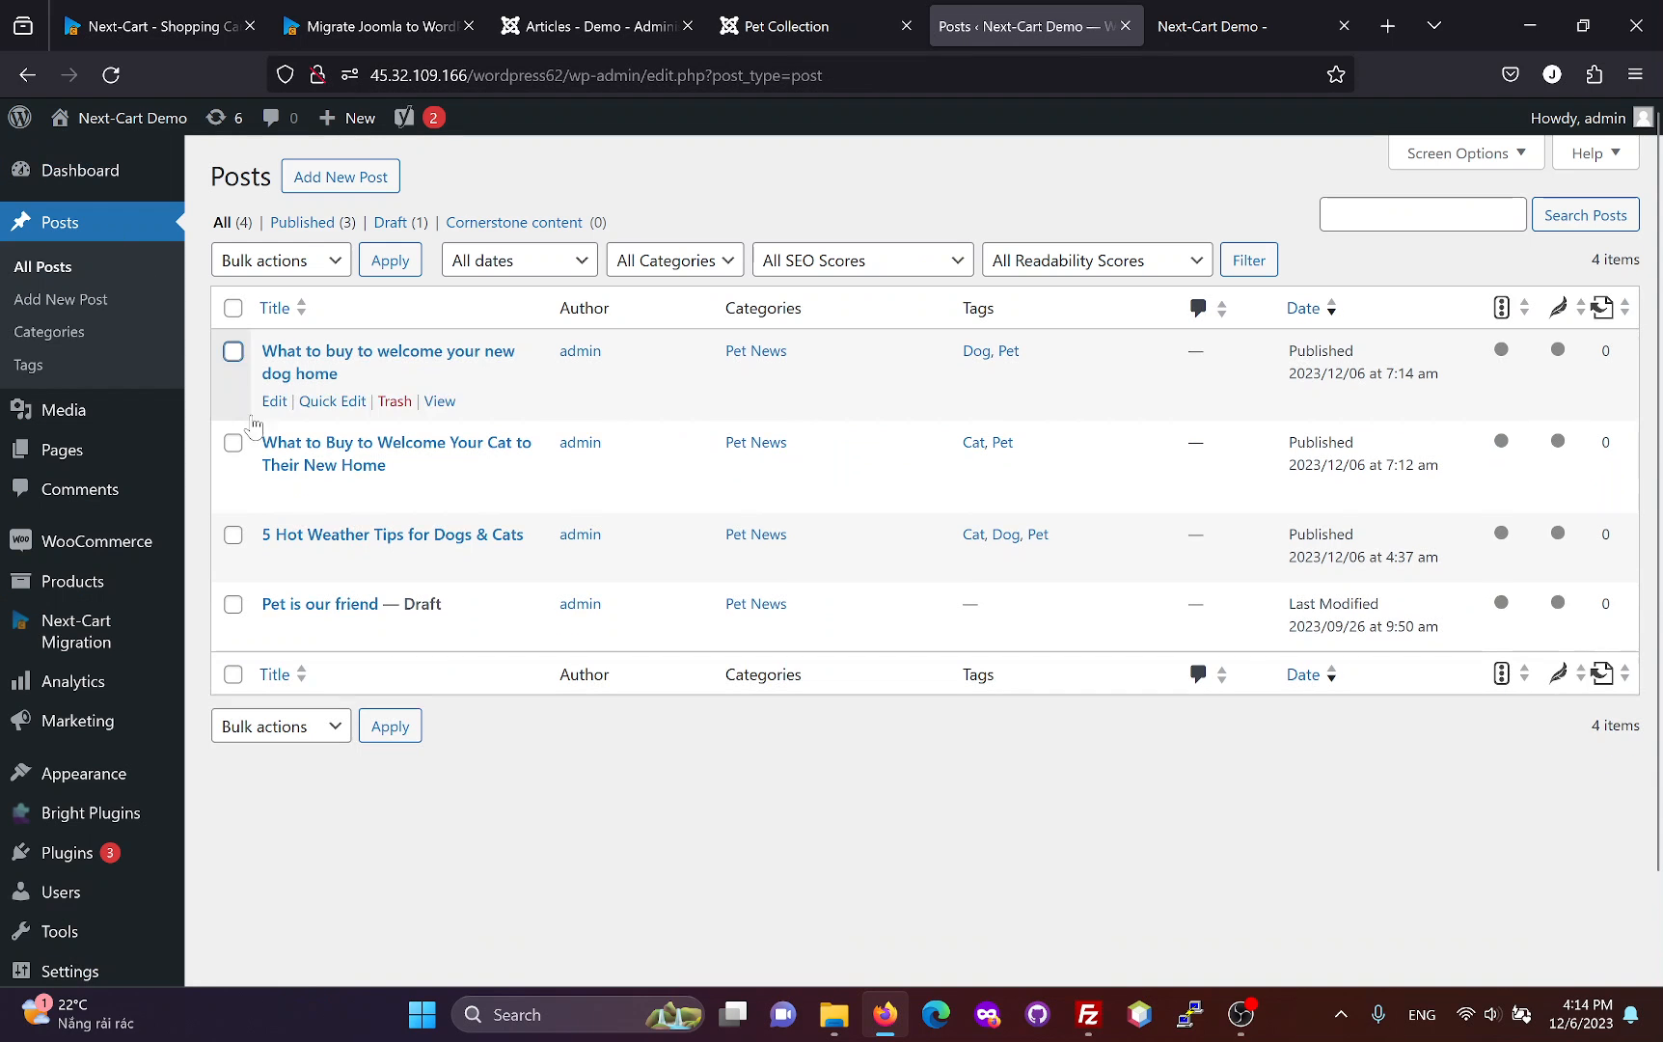
Step: Inspect the cat post's 'cat' keyphrase, meta description, Cat and Pet tags and cat image
left_click(274, 492)
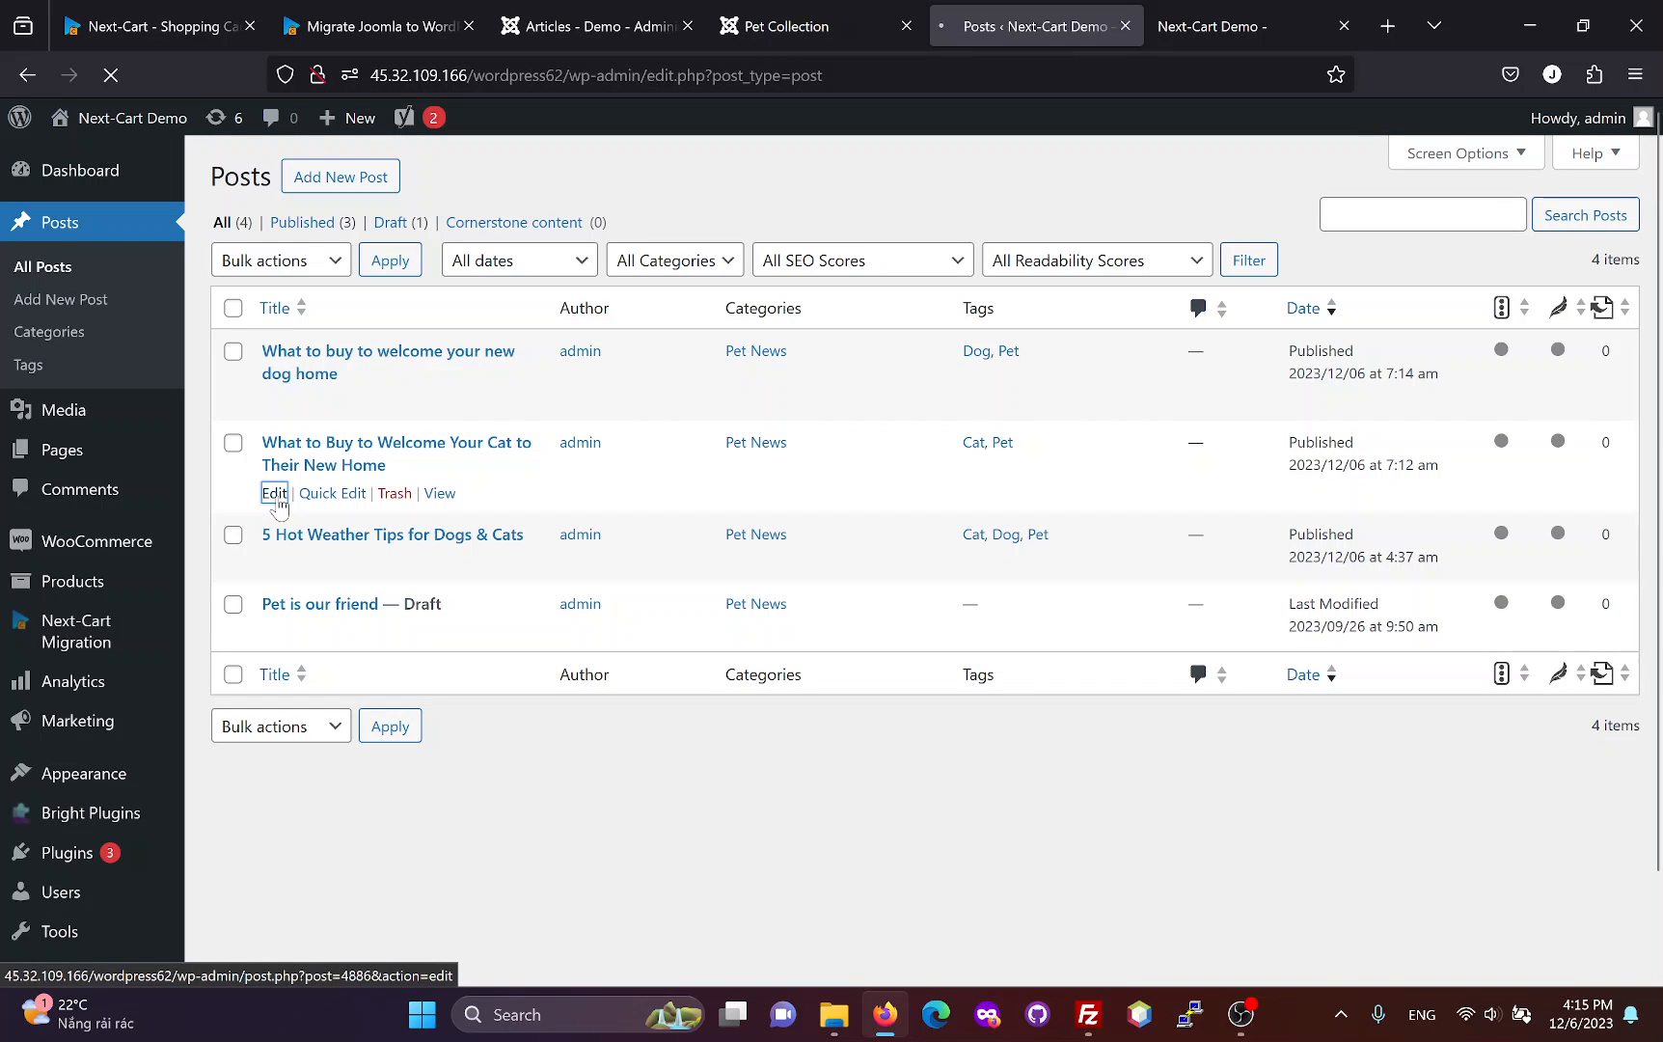
left_click(274, 496)
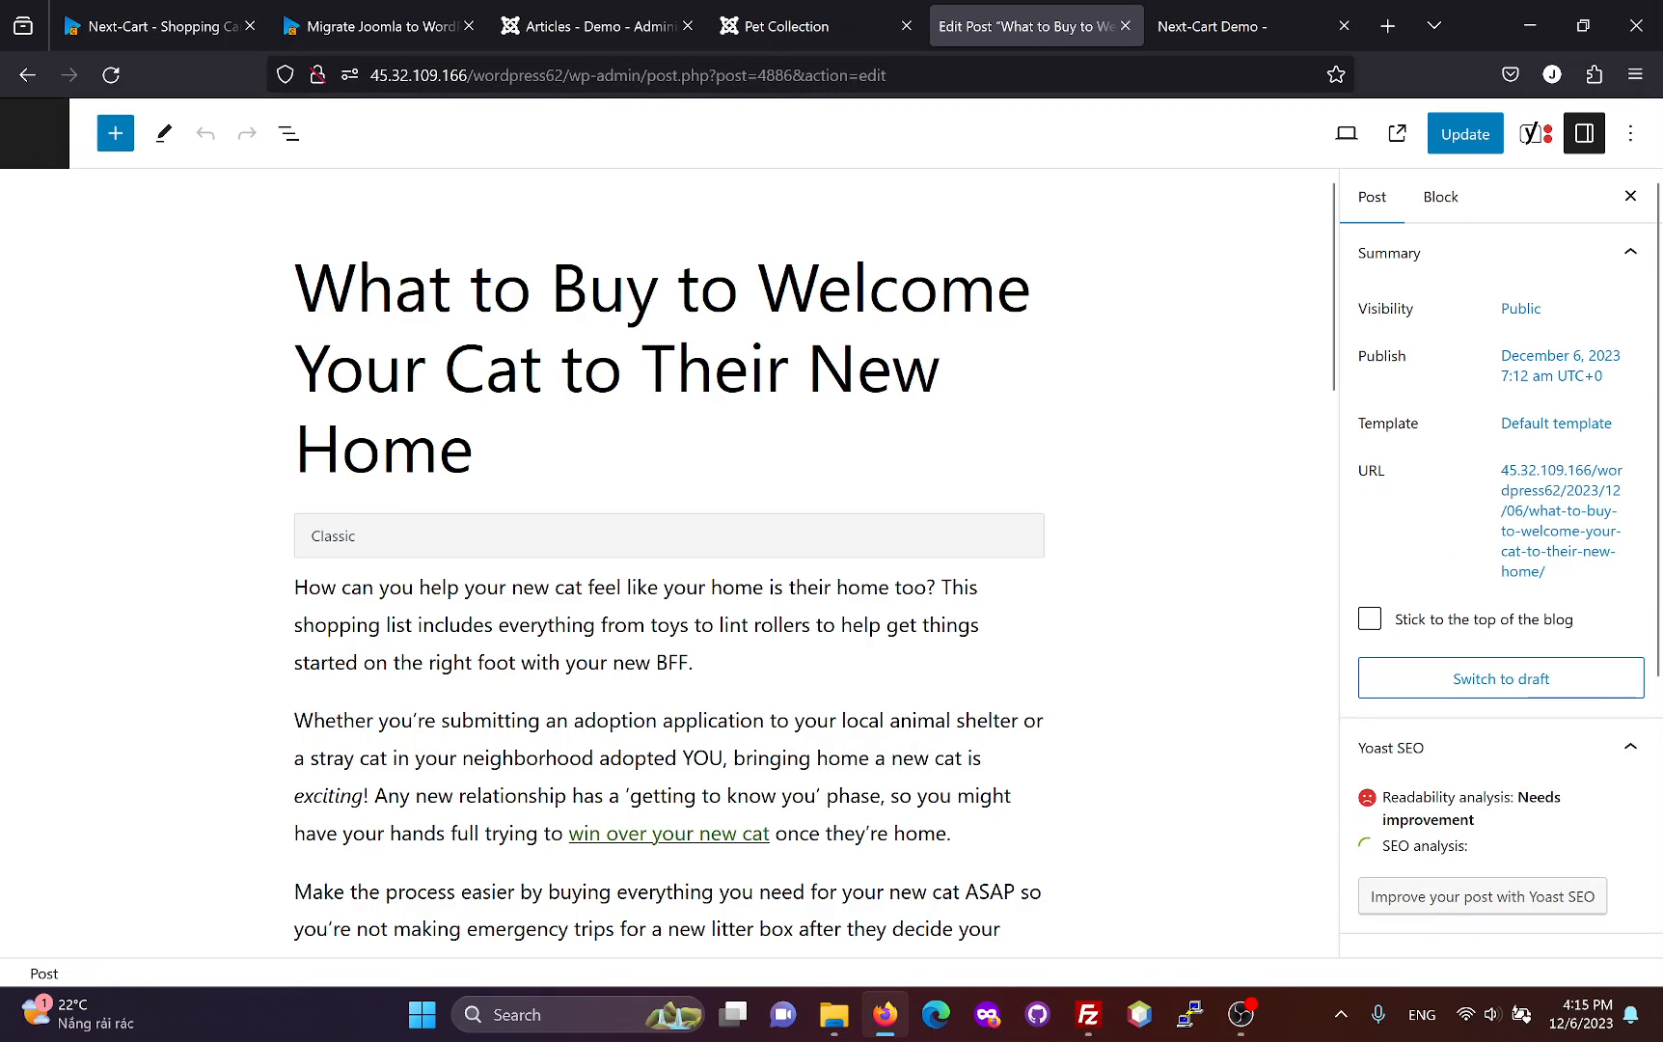
scroll("down", 3)
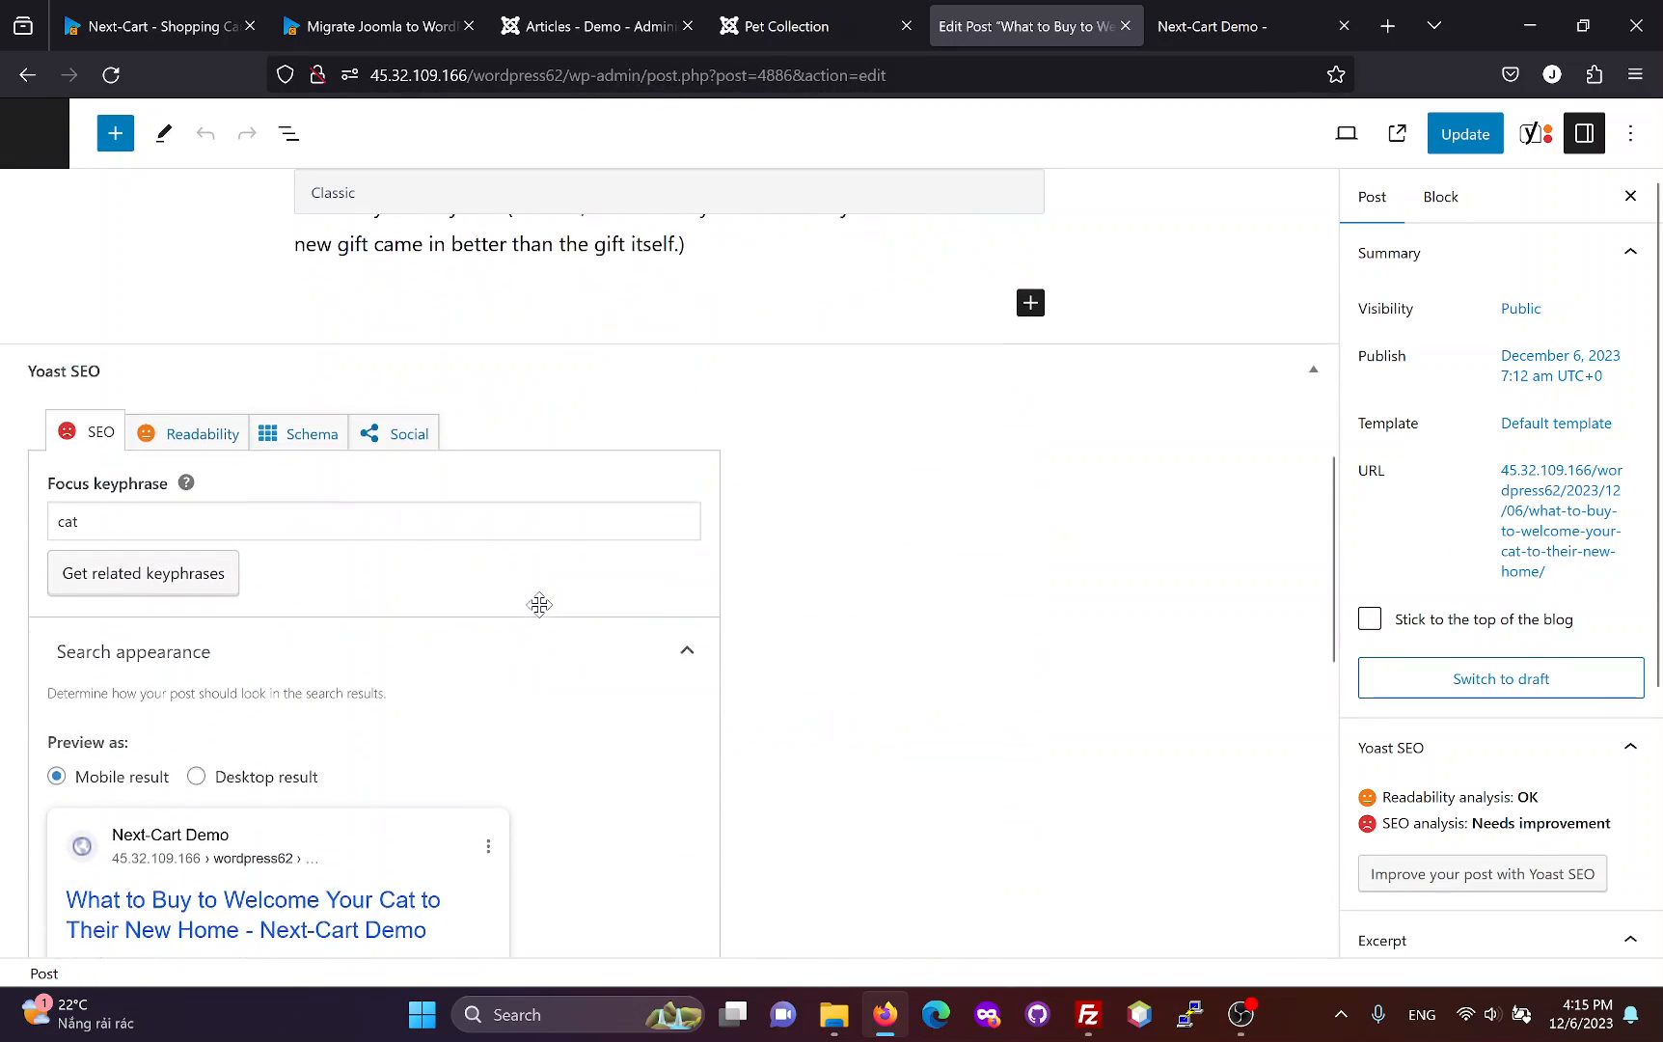
scroll("down", 3)
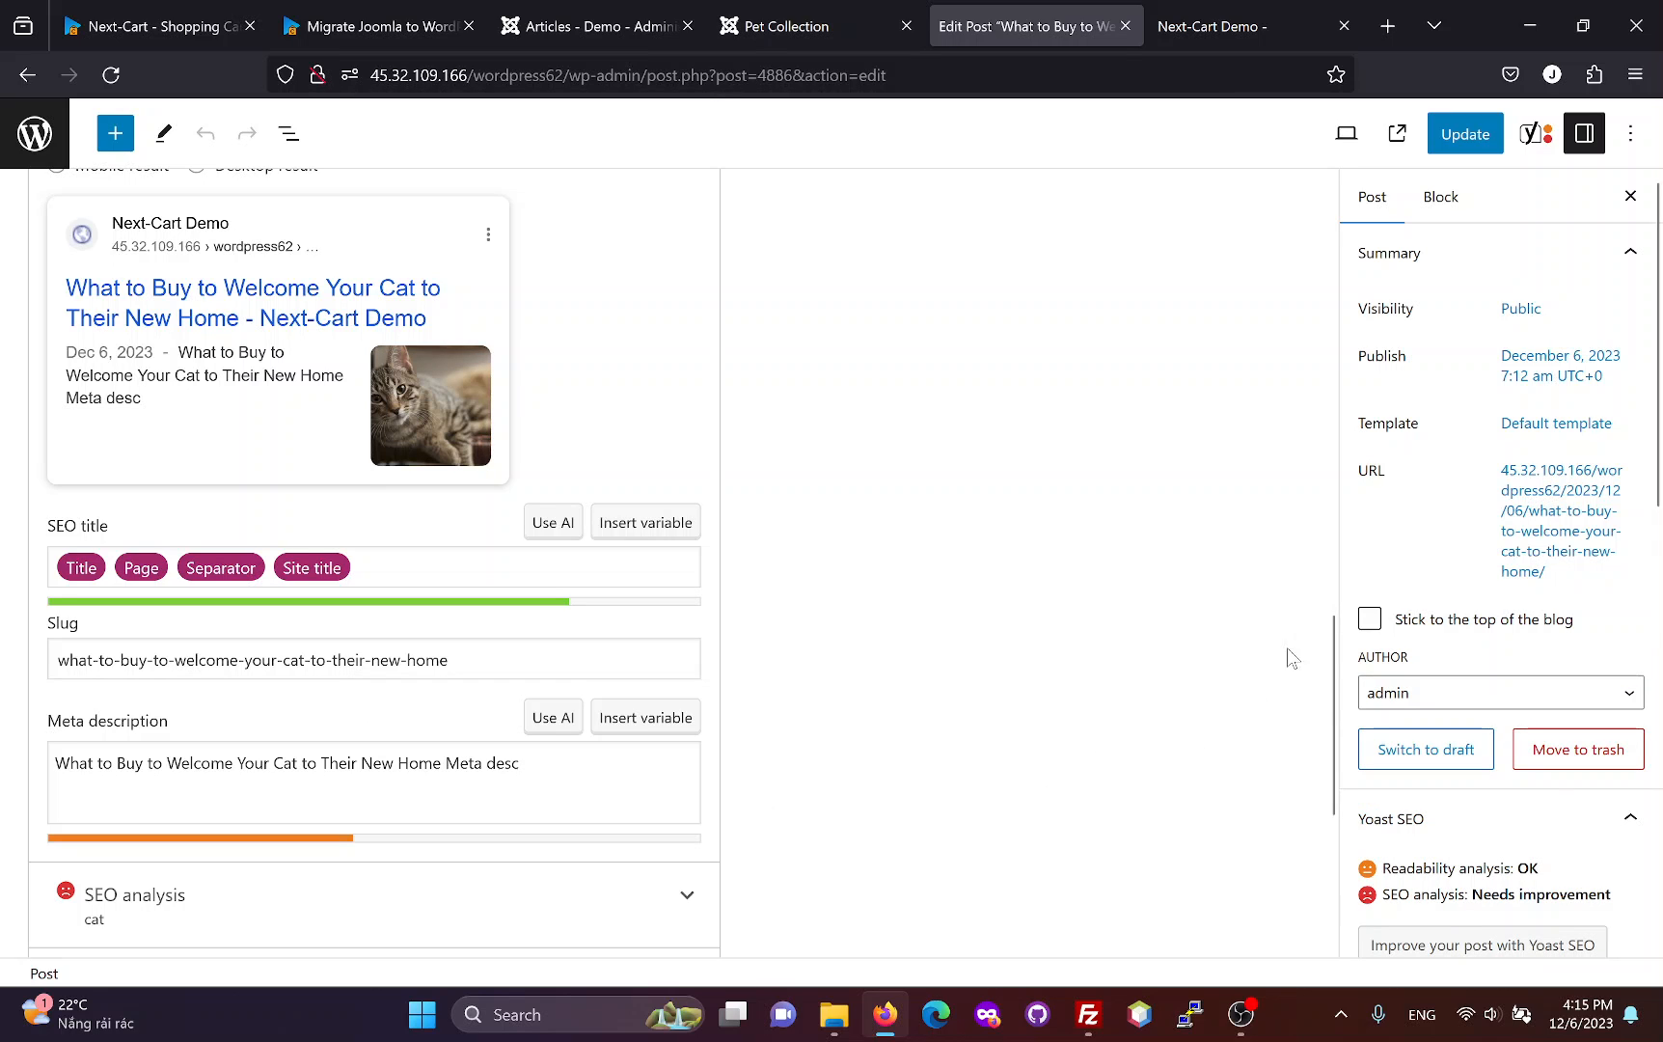
scroll("down", 3)
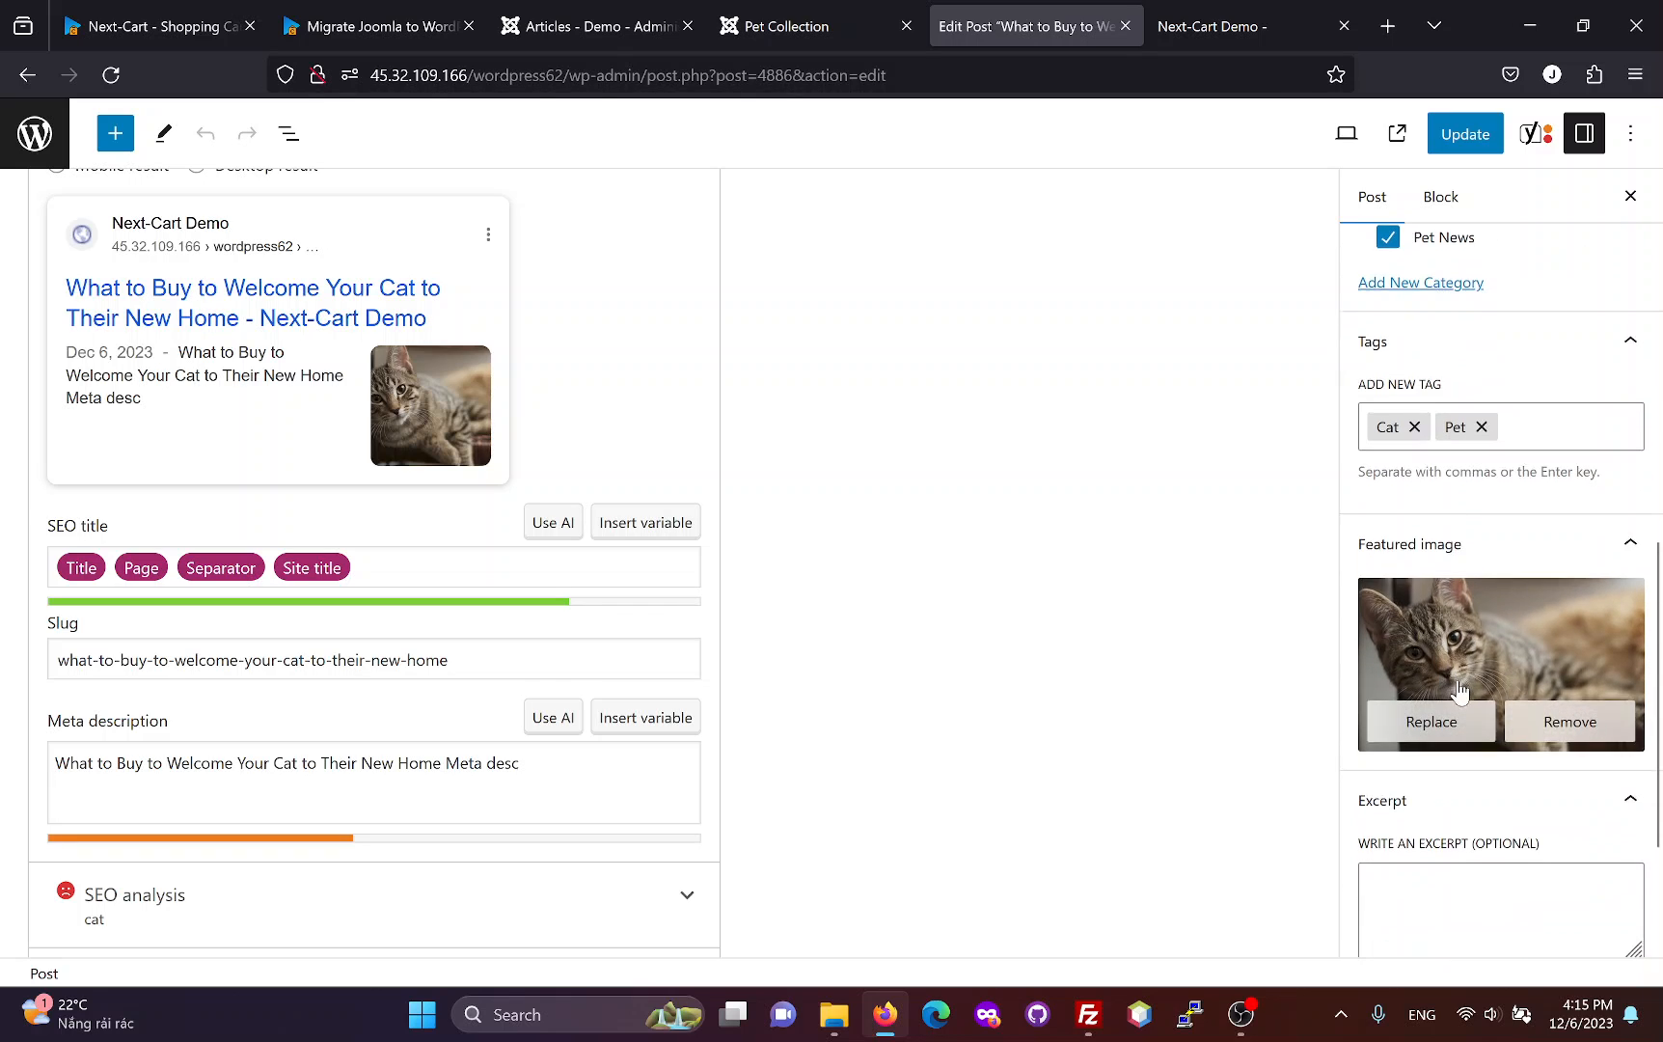
scroll("down", 3)
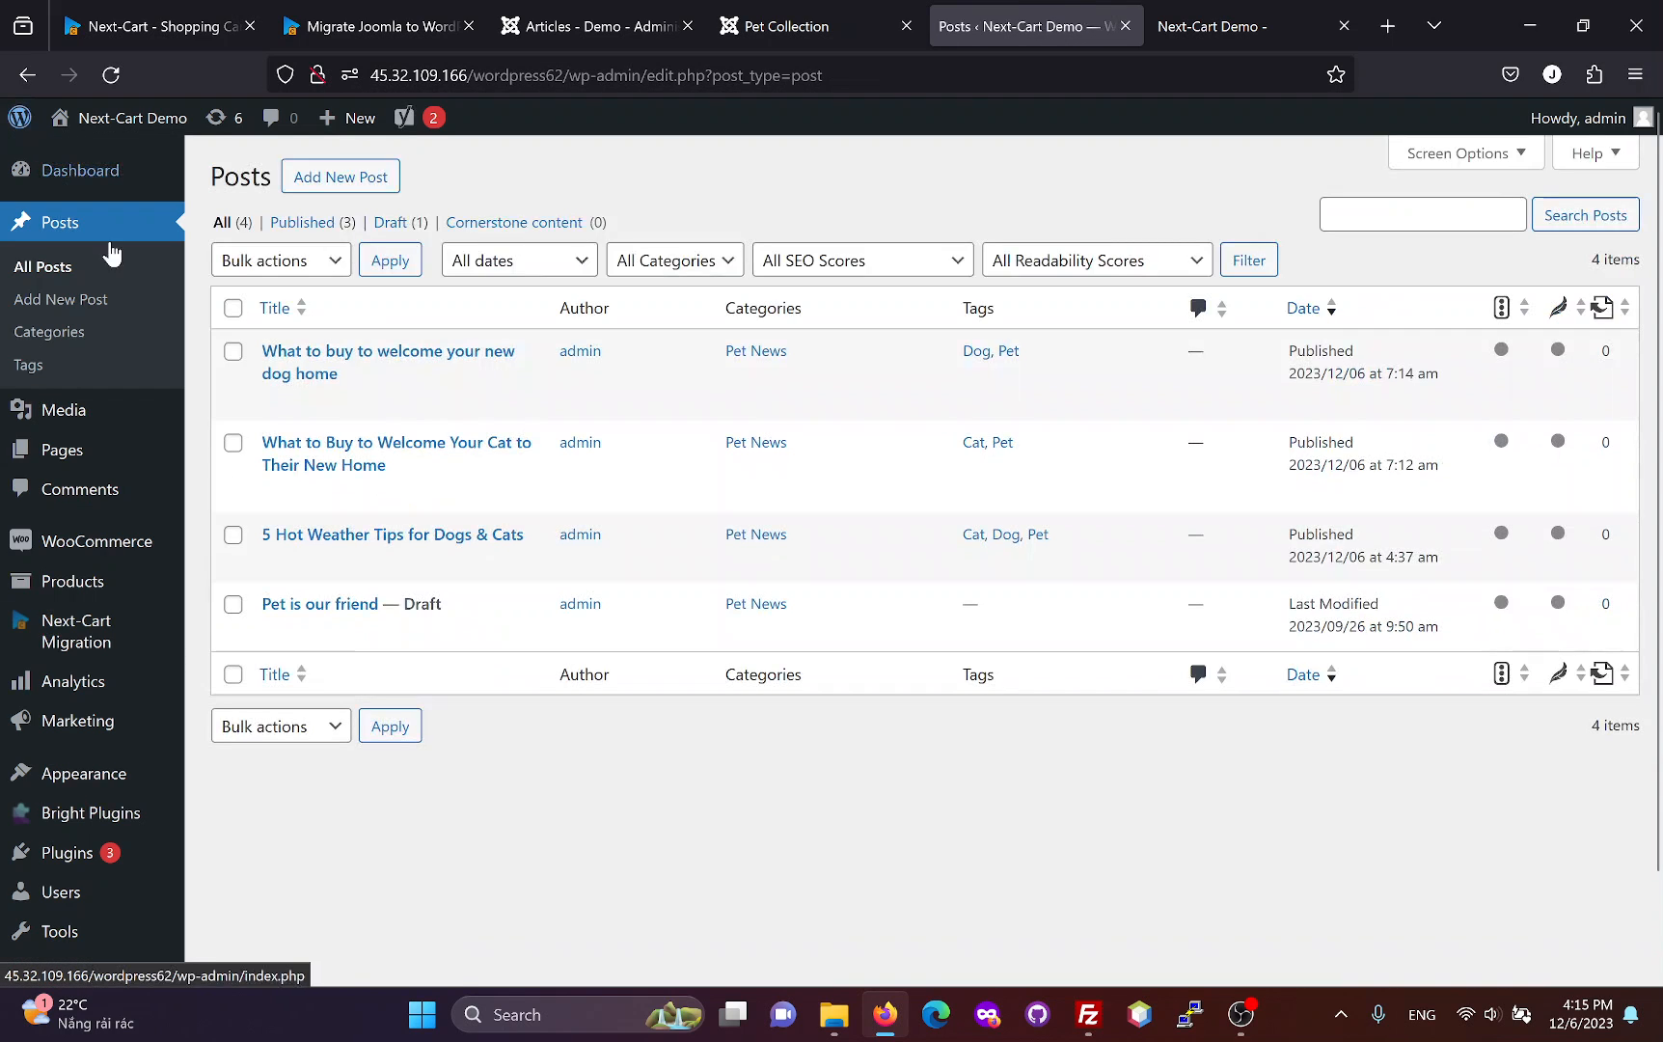
left_click(271, 563)
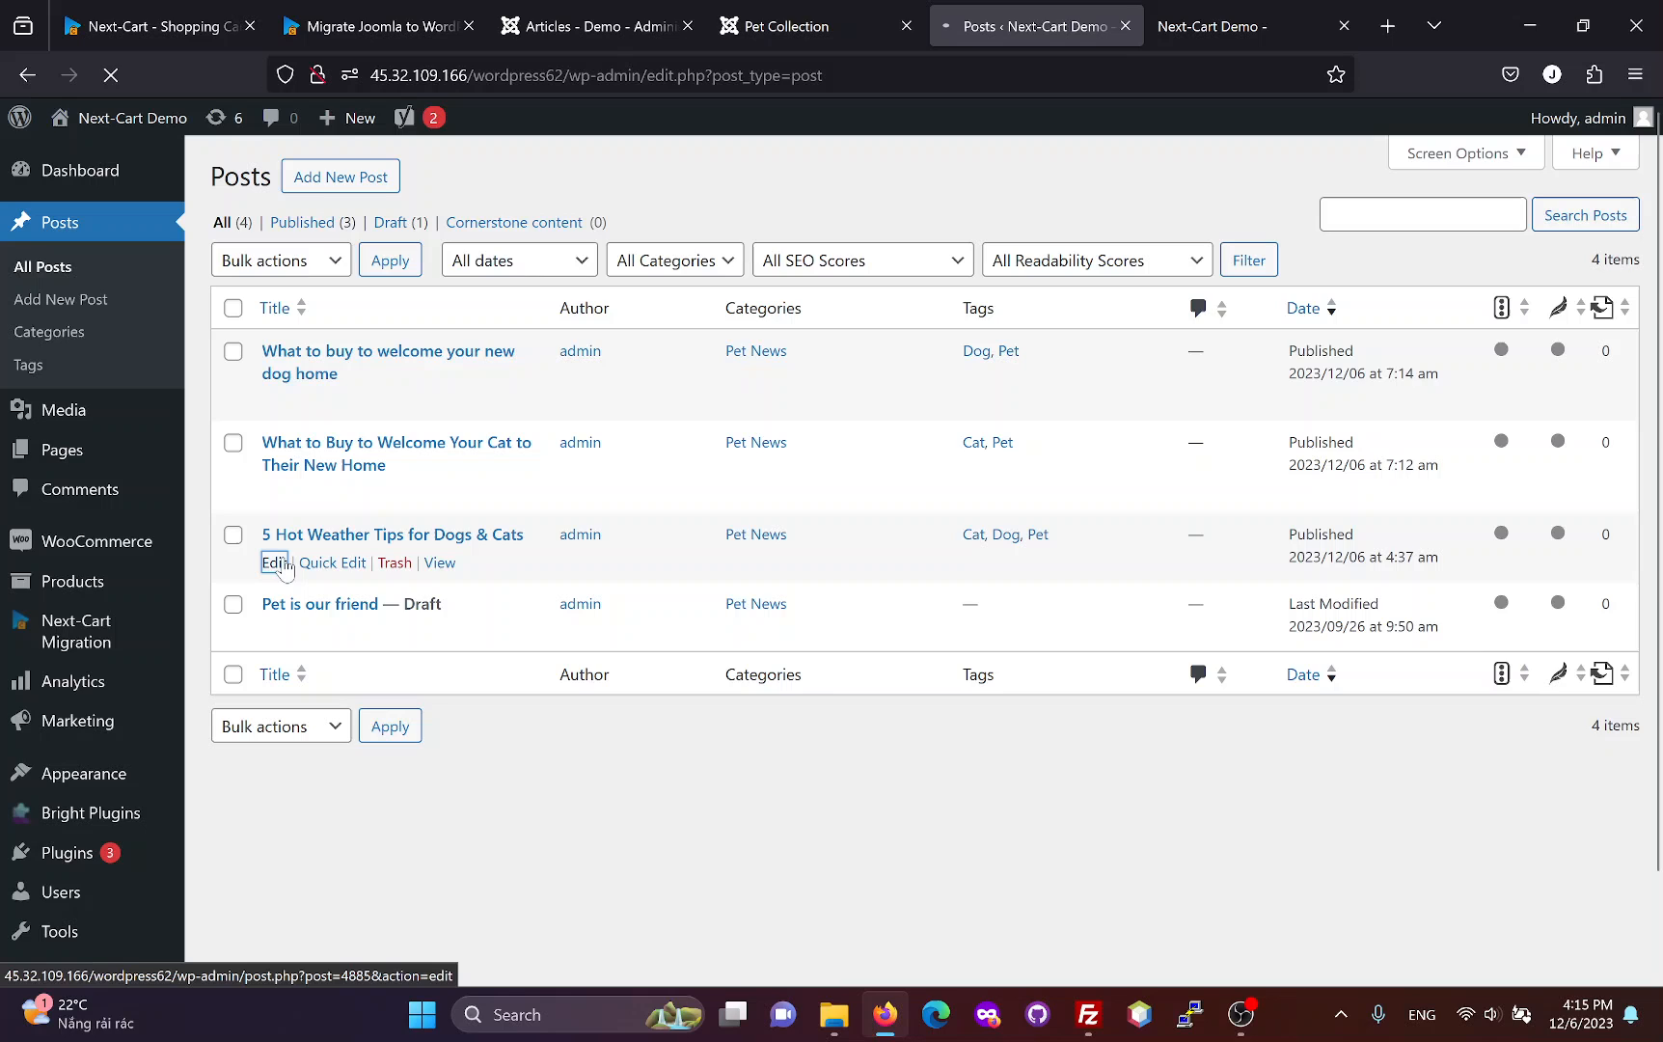
Step: Inspect the hot weather post's SEO, Cat, Dog and Pet tags and dog-and-cat image, then return to All Posts
left_click(274, 562)
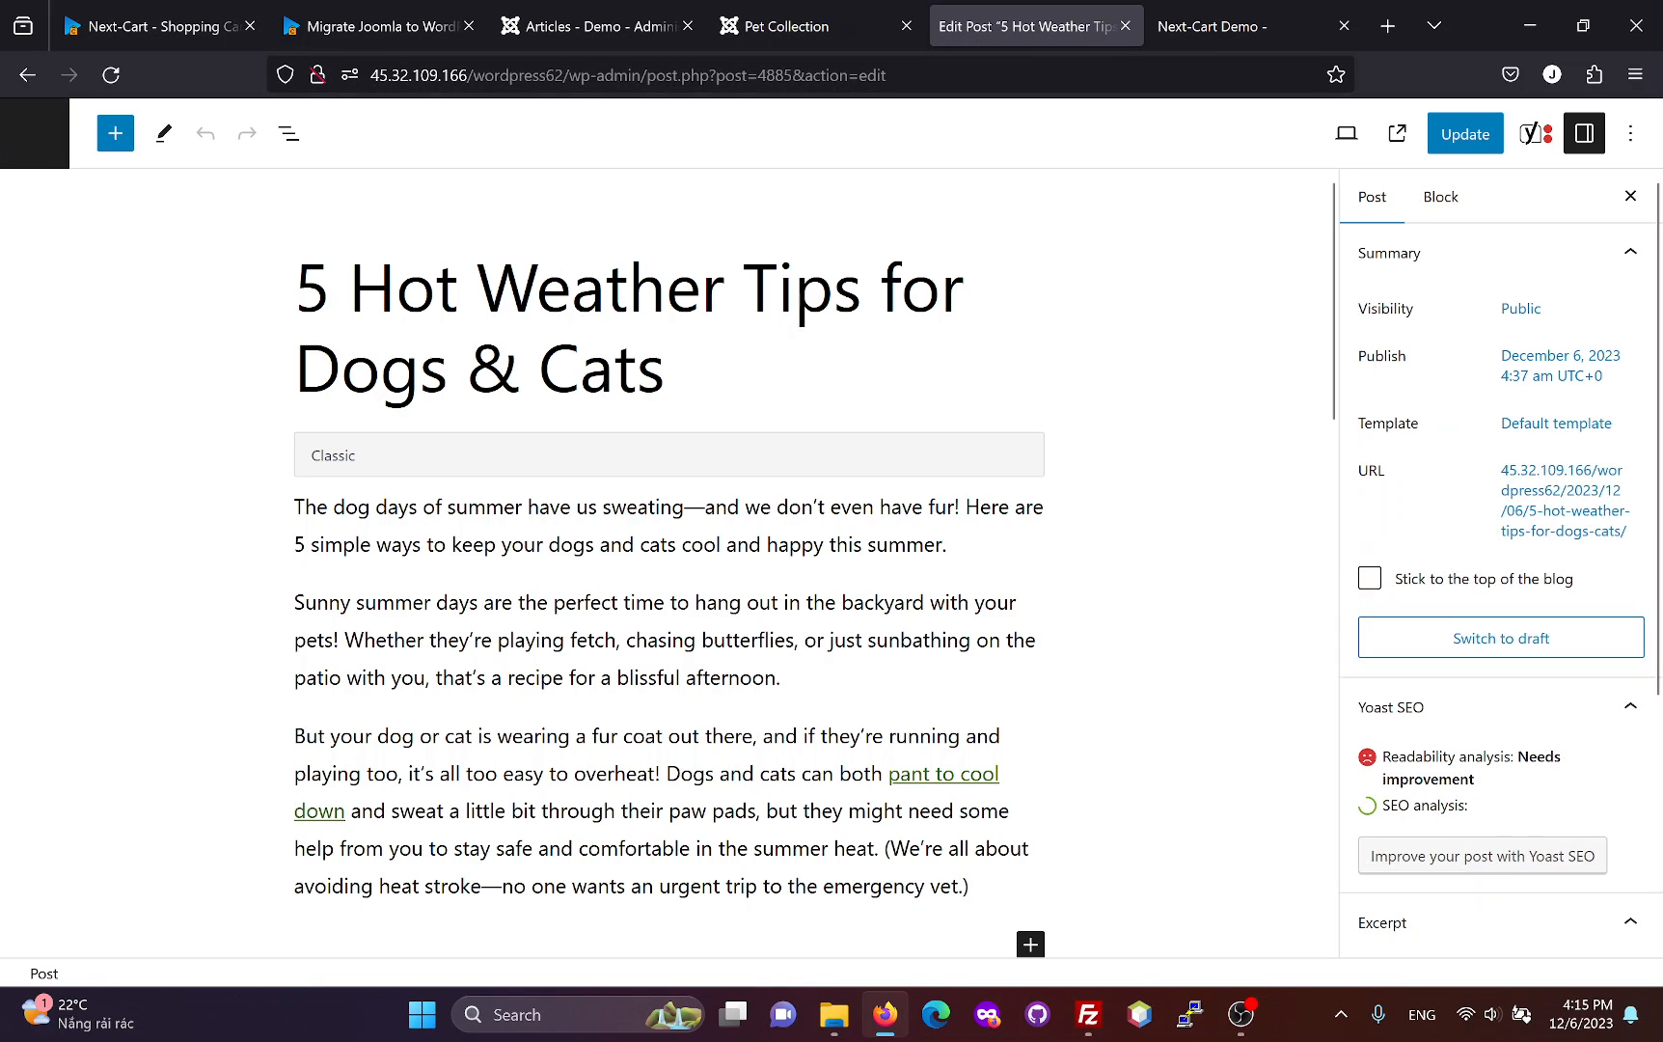
scroll("down", 3)
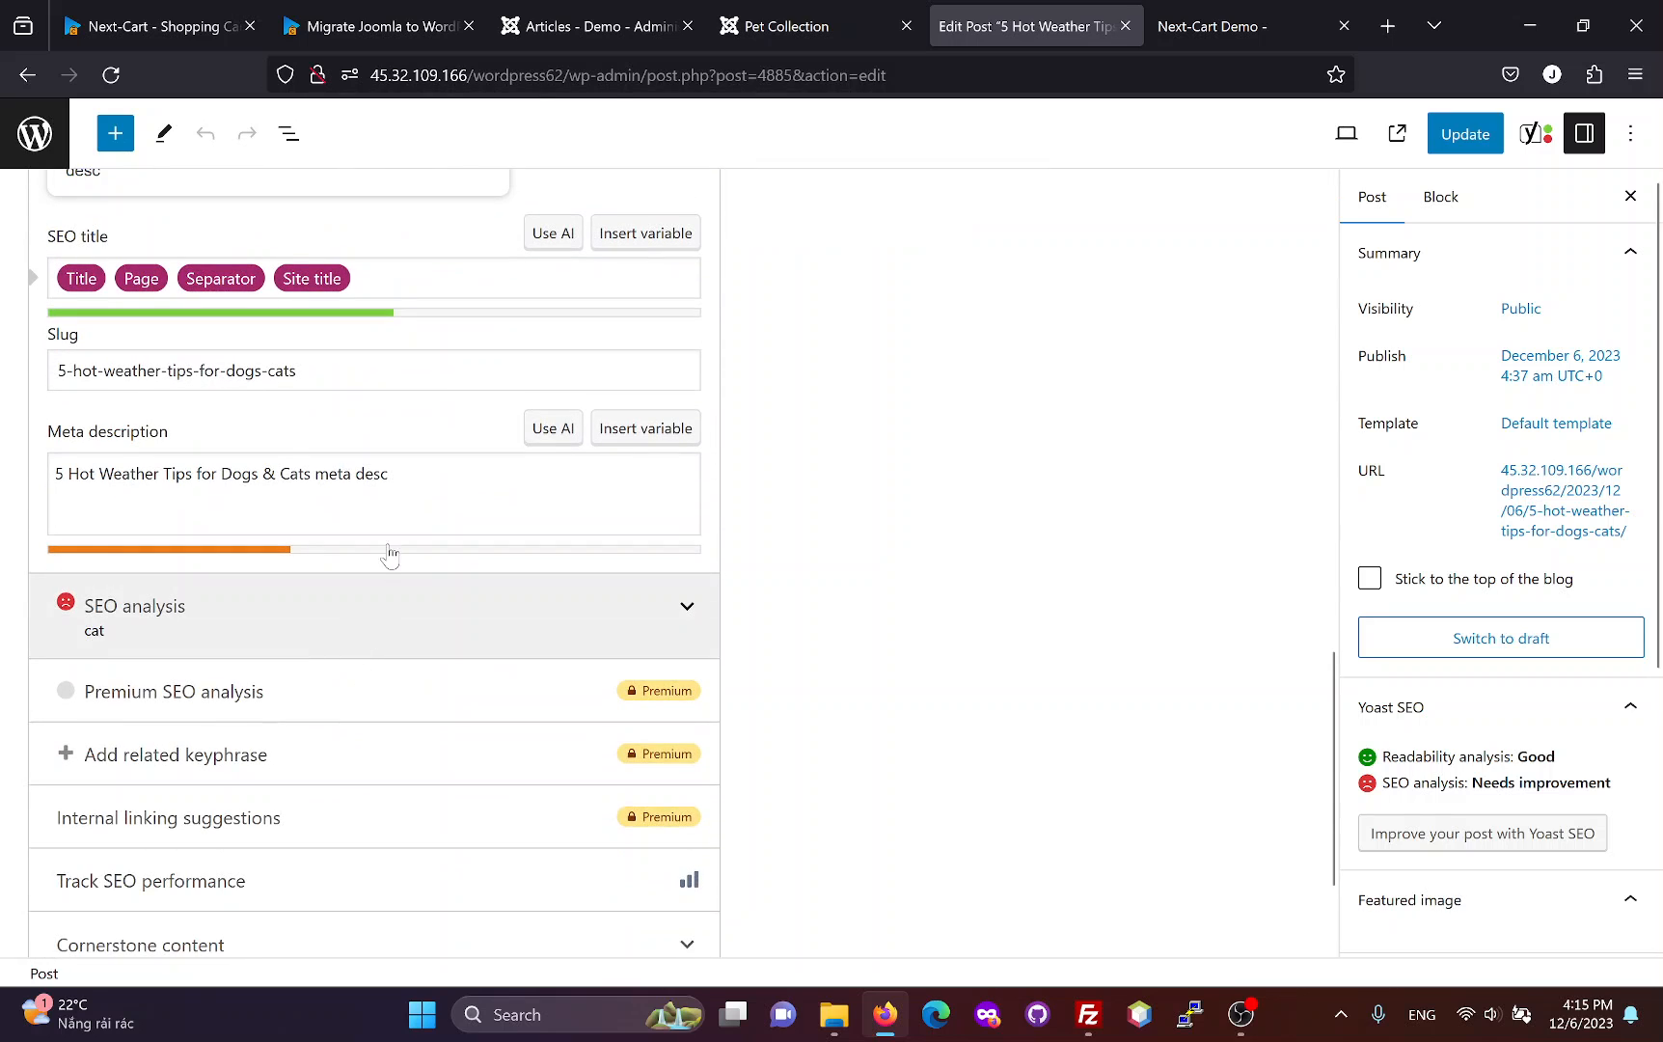
scroll("down", 3)
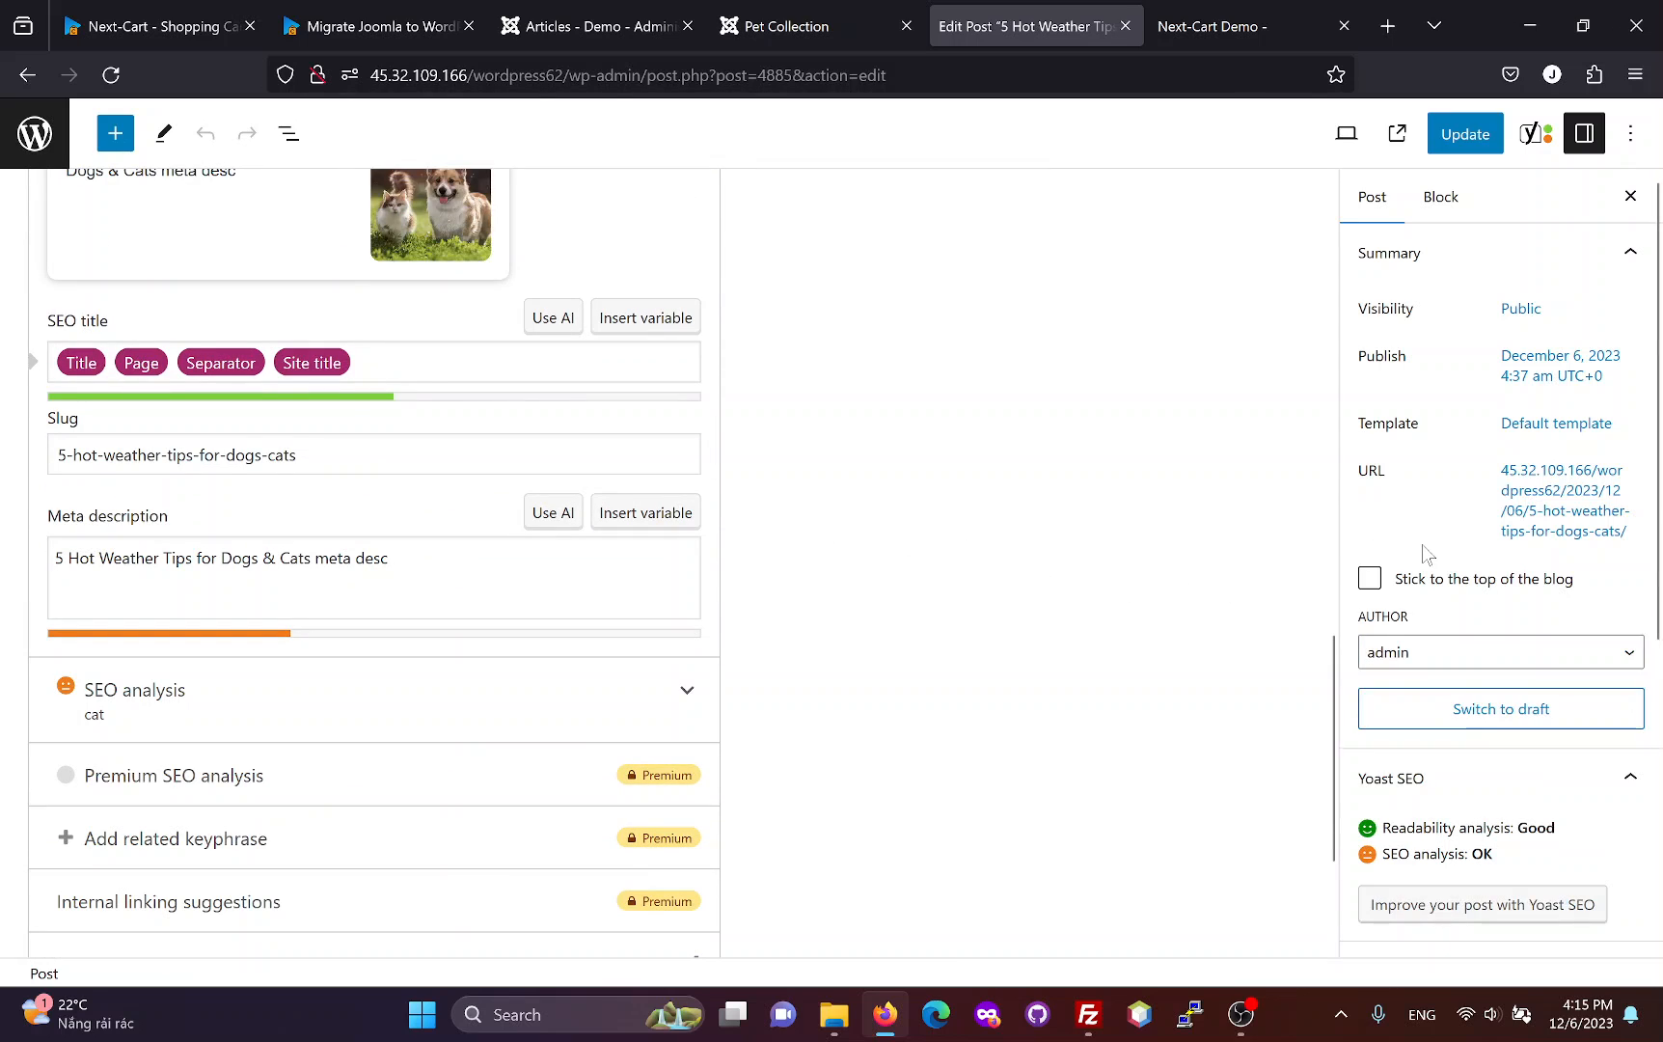
scroll("down", 3)
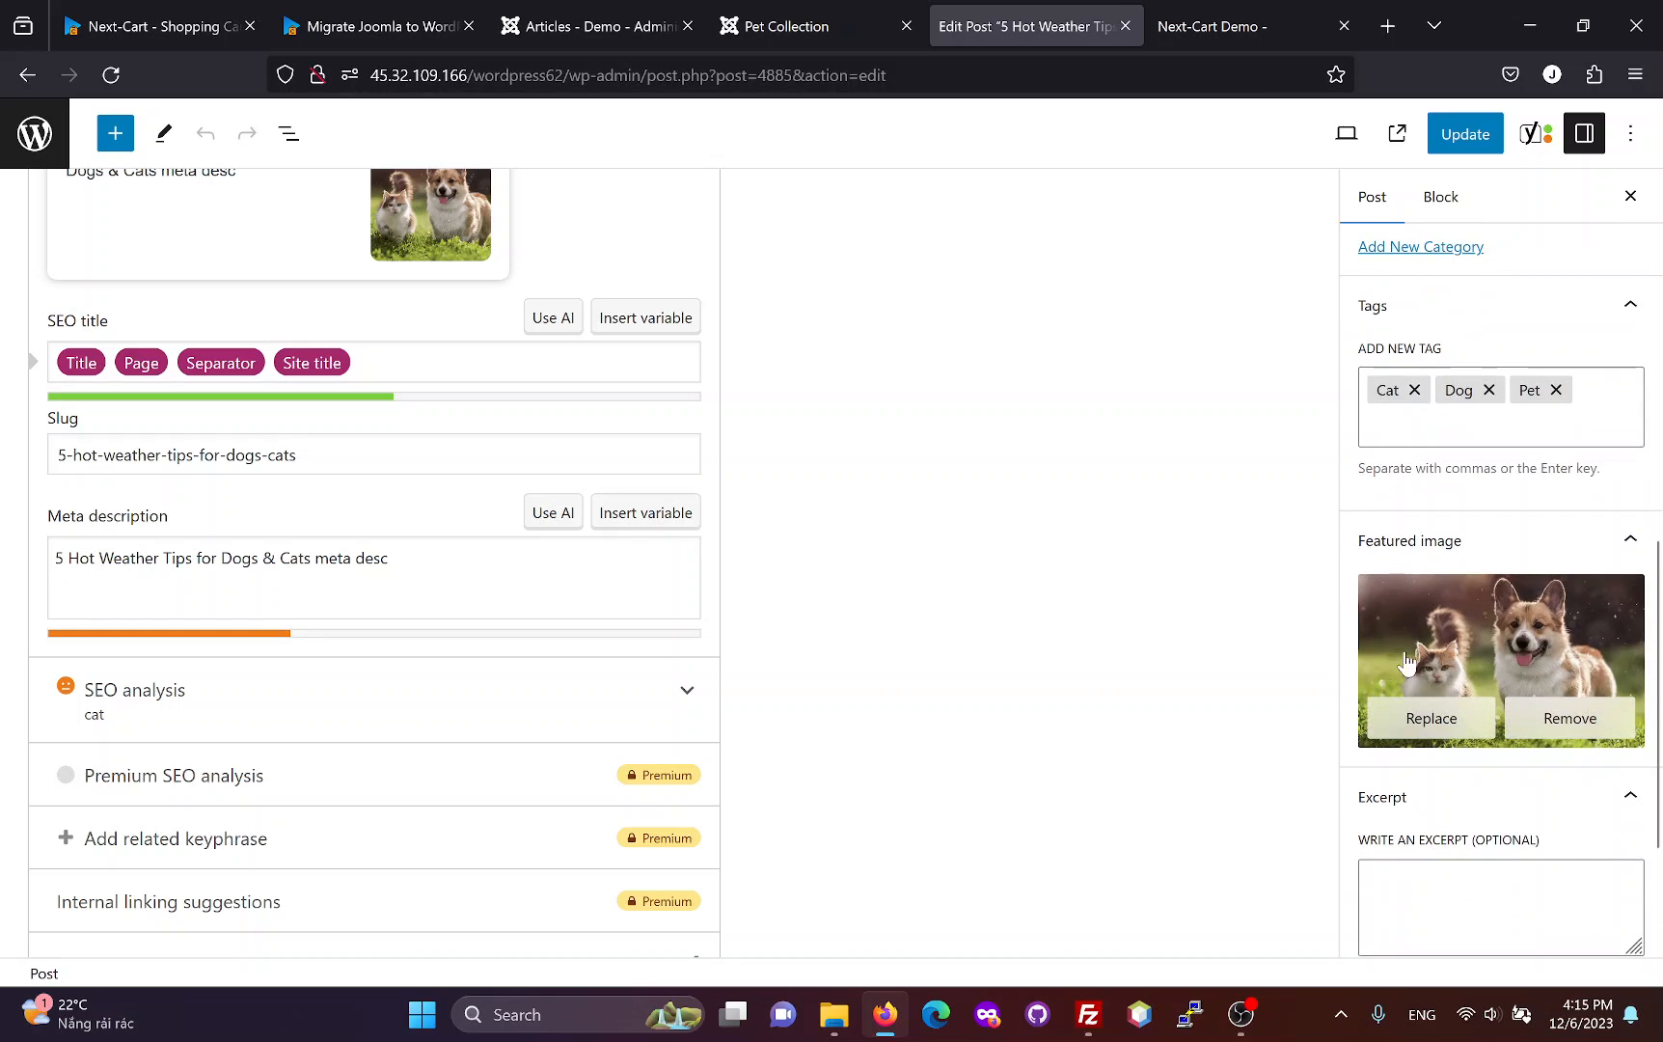
scroll("down", 3)
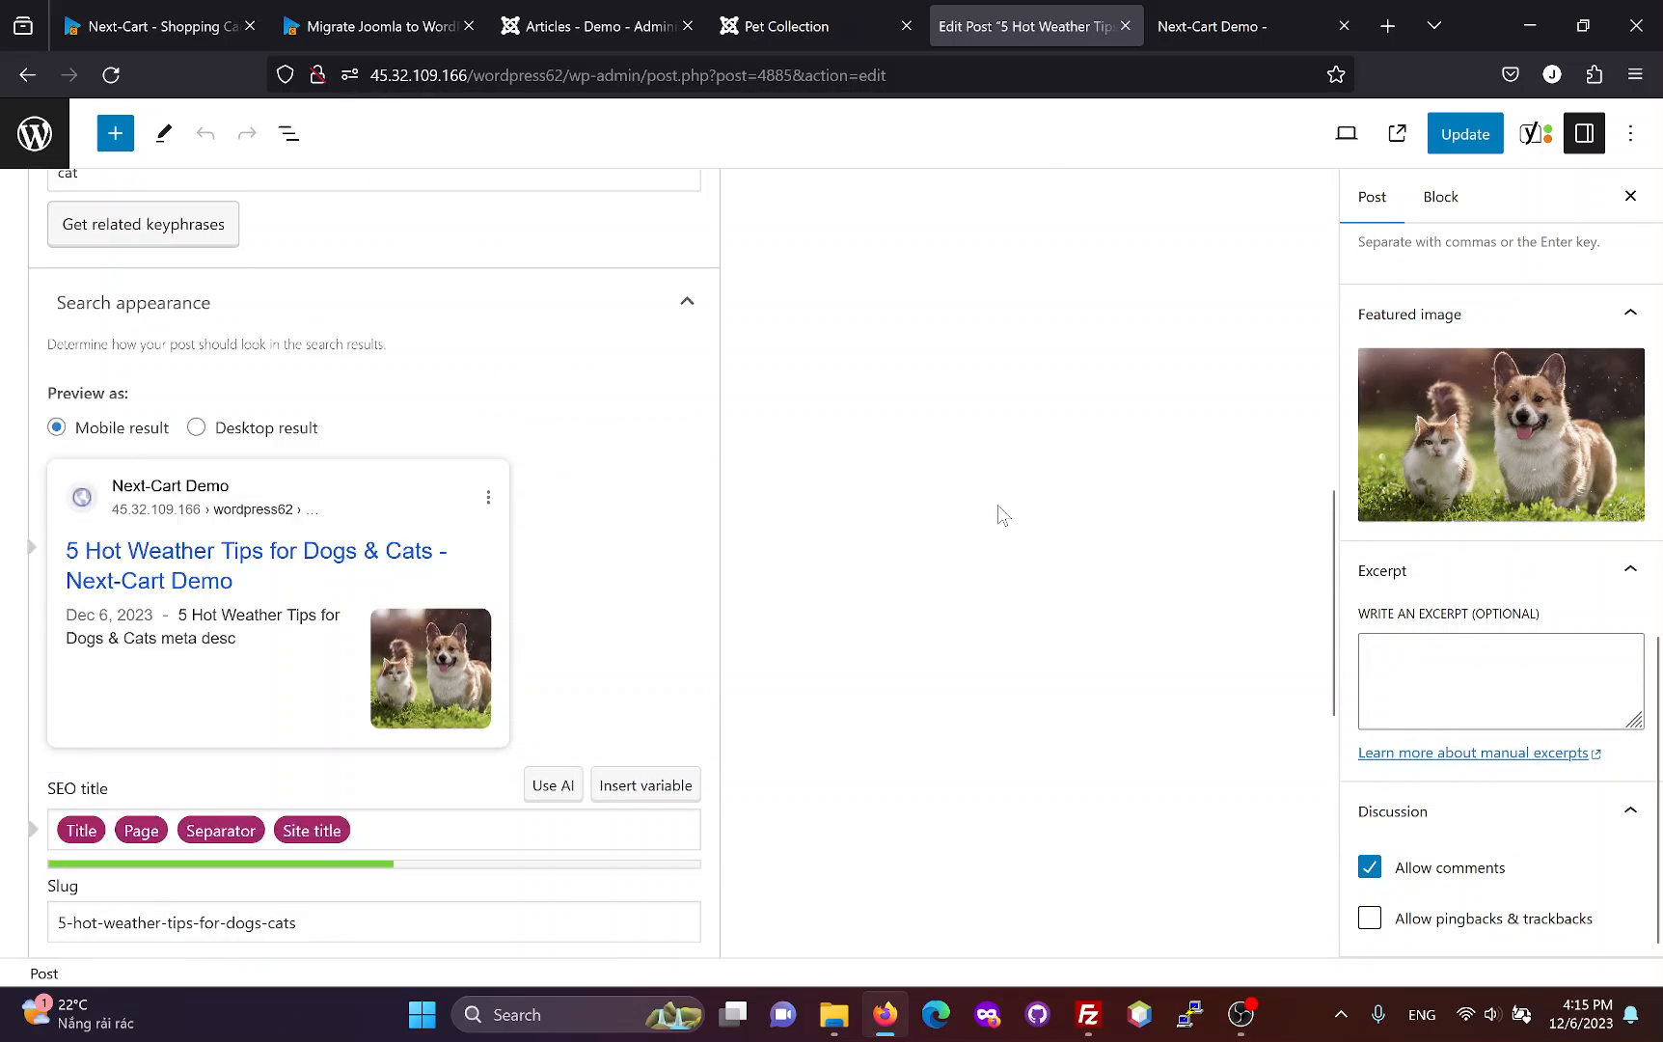
left_click(34, 134)
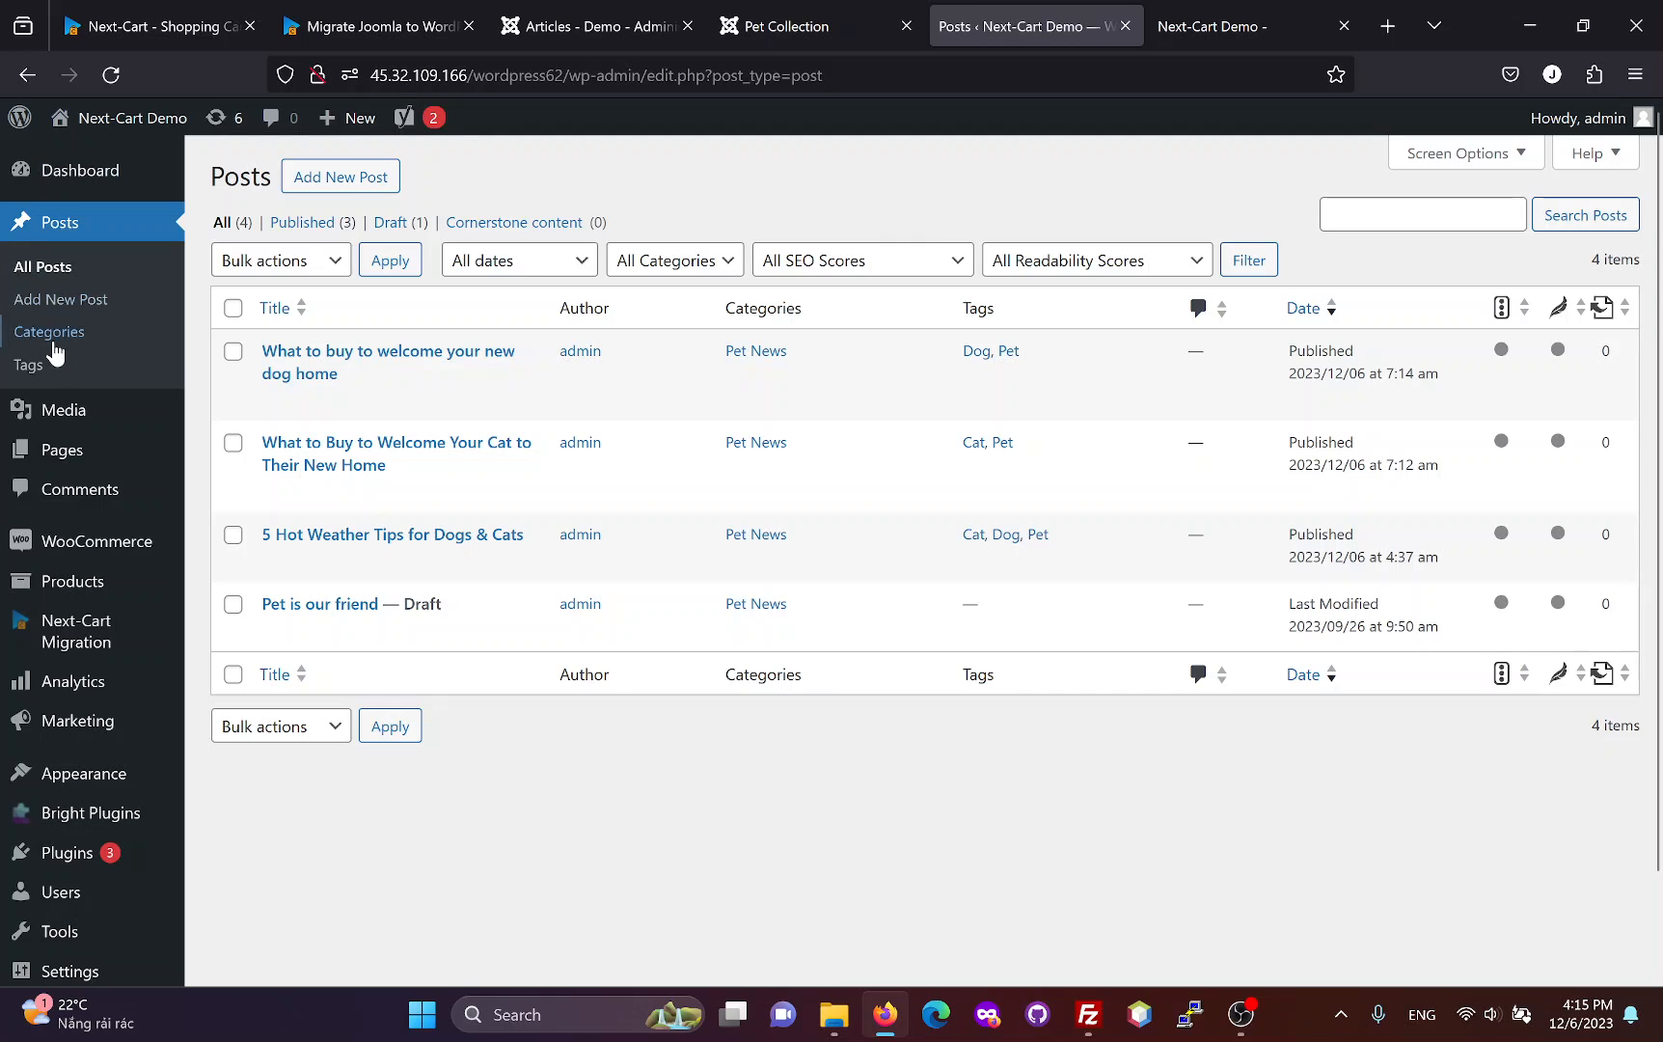
Step: Check categories News and Pet News and tags Cat, Dog and Pet, then list users admin, harry, john
left_click(47, 331)
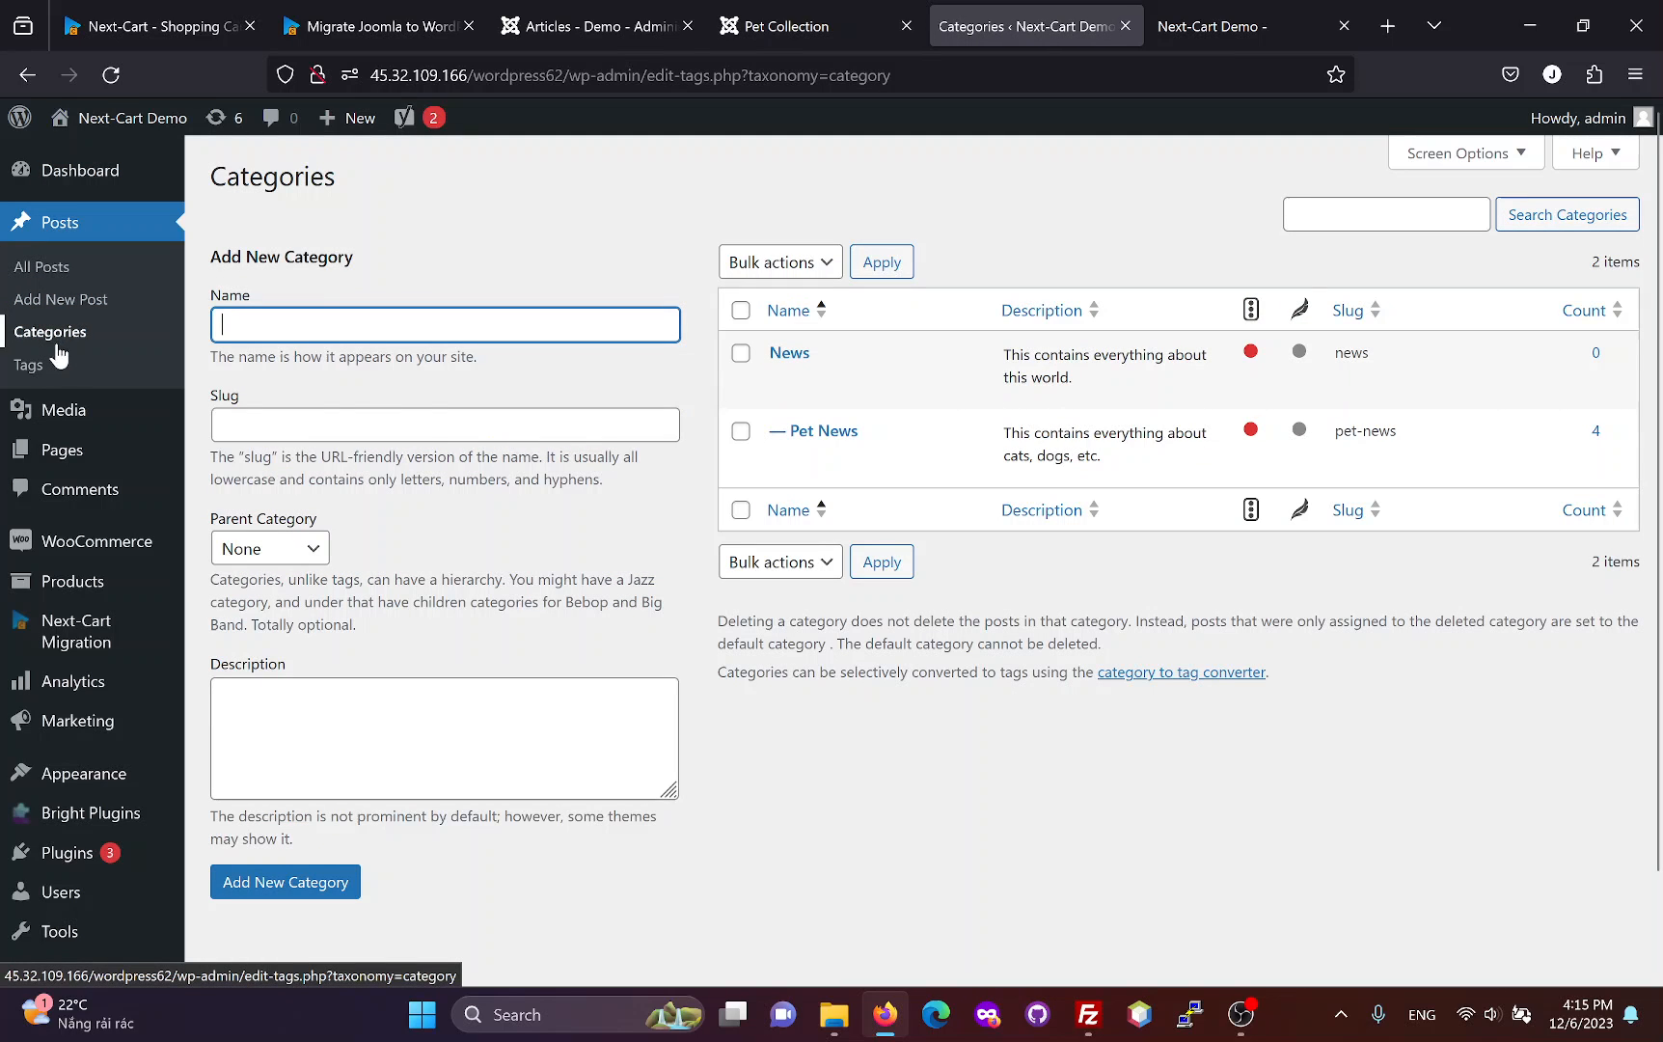
mouse_move(813, 429)
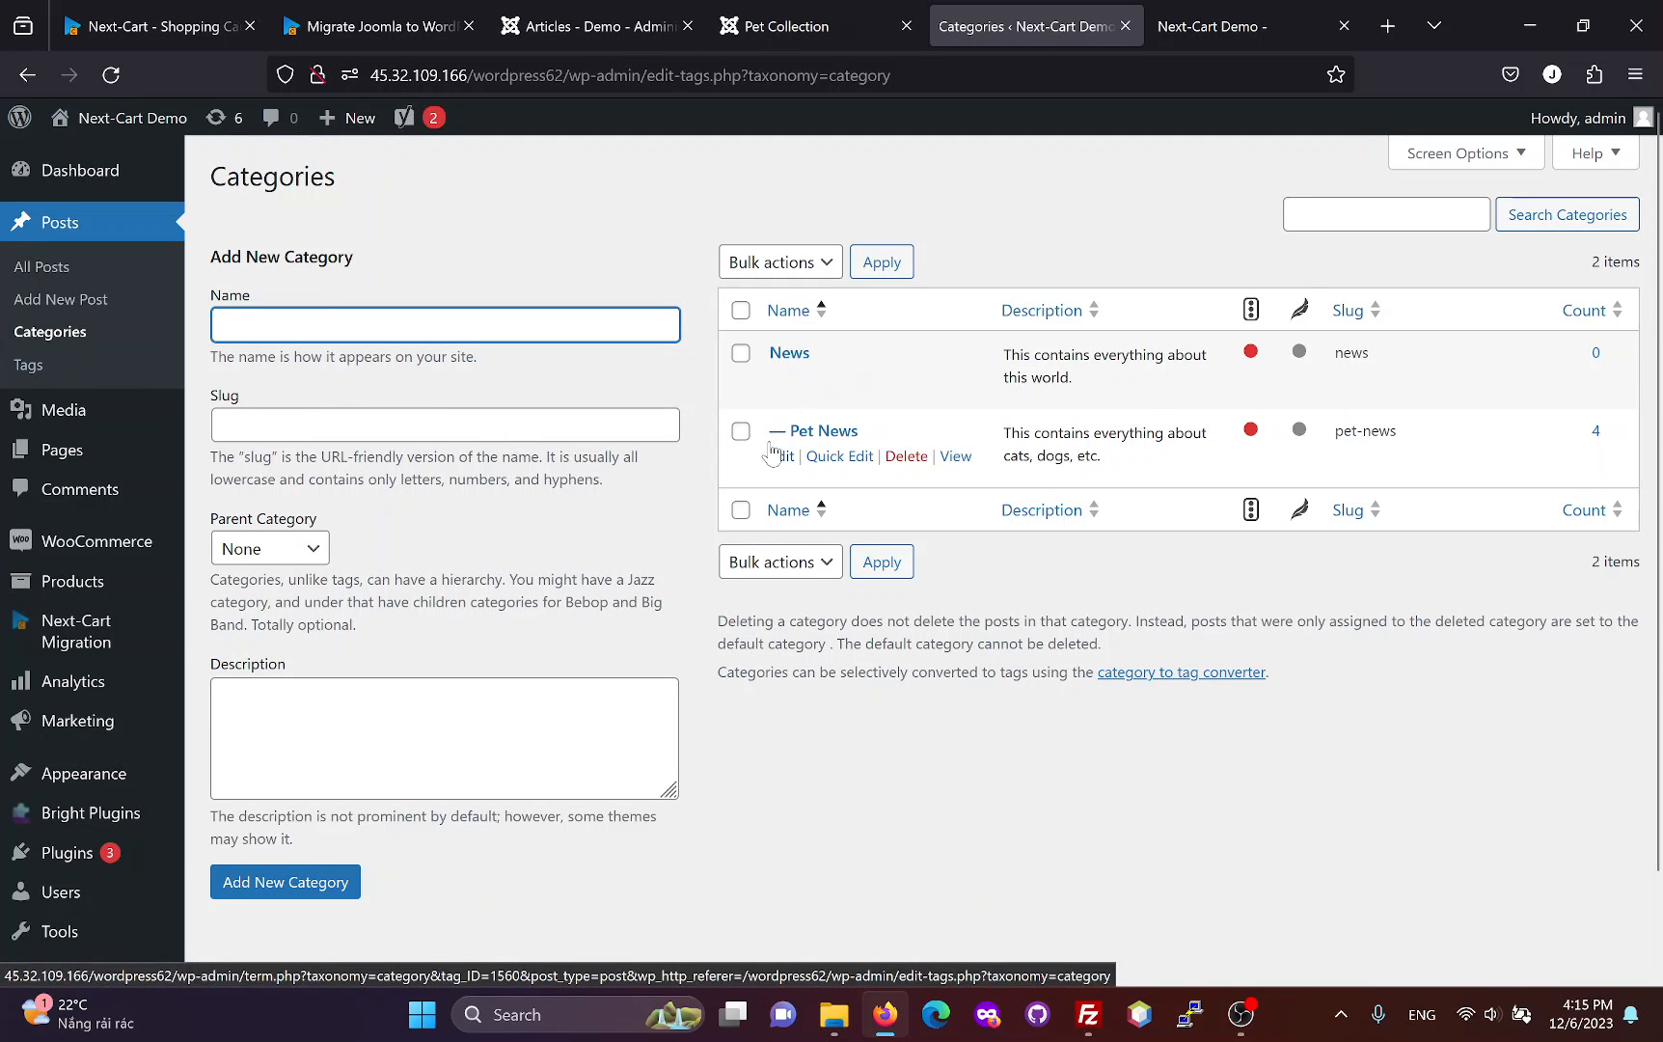
left_click(29, 365)
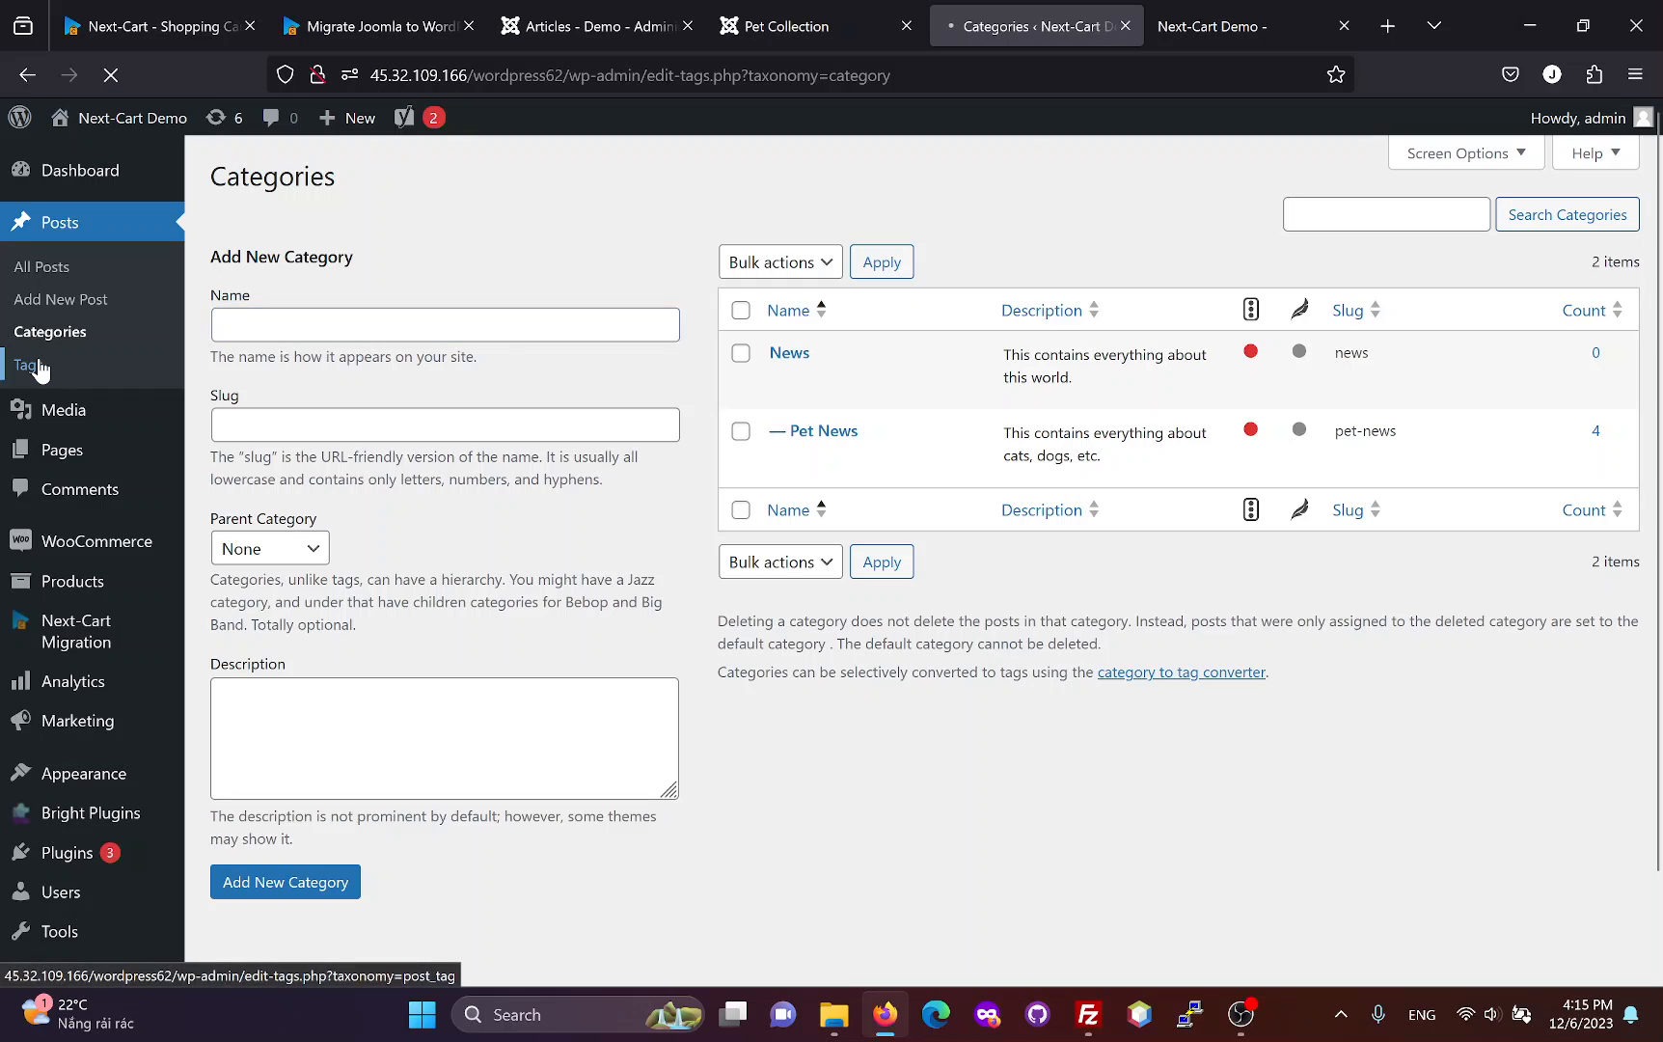
left_click(31, 367)
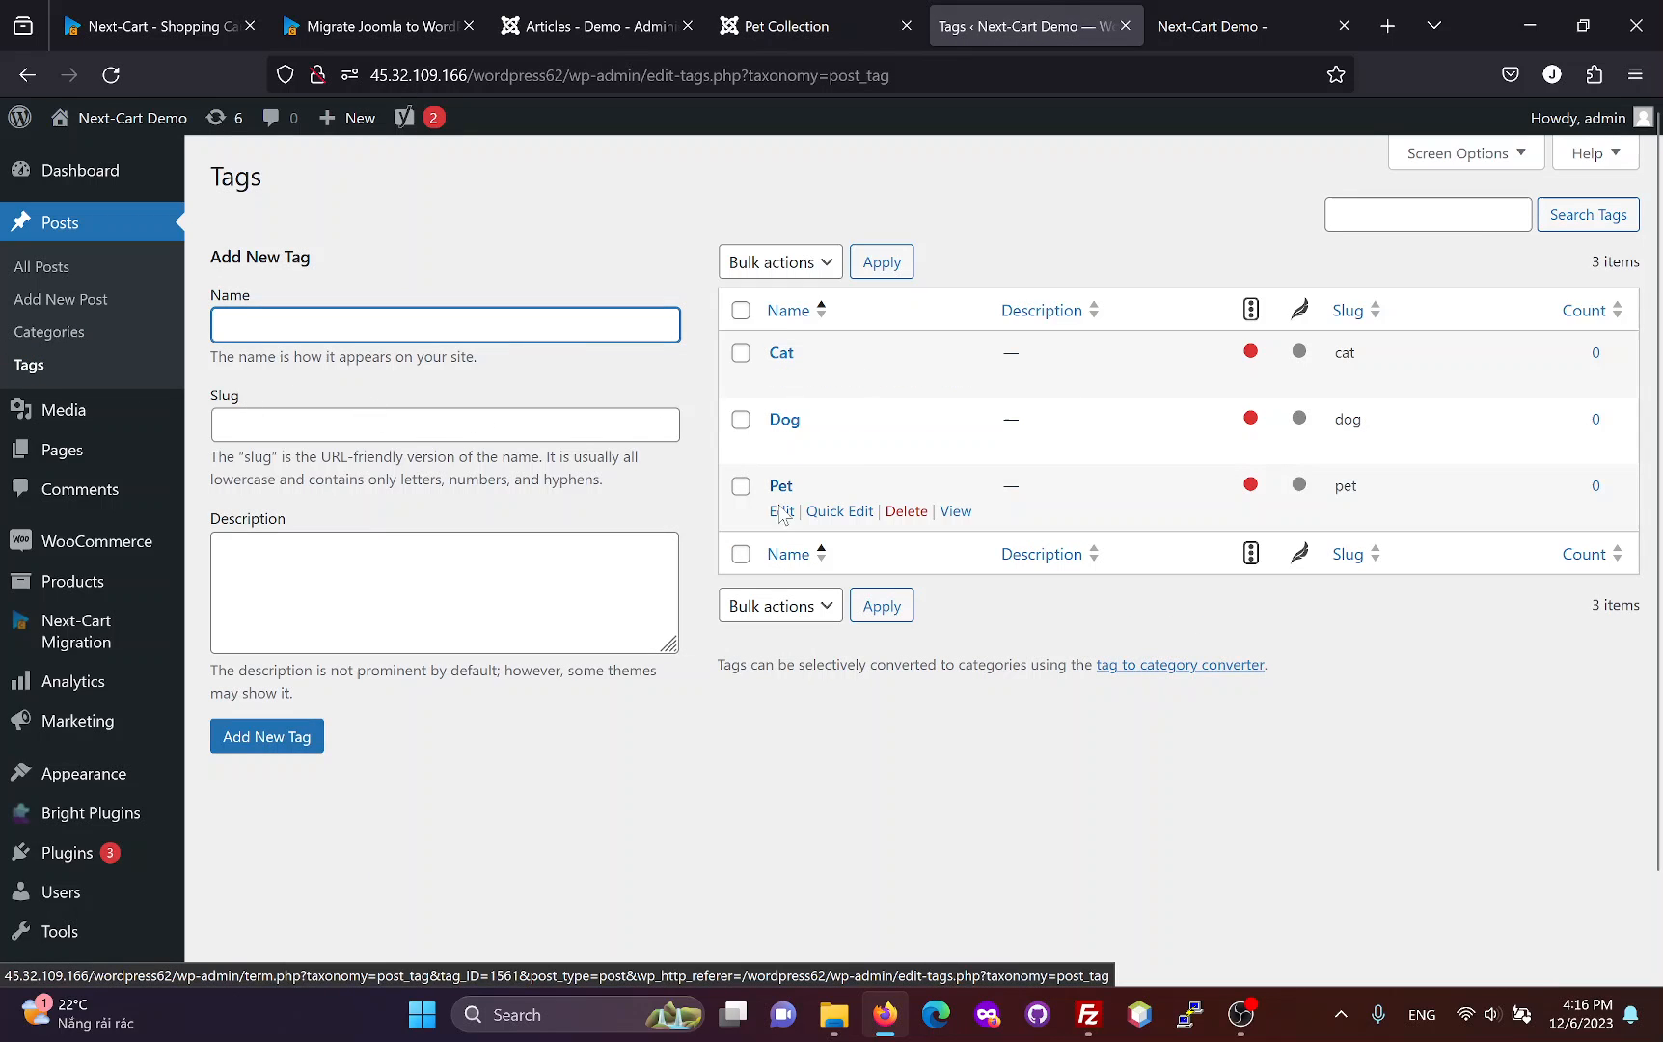
mouse_move(209, 837)
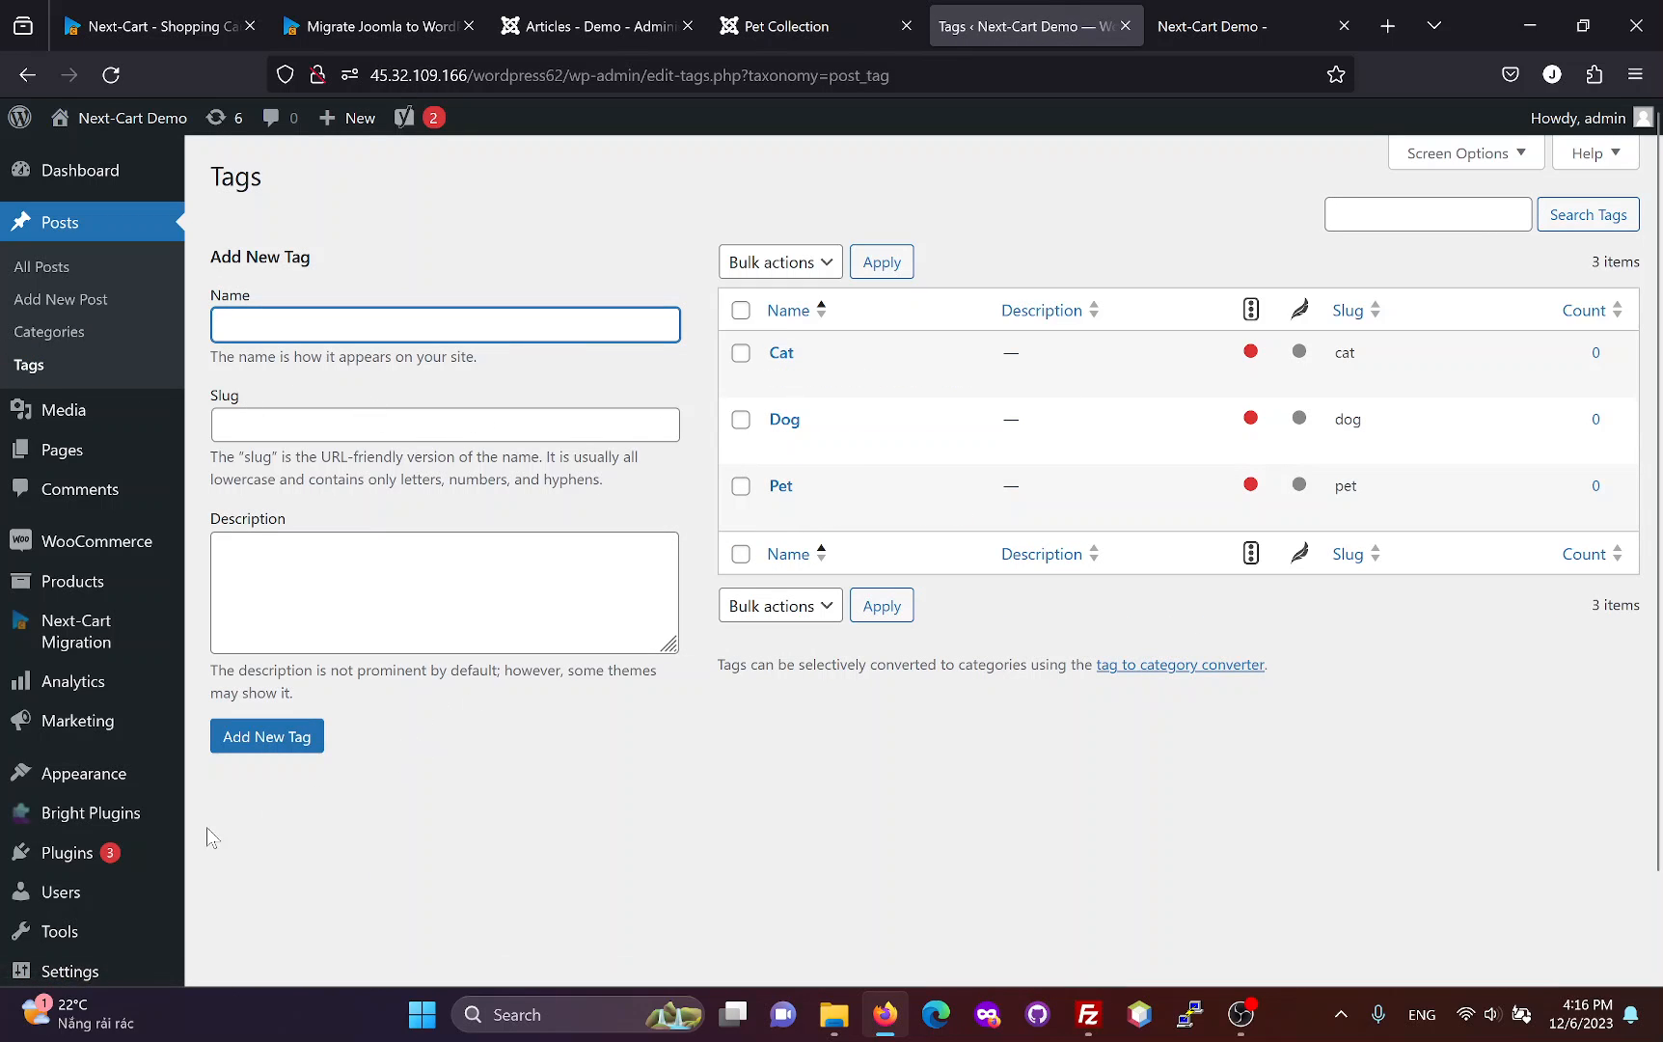
left_click(60, 892)
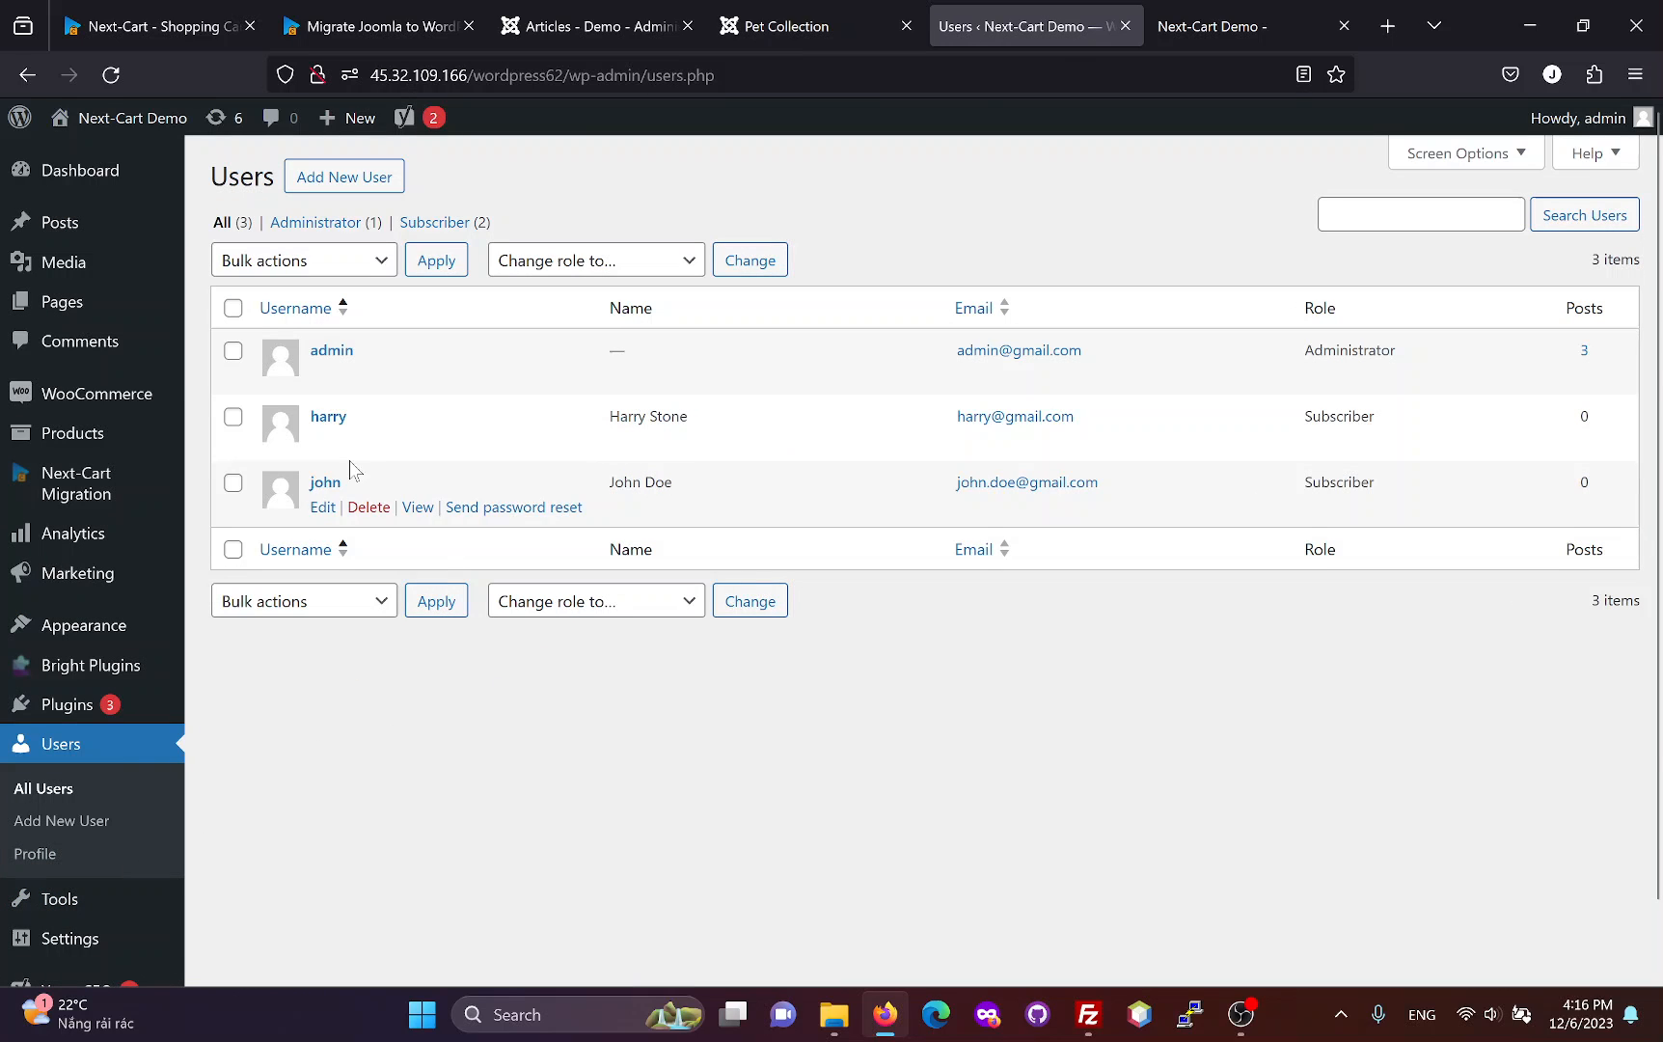
mouse_move(299, 527)
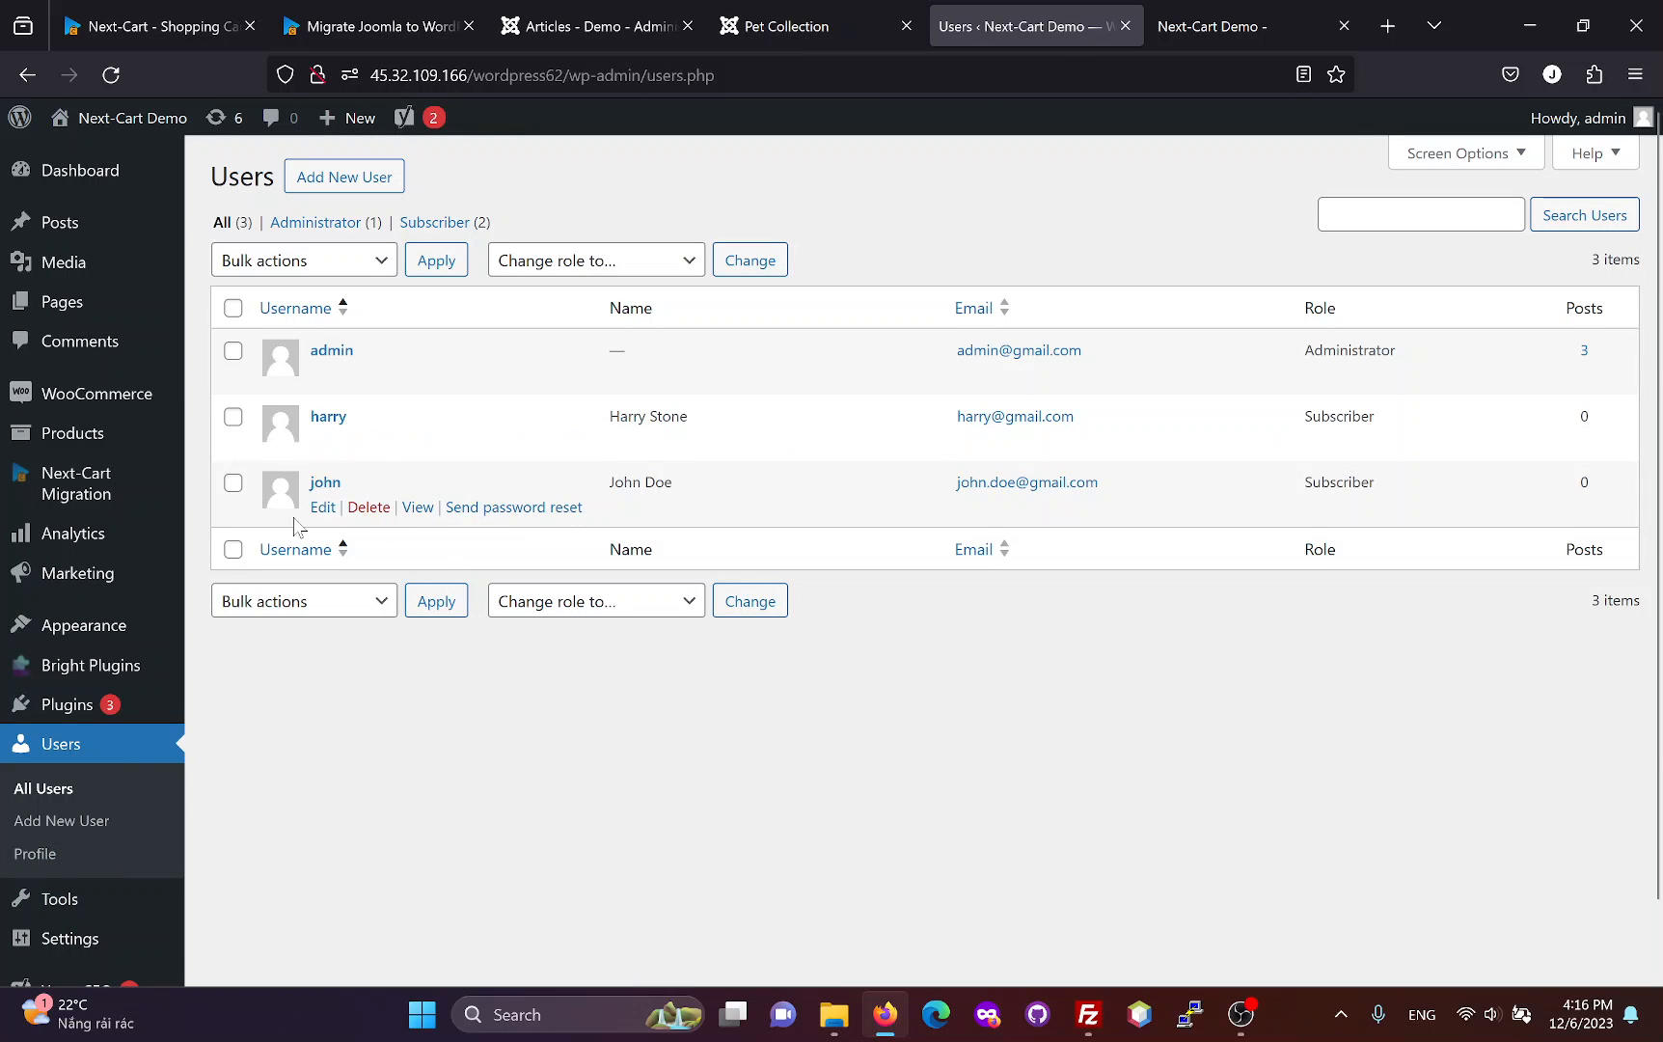
mouse_move(1310, 509)
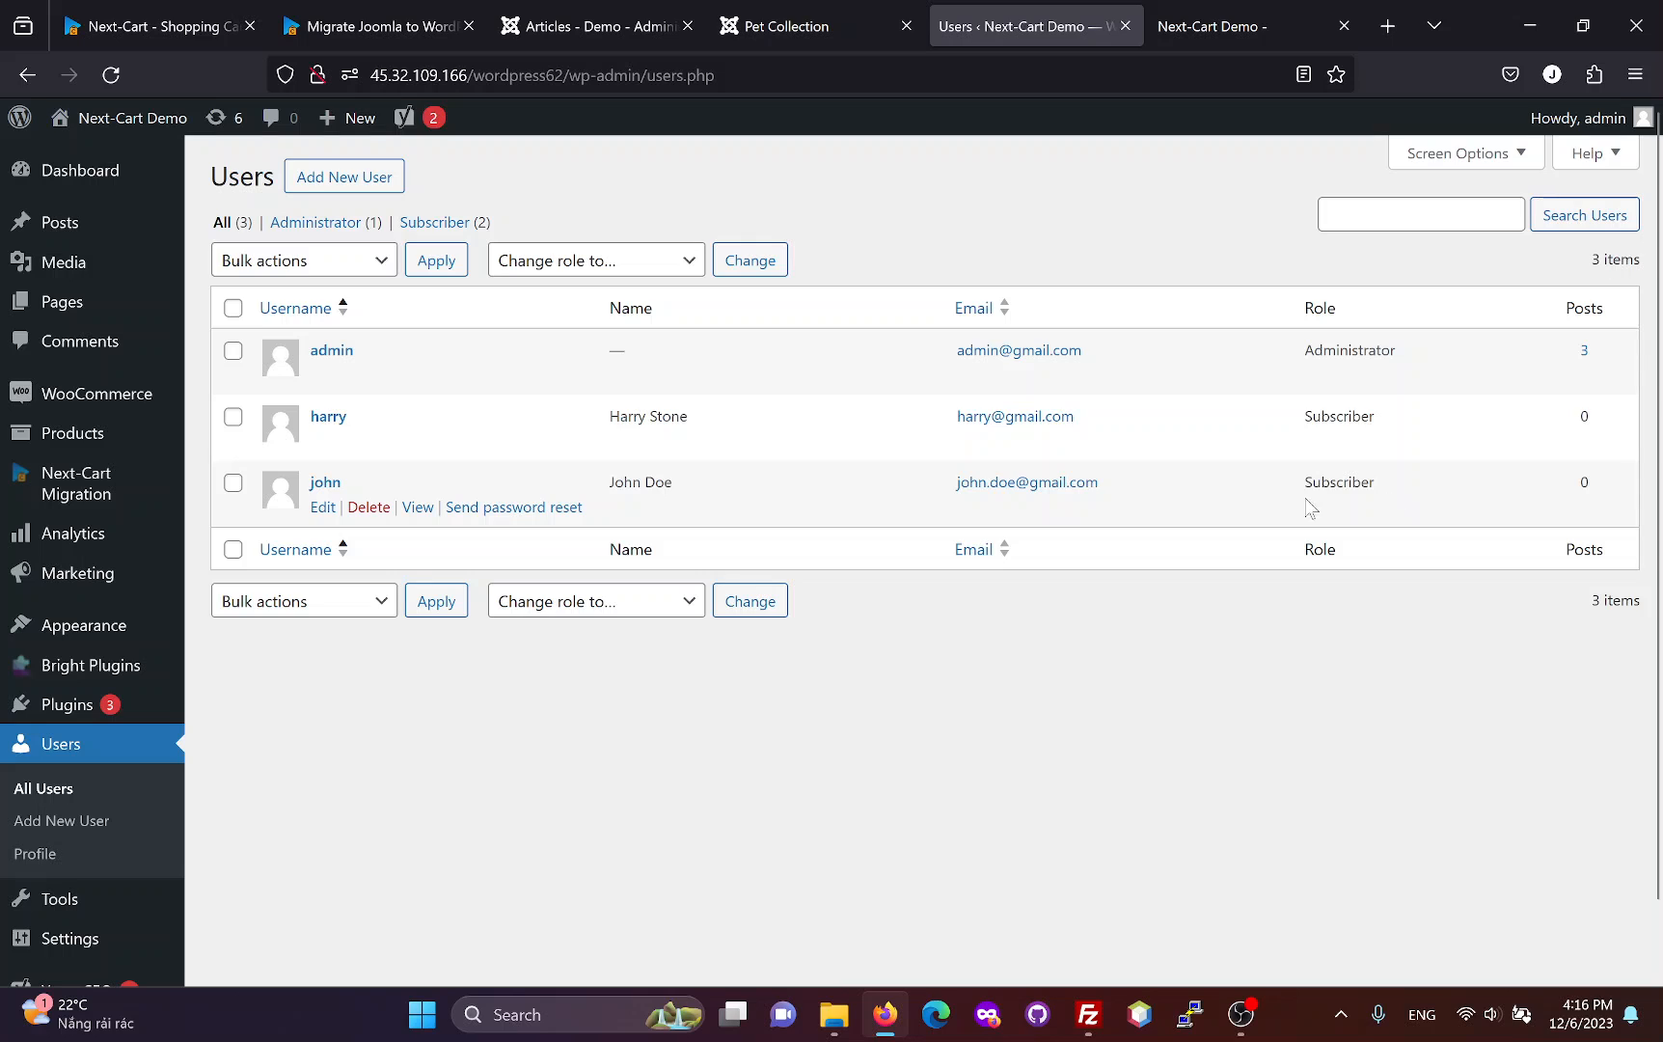
Step: Switch to the Next-Cart tab showing 2/2 users and 4/4 posts migrated with zero errors
left_click(159, 25)
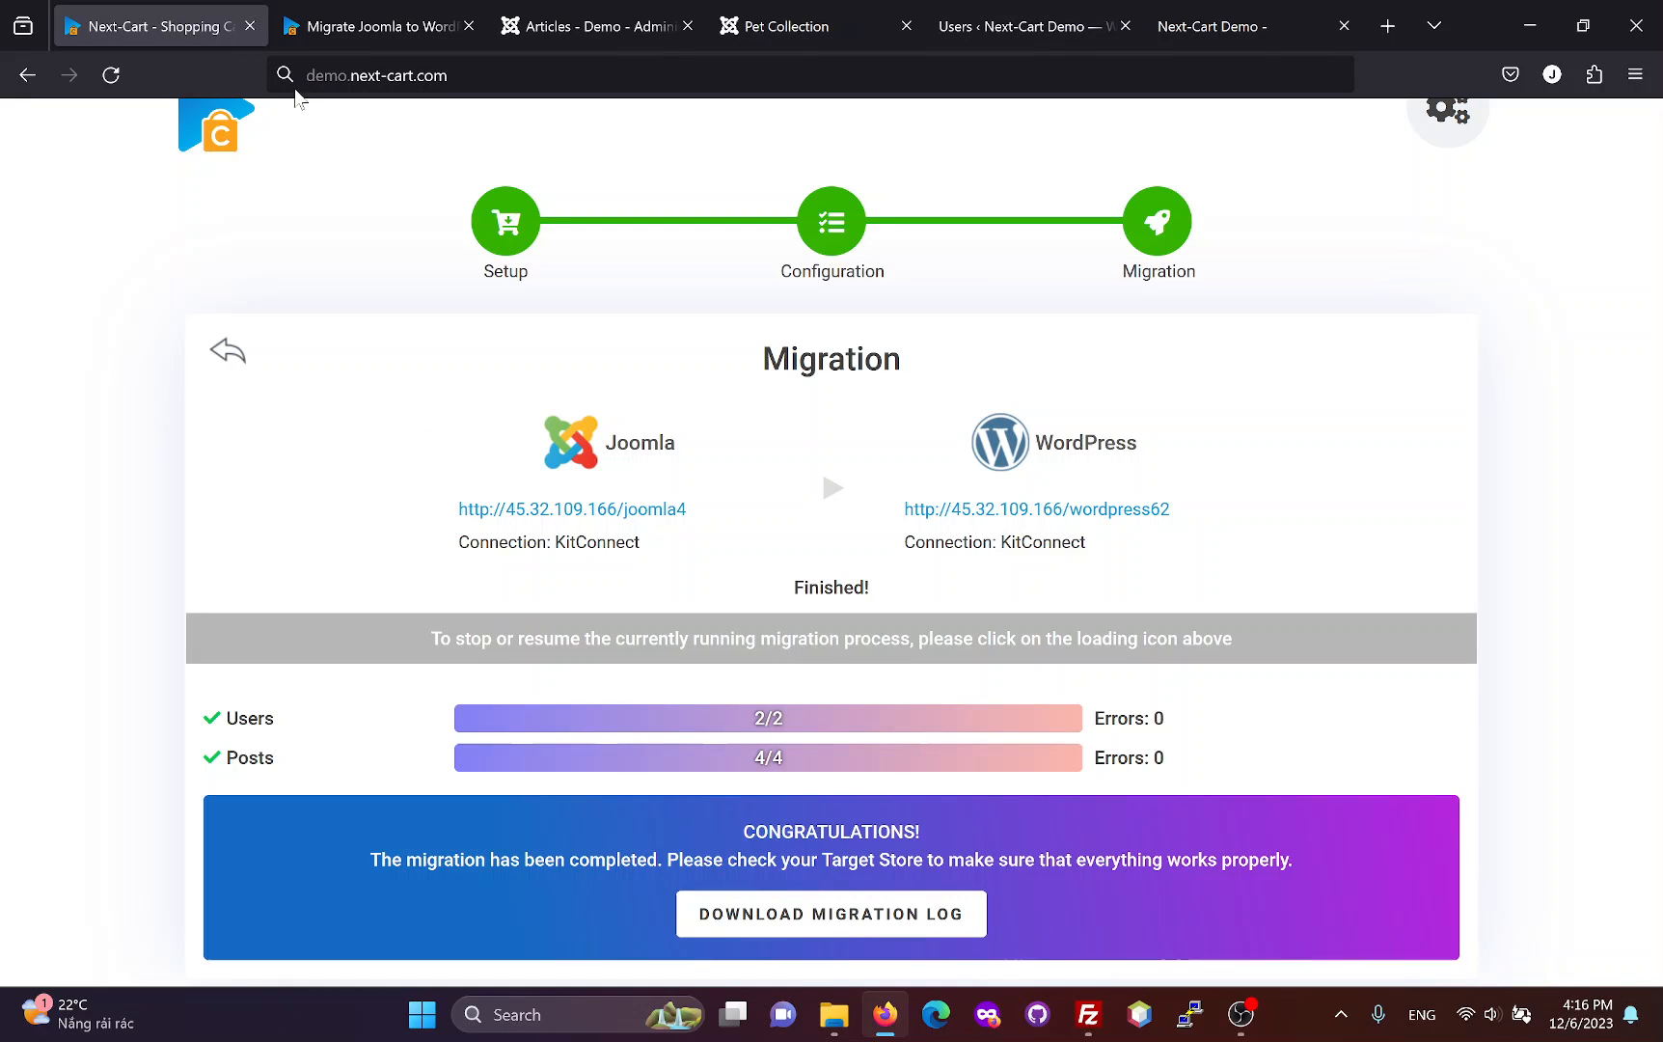
mouse_move(742, 697)
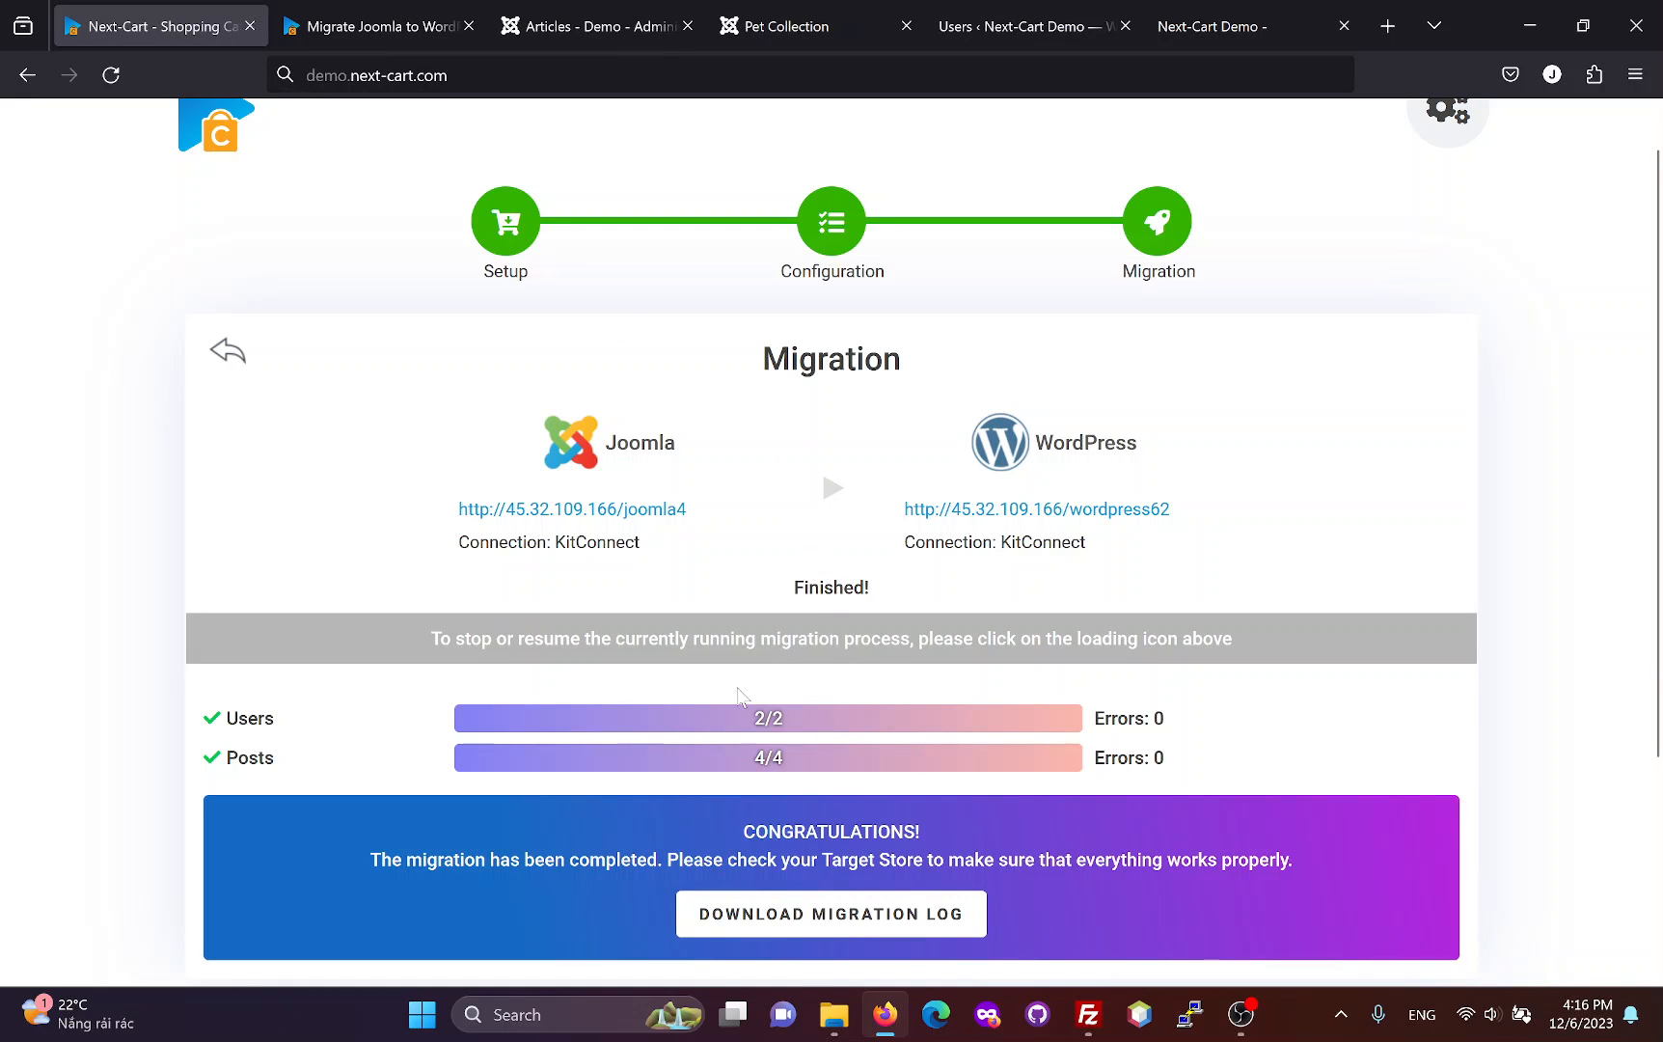
mouse_move(891, 910)
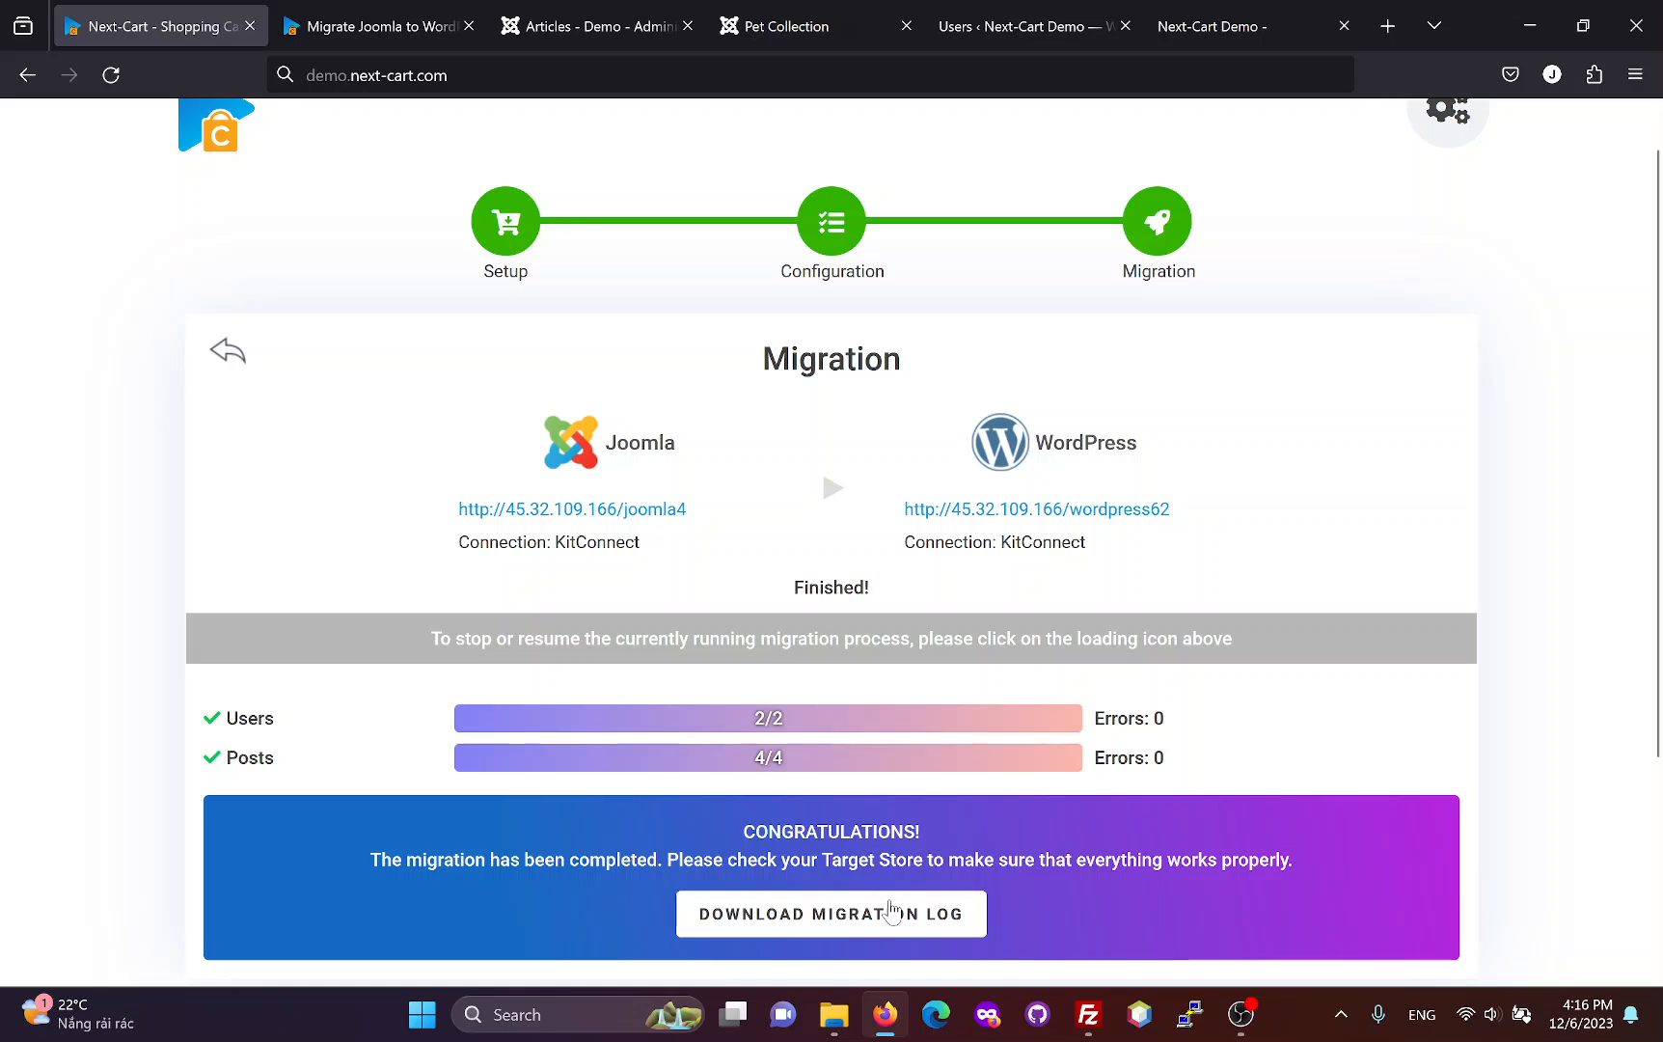
mouse_move(974, 942)
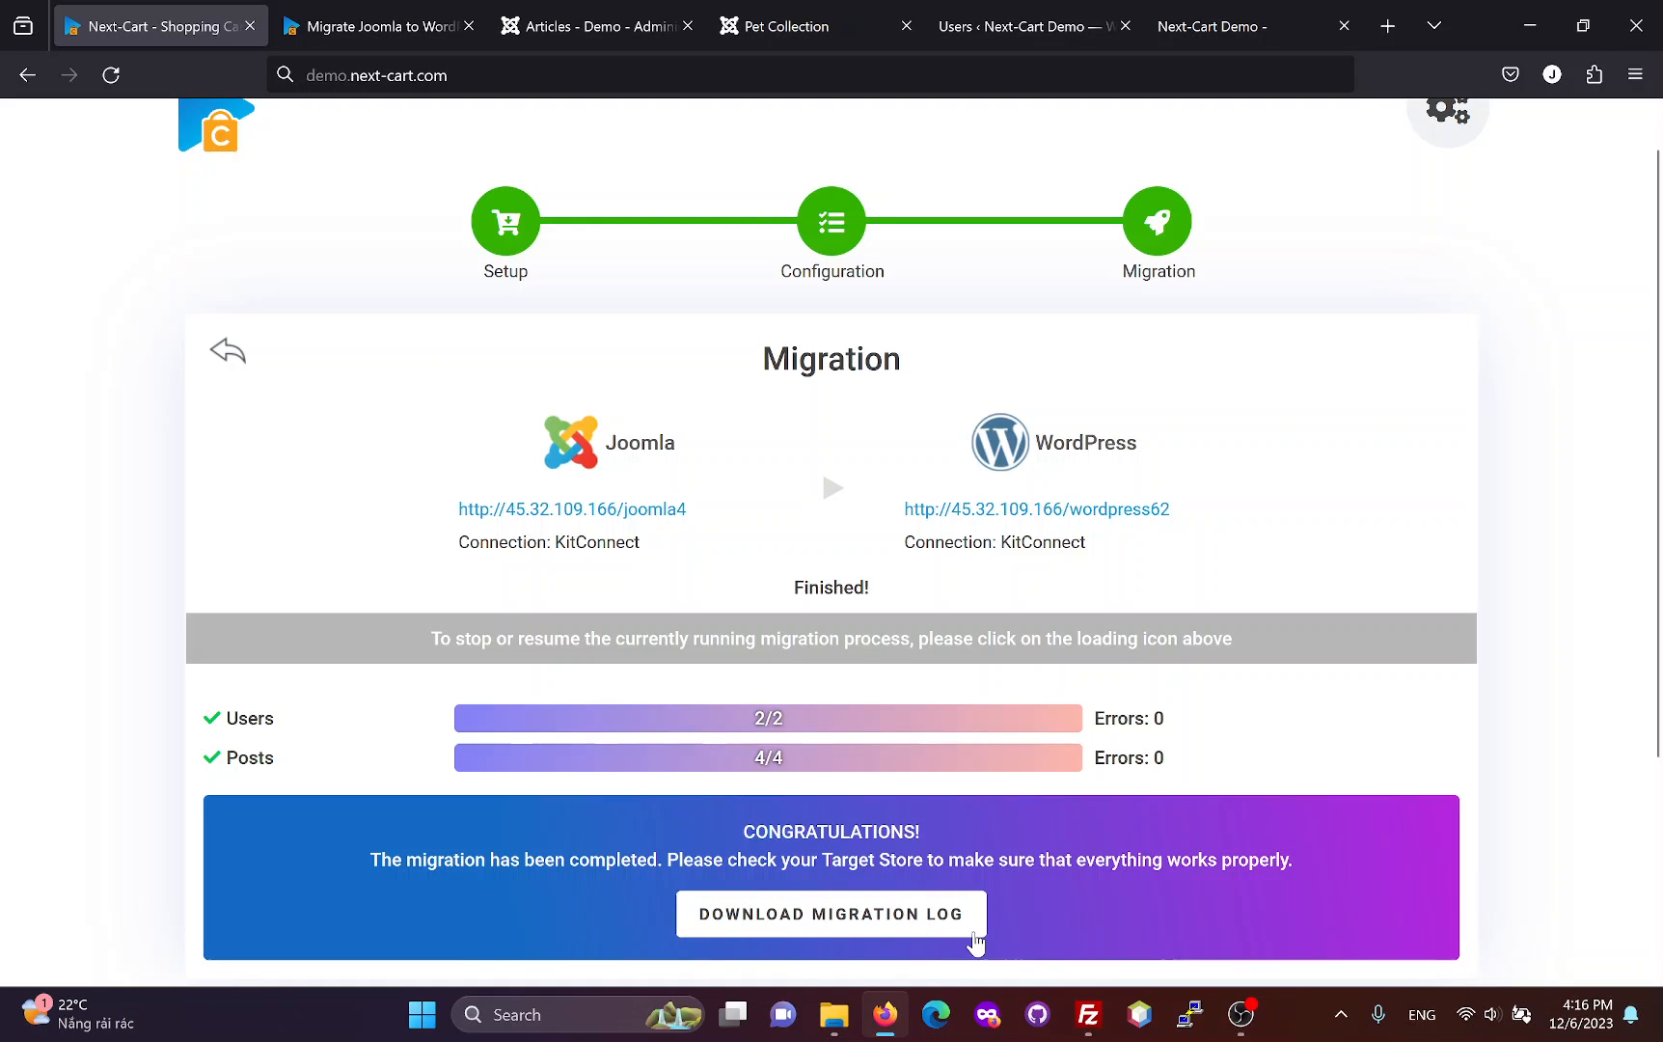
mouse_move(696, 719)
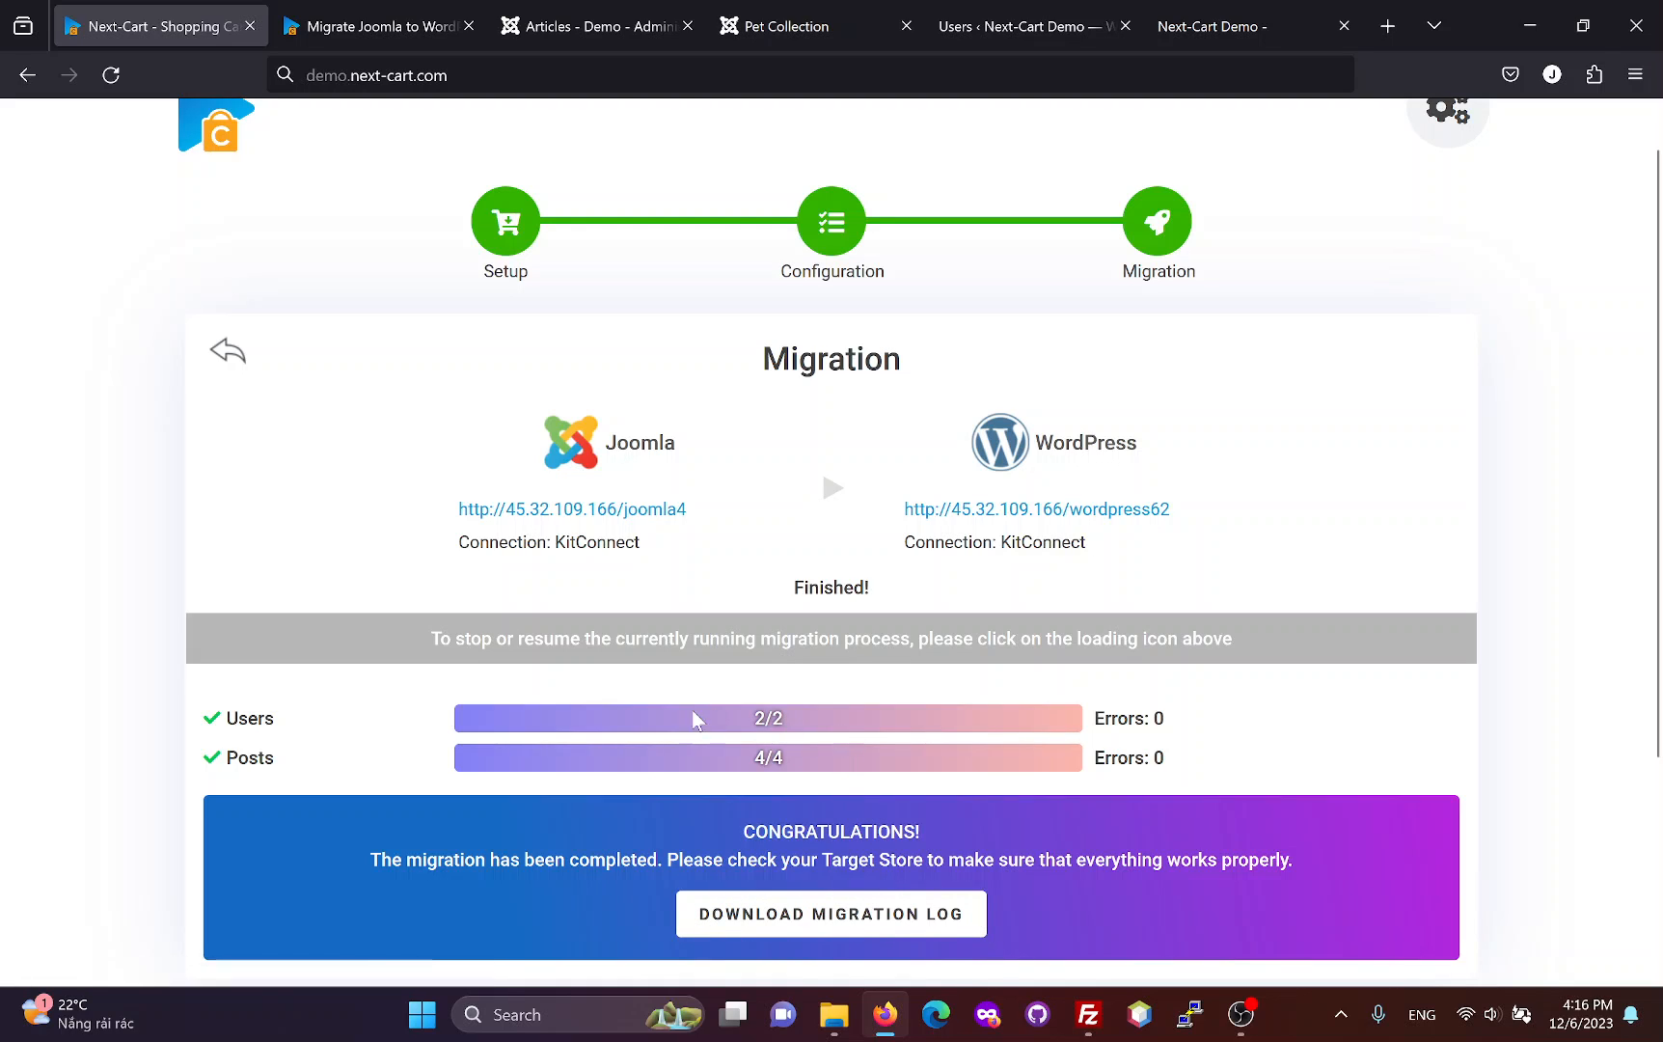
Step: On next-cart.com, pick Joomla as source and WordPress as target, then open its details page
left_click(372, 25)
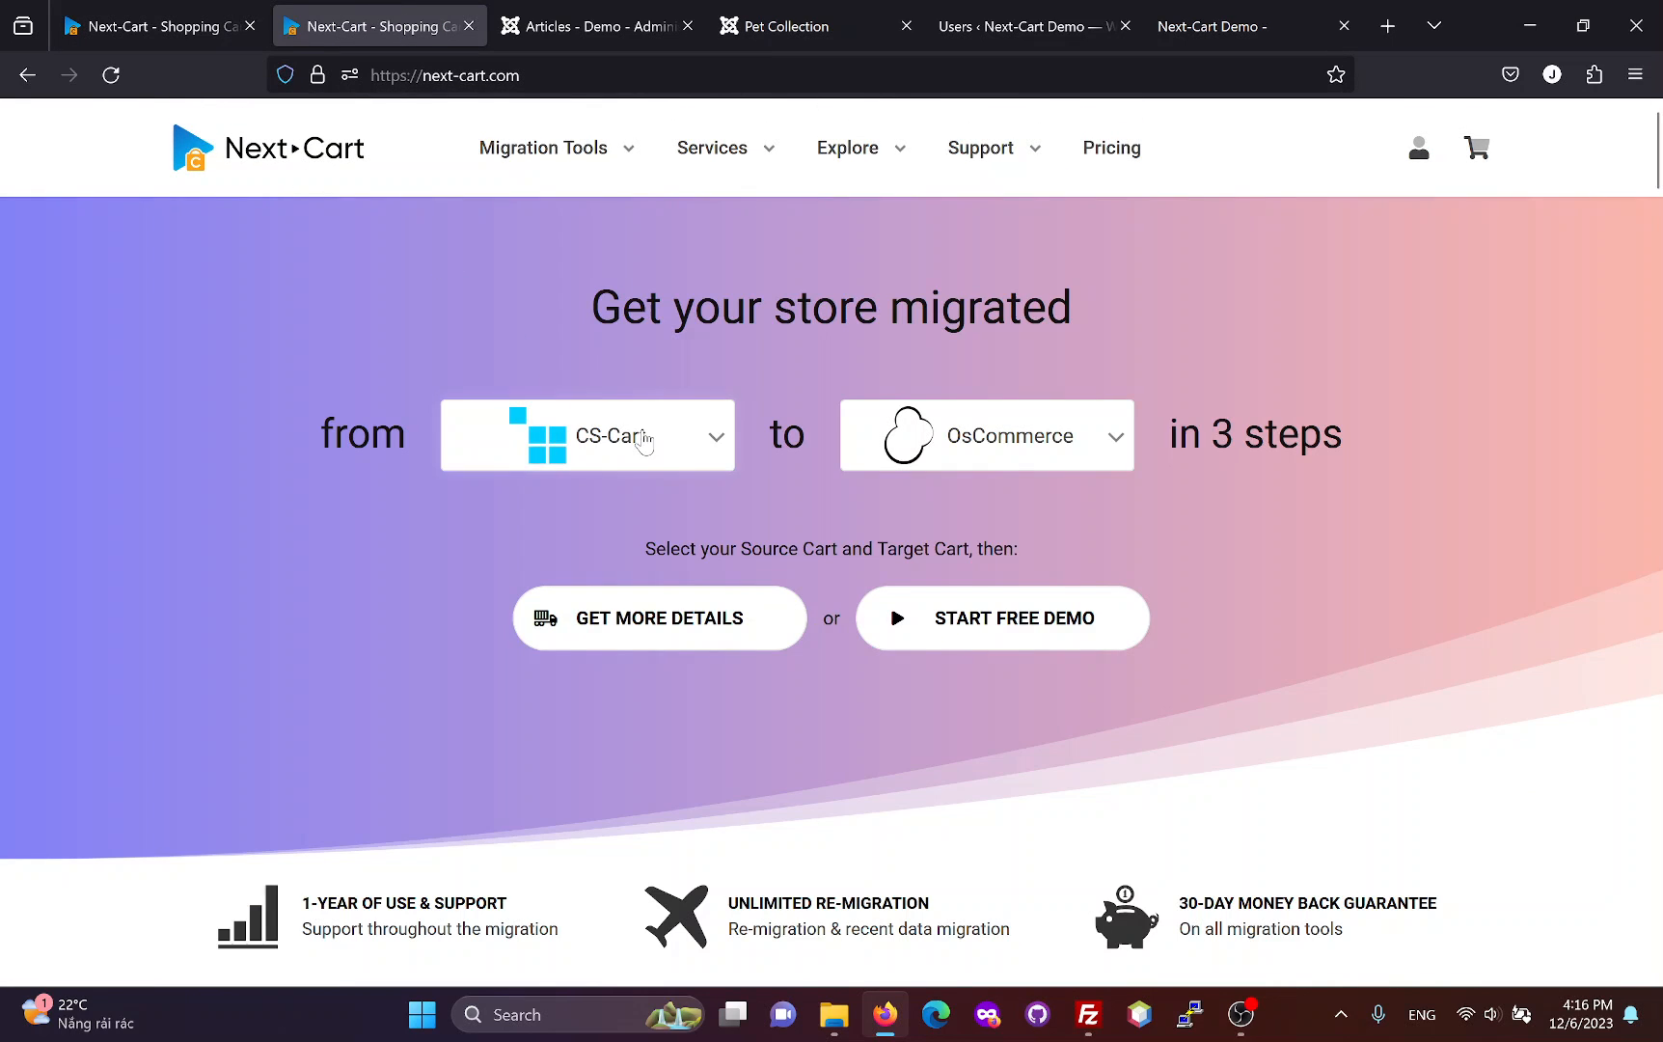
type("jo")
type("w")
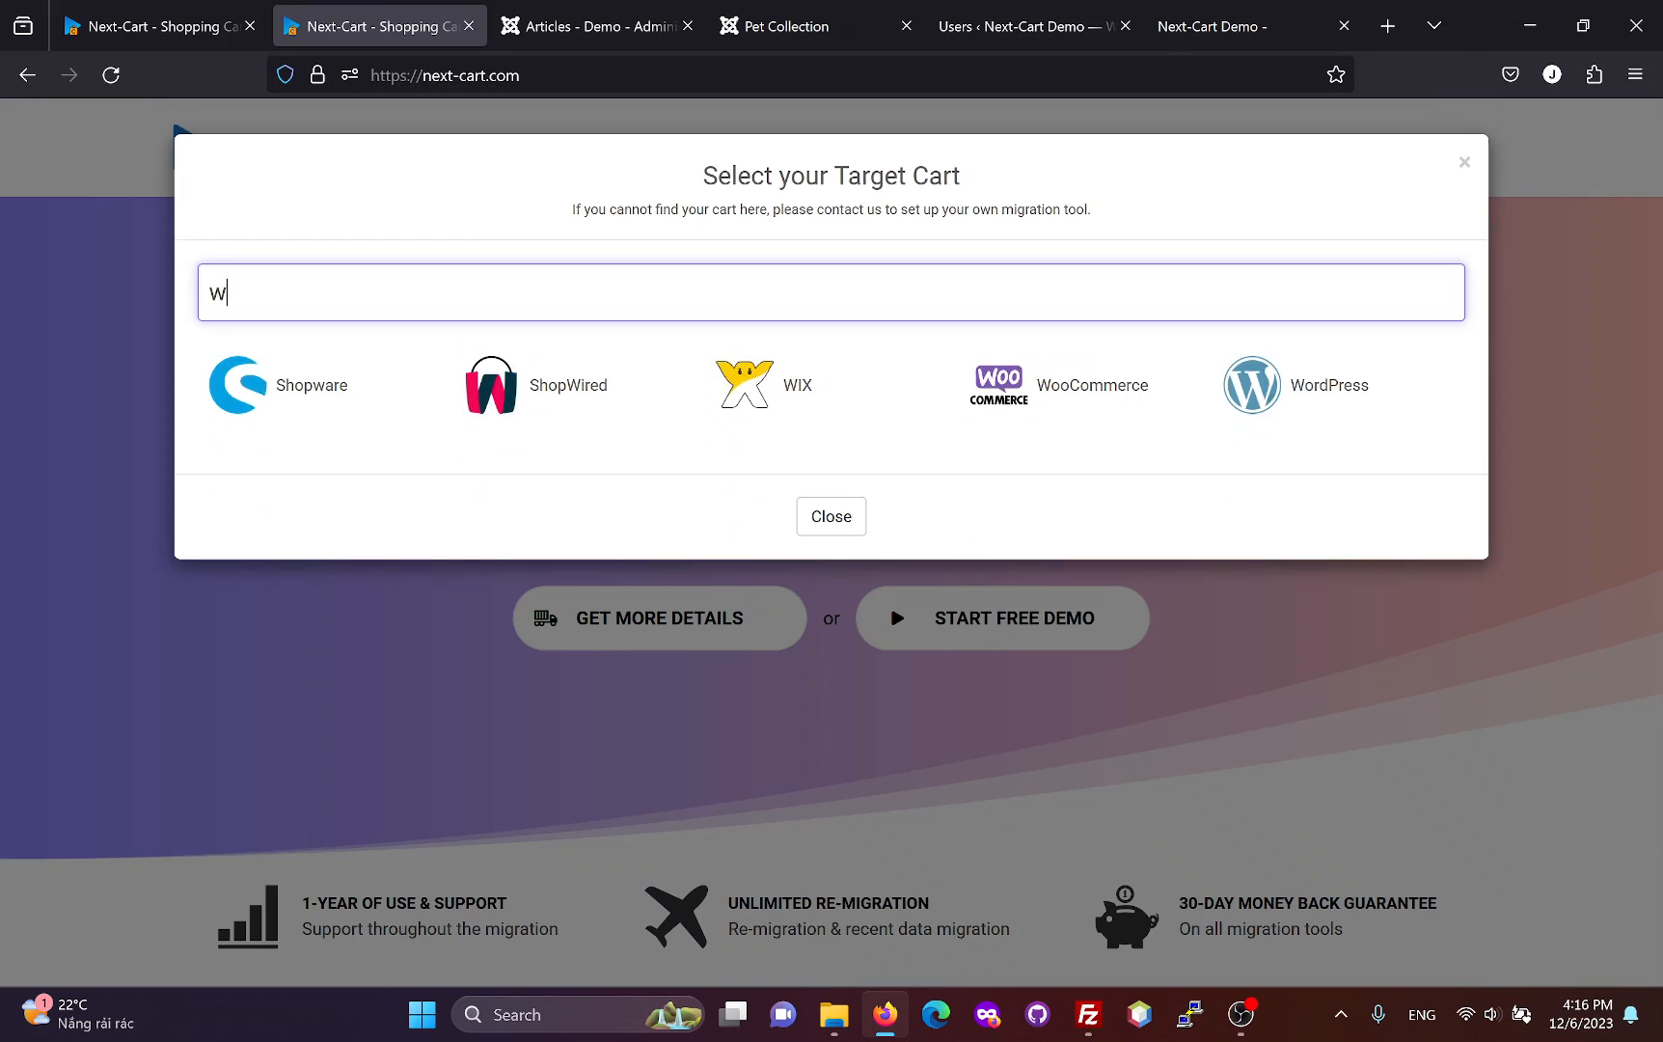
left_click(831, 517)
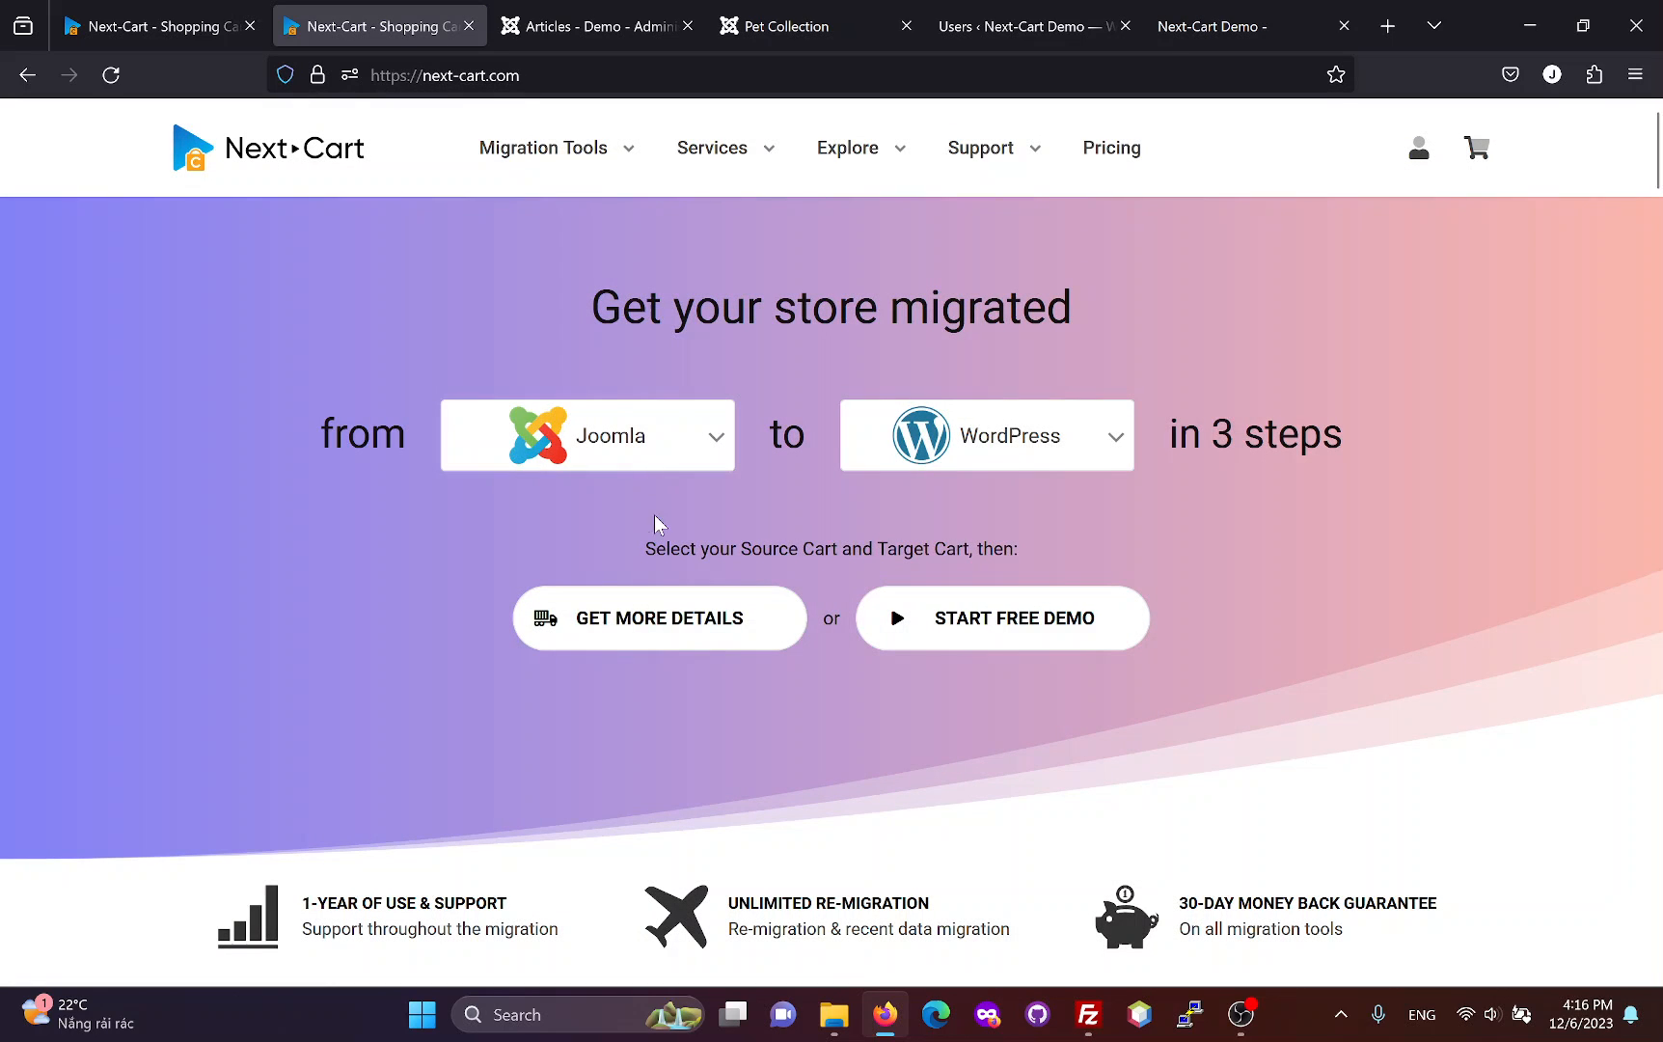
left_click(658, 617)
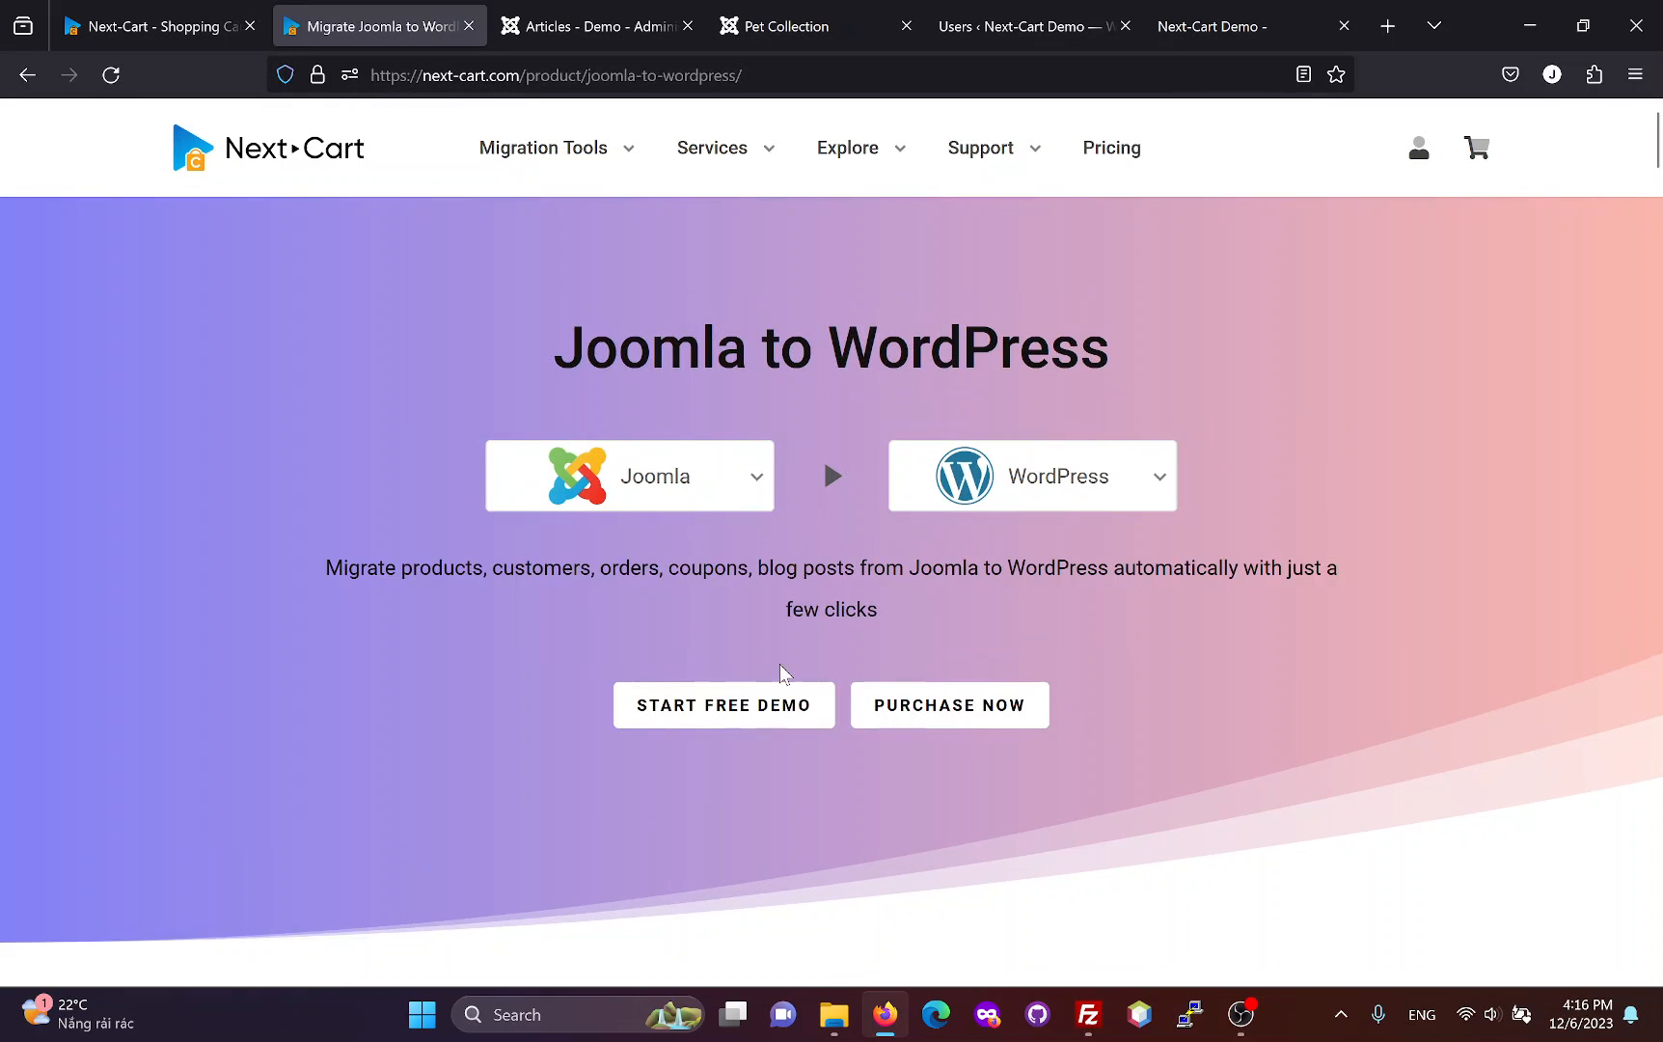
mouse_move(779, 732)
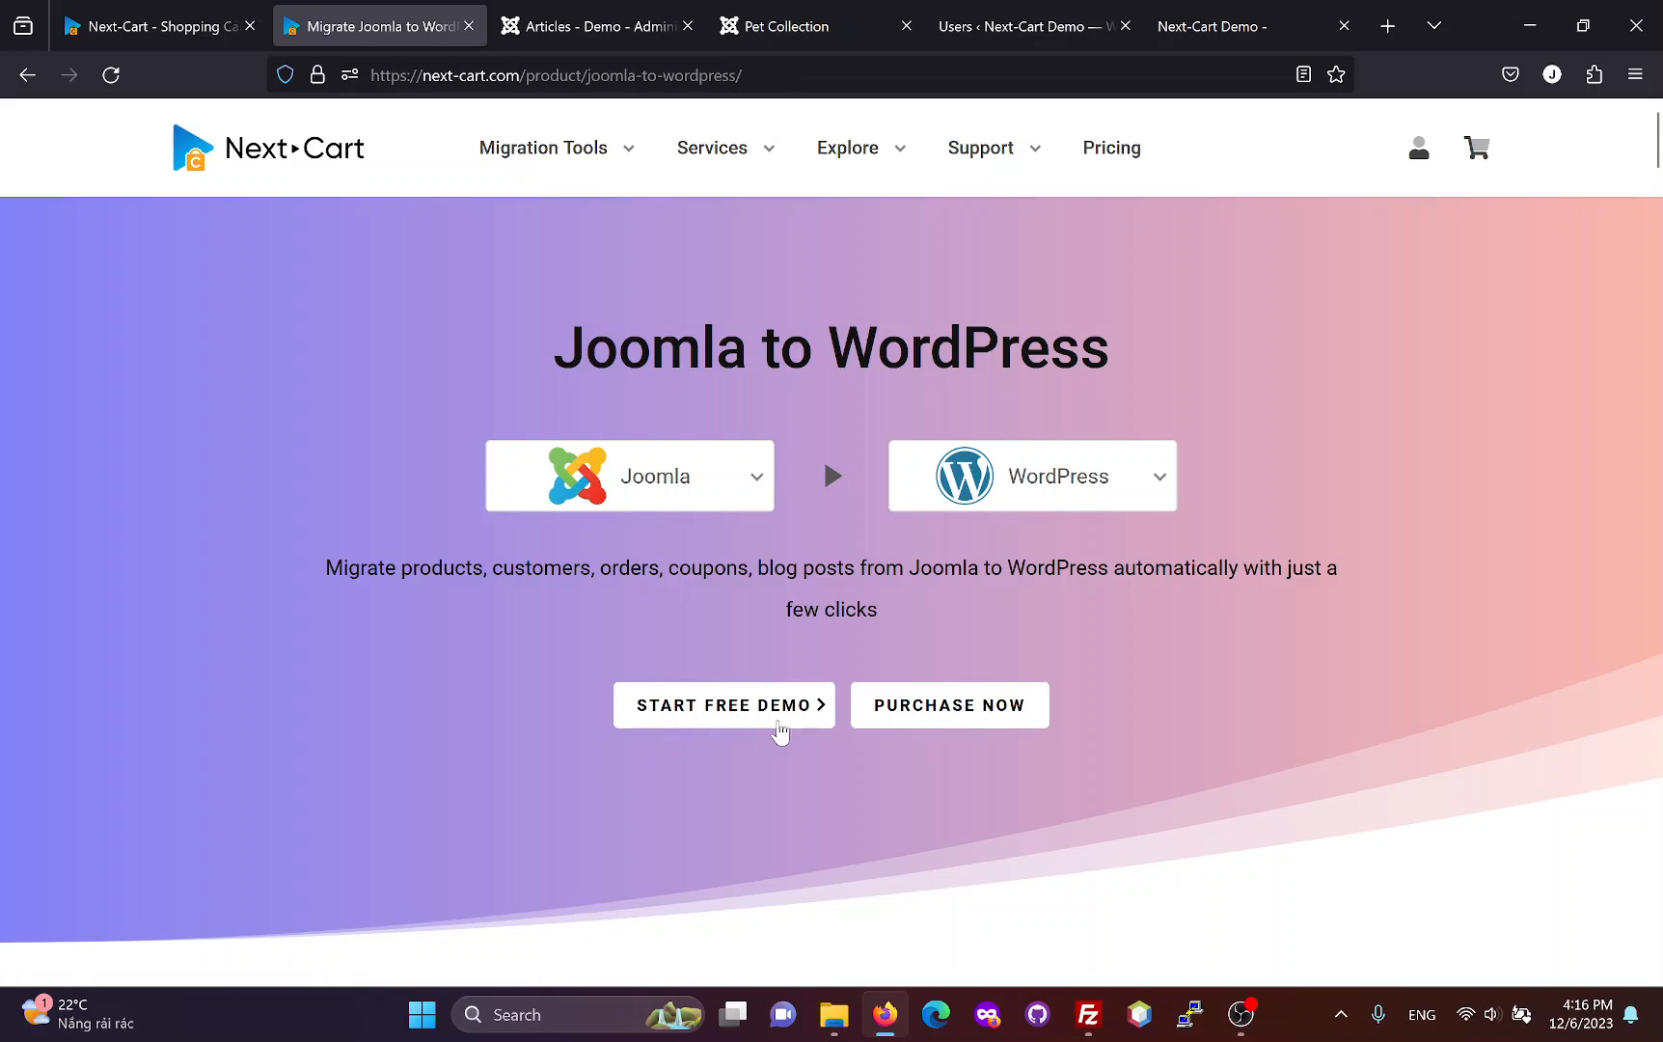
mouse_move(1030, 699)
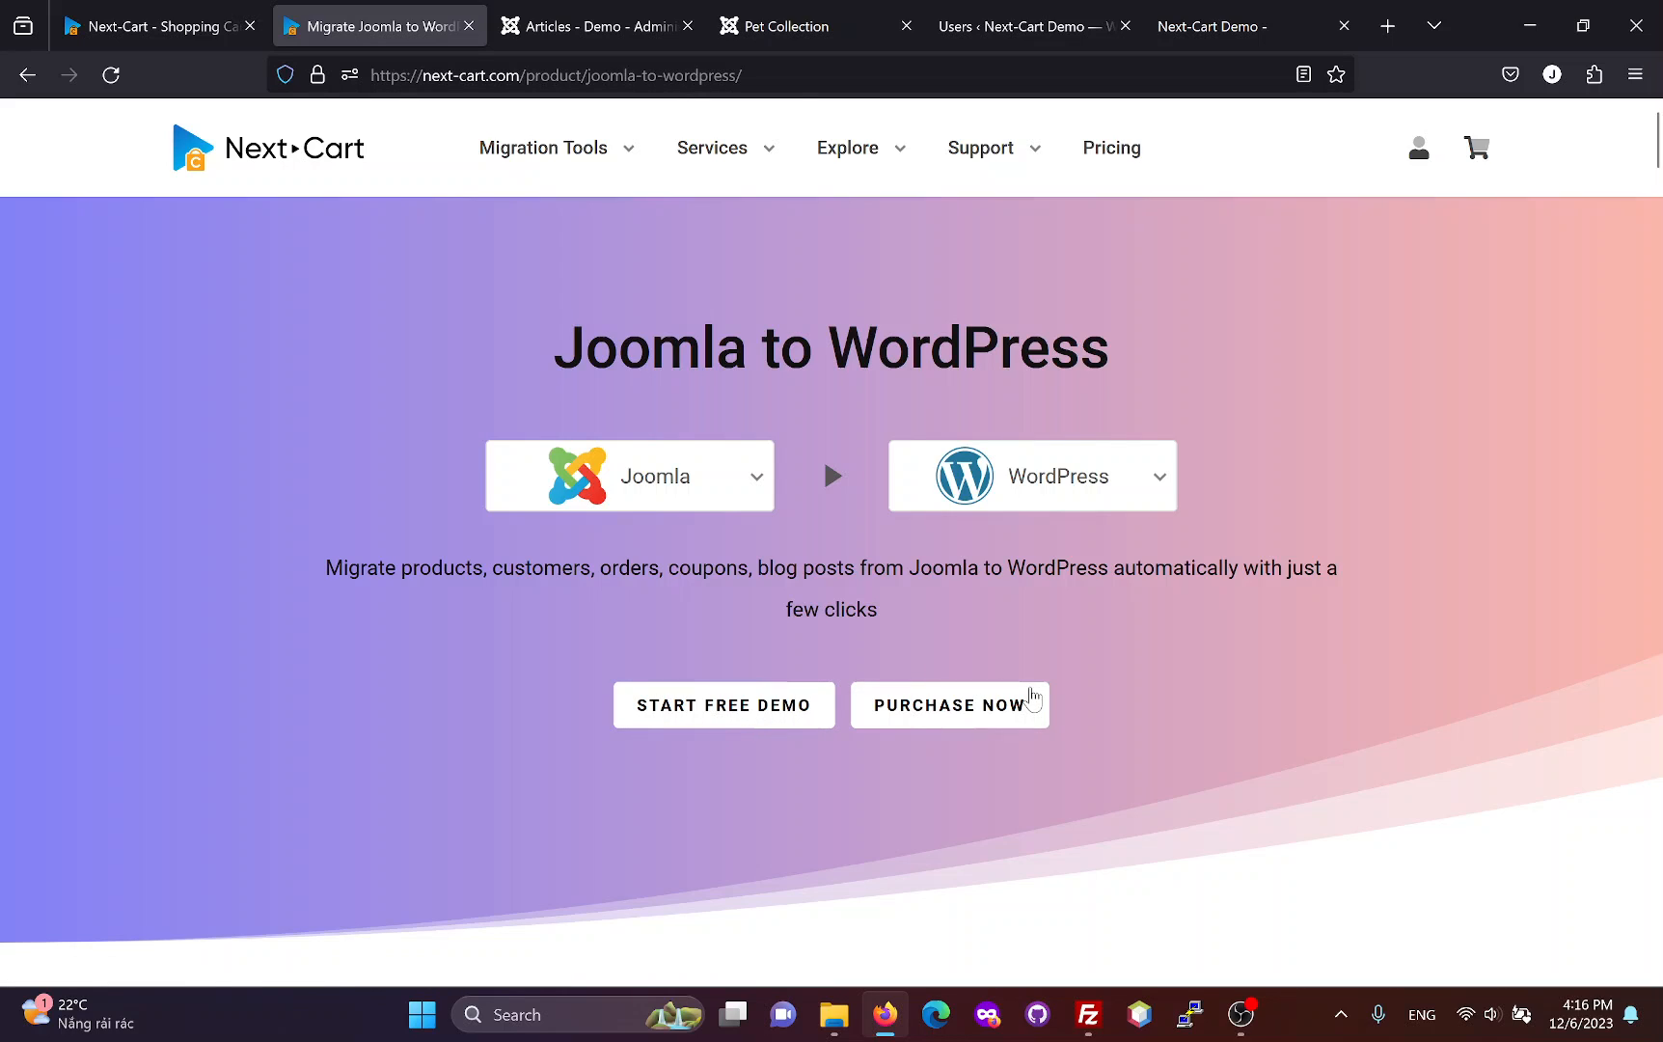
mouse_move(1034, 705)
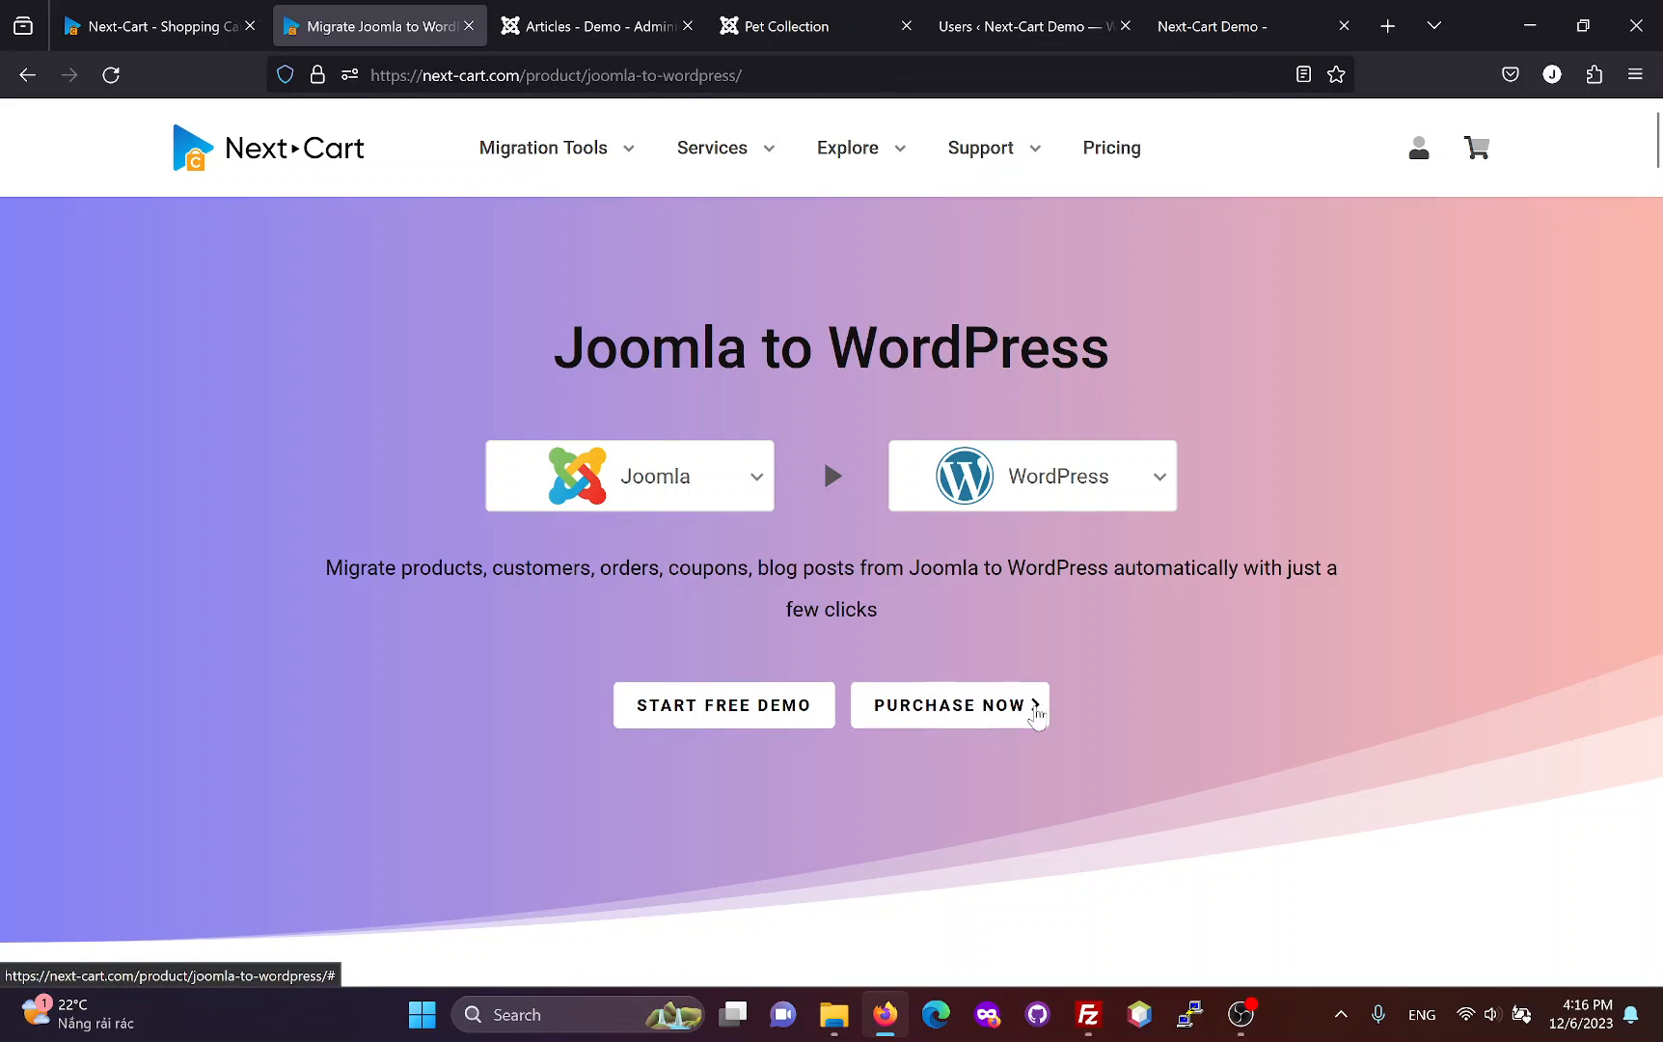
mouse_move(1057, 653)
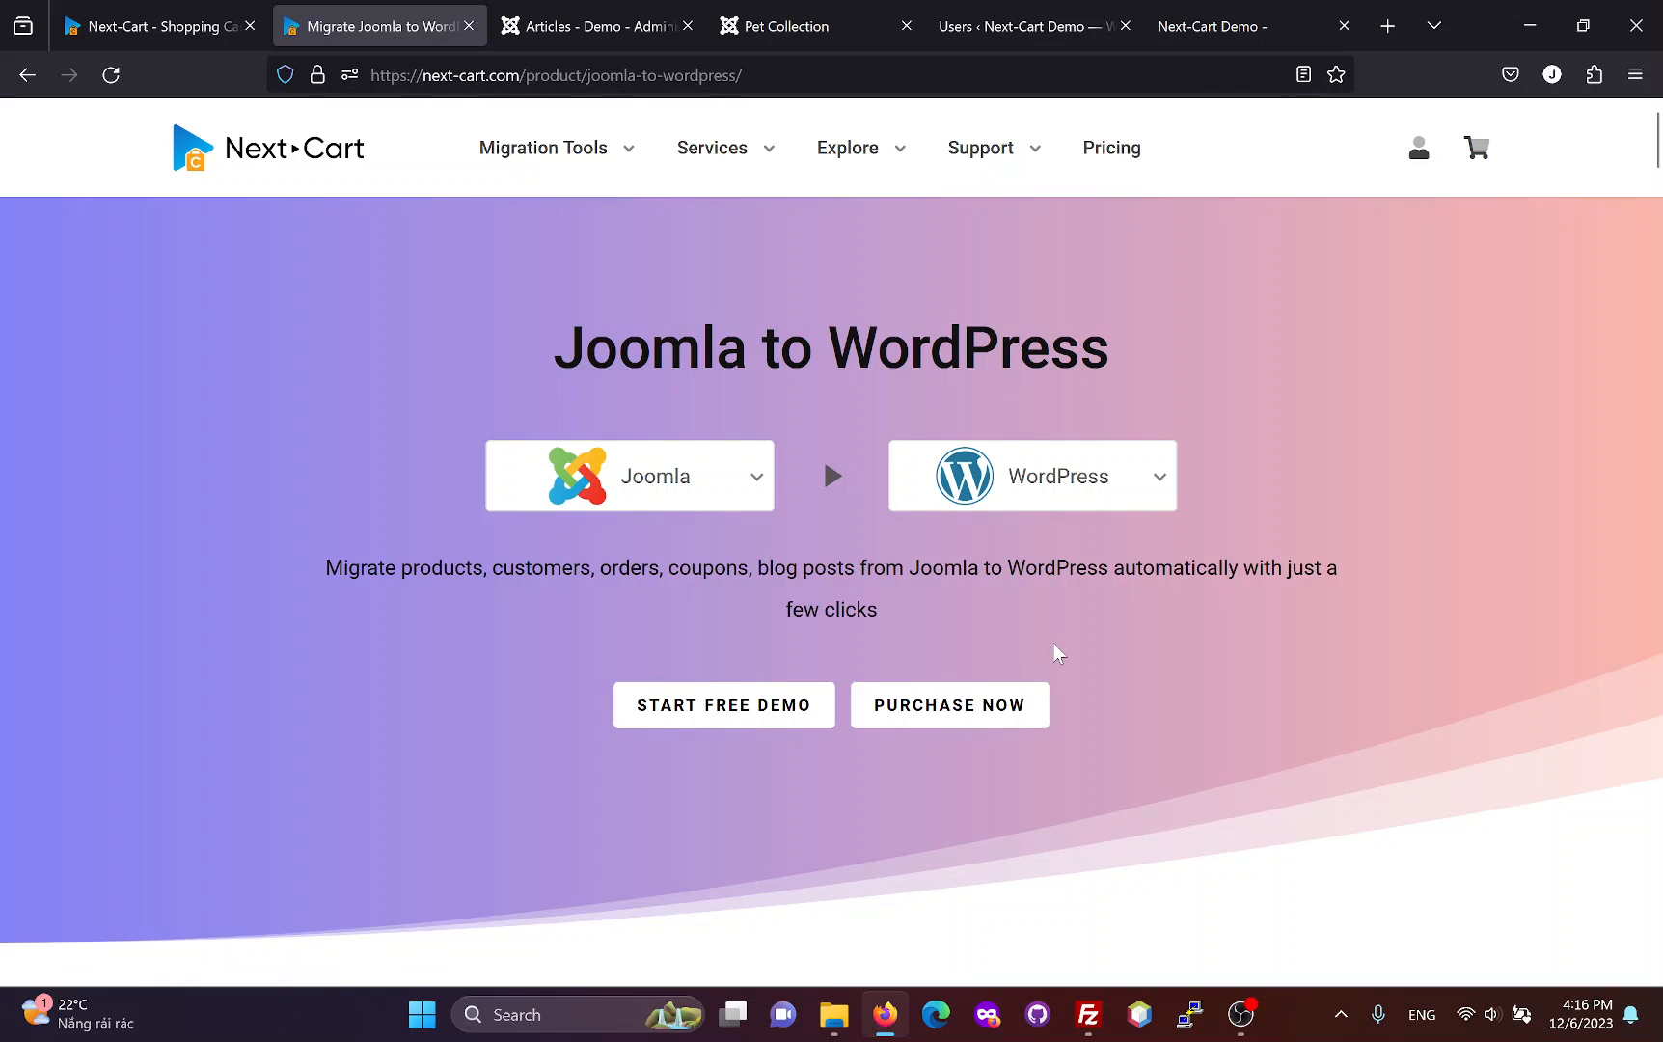
mouse_move(1005, 286)
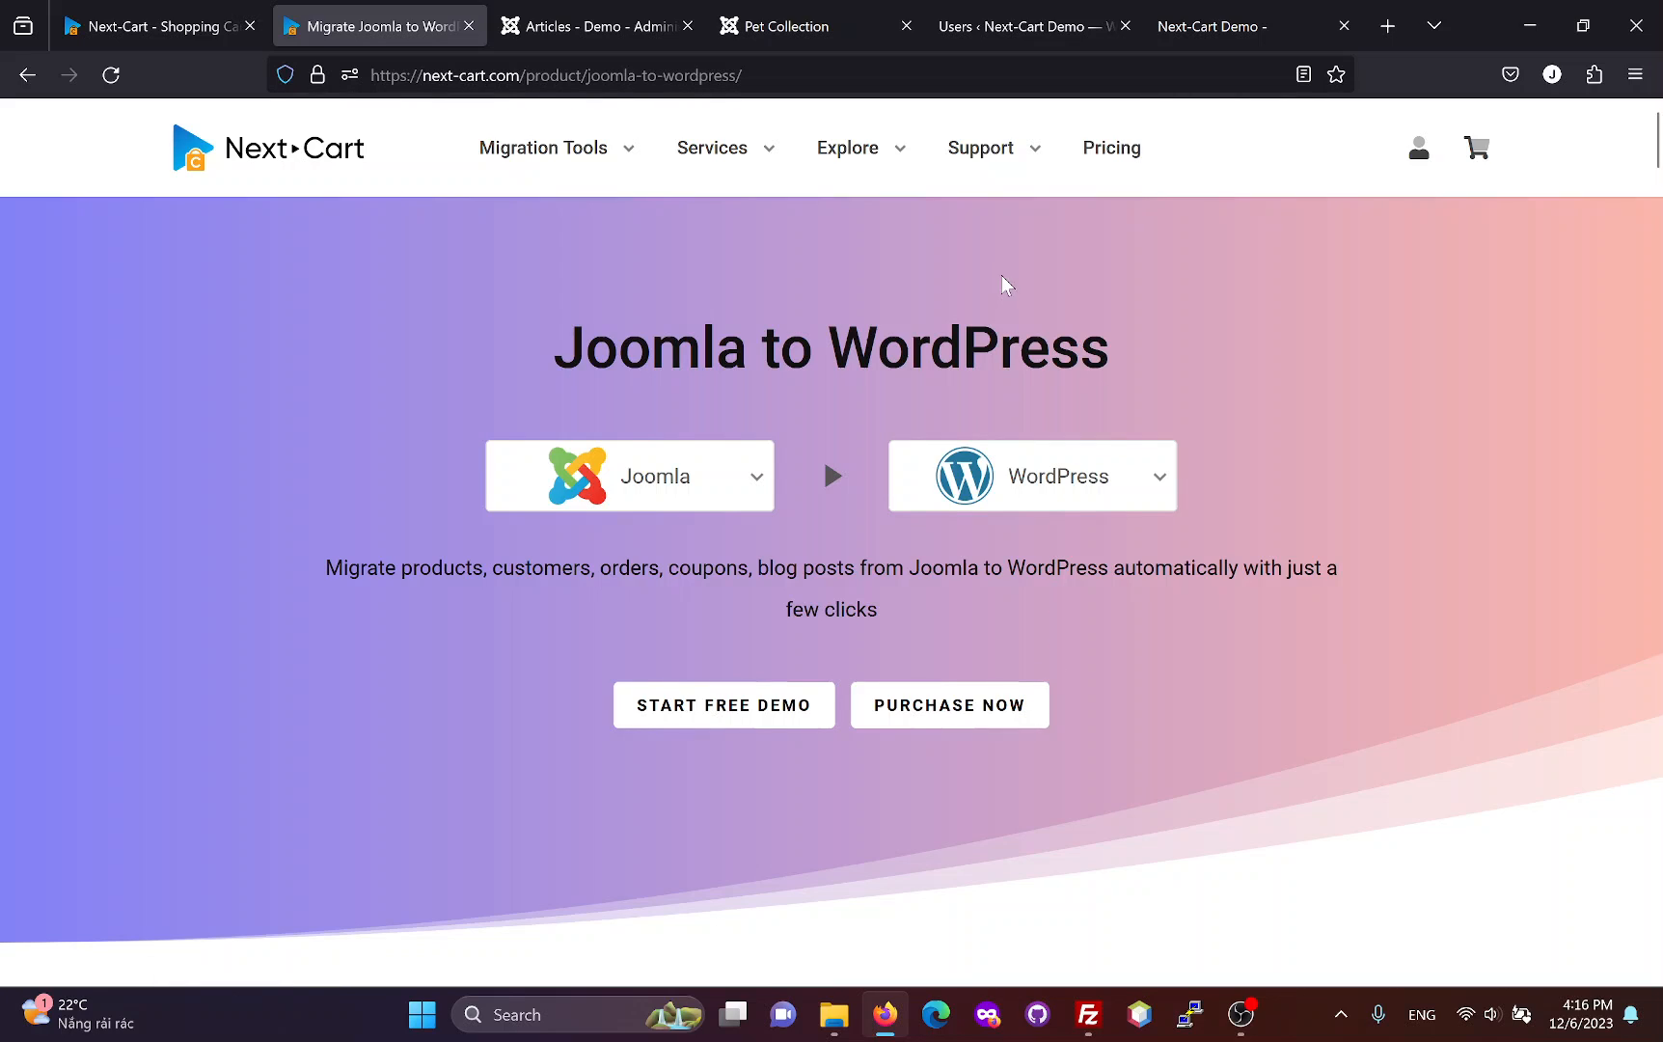
Step: Open the Support menu listing Helpdesk, FAQs, Contact and Support Center
left_click(982, 148)
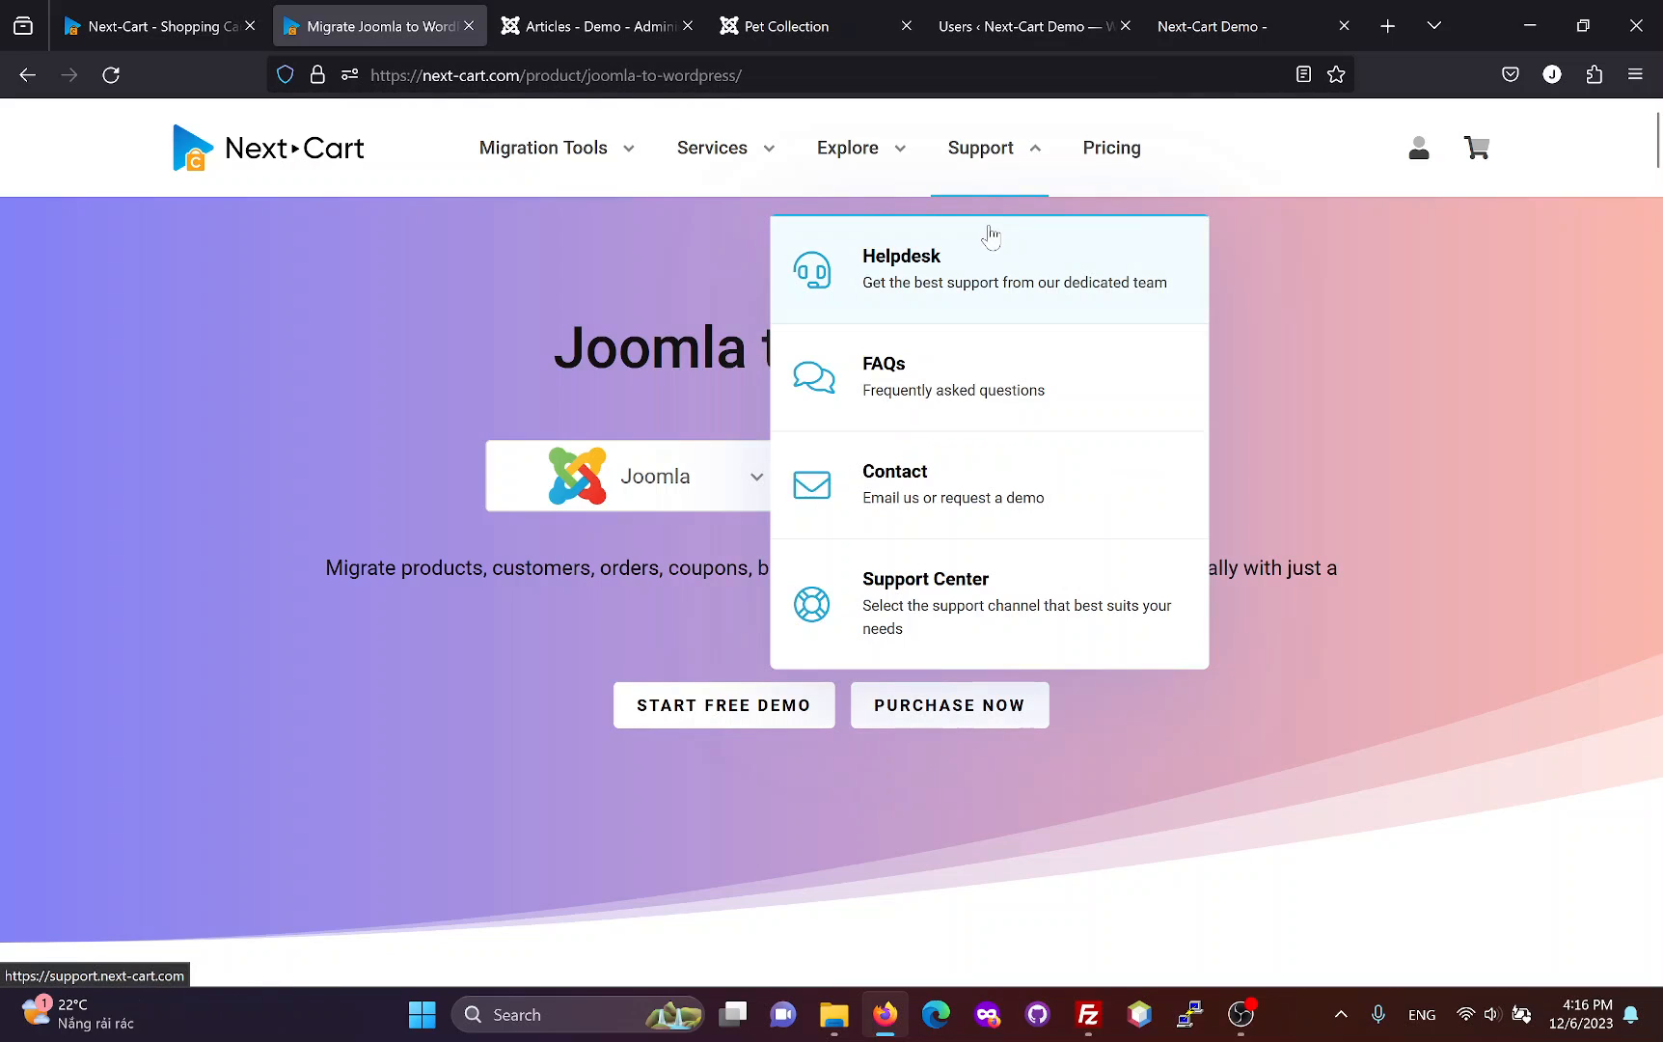
mouse_move(1185, 268)
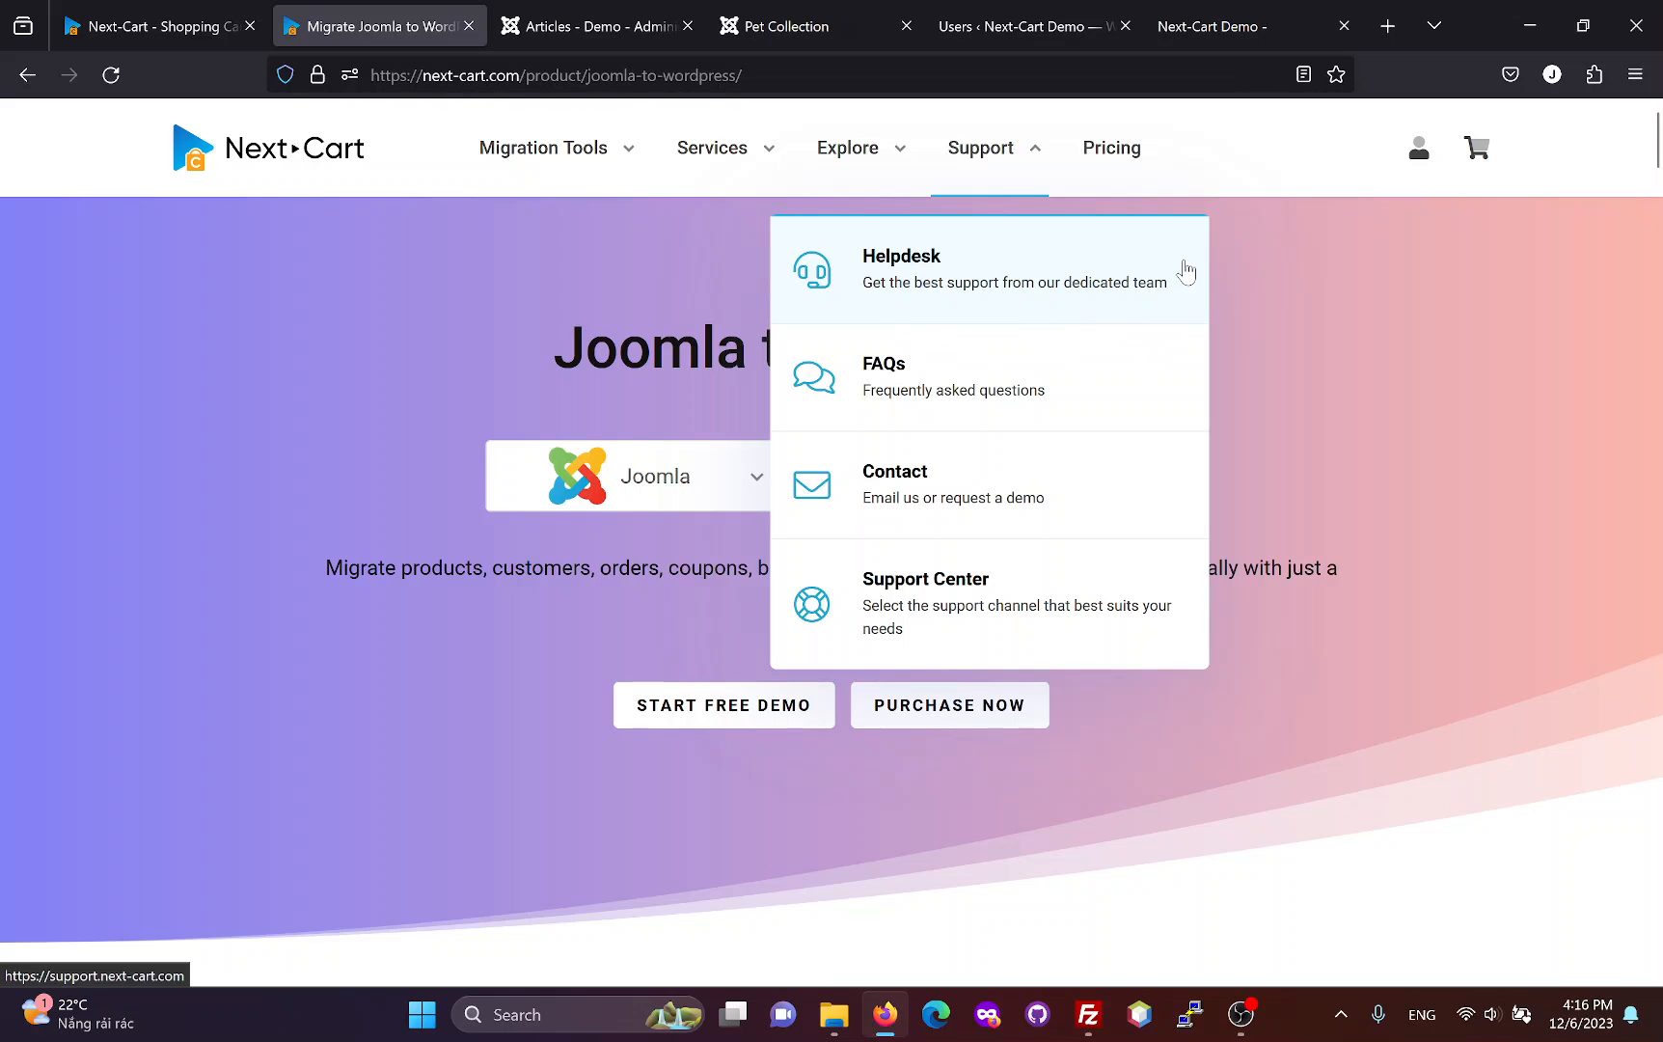
mouse_move(803, 252)
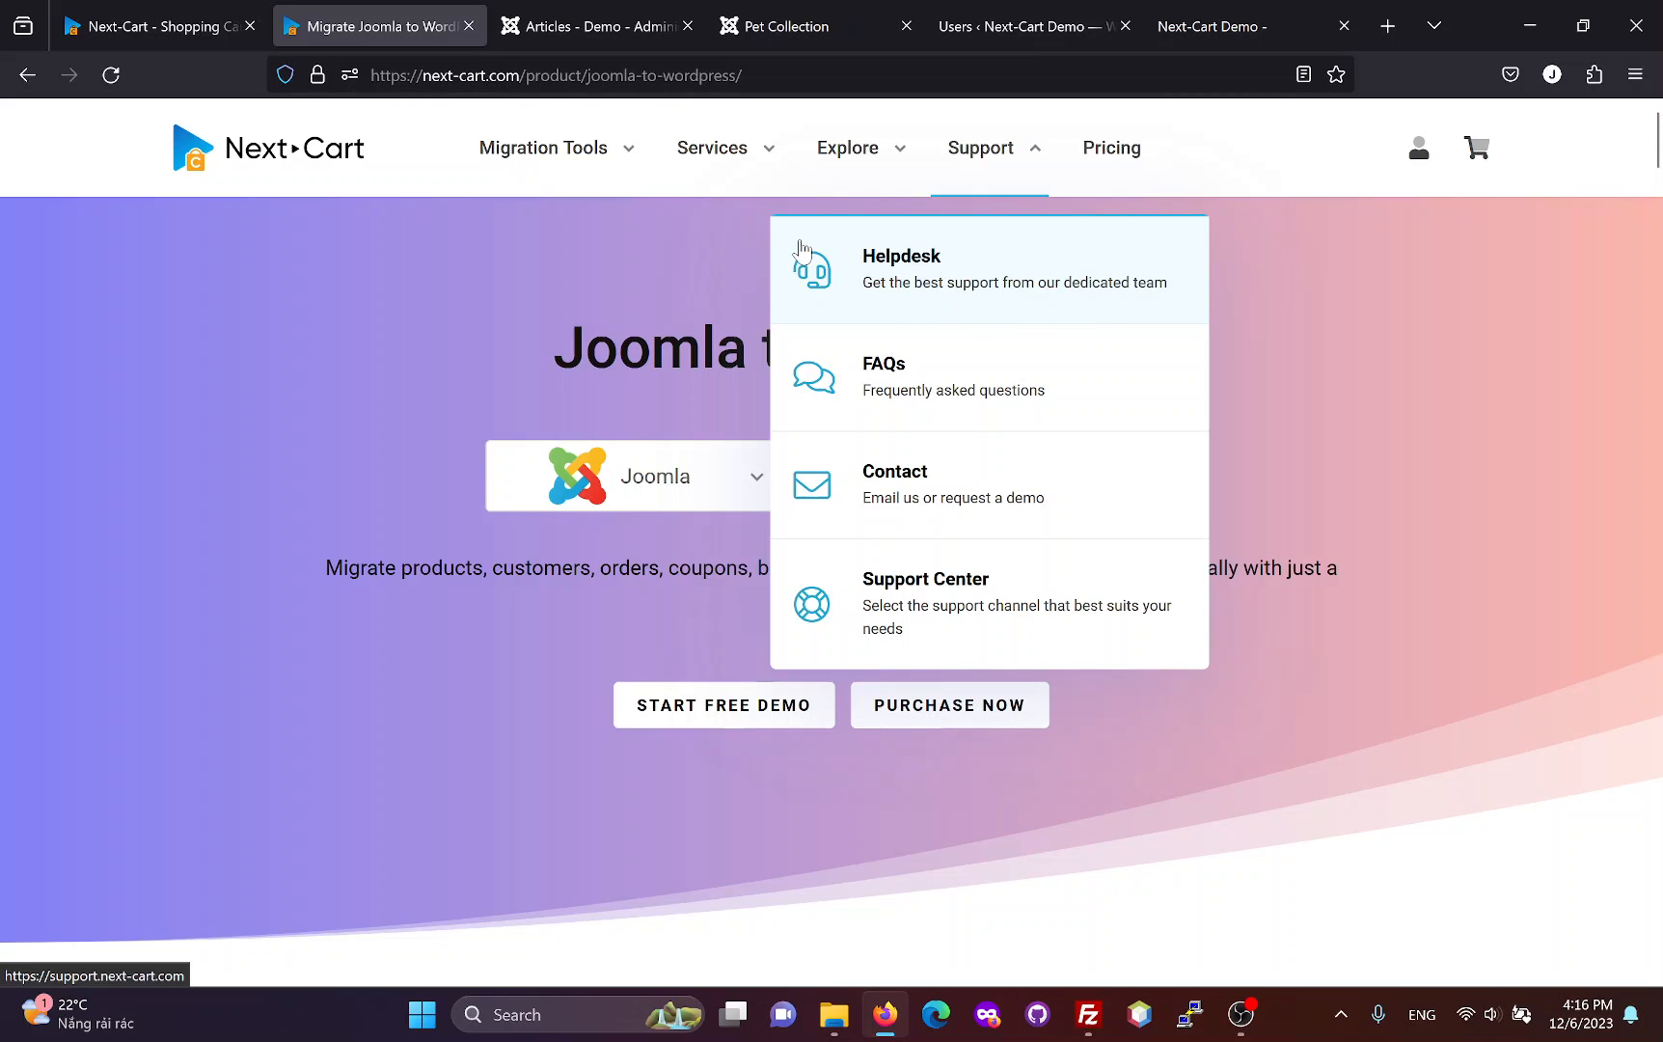